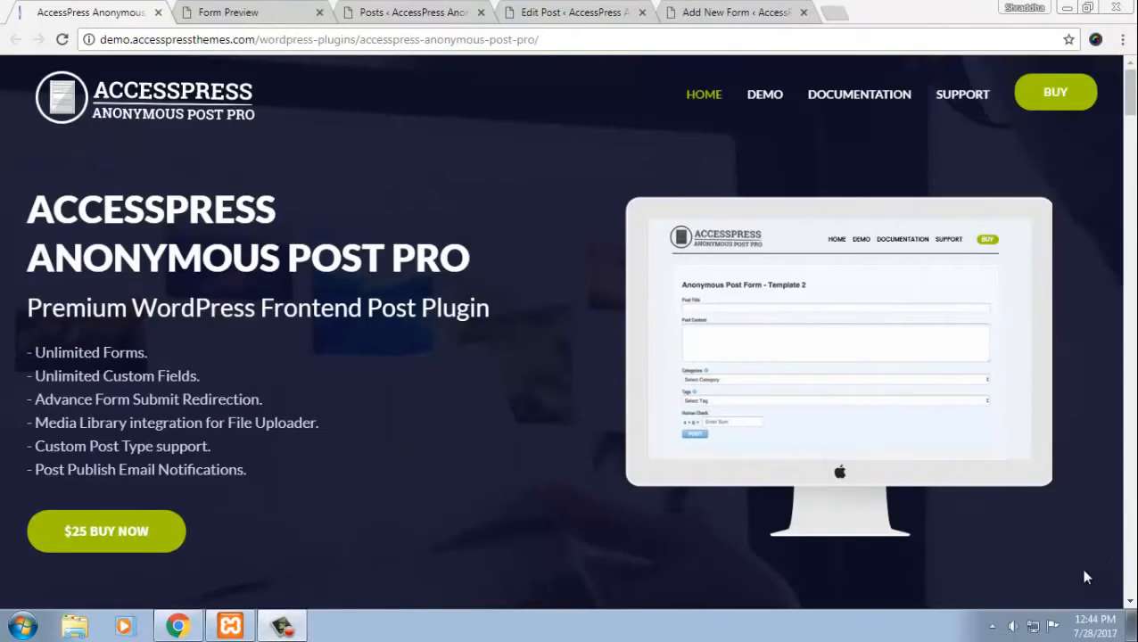
pyautogui.moveTo(495, 463)
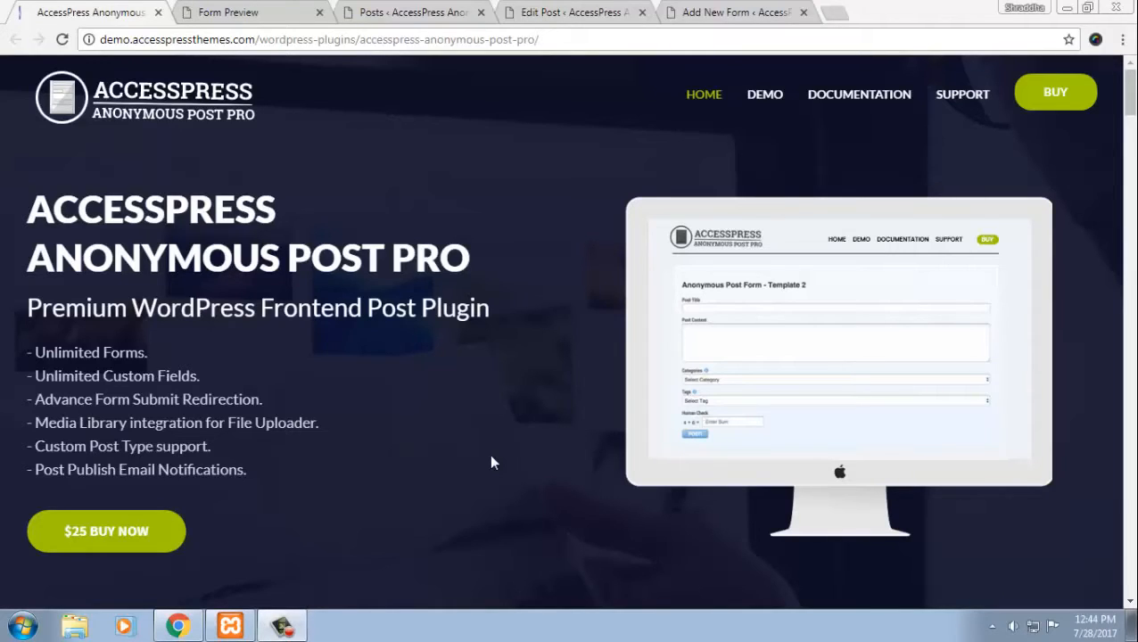
pyautogui.moveTo(567, 444)
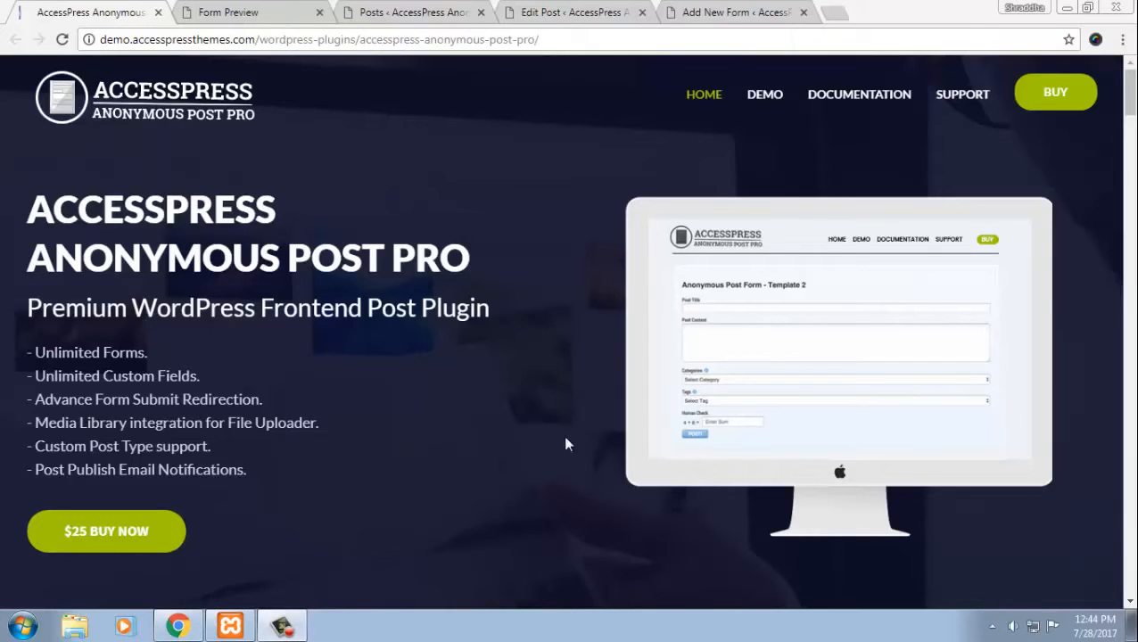
# - Switch to the Form Preview of the sample anonymous submission form
pyautogui.click(227, 11)
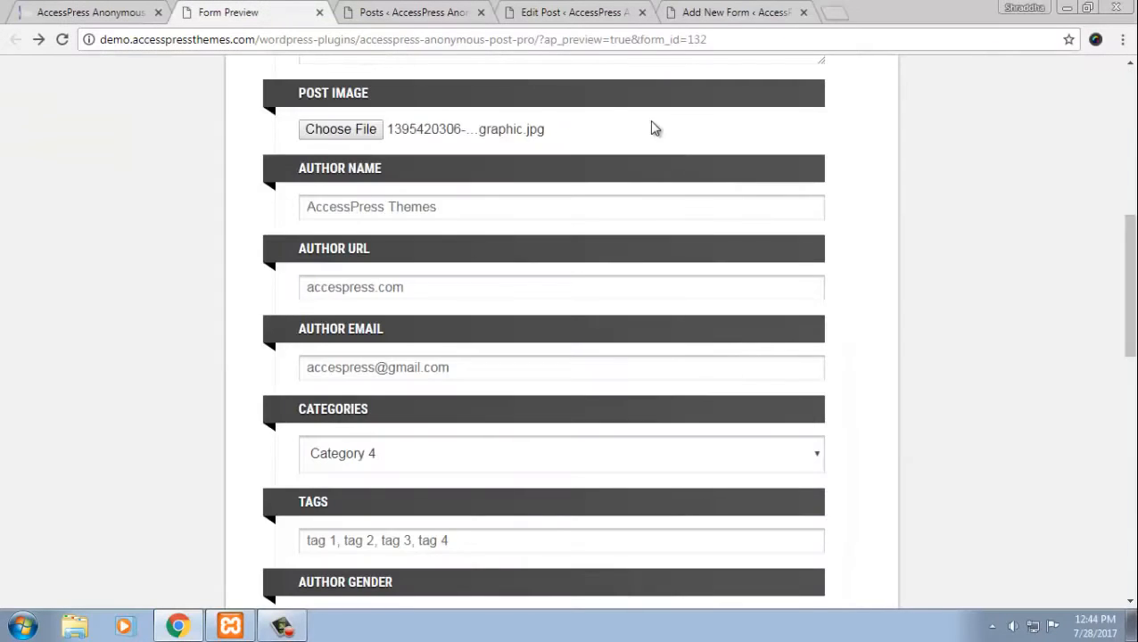
pyautogui.scroll(3)
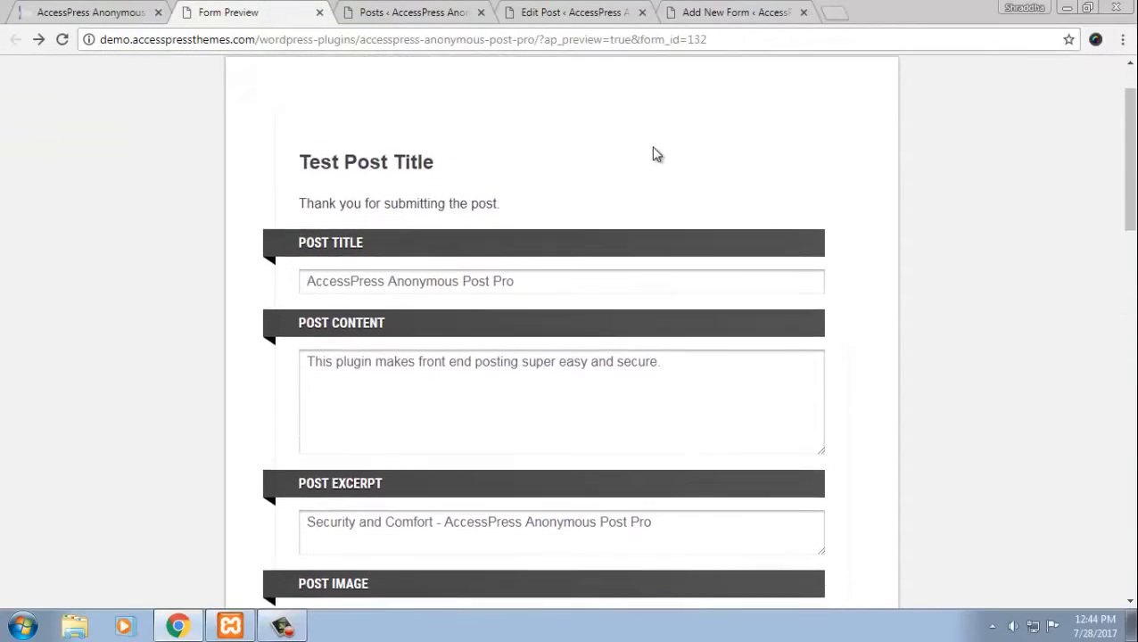
pyautogui.scroll(-3)
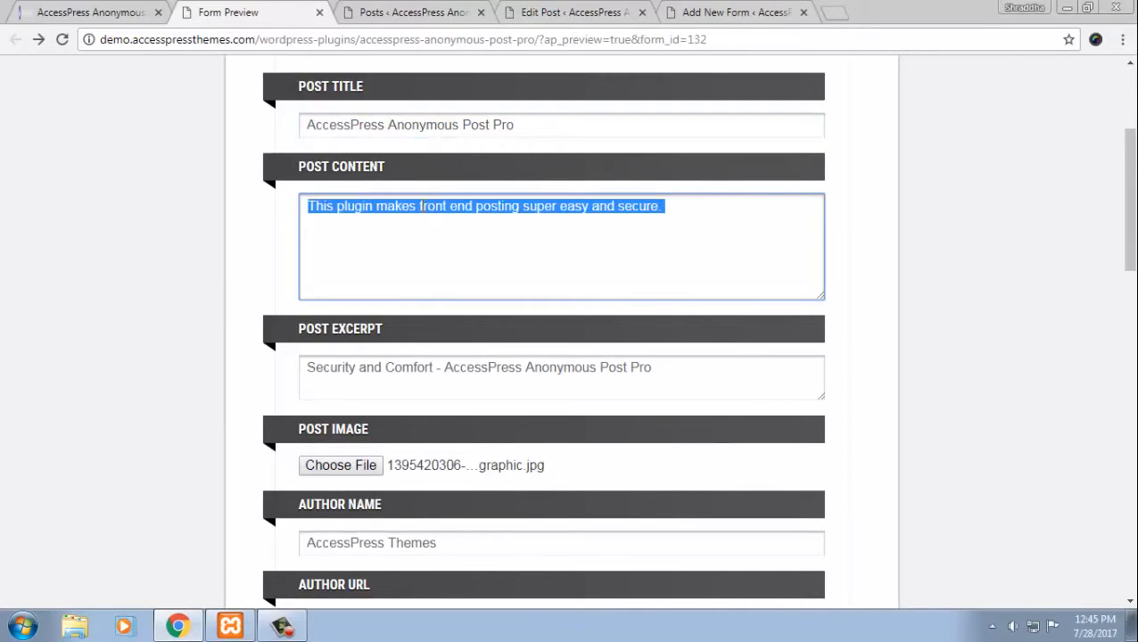
# - Review the filled Post Excerpt, Post Title and Post Content fields and the image field below
pyautogui.doubleClick(410, 367)
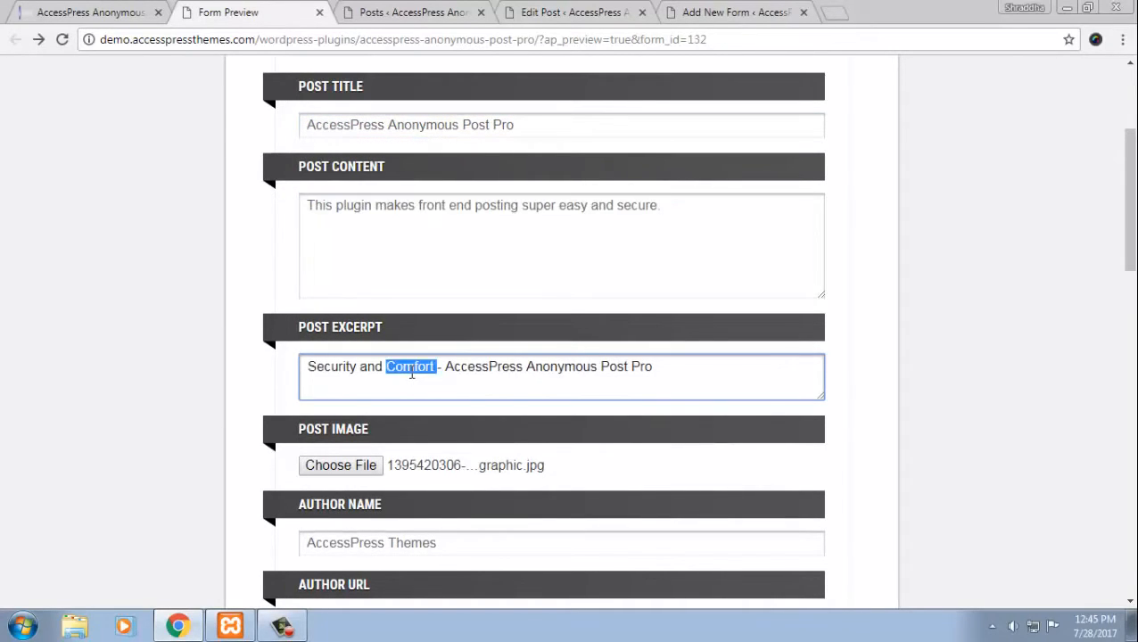
pyautogui.press('ctrl+a')
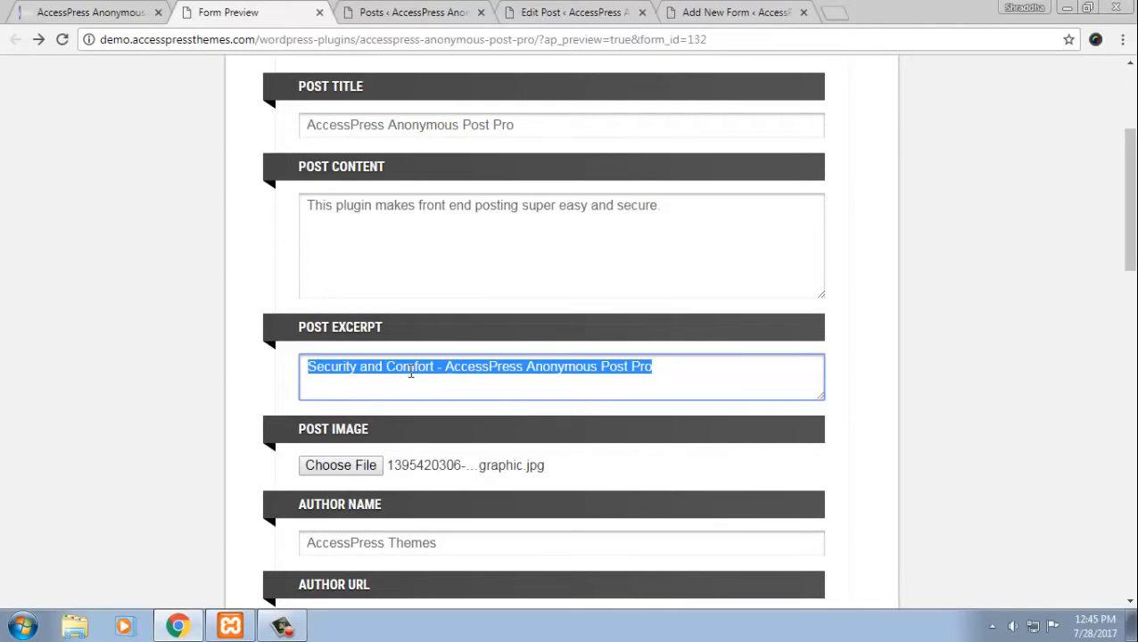
pyautogui.moveTo(283, 118)
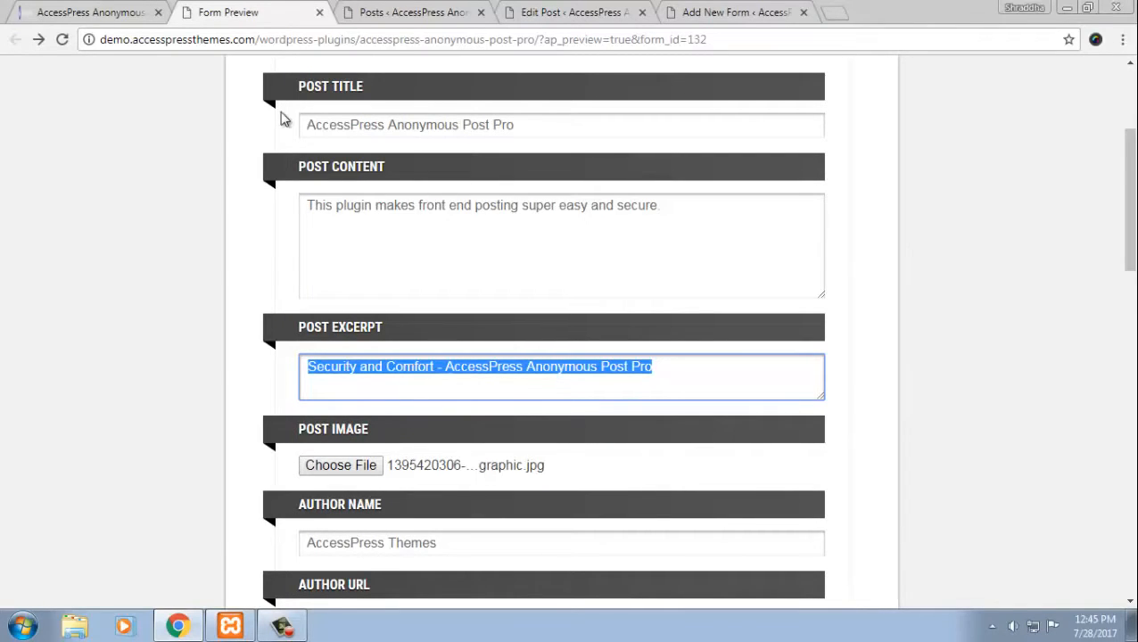
pyautogui.click(560, 124)
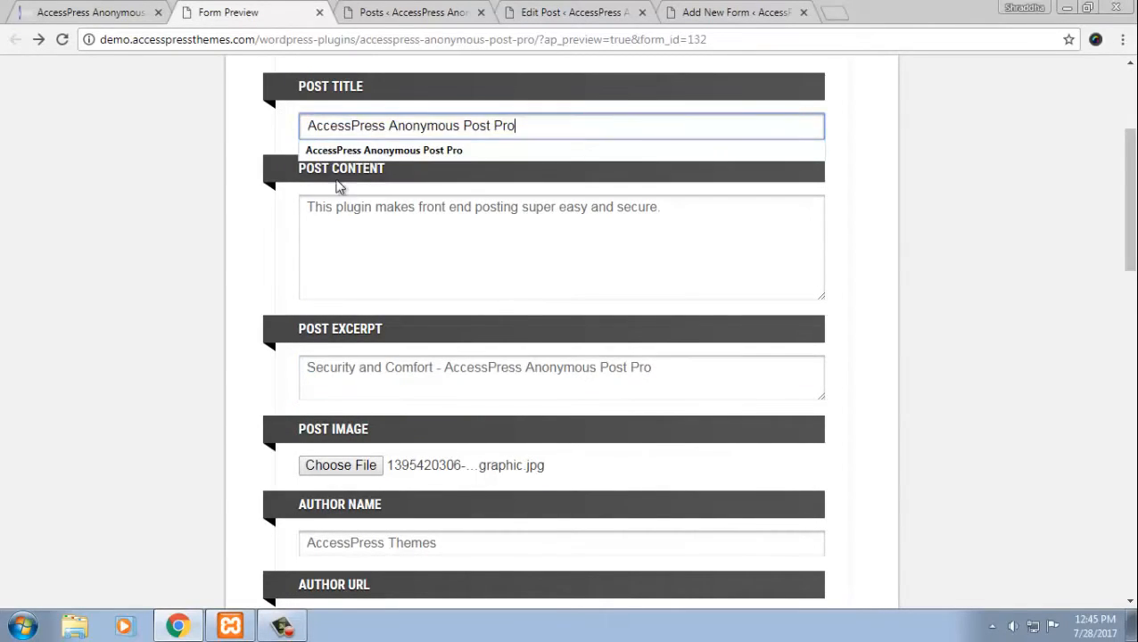
pyautogui.click(560, 246)
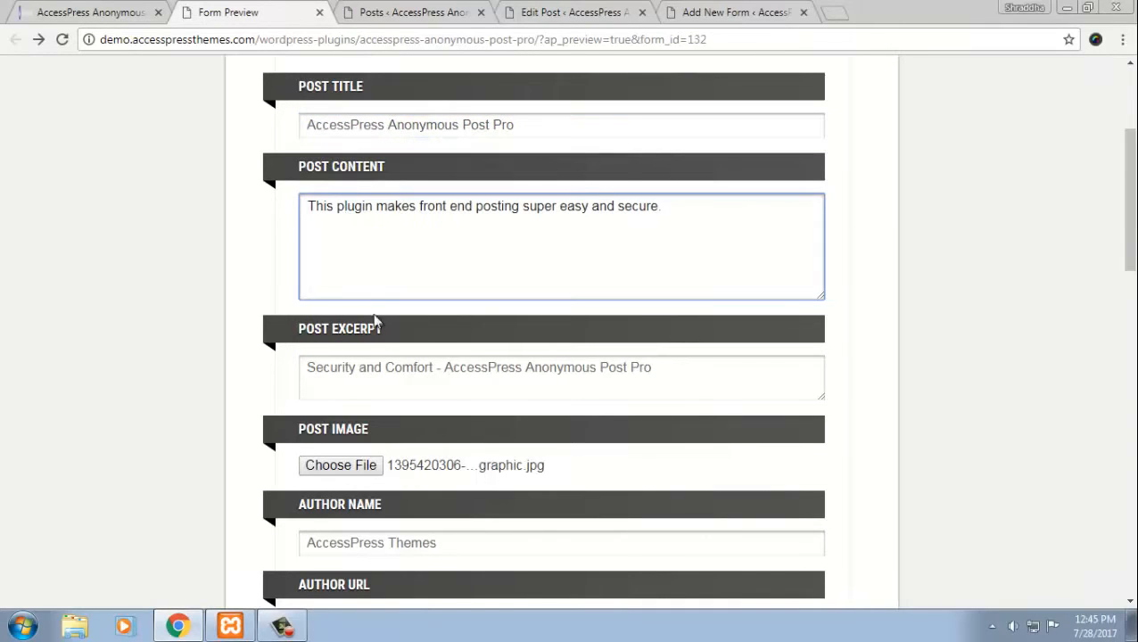
pyautogui.scroll(-3)
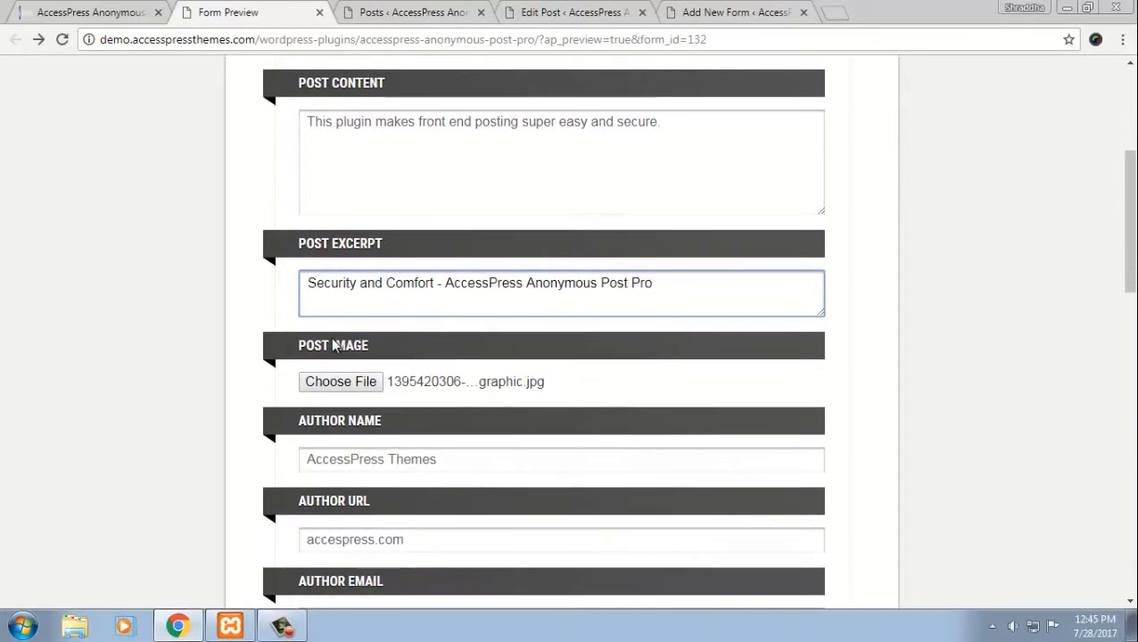
pyautogui.scroll(-3)
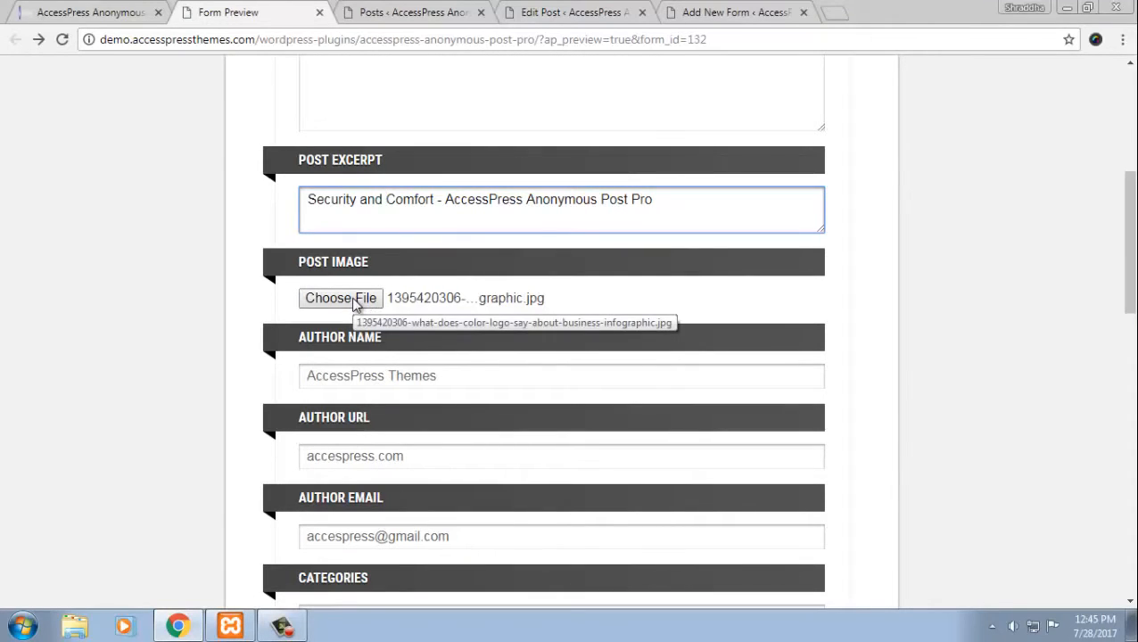
pyautogui.moveTo(408, 372)
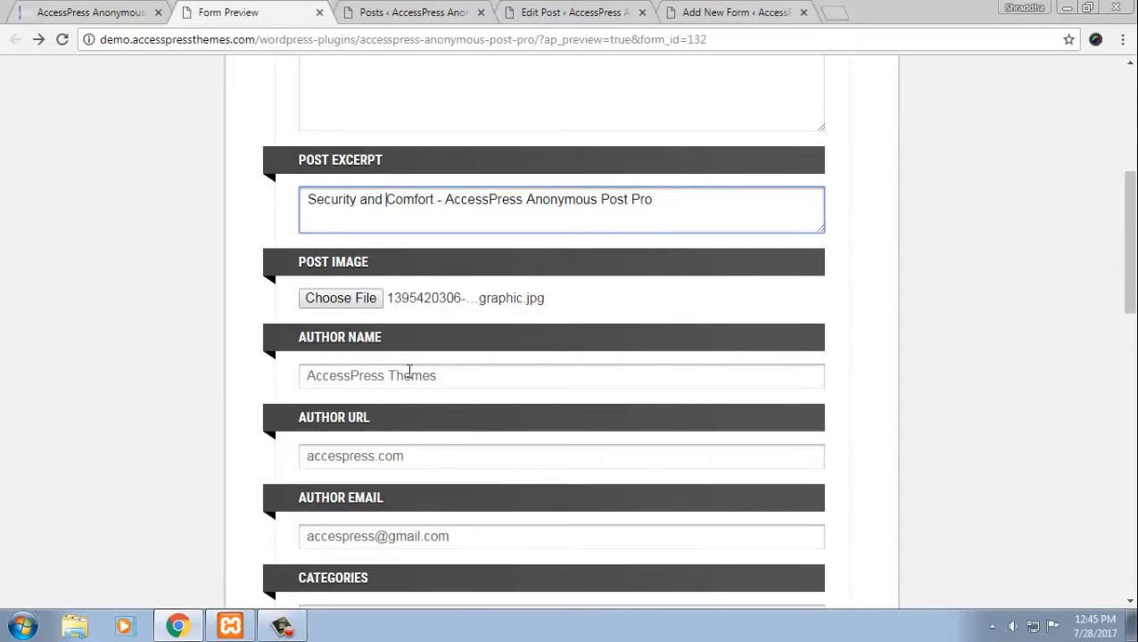
pyautogui.moveTo(353, 360)
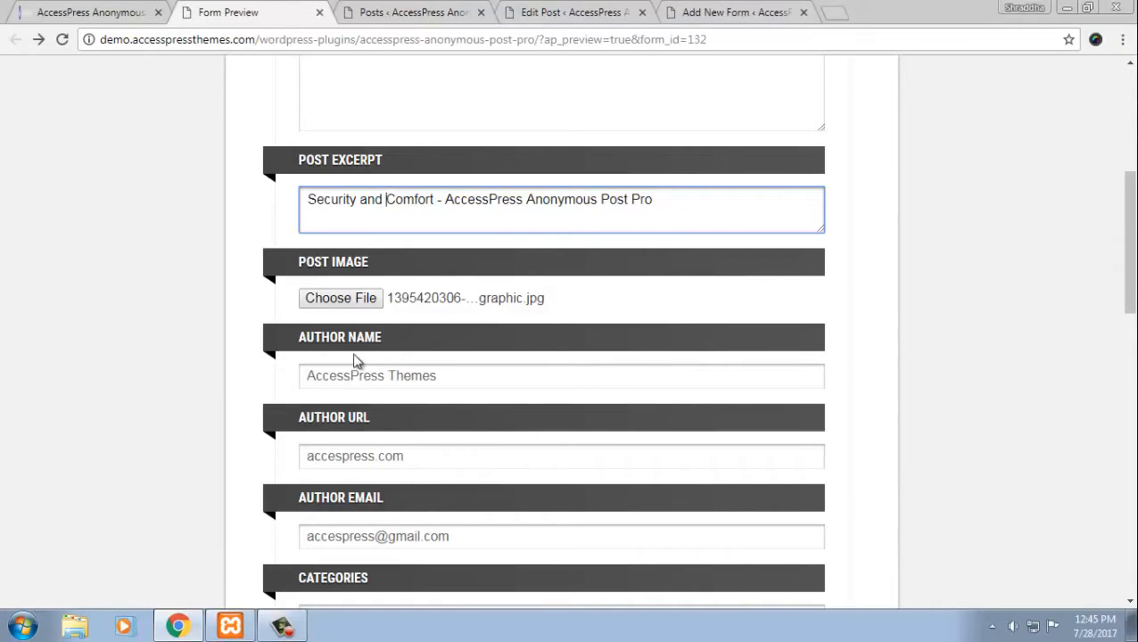
pyautogui.moveTo(311, 518)
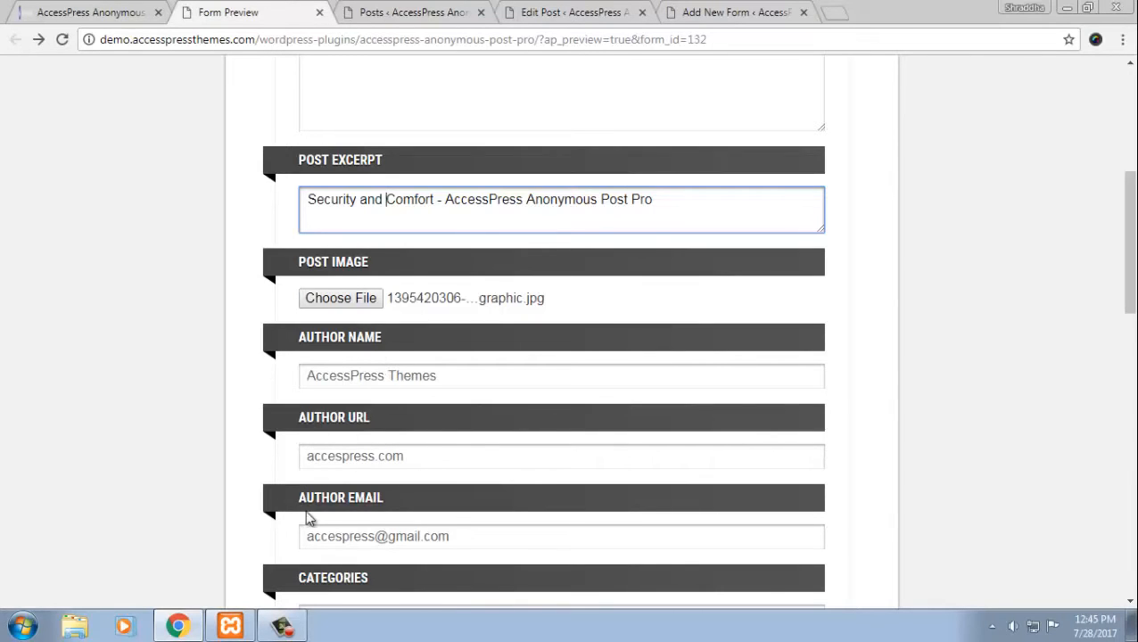
pyautogui.scroll(-3)
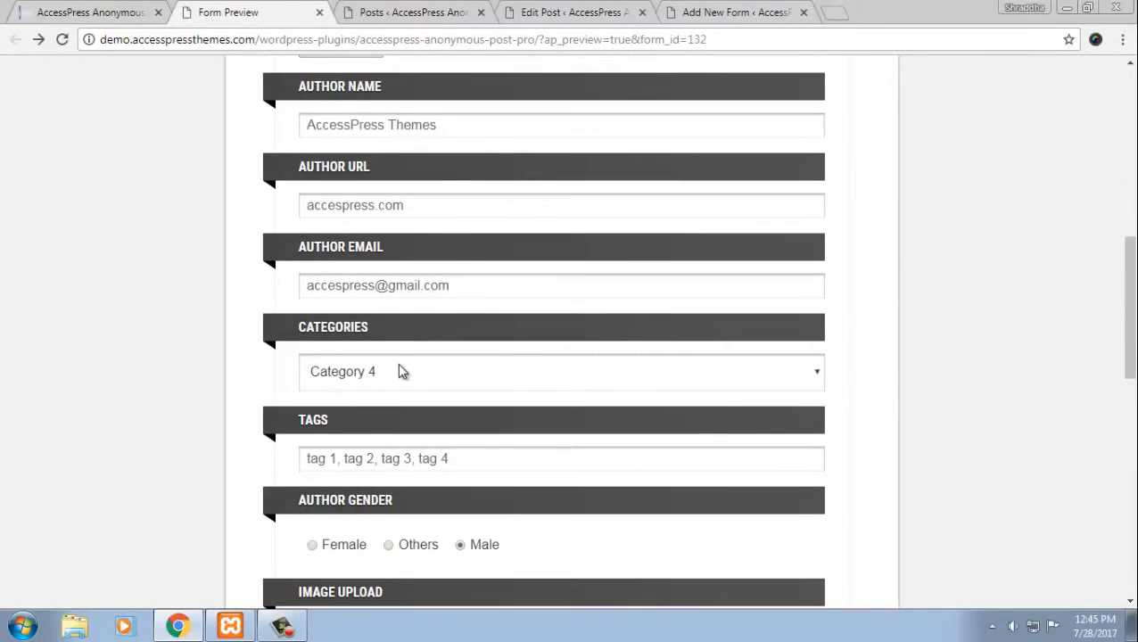
pyautogui.click(560, 371)
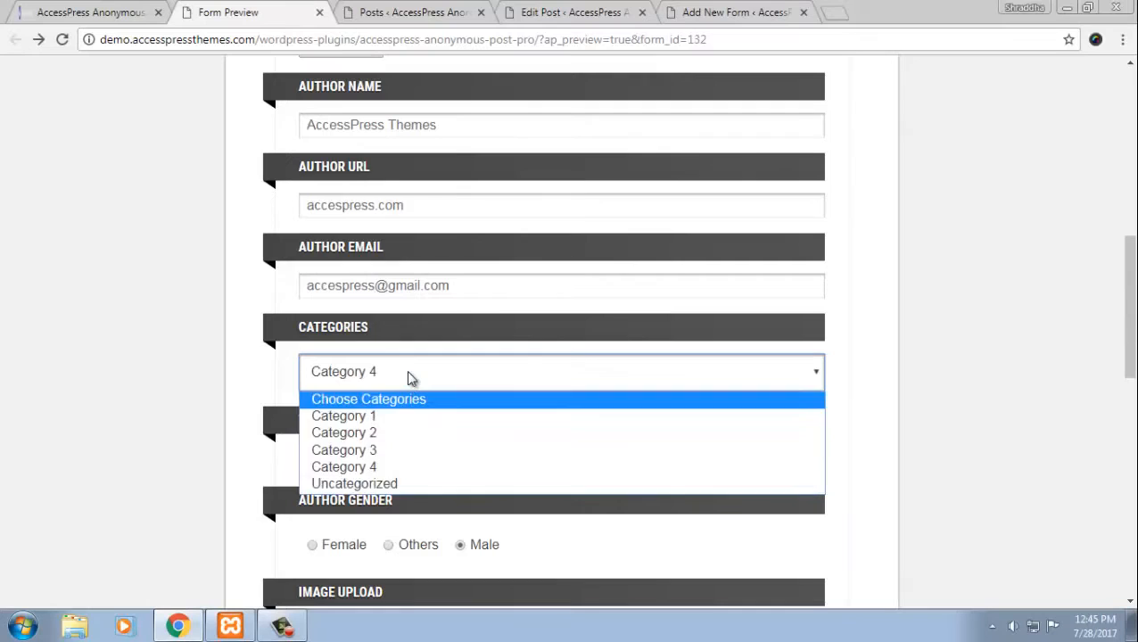
pyautogui.click(344, 467)
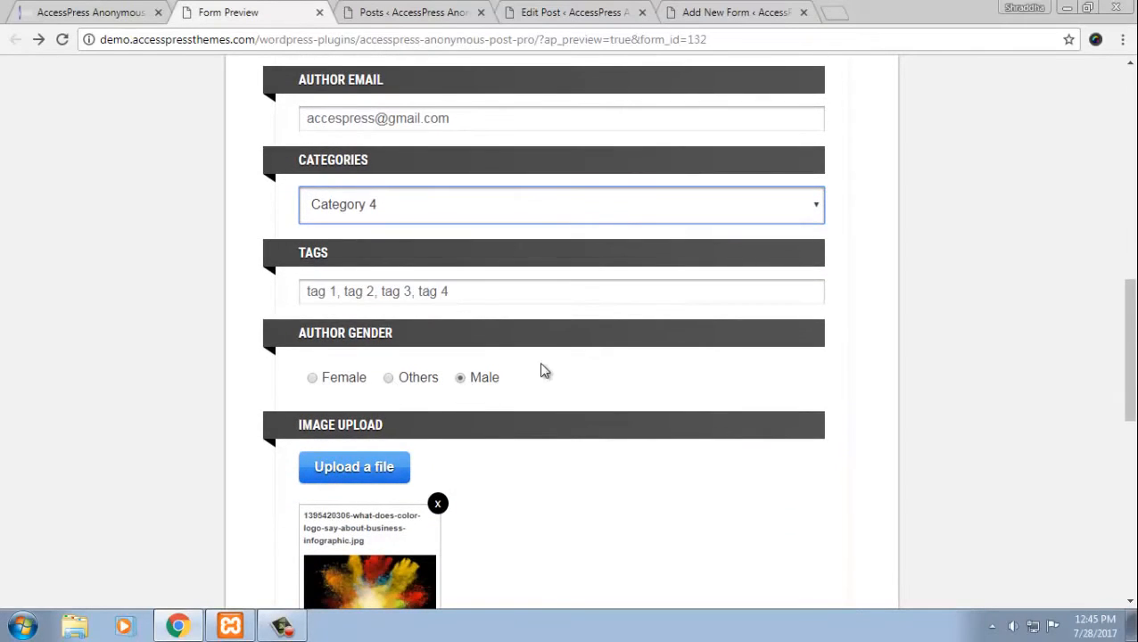
pyautogui.scroll(-3)
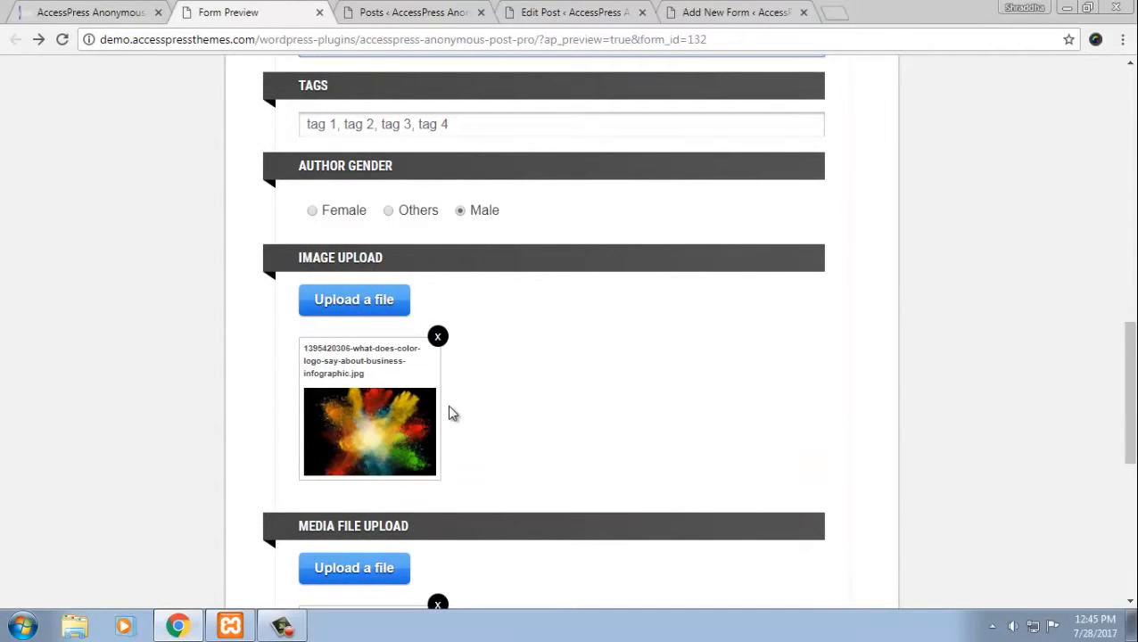
pyautogui.scroll(-3)
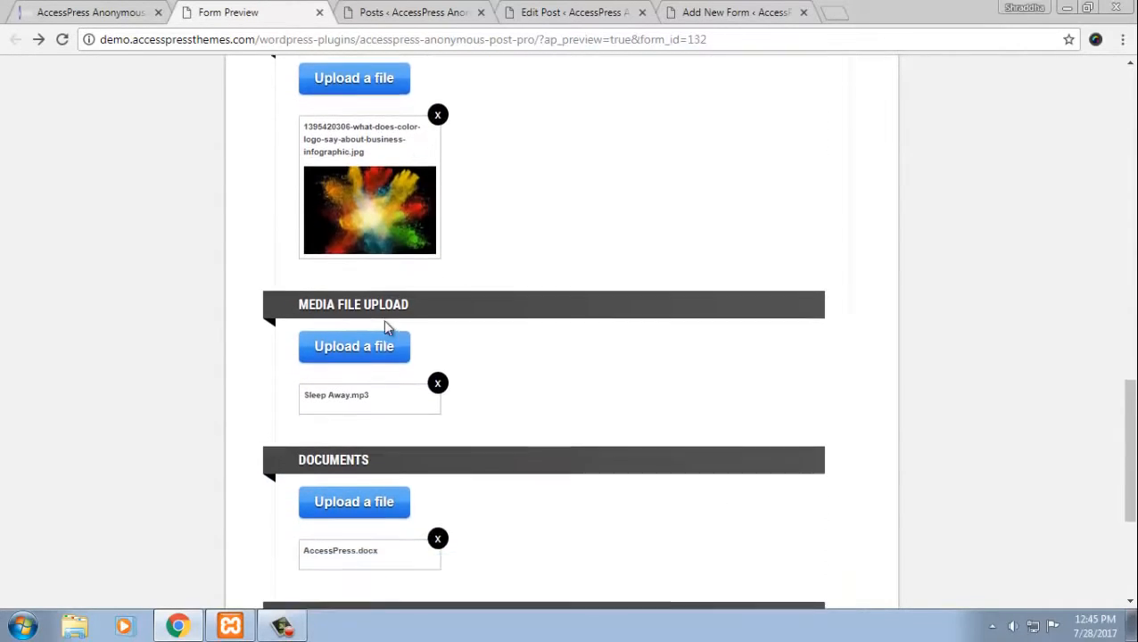
pyautogui.scroll(-3)
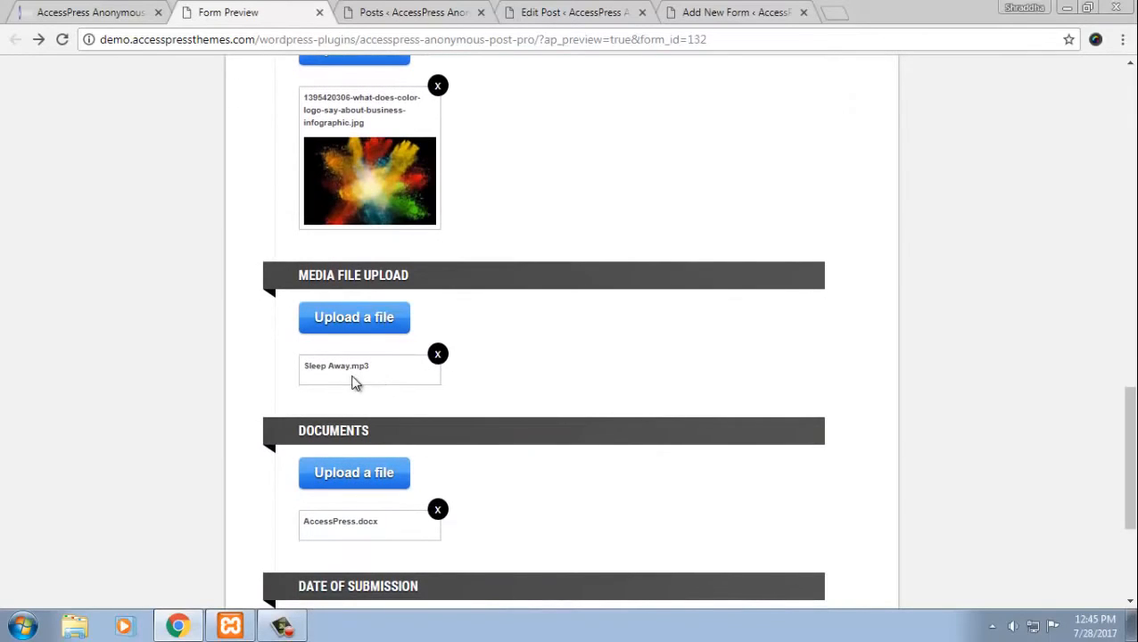
pyautogui.moveTo(387, 528)
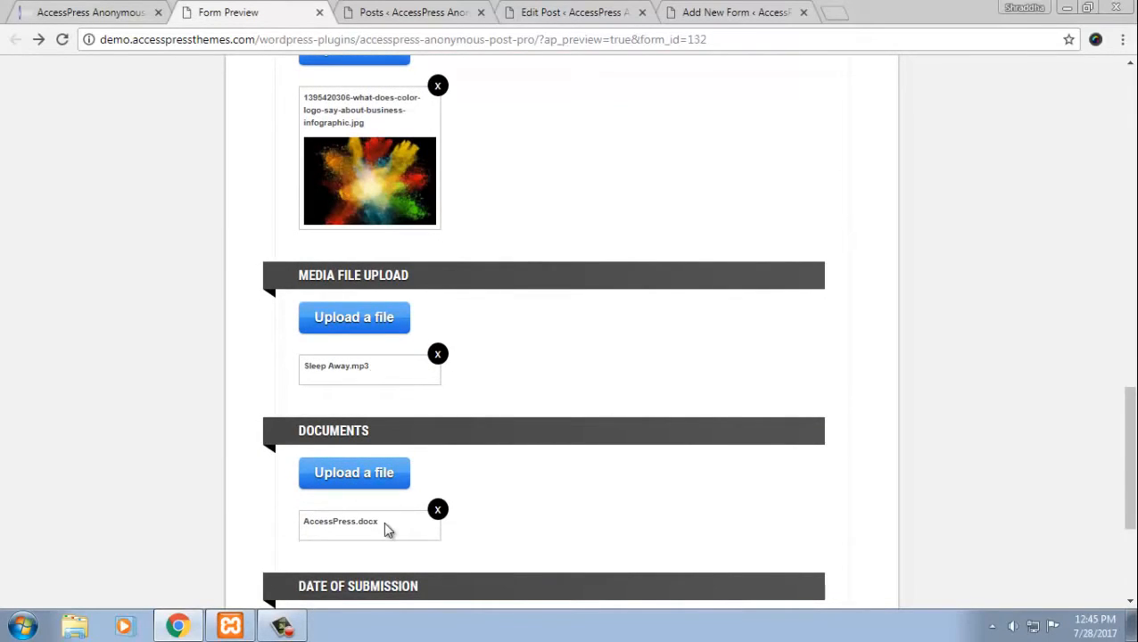
pyautogui.scroll(-3)
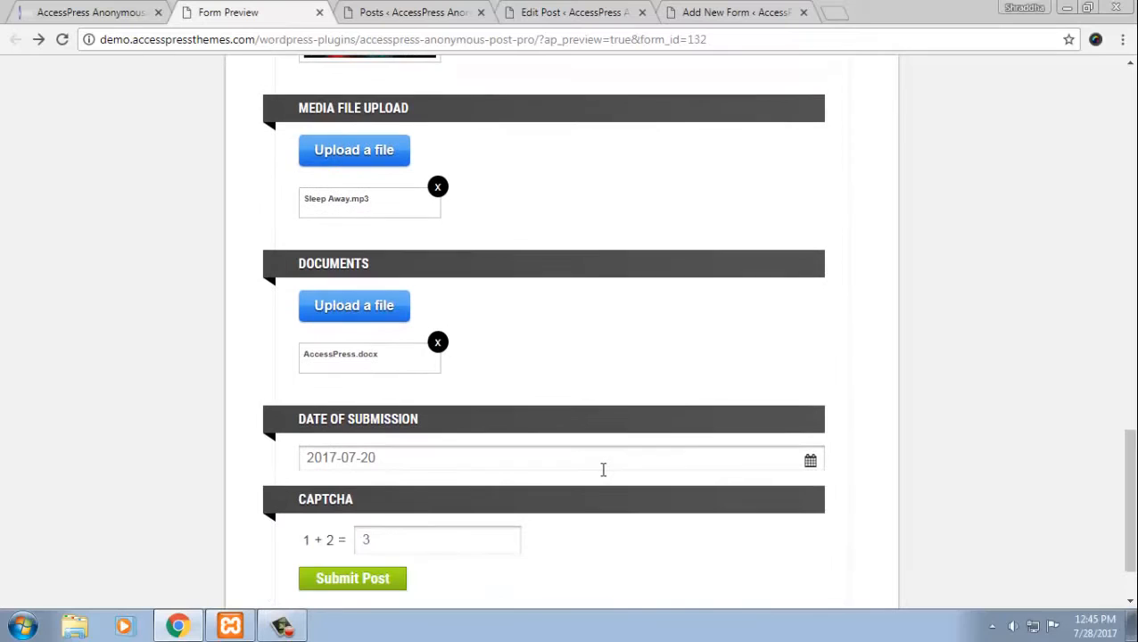
pyautogui.scroll(-3)
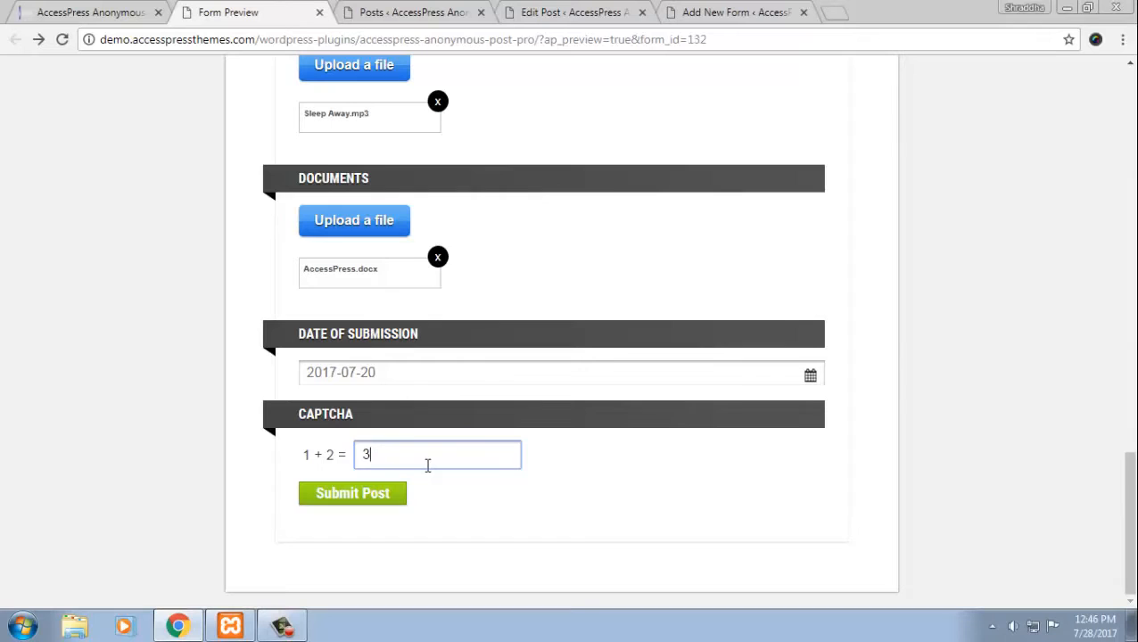
pyautogui.scroll(3)
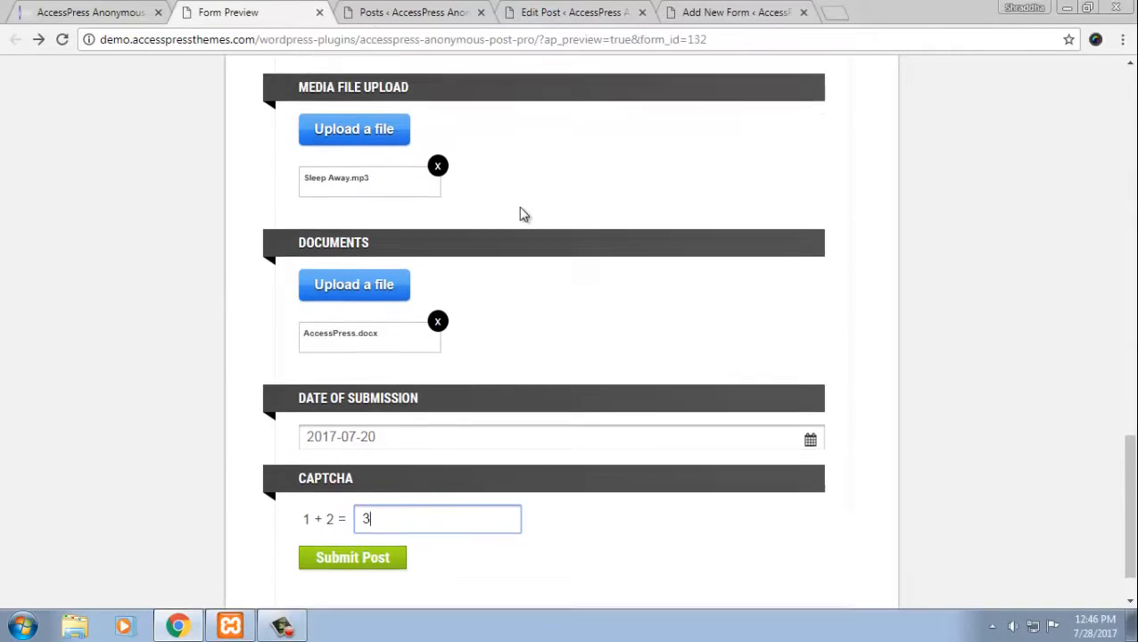
pyautogui.scroll(3)
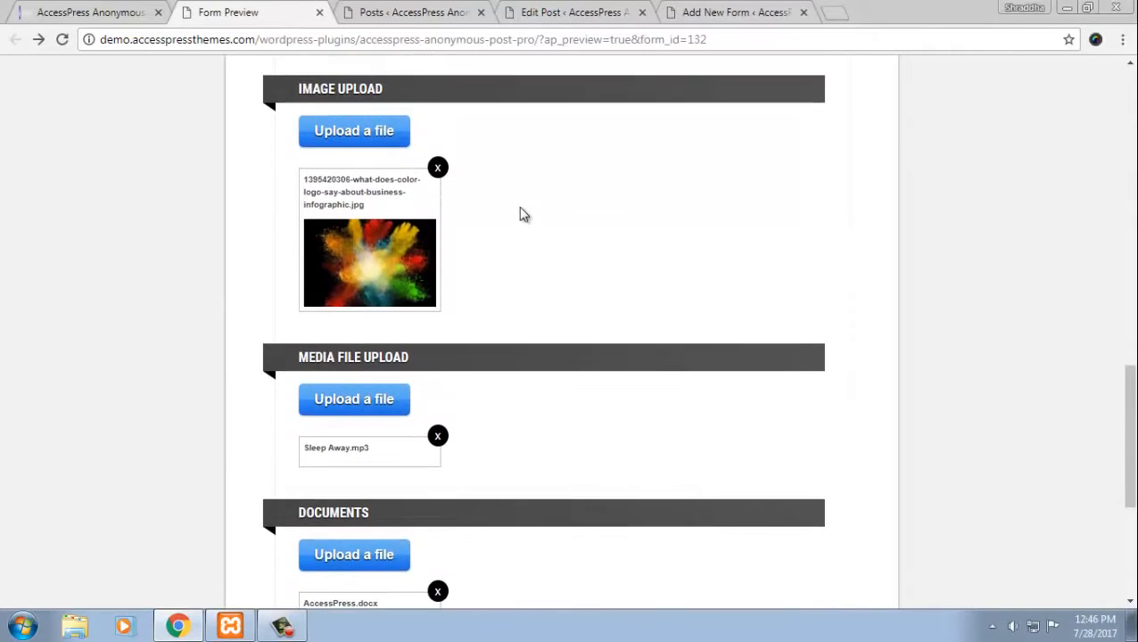
pyautogui.scroll(3)
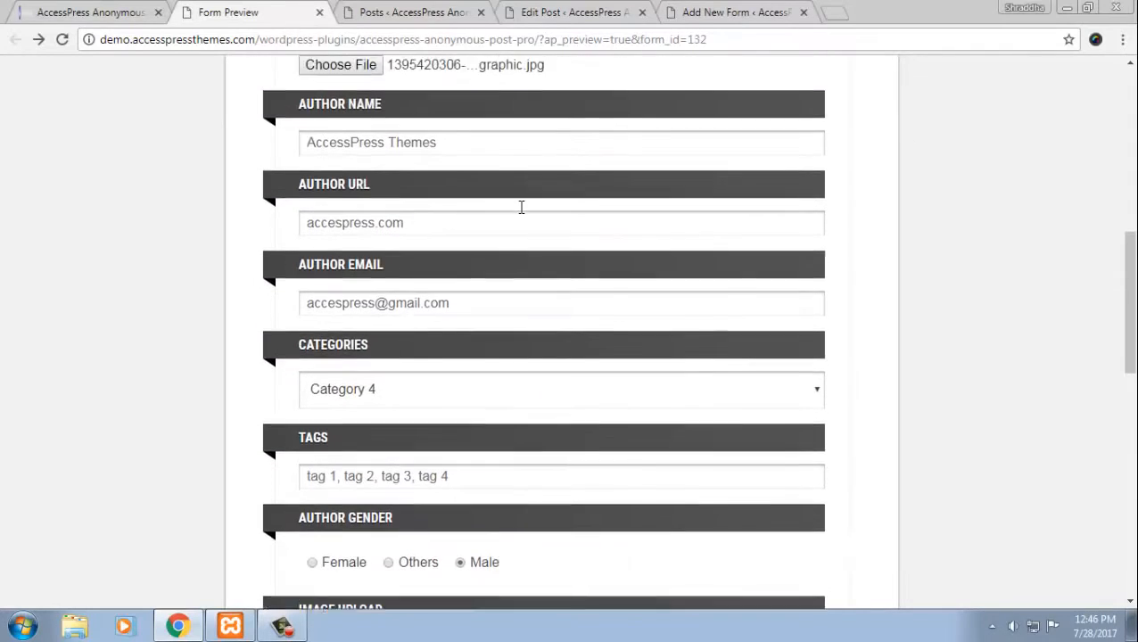
pyautogui.scroll(3)
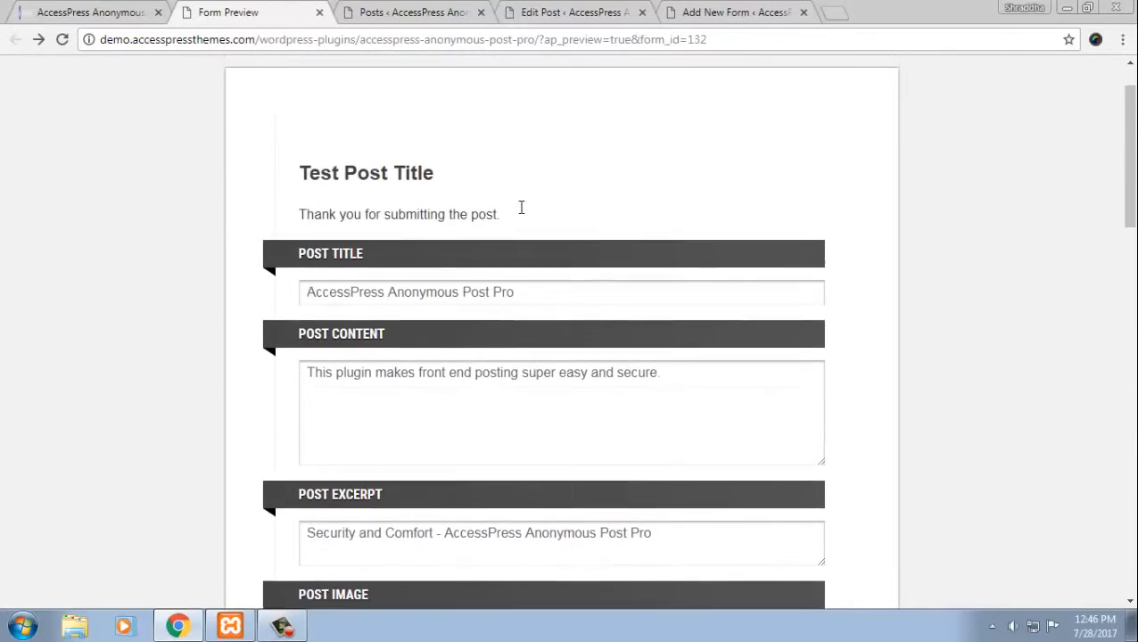
pyautogui.scroll(-3)
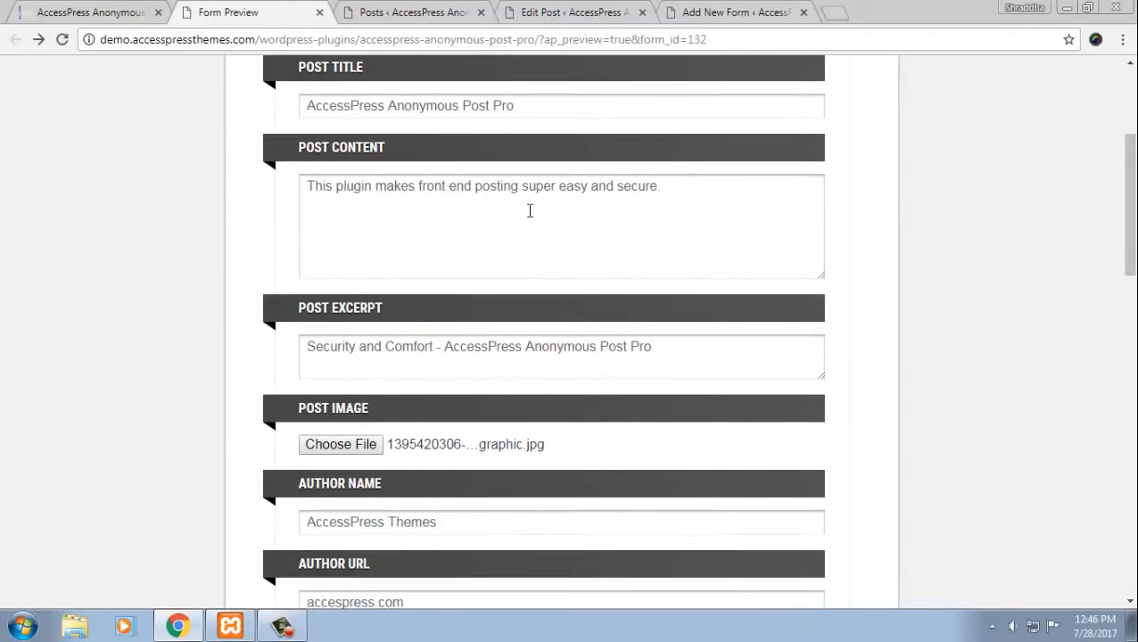
pyautogui.scroll(-3)
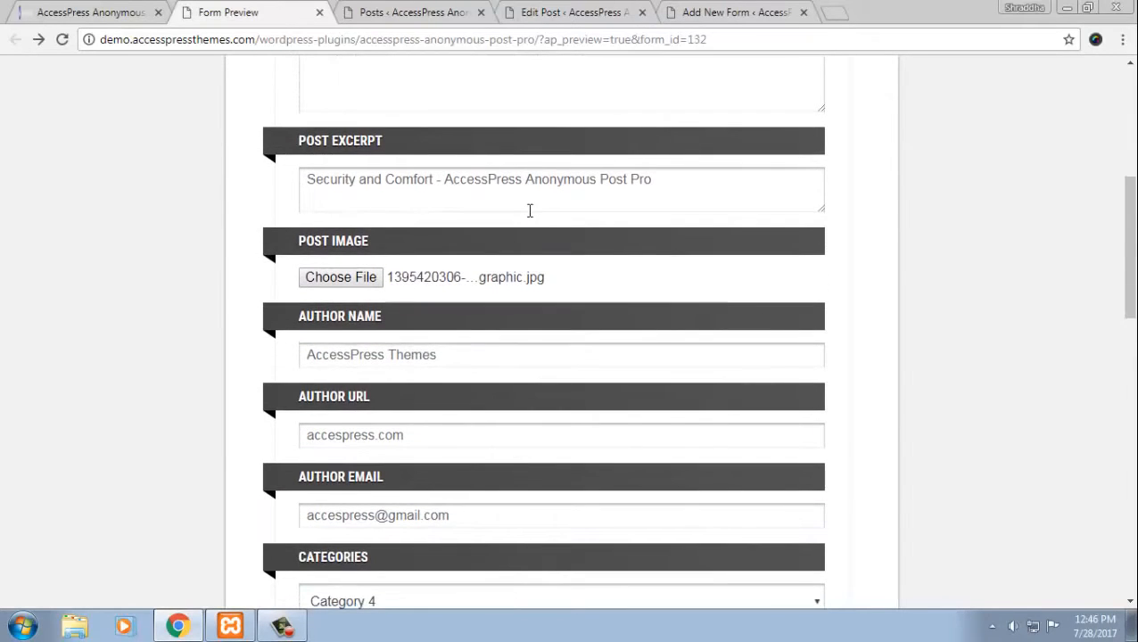
pyautogui.scroll(-3)
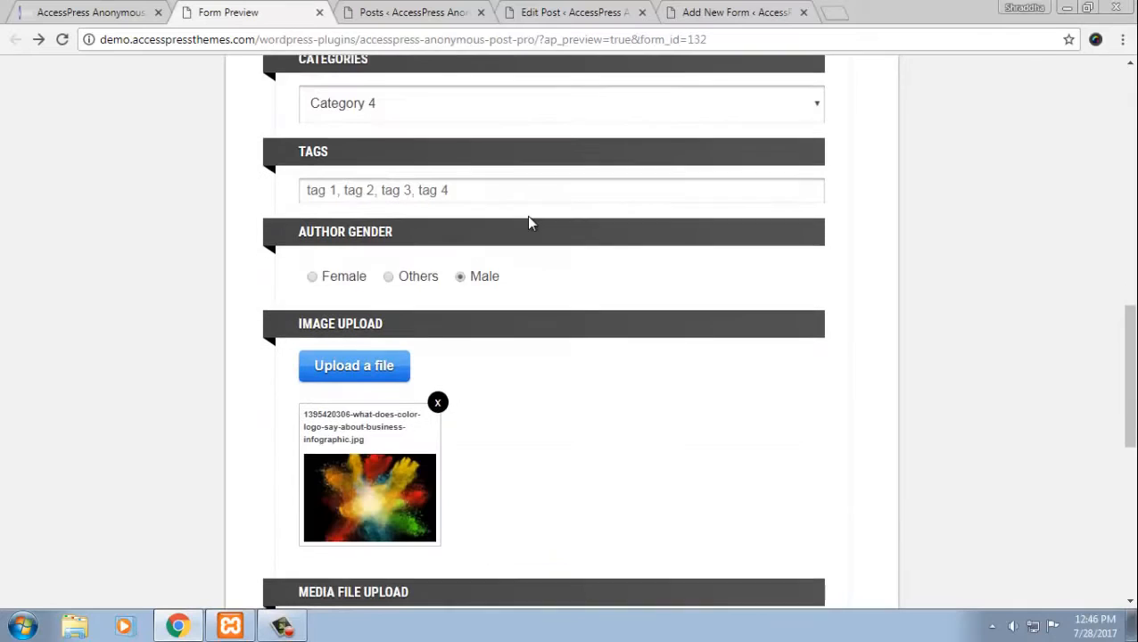
pyautogui.scroll(-3)
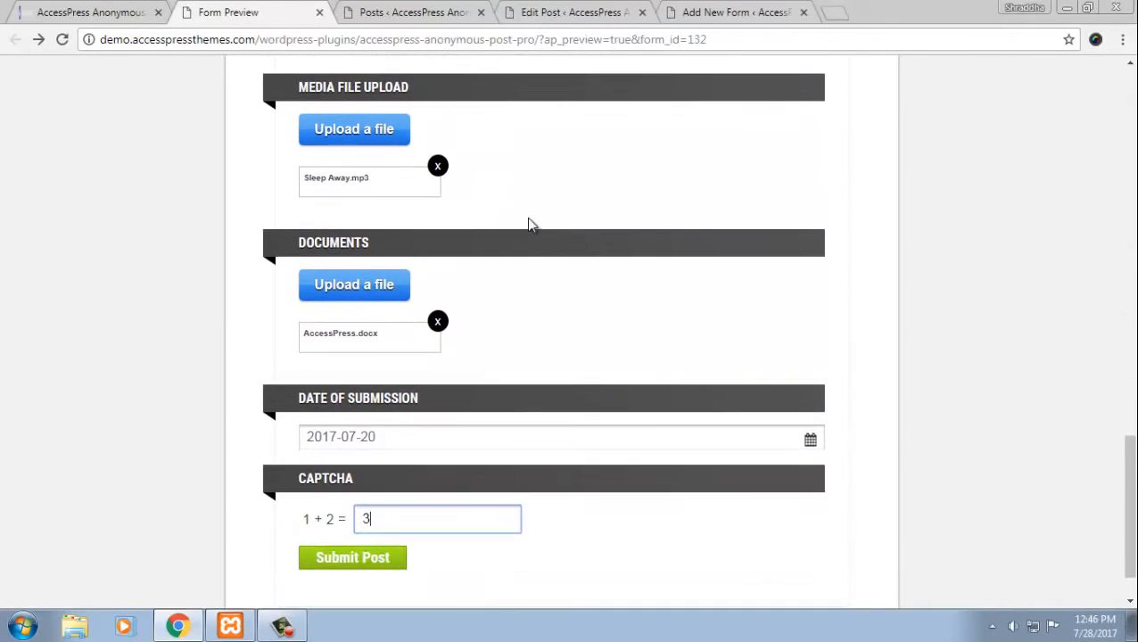
pyautogui.scroll(-3)
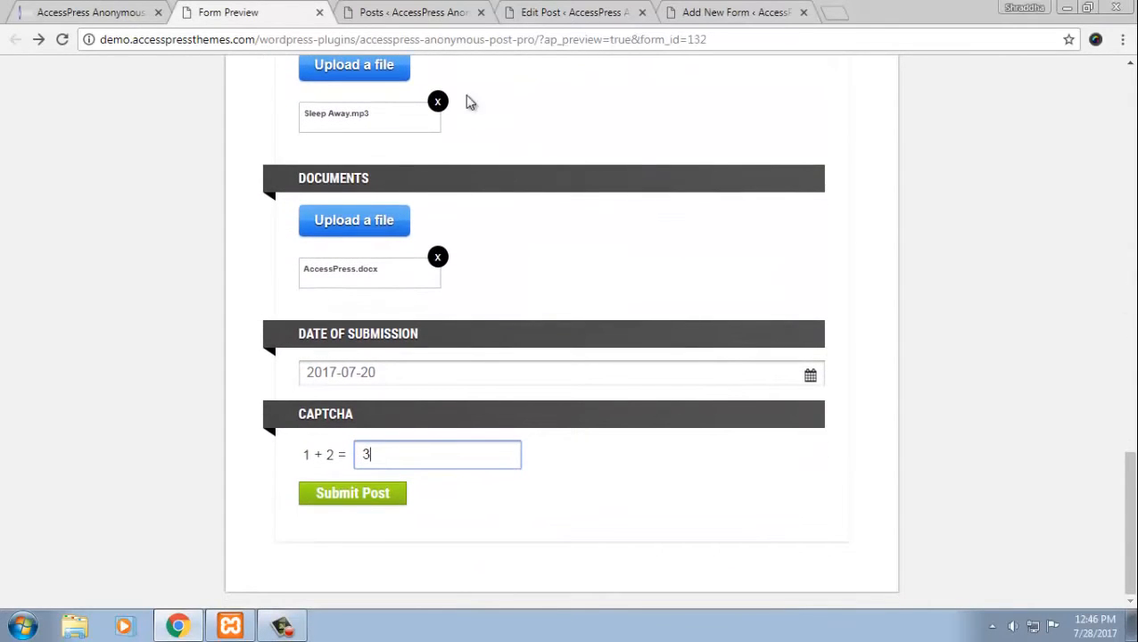
# - Show the WordPress All Posts list with the AccessPress Anonymous Post Pro draft on top
pyautogui.click(410, 11)
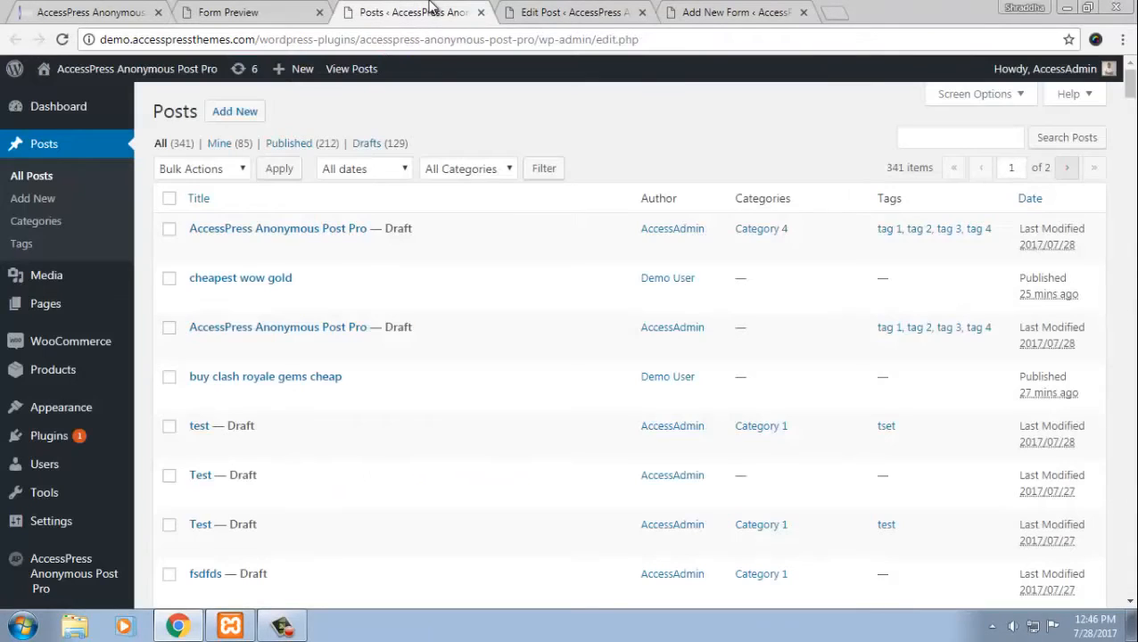
pyautogui.moveTo(43, 142)
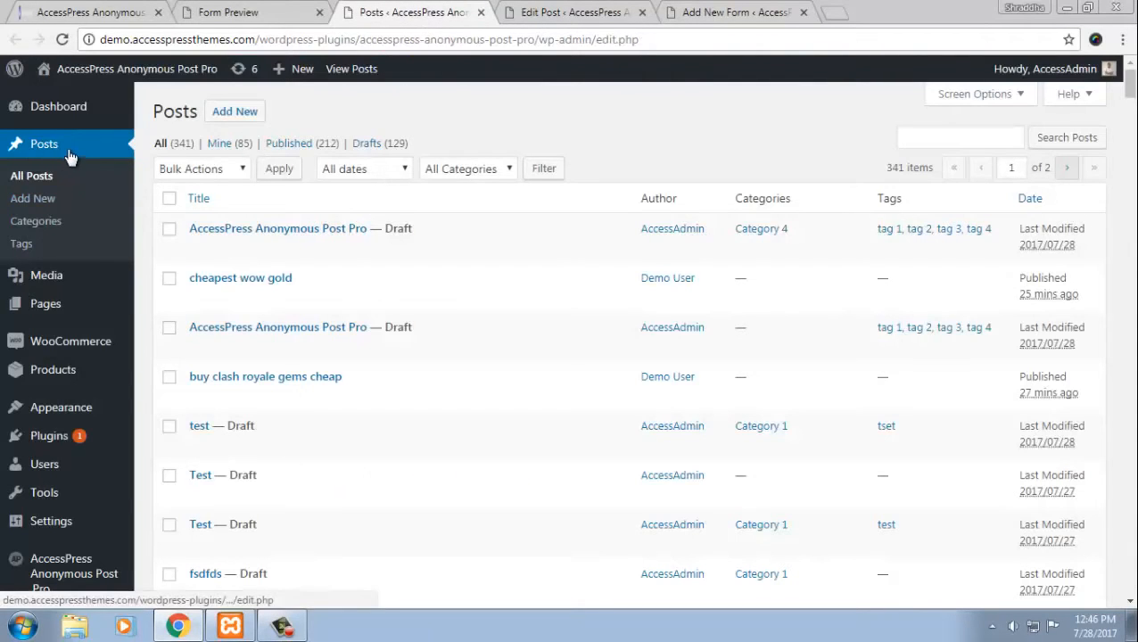
pyautogui.moveTo(278, 228)
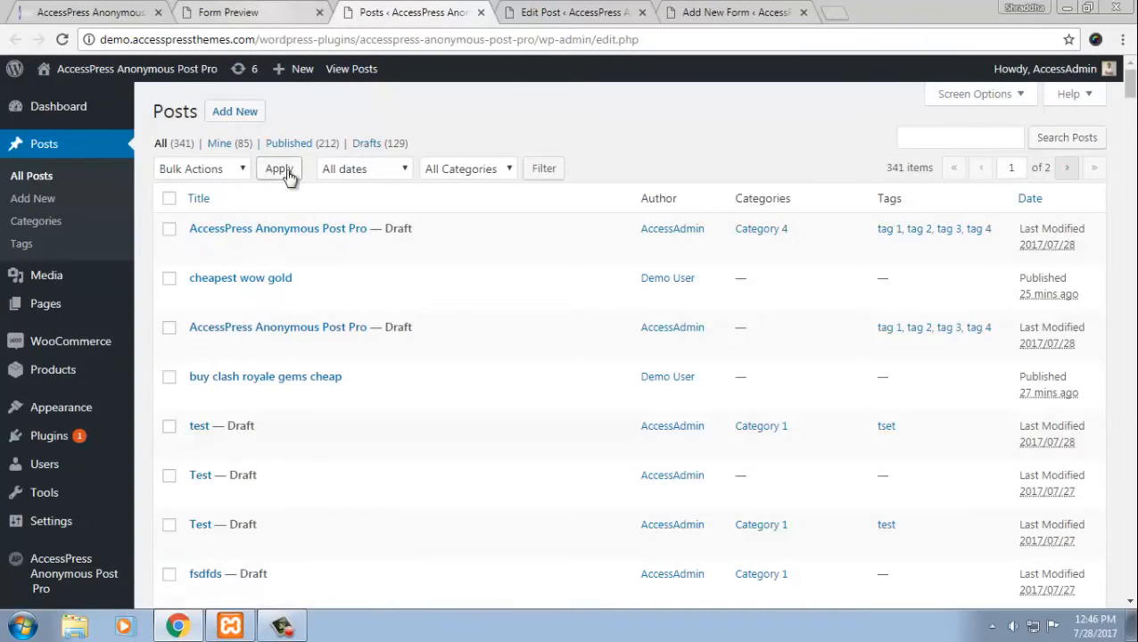
pyautogui.moveTo(574, 7)
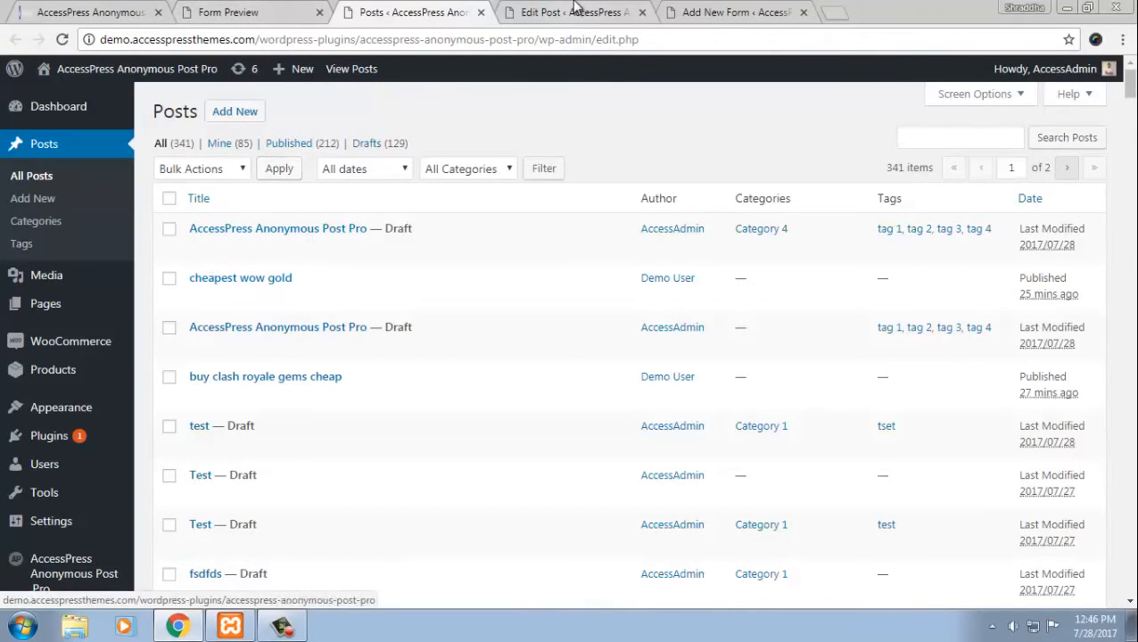
# - Open the submitted draft for editing and check its title and content against the form preview
pyautogui.click(278, 228)
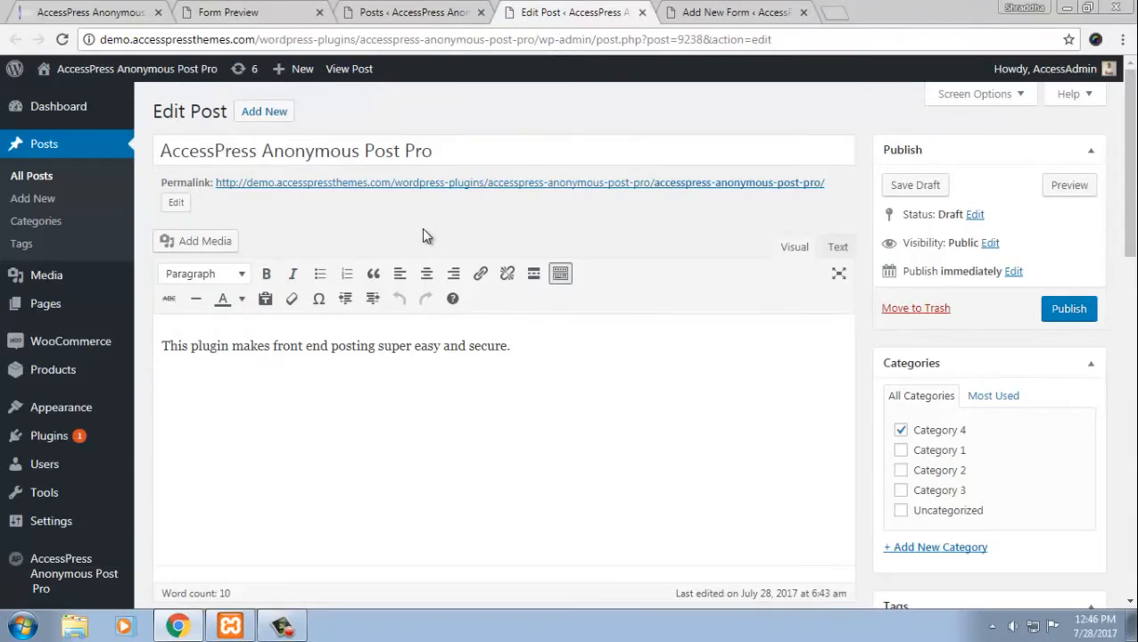
pyautogui.moveTo(374, 150)
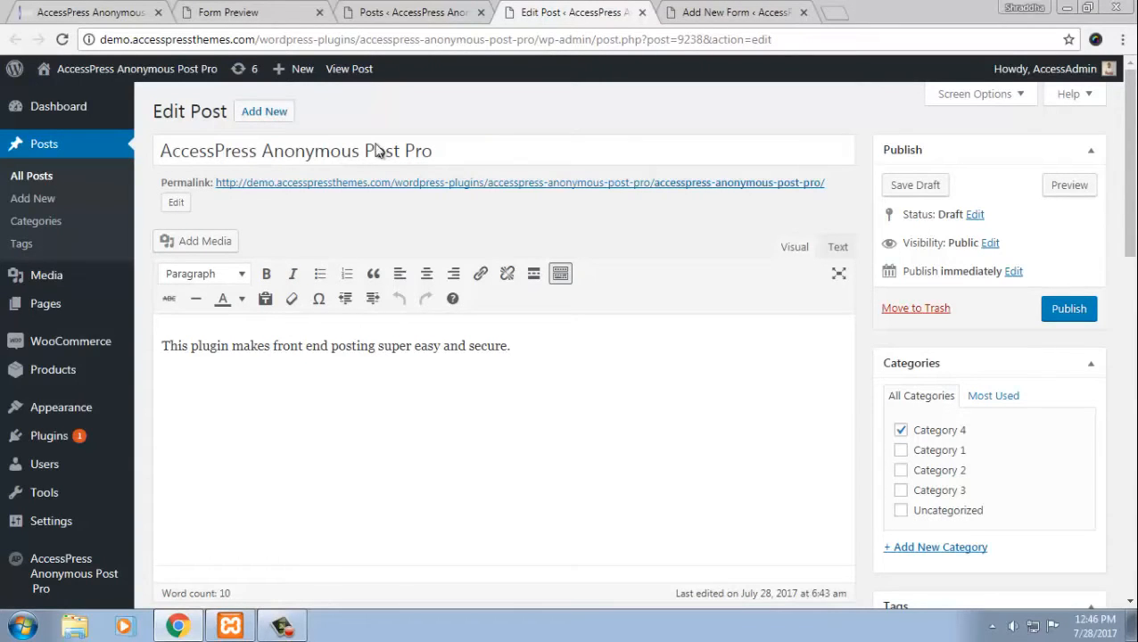
pyautogui.click(226, 12)
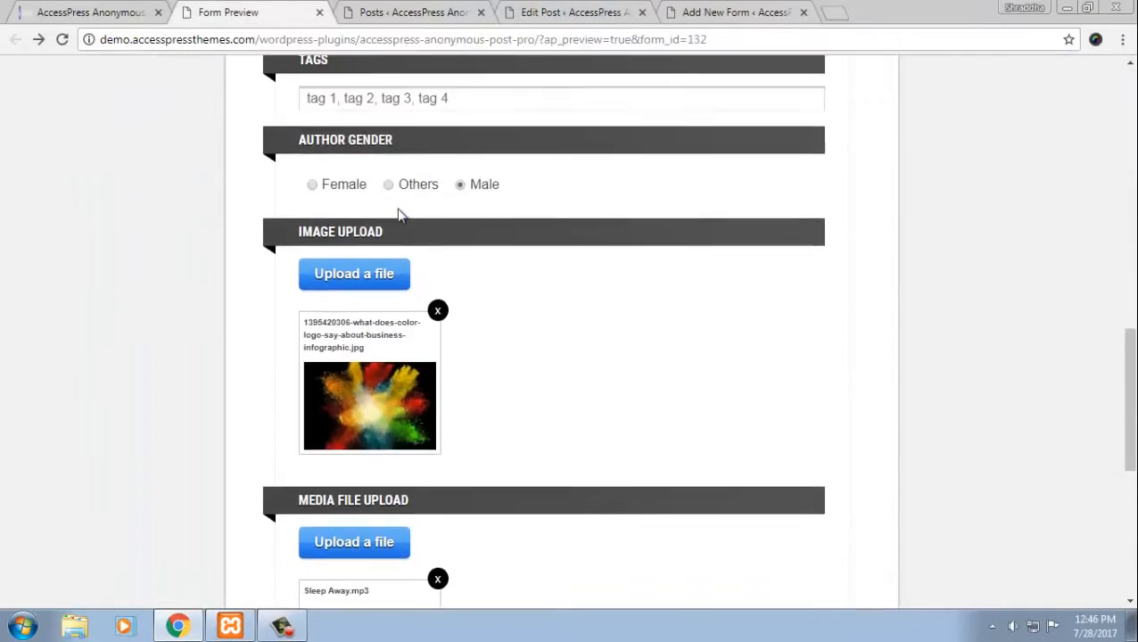
pyautogui.scroll(3)
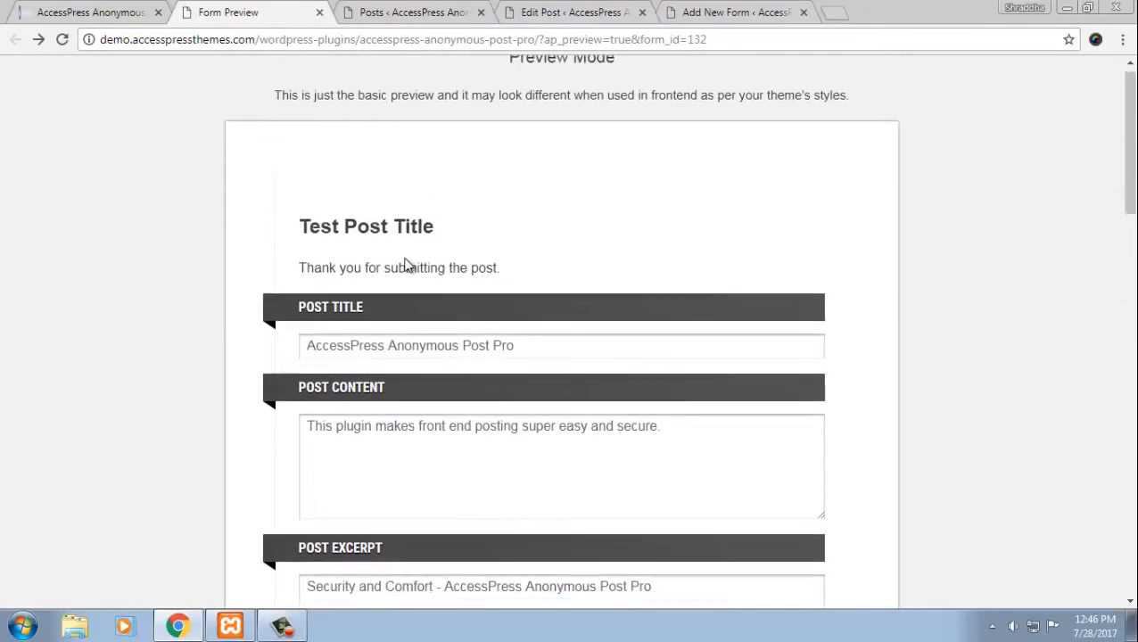
pyautogui.click(571, 11)
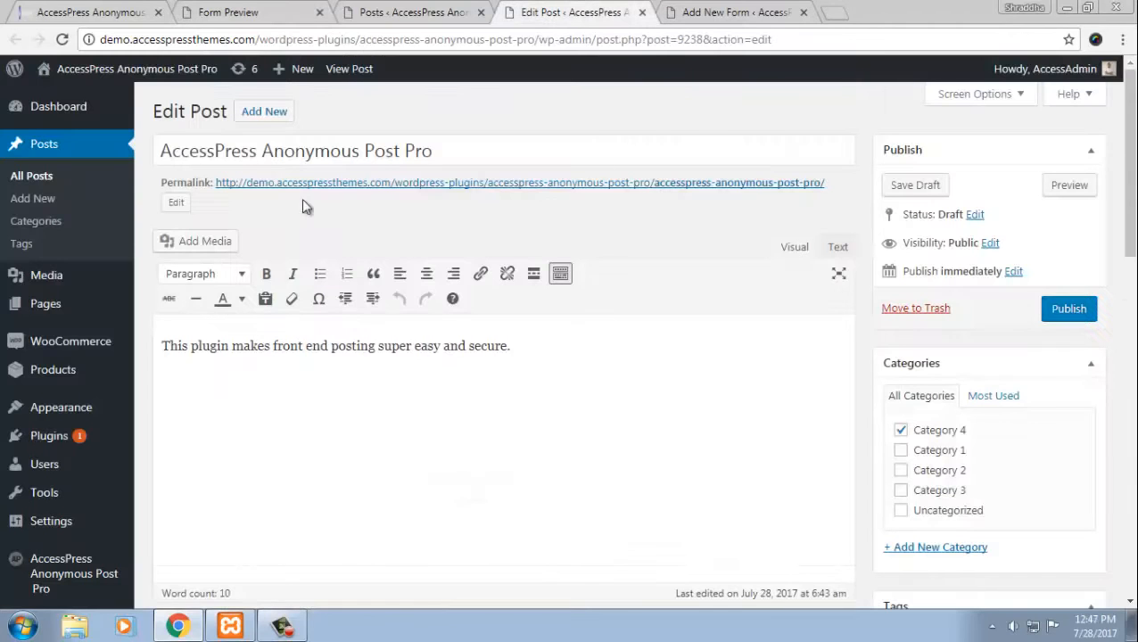
pyautogui.doubleClick(209, 150)
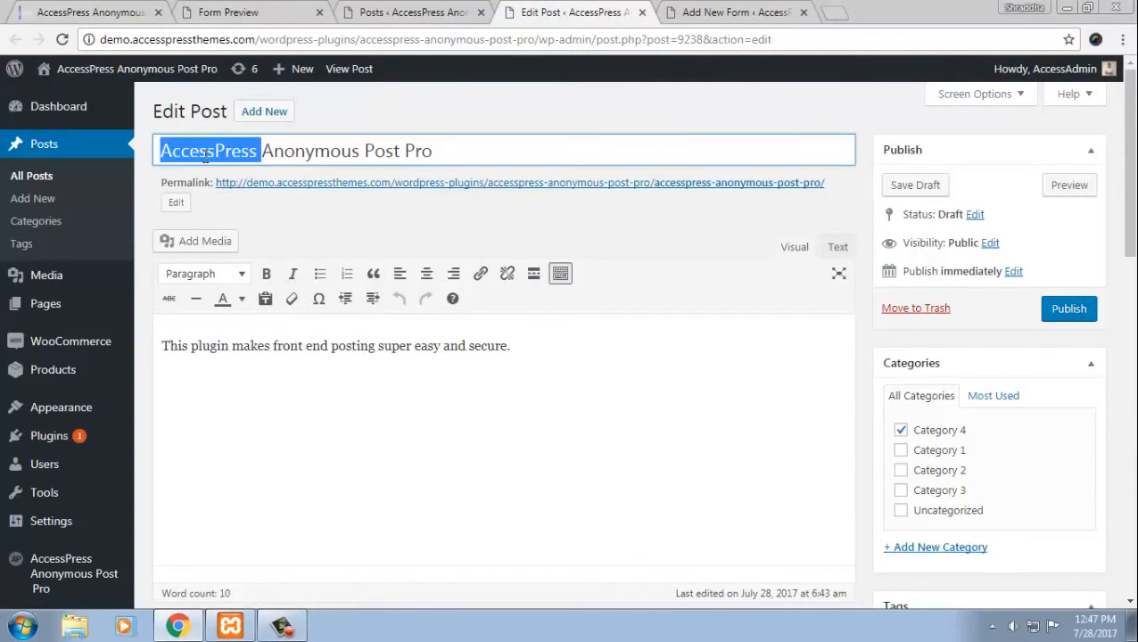
pyautogui.tripleClick(335, 346)
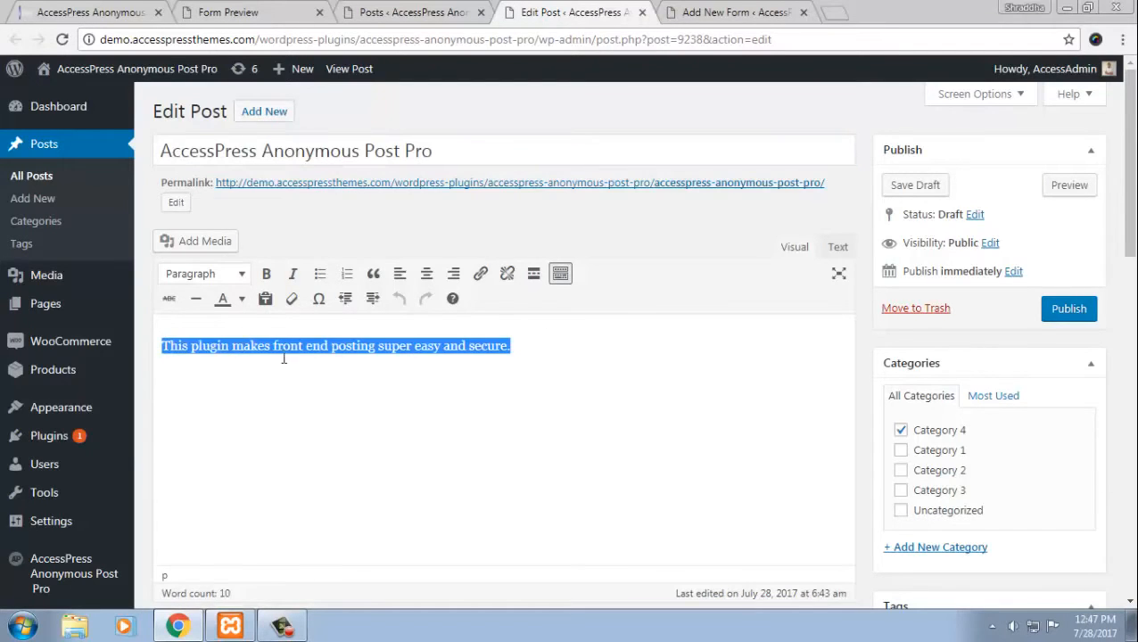
pyautogui.scroll(-3)
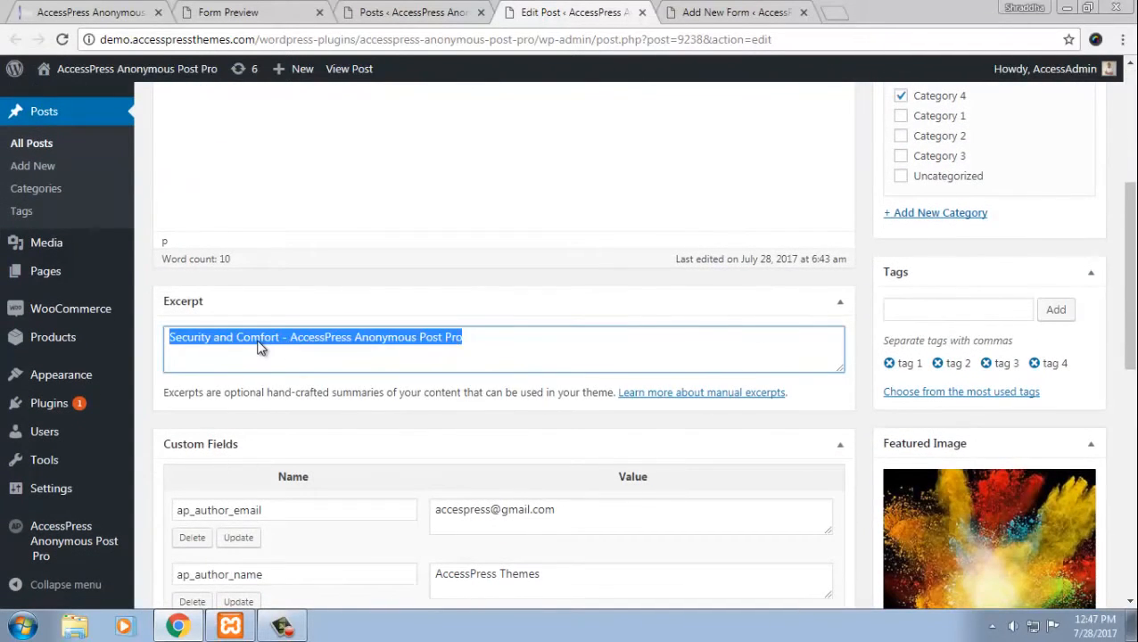
pyautogui.scroll(-3)
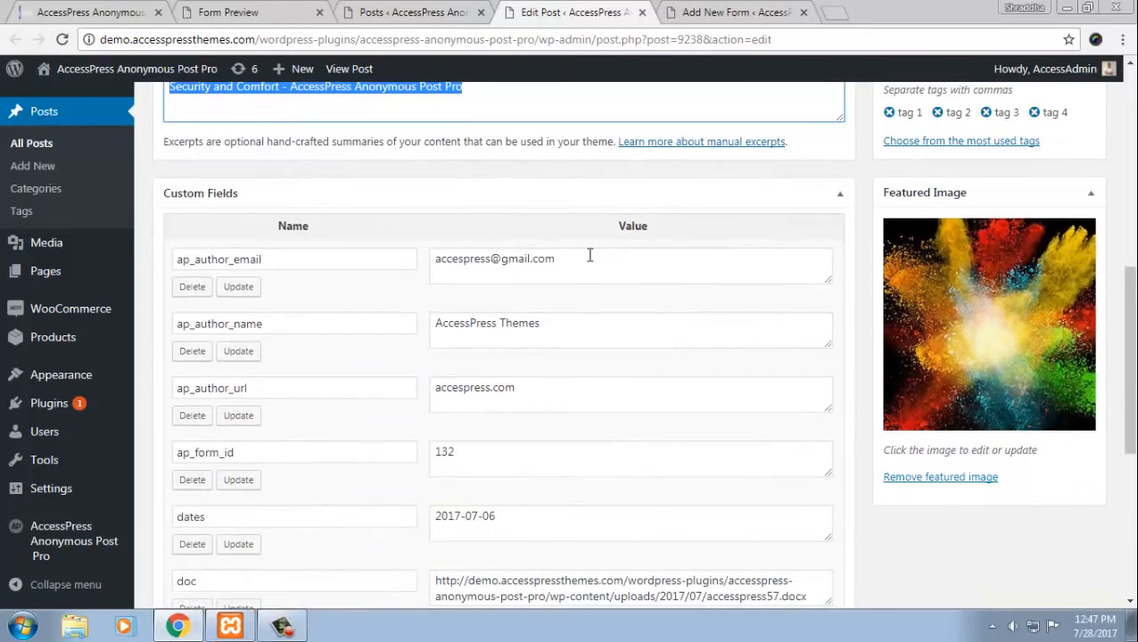
# - Compare the draft's custom fields, category, tags and image with the form preview entries
pyautogui.click(226, 10)
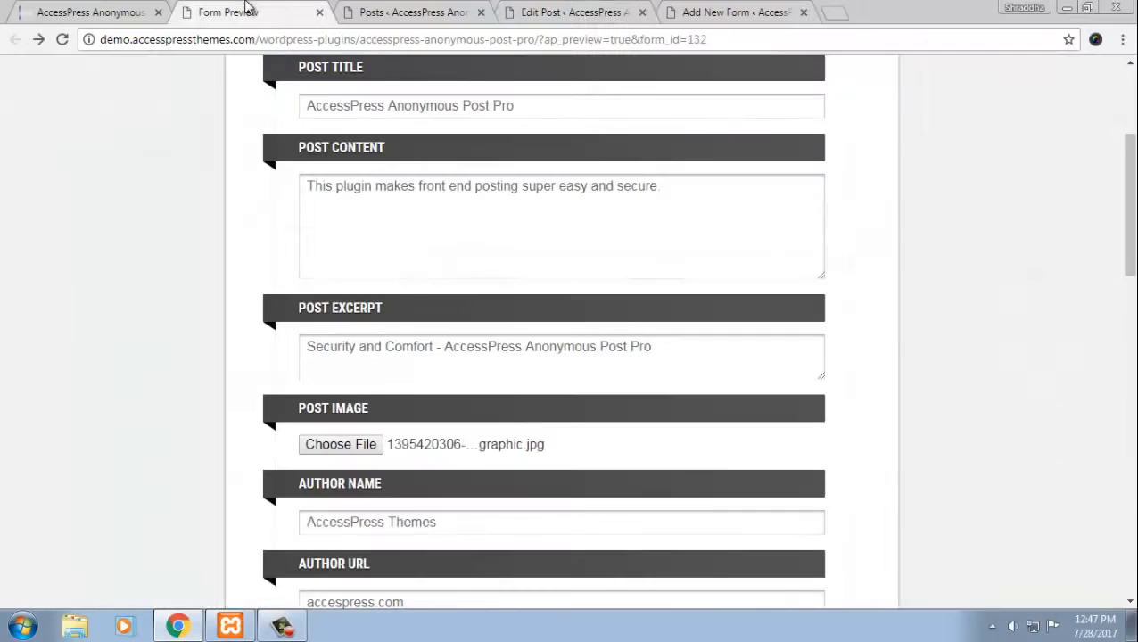
pyautogui.scroll(-3)
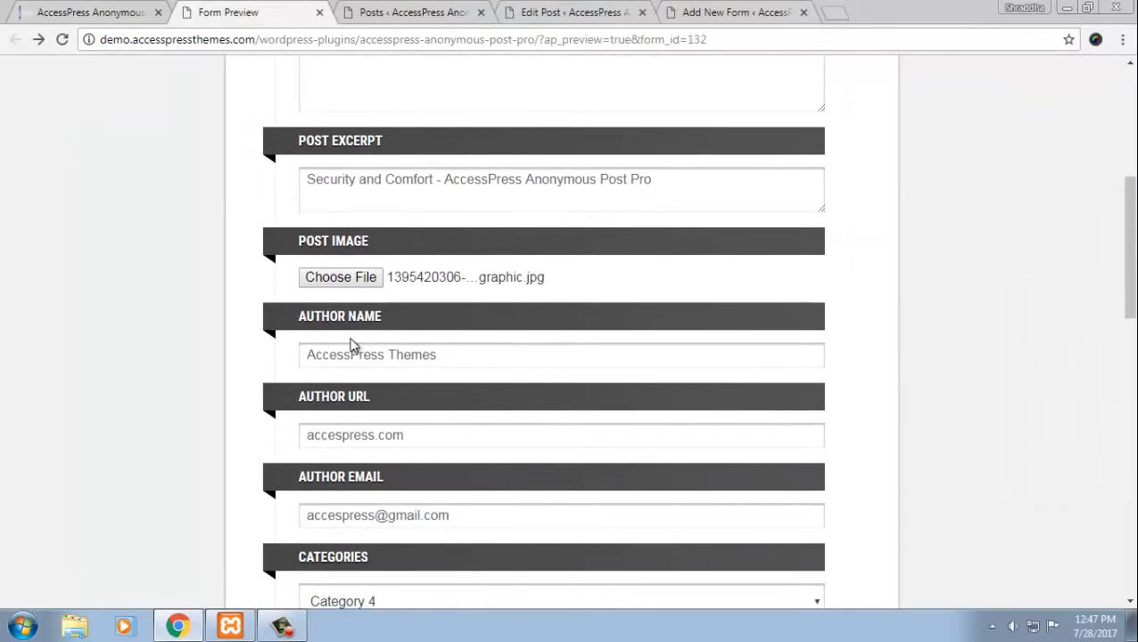
pyautogui.moveTo(474, 8)
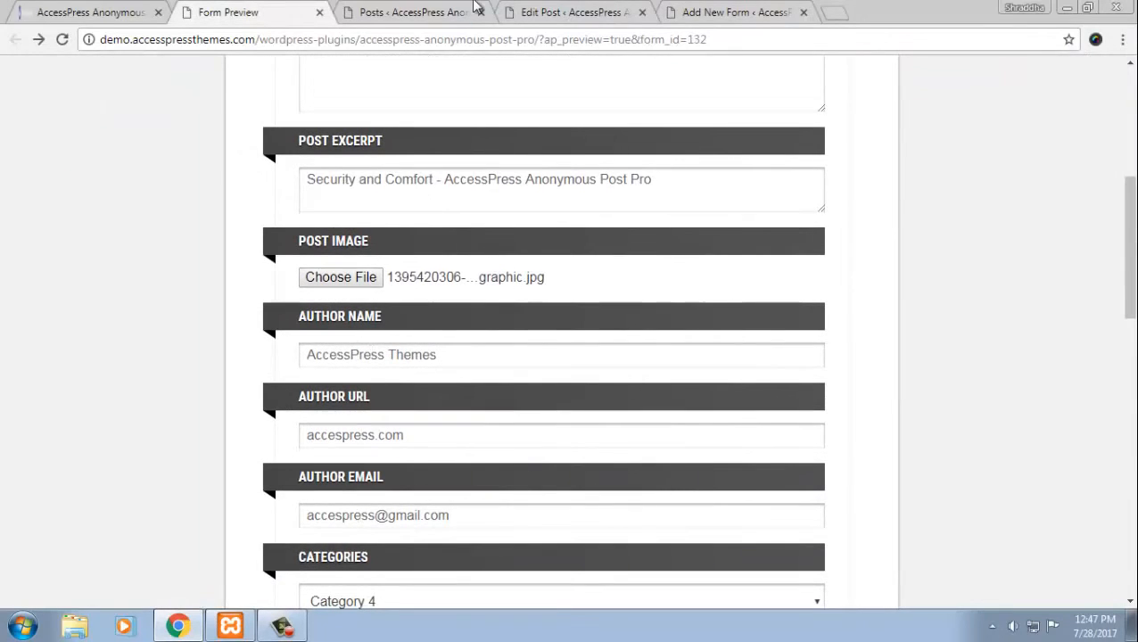
pyautogui.click(571, 12)
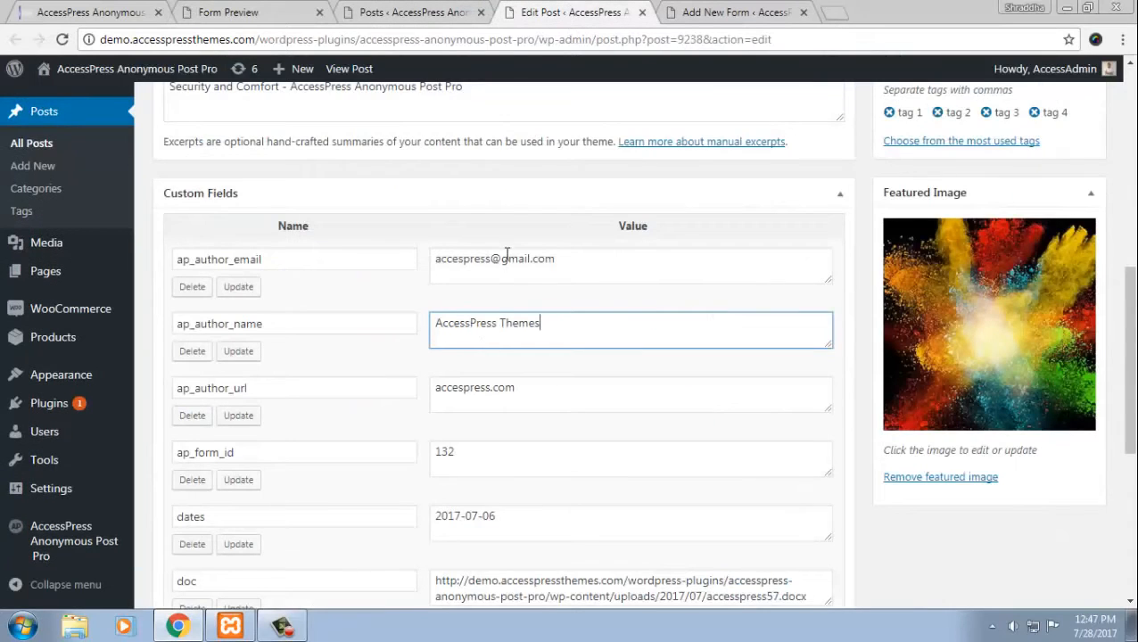
pyautogui.scroll(-3)
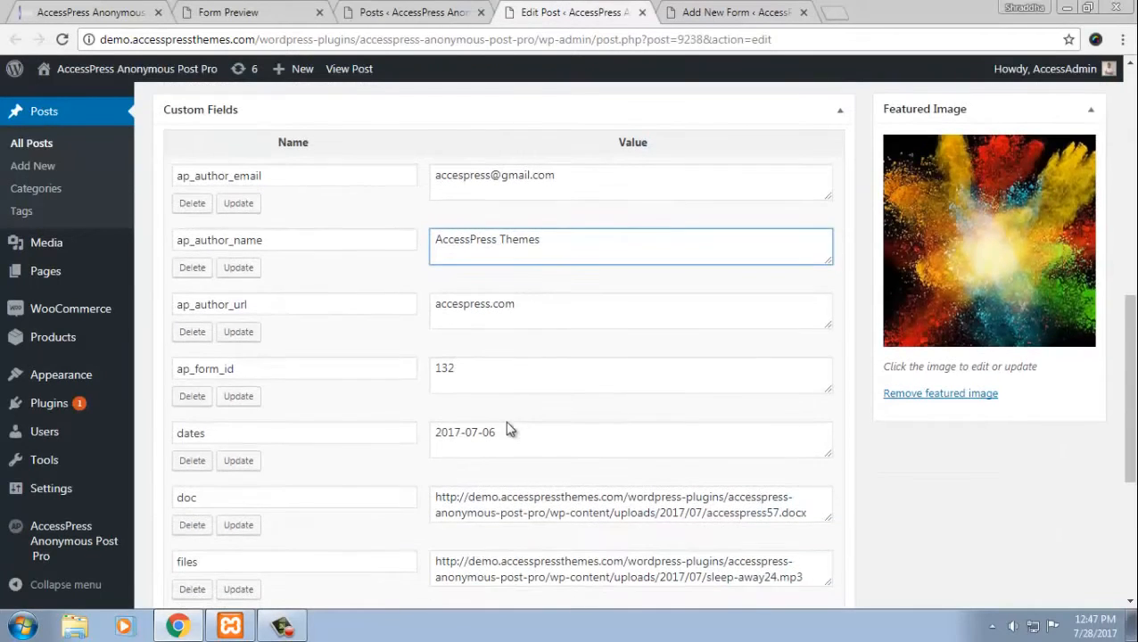
pyautogui.scroll(-3)
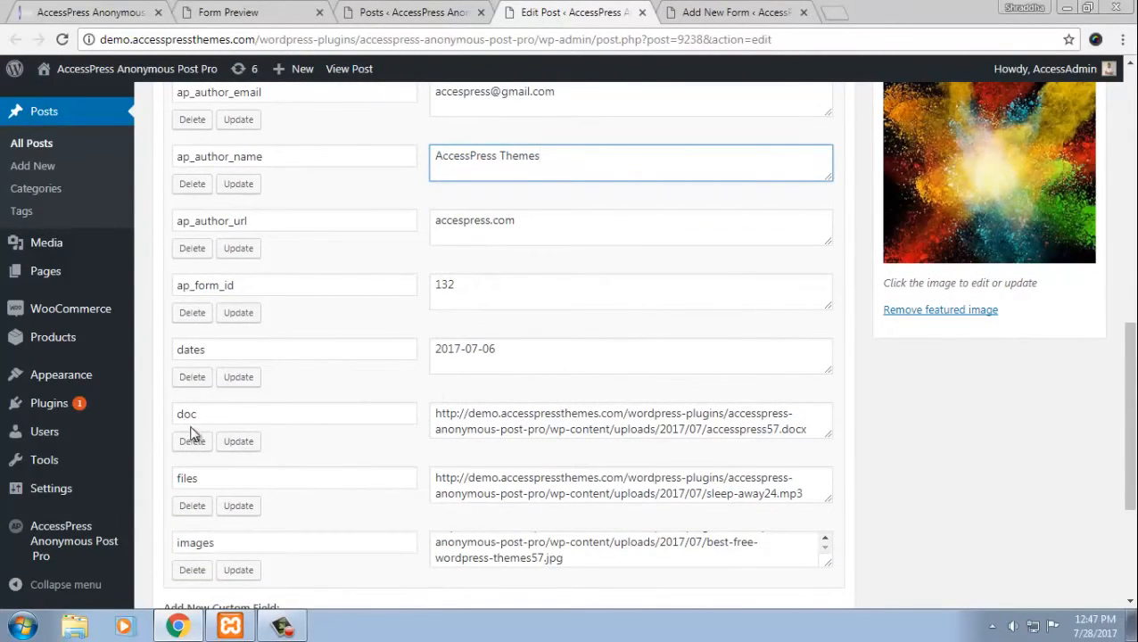
pyautogui.scroll(-3)
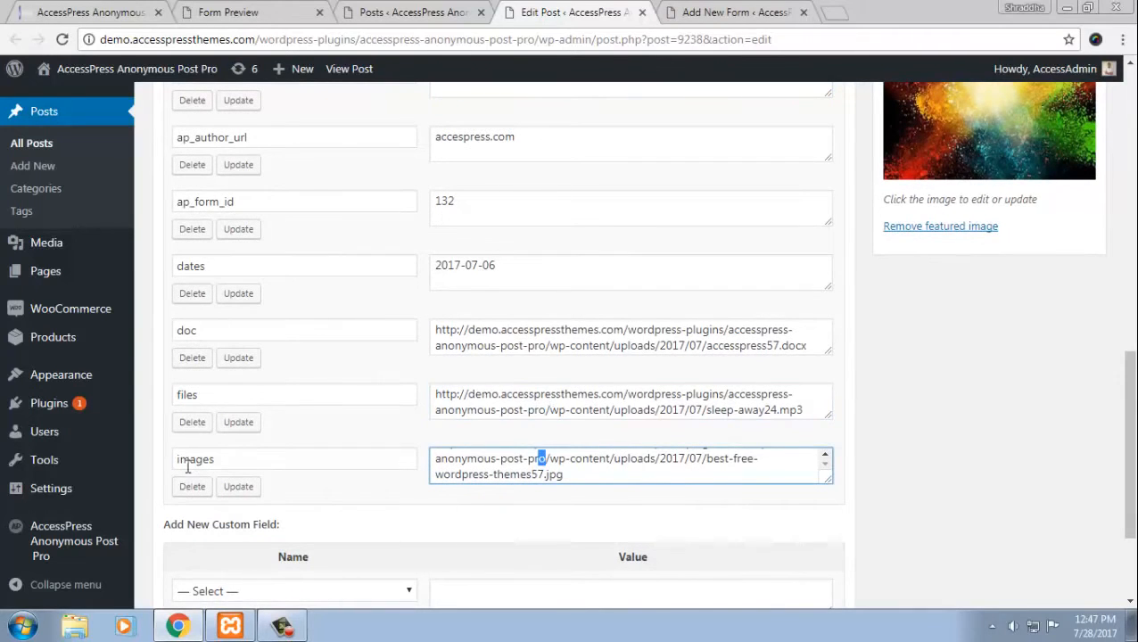
pyautogui.scroll(3)
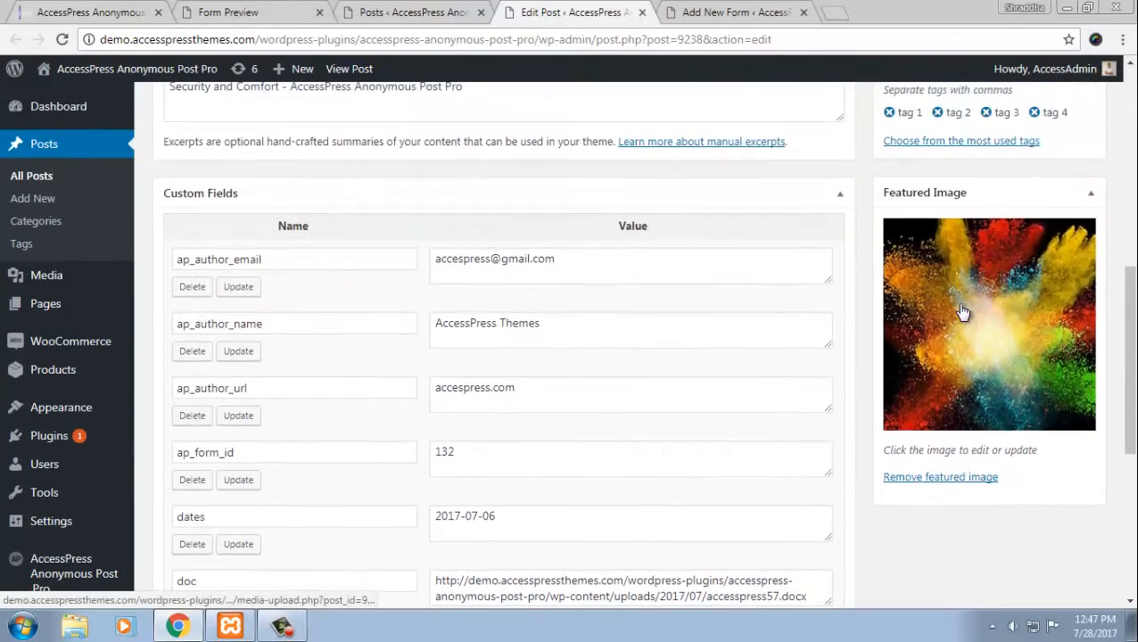
pyautogui.scroll(3)
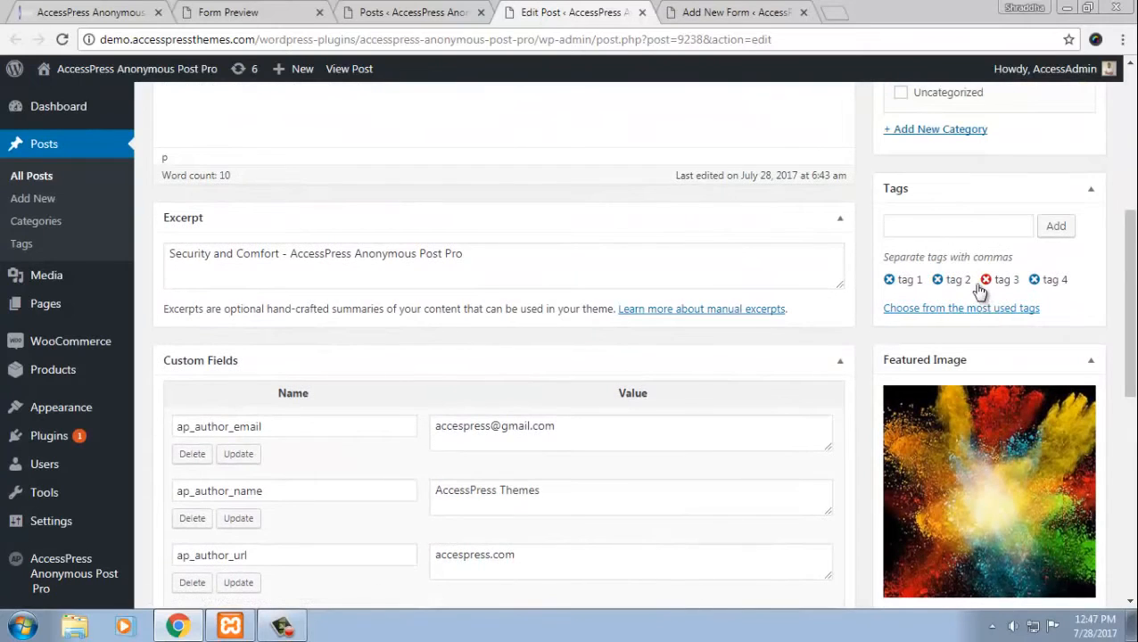
pyautogui.scroll(3)
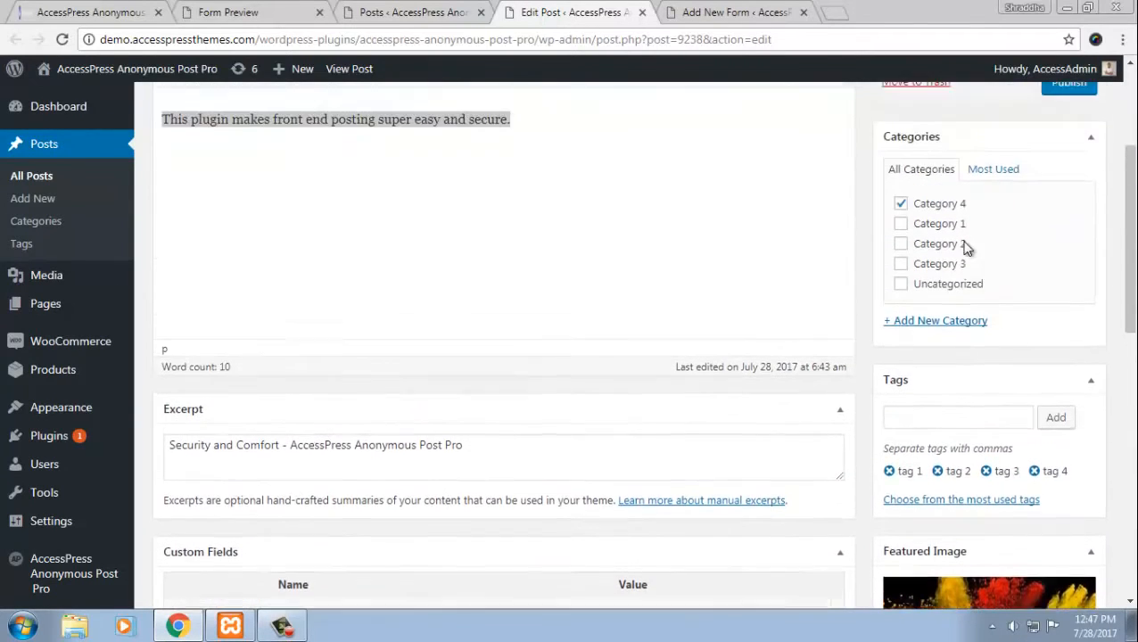
pyautogui.scroll(3)
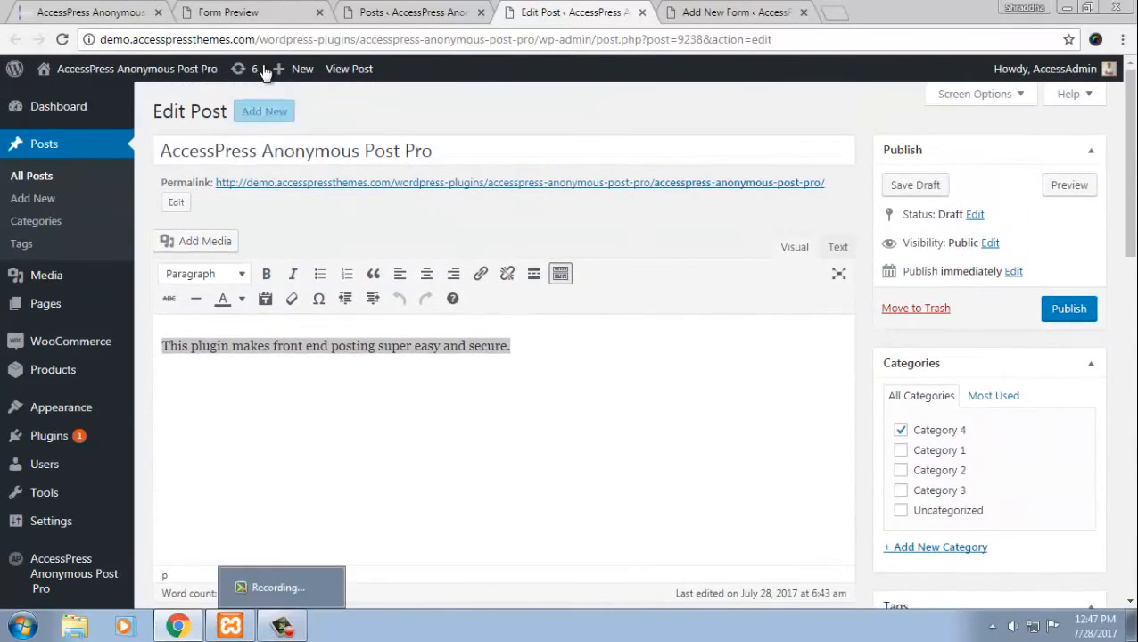
pyautogui.click(226, 10)
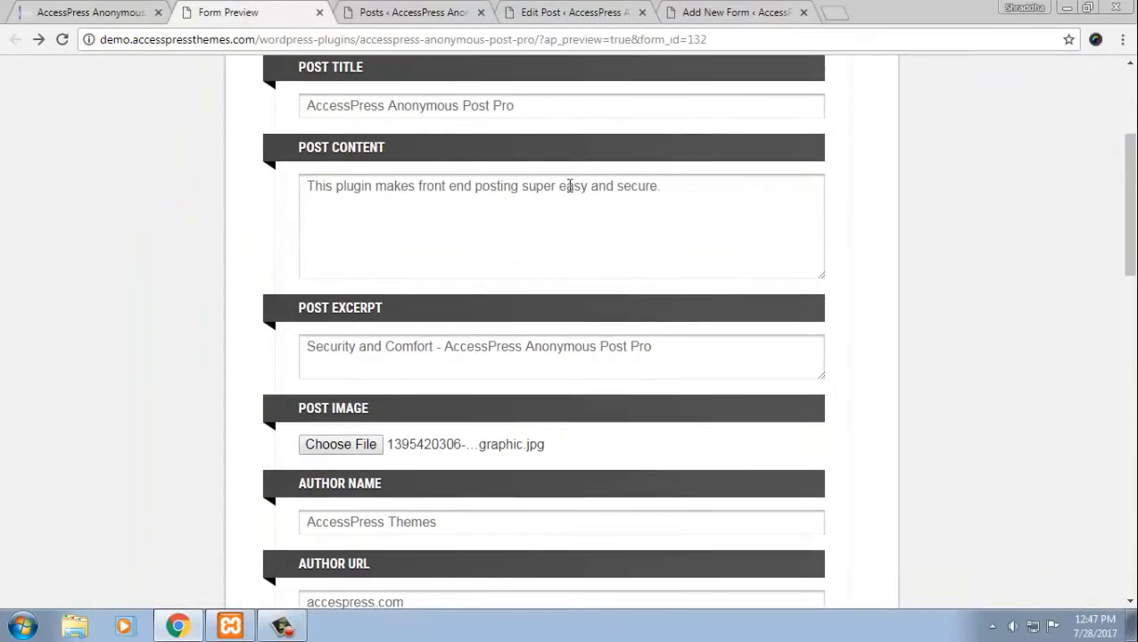
pyautogui.scroll(3)
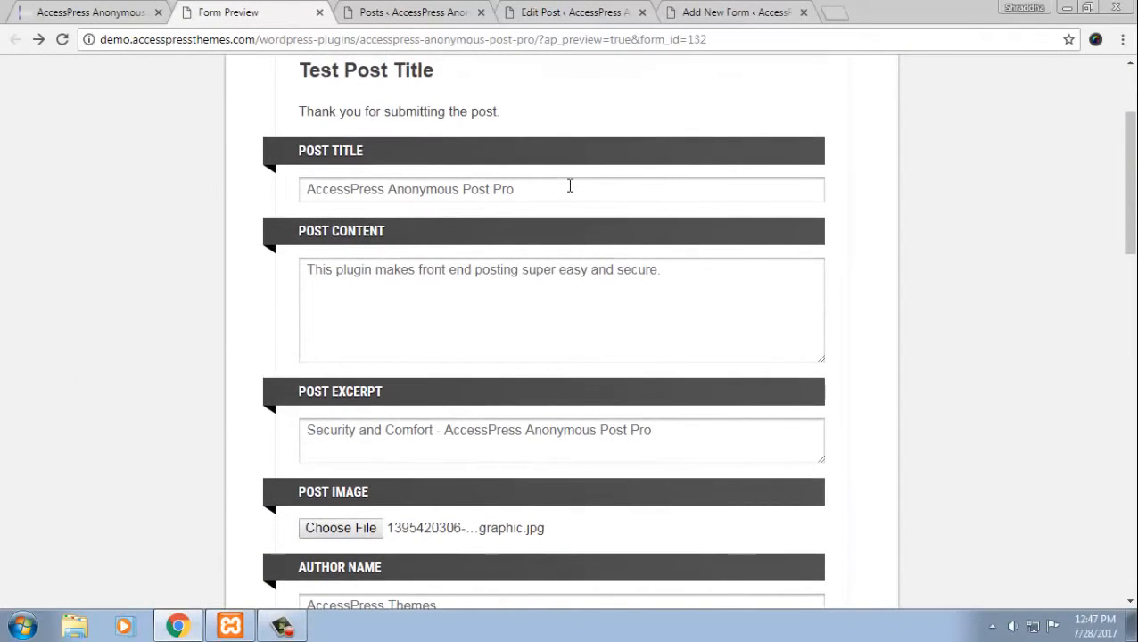
pyautogui.click(569, 13)
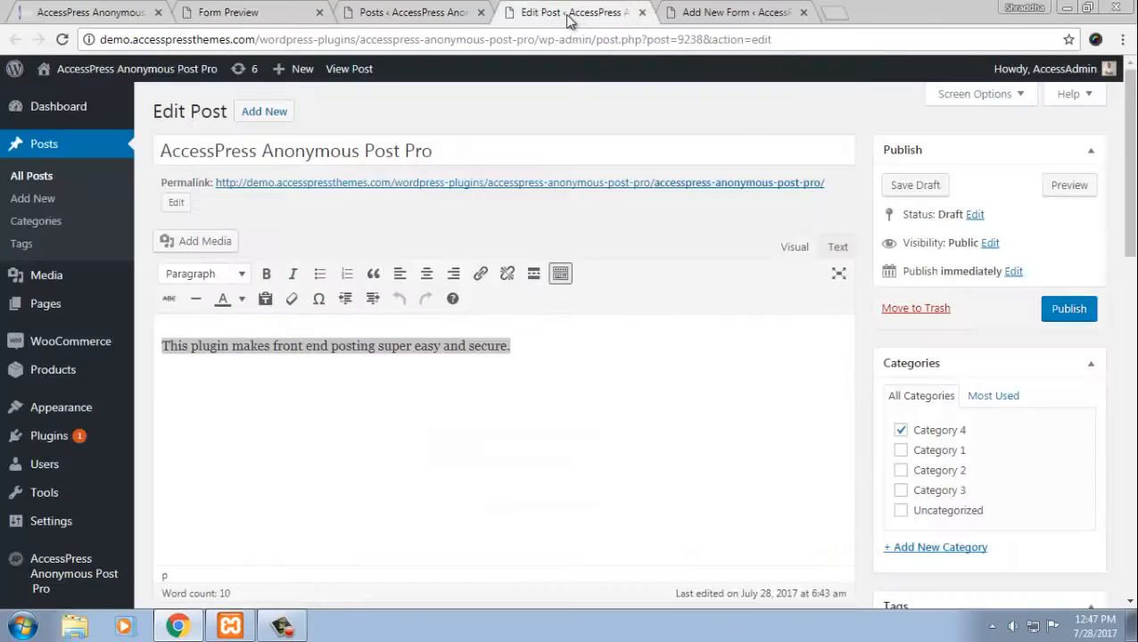
pyautogui.scroll(-3)
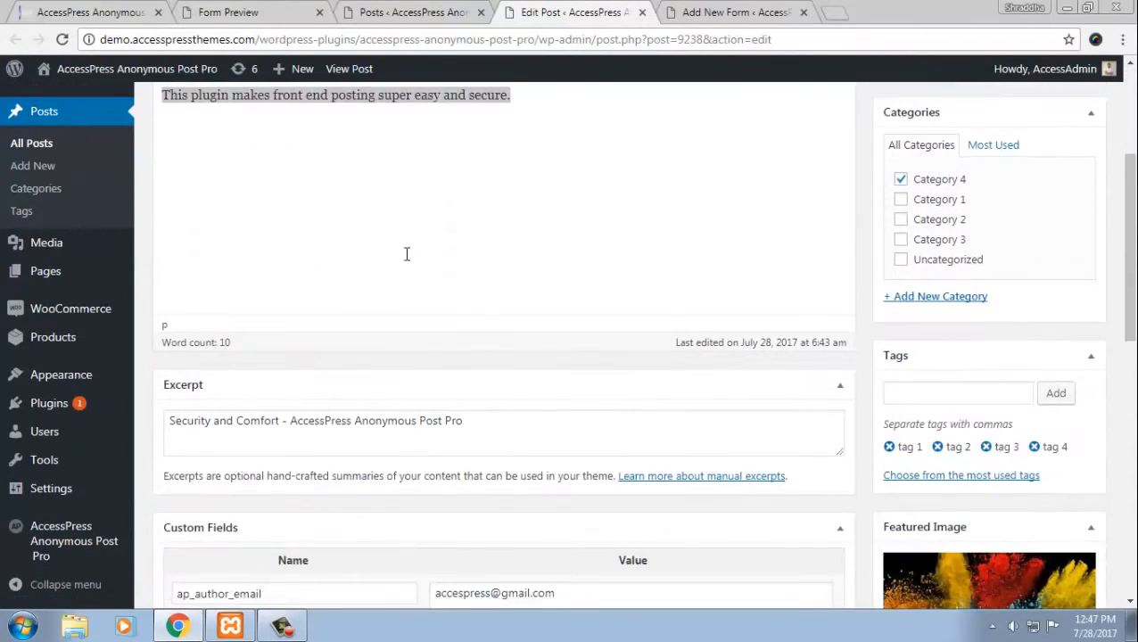
pyautogui.scroll(-3)
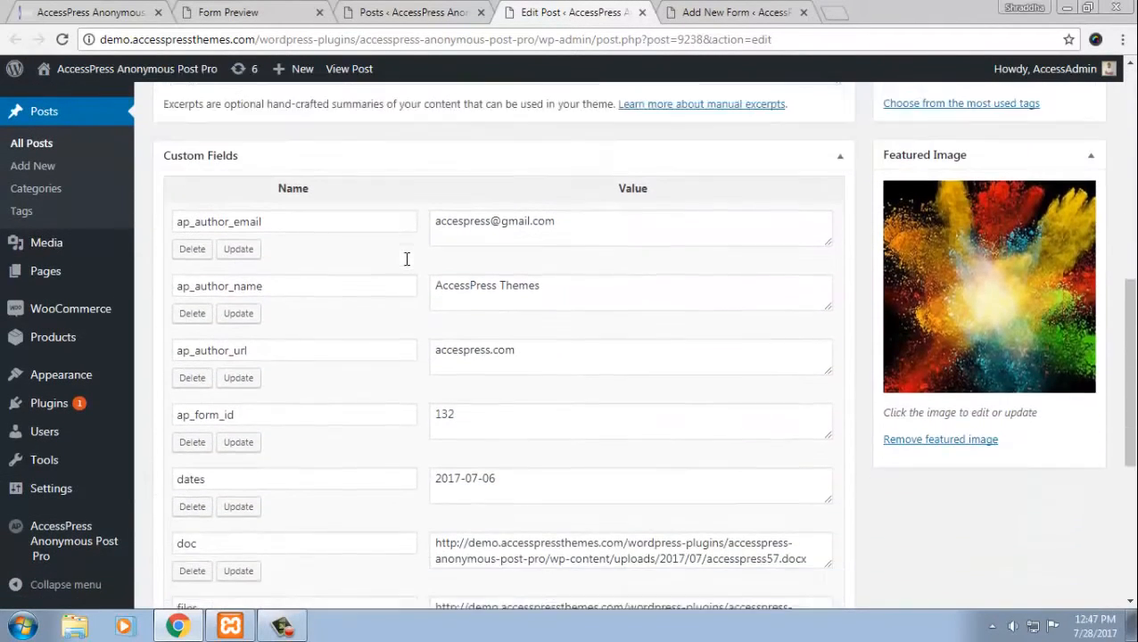
pyautogui.scroll(-3)
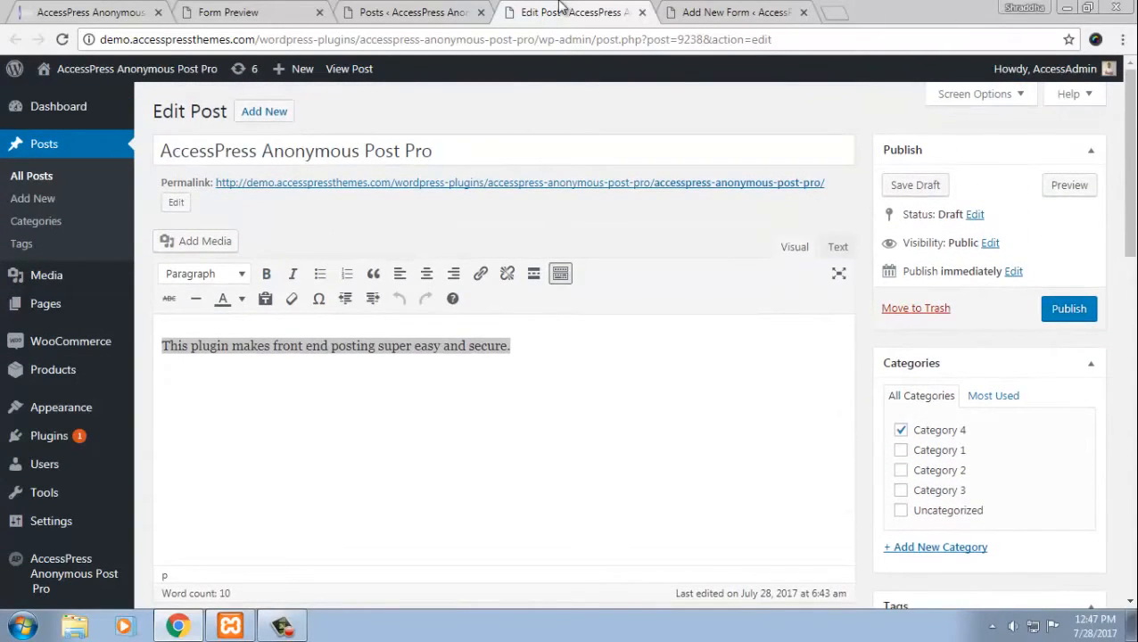
pyautogui.click(226, 10)
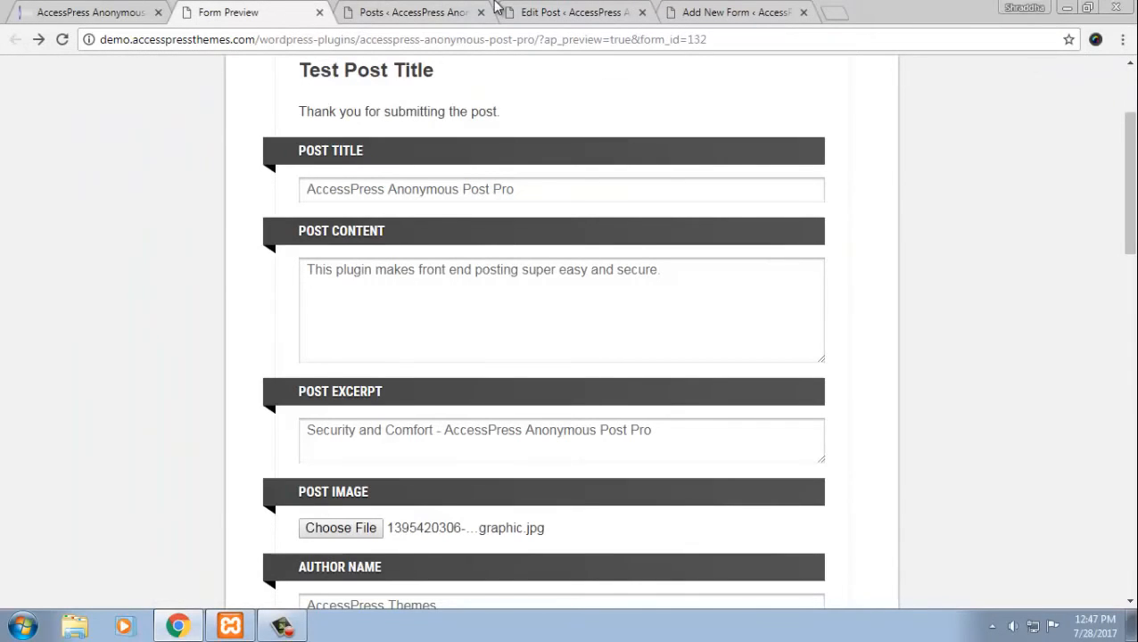
pyautogui.moveTo(410, 11)
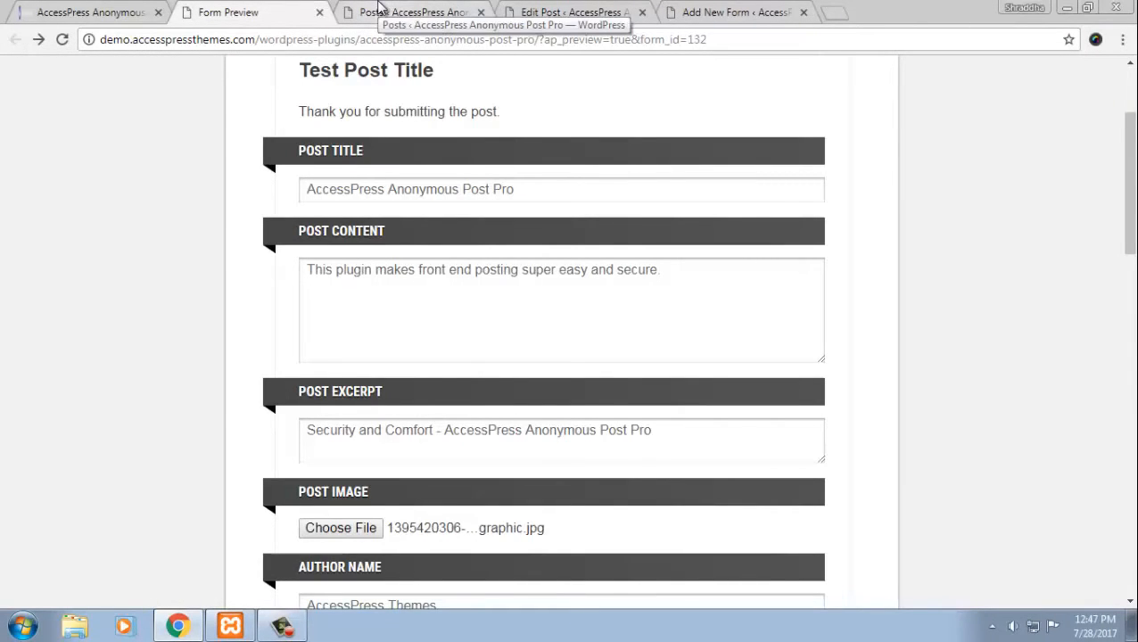
# - Open the new form's General Settings, glancing at the Email and Form Style tabs
pyautogui.click(731, 11)
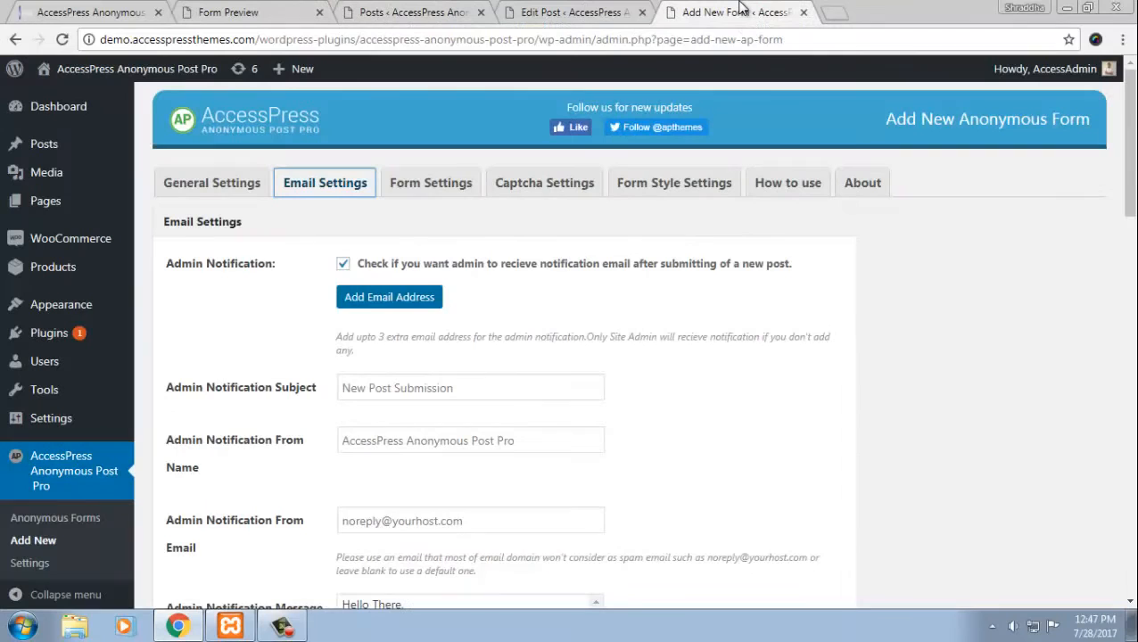
pyautogui.click(210, 181)
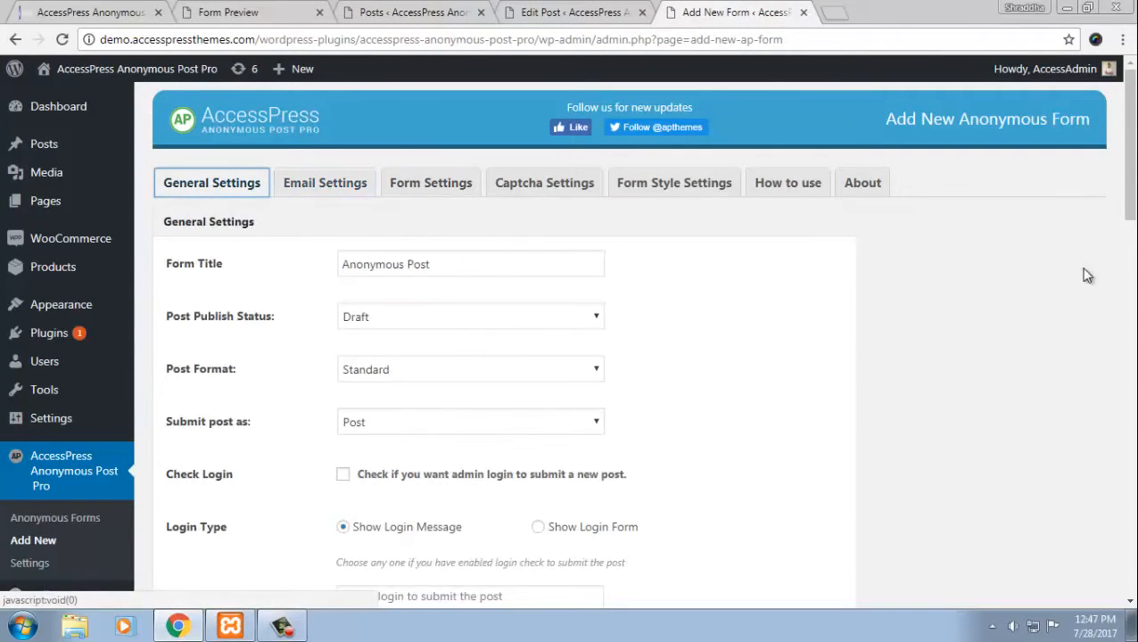
pyautogui.scroll(-3)
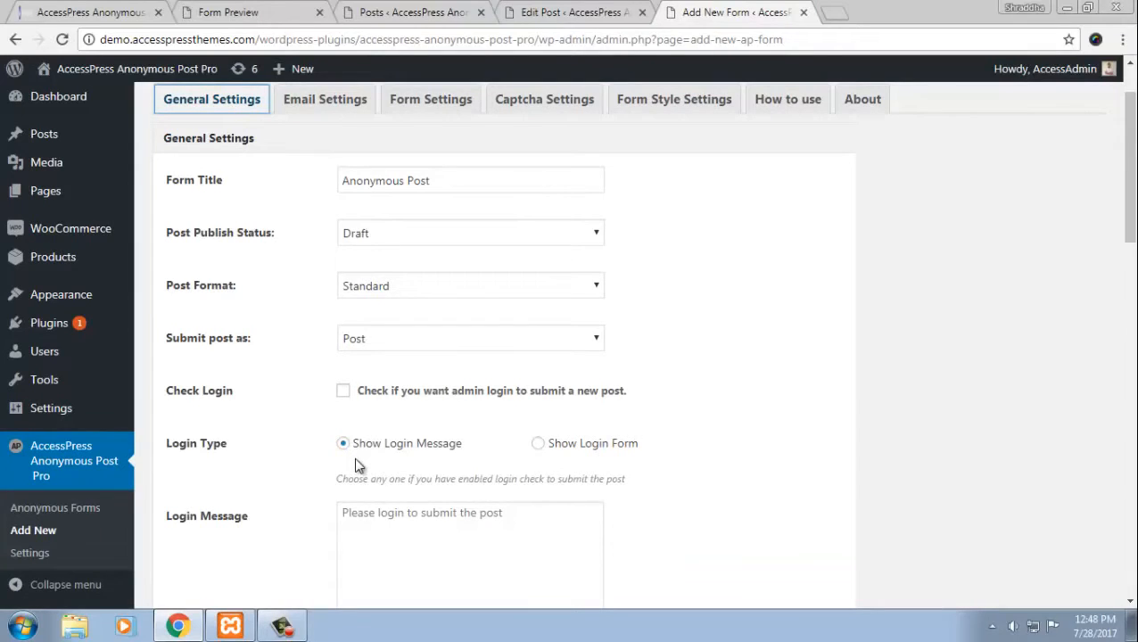
pyautogui.moveTo(24, 460)
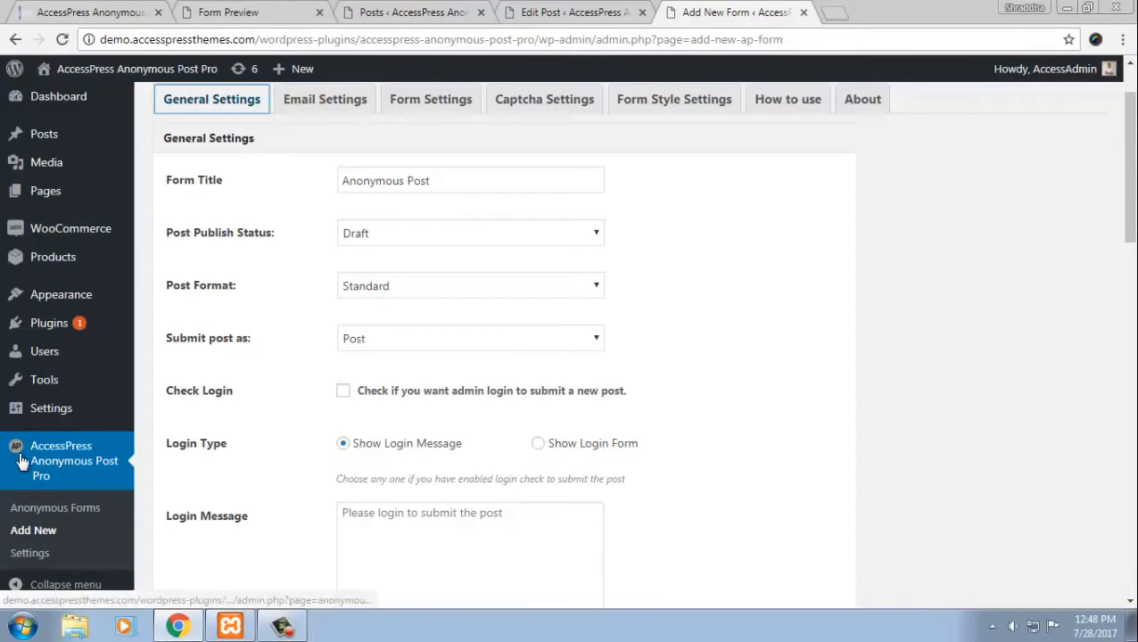
pyautogui.moveTo(68, 485)
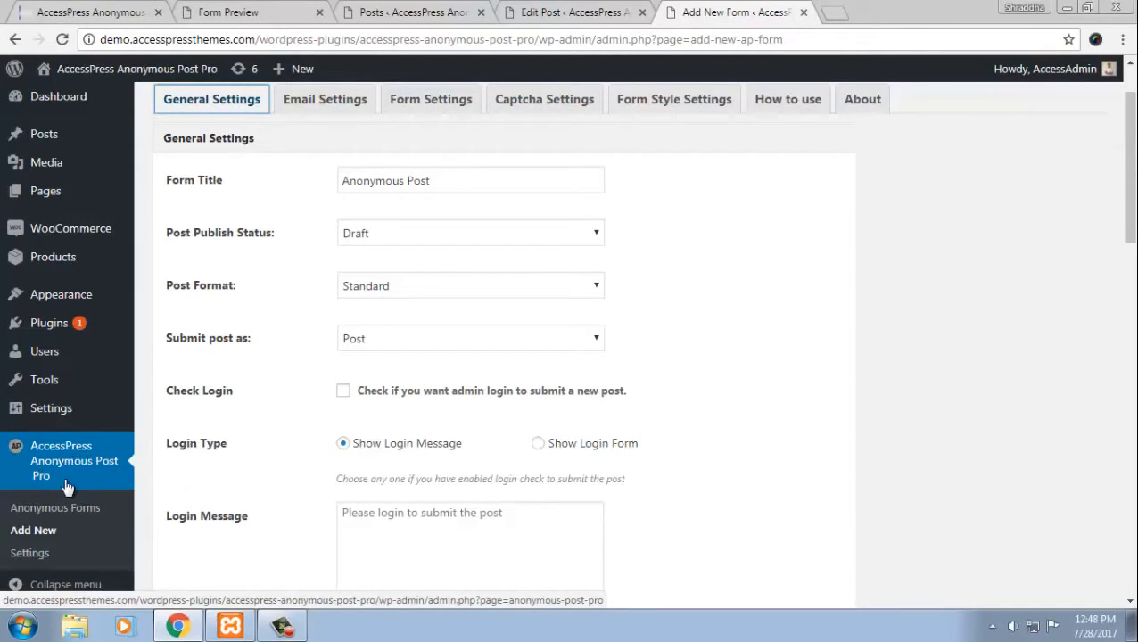
pyautogui.moveTo(32, 530)
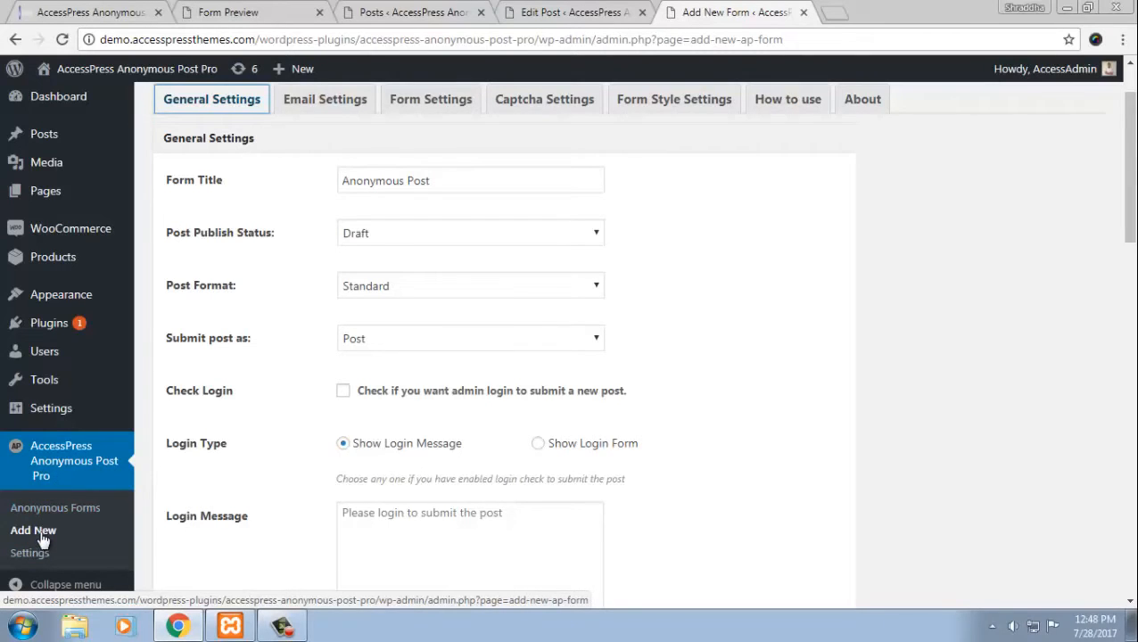
pyautogui.scroll(3)
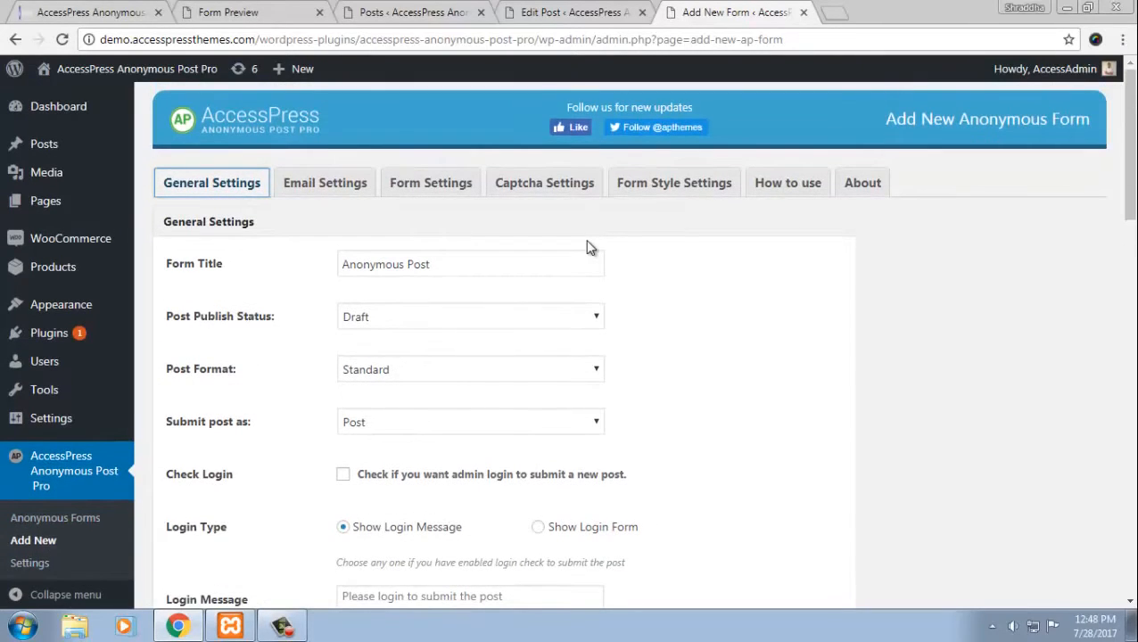
pyautogui.click(324, 182)
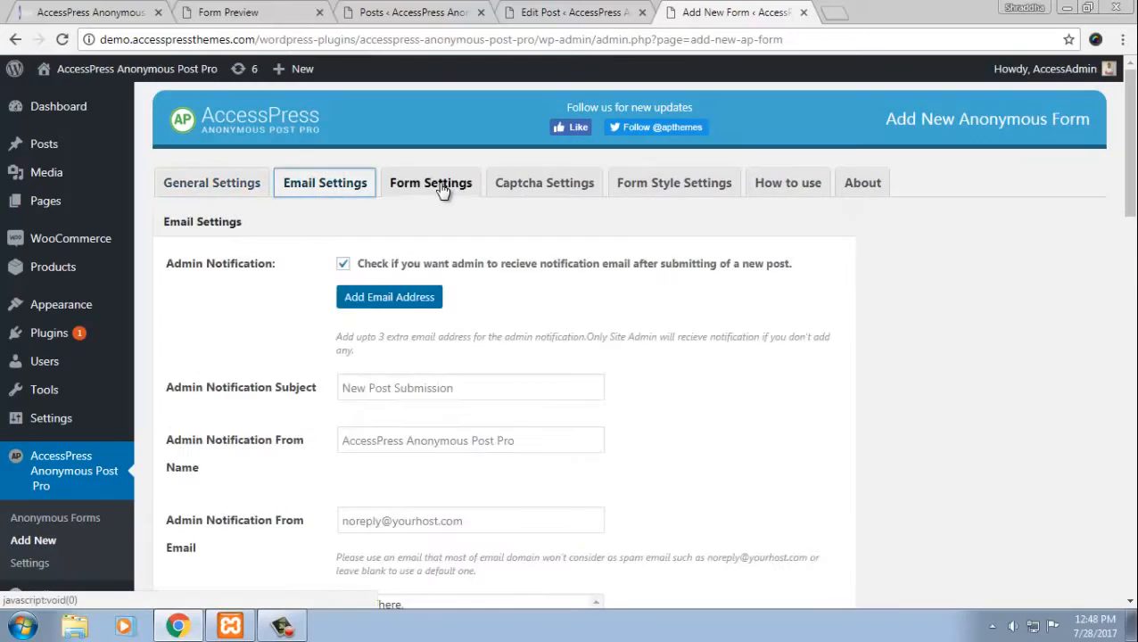
pyautogui.click(674, 182)
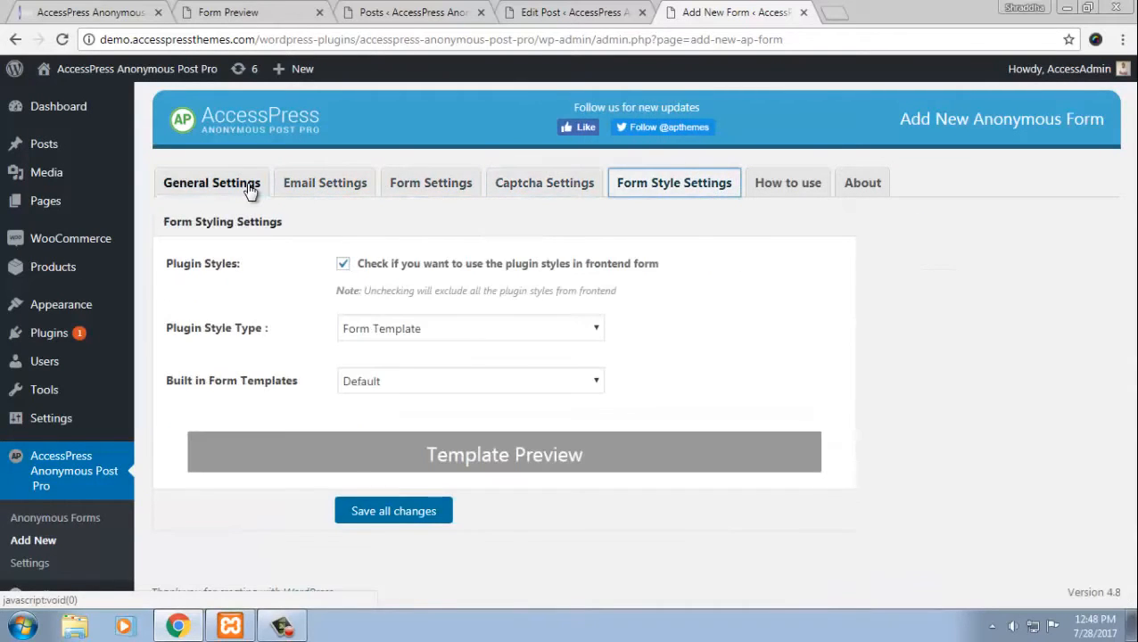
pyautogui.click(210, 181)
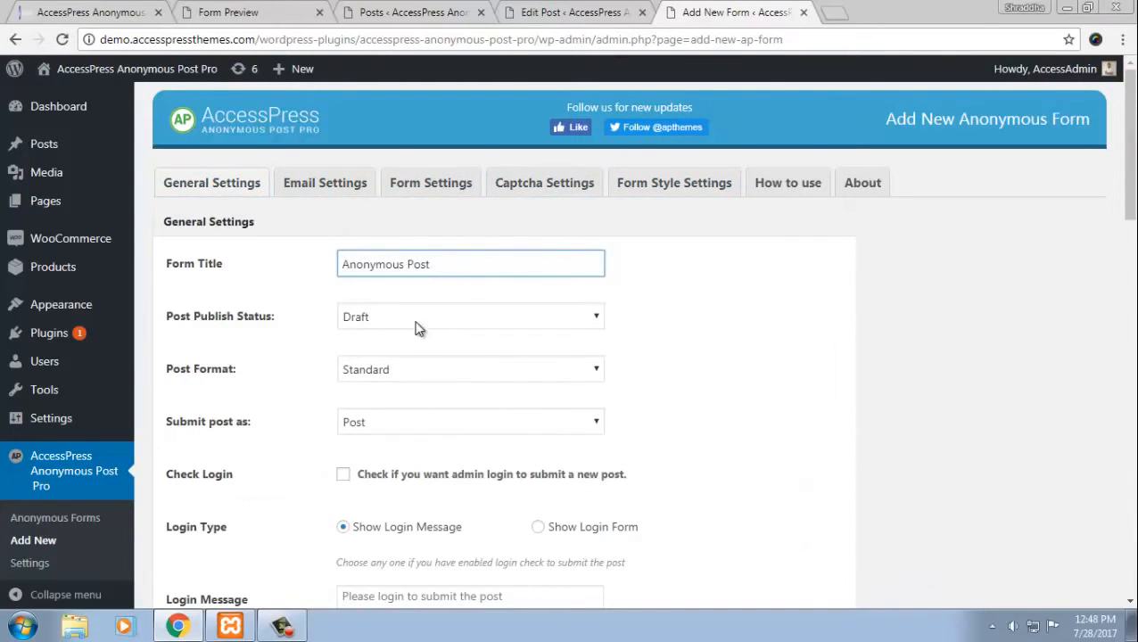
# - Keep Post Publish Status at Draft and review Post Format Standard and Submit post as Post
pyautogui.click(470, 315)
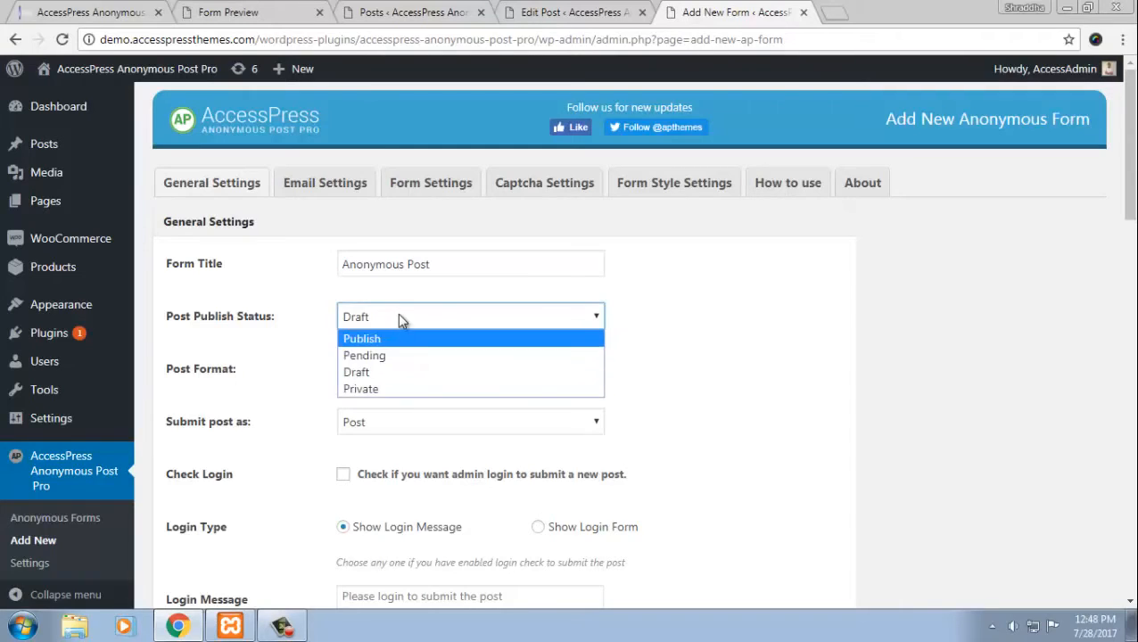
pyautogui.click(471, 367)
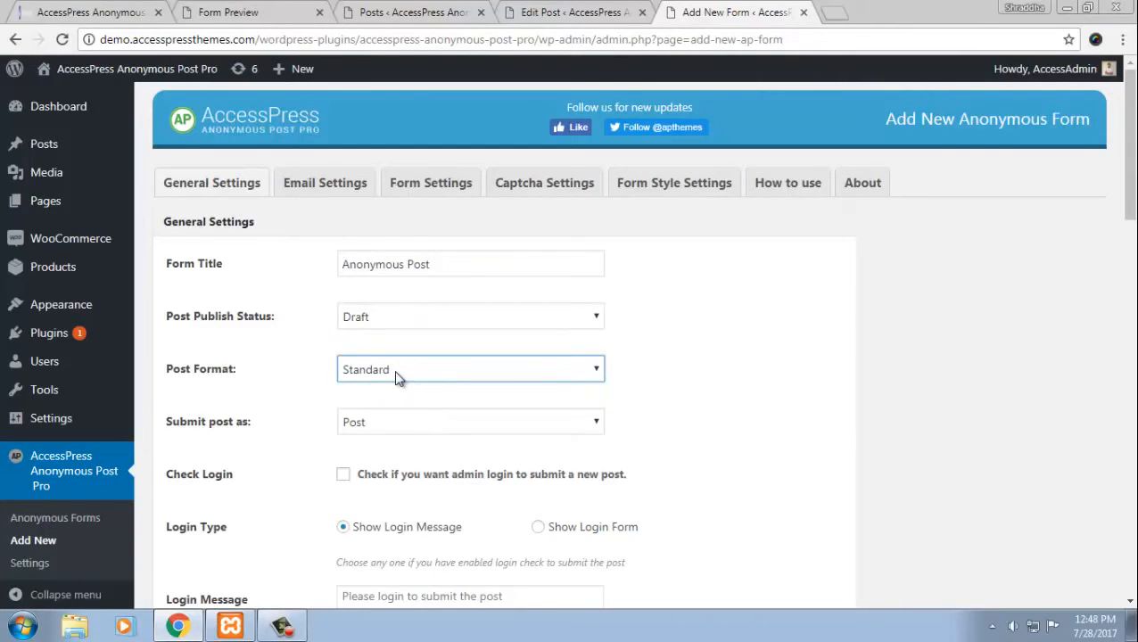
pyautogui.scroll(-3)
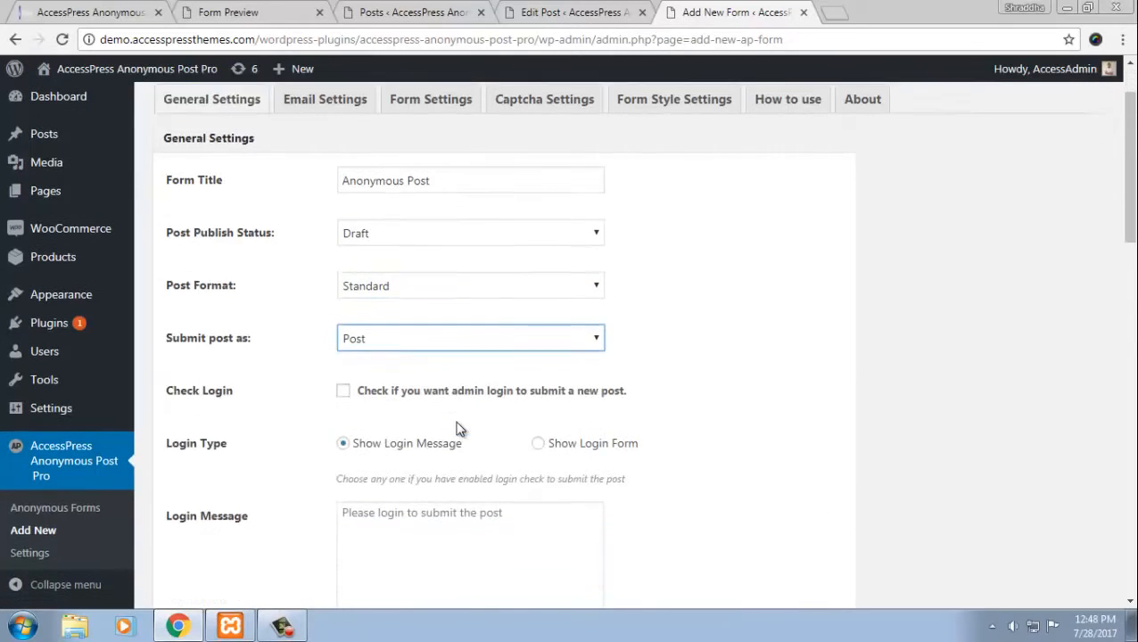
pyautogui.scroll(-3)
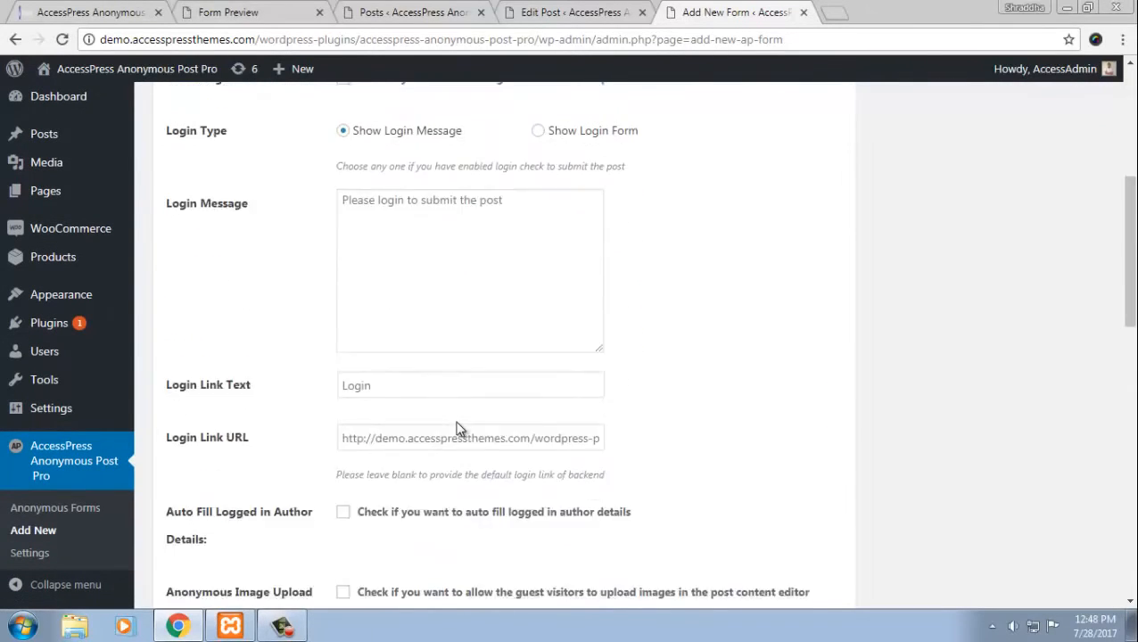
pyautogui.scroll(-3)
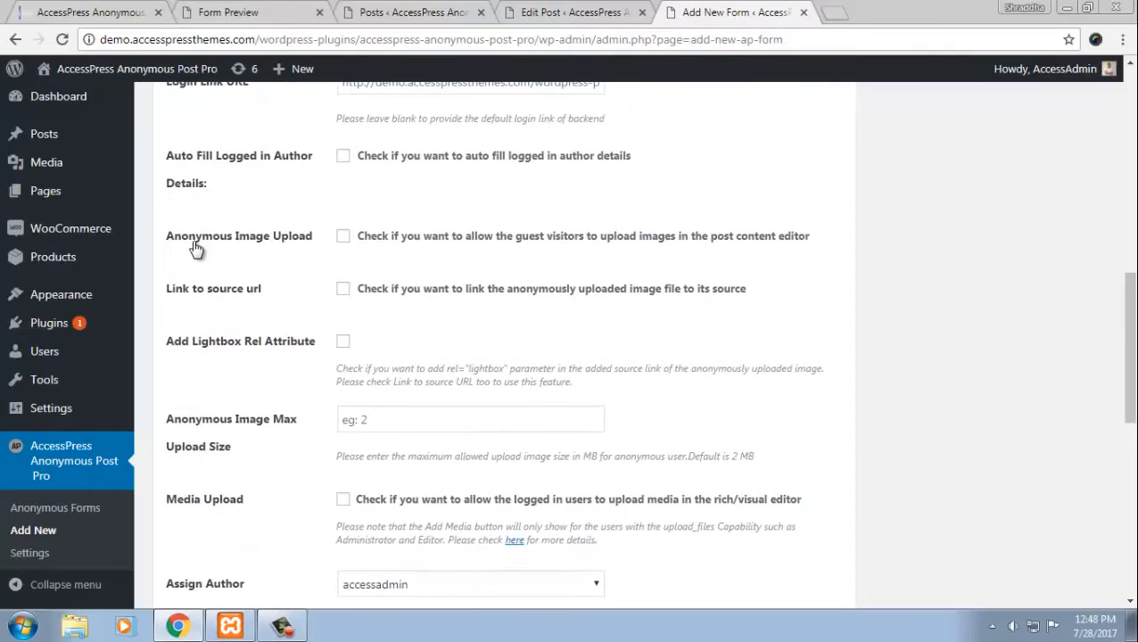
pyautogui.moveTo(355, 242)
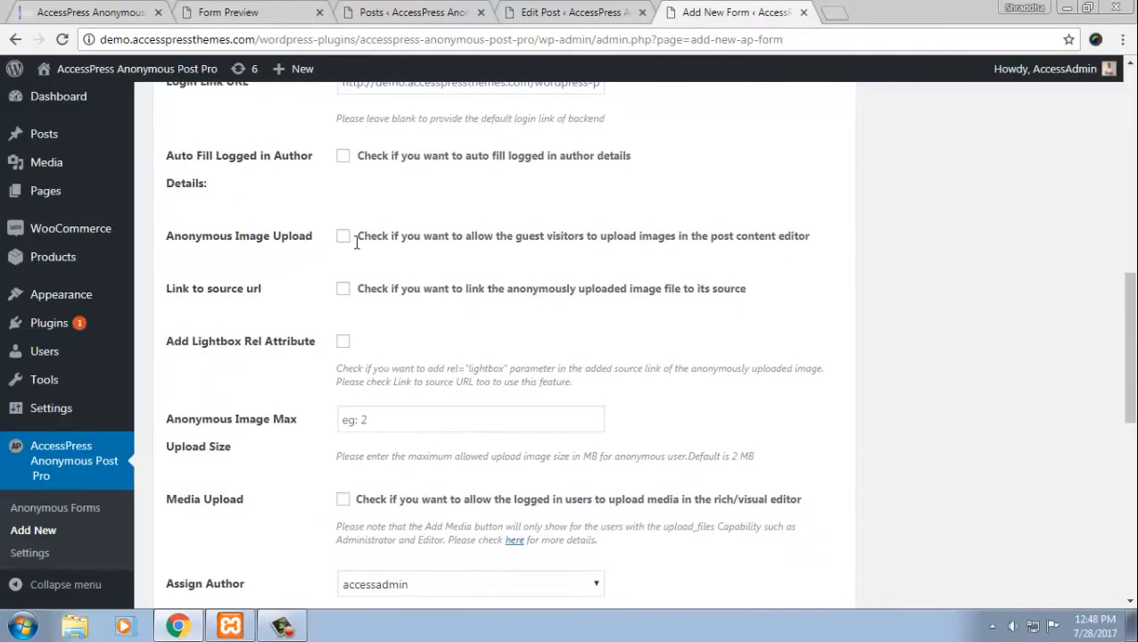
pyautogui.scroll(-3)
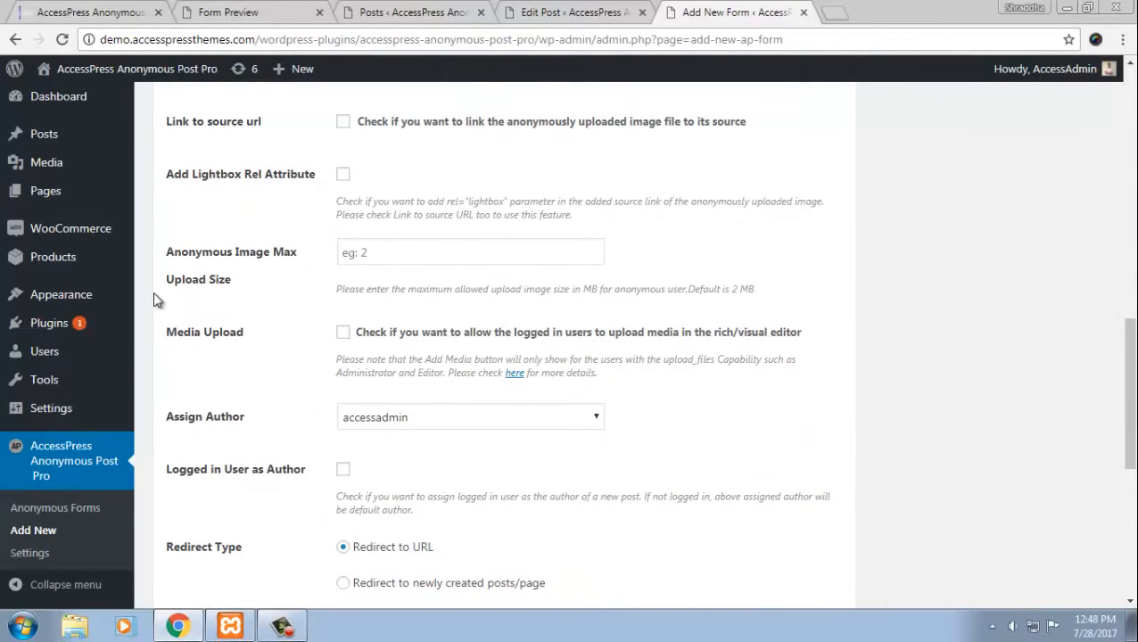
pyautogui.moveTo(331, 348)
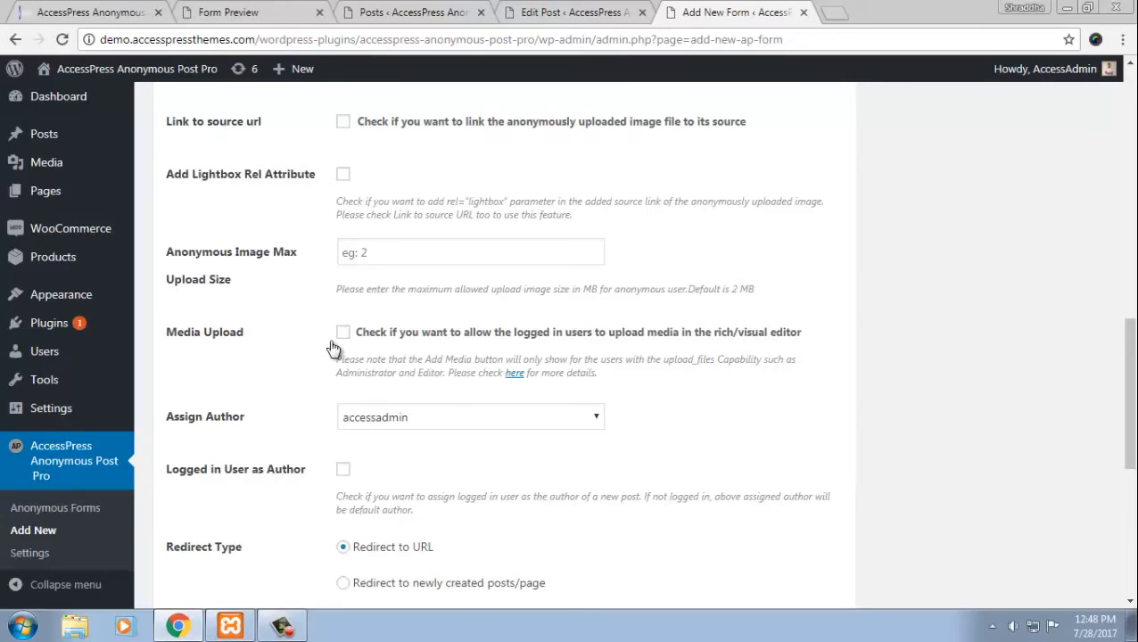
pyautogui.scroll(-3)
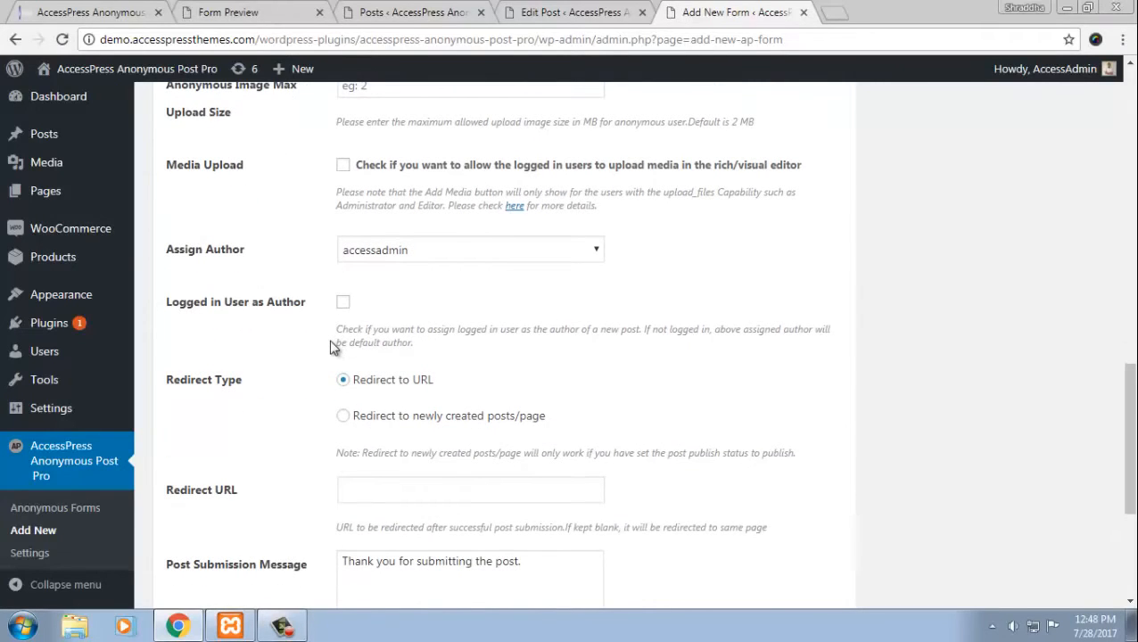
pyautogui.moveTo(389, 390)
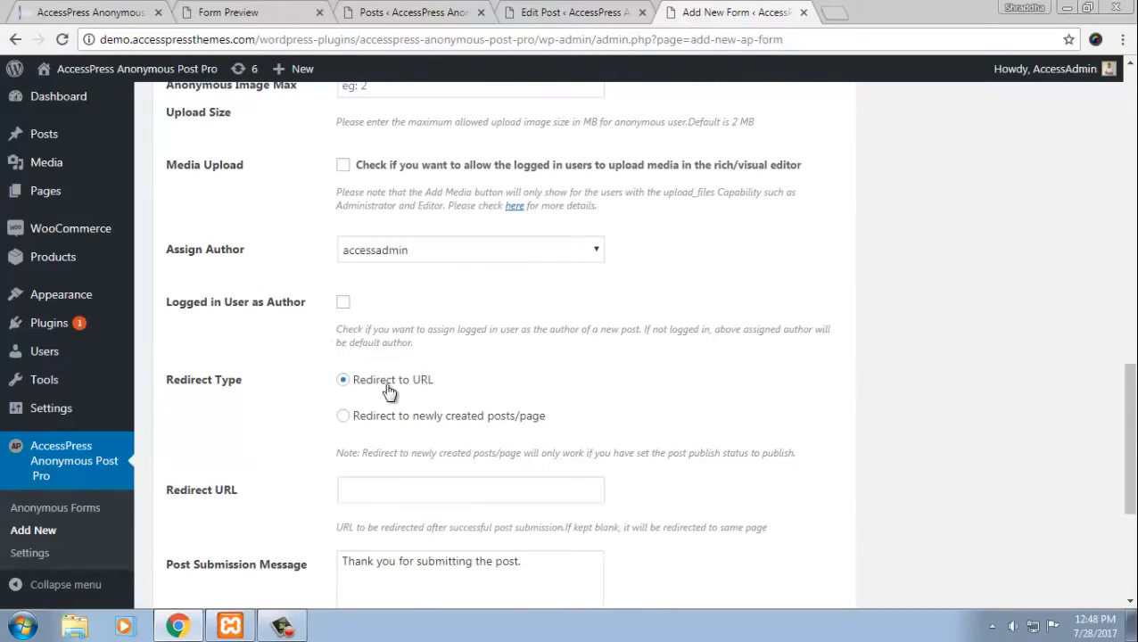
pyautogui.scroll(-3)
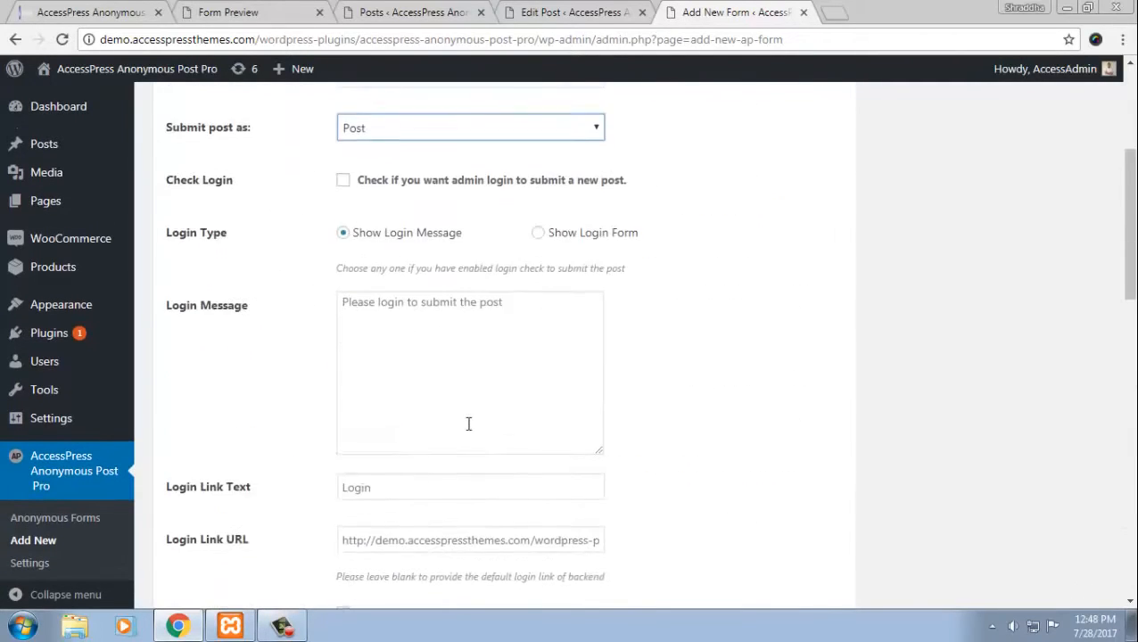
pyautogui.scroll(3)
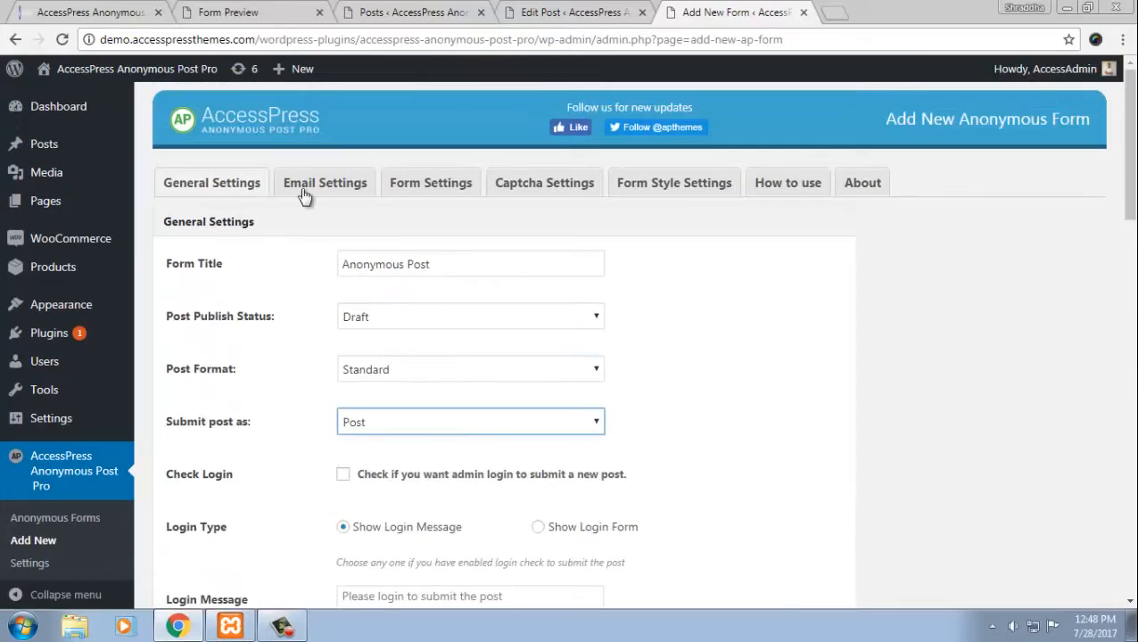
# - Review the admin, guest-author and rejection email notifications with their default messages
pyautogui.click(325, 182)
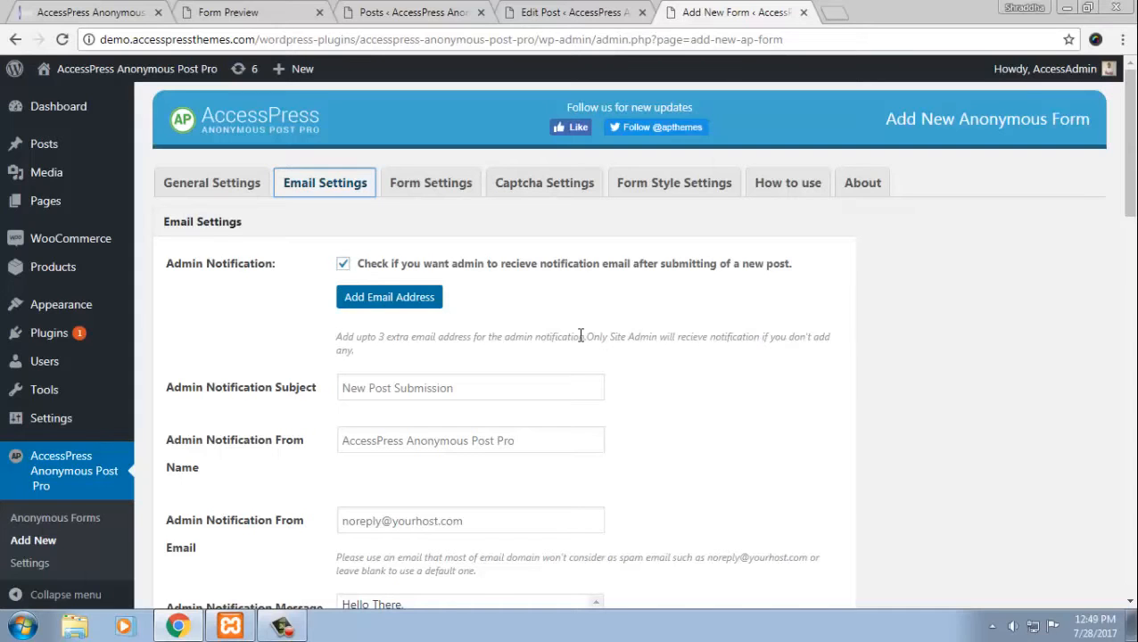
pyautogui.scroll(-3)
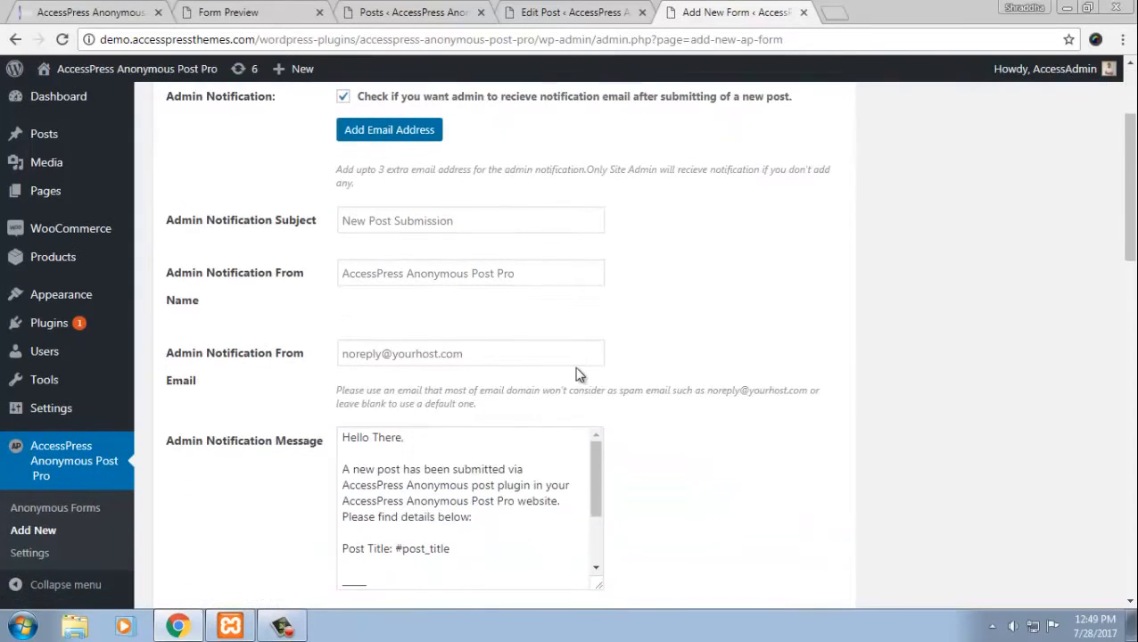
pyautogui.scroll(-3)
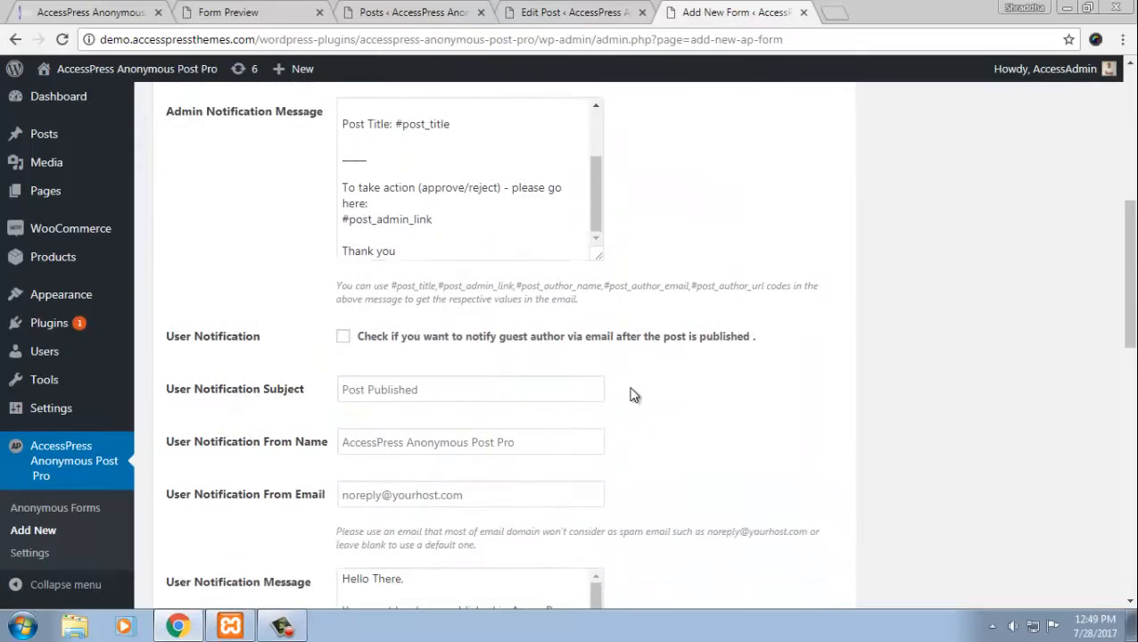
pyautogui.scroll(-3)
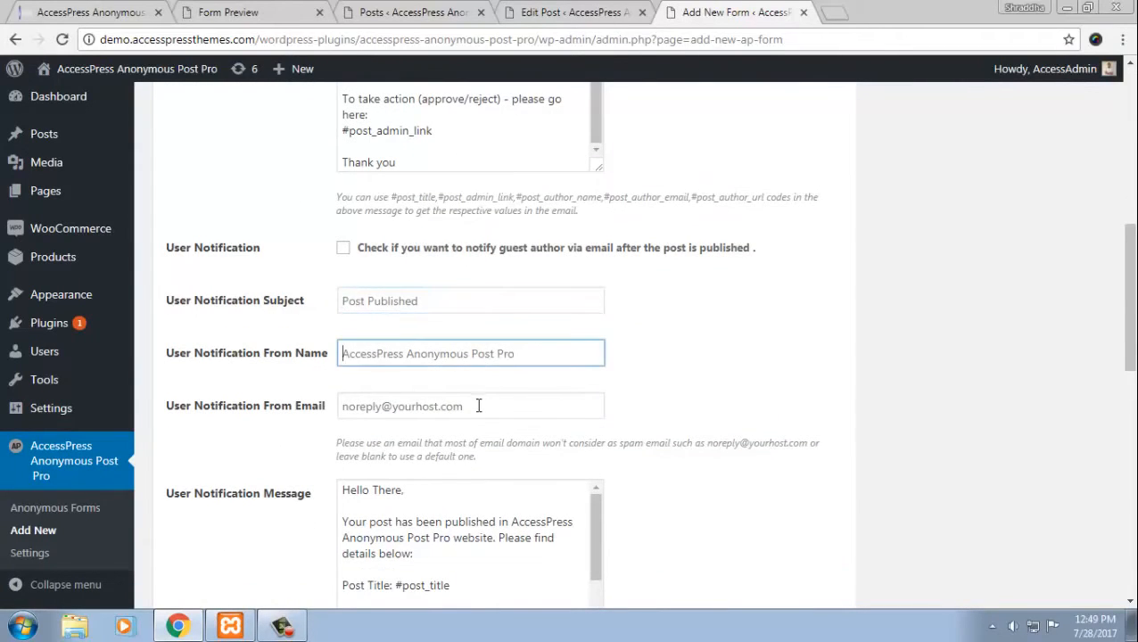
pyautogui.scroll(-3)
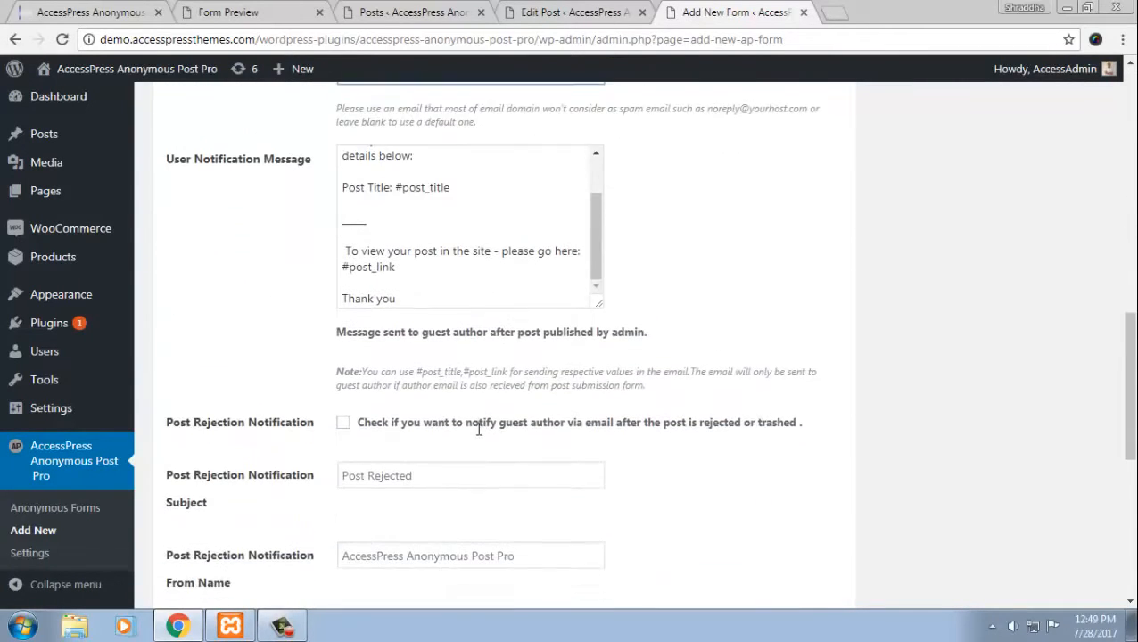
pyautogui.scroll(-3)
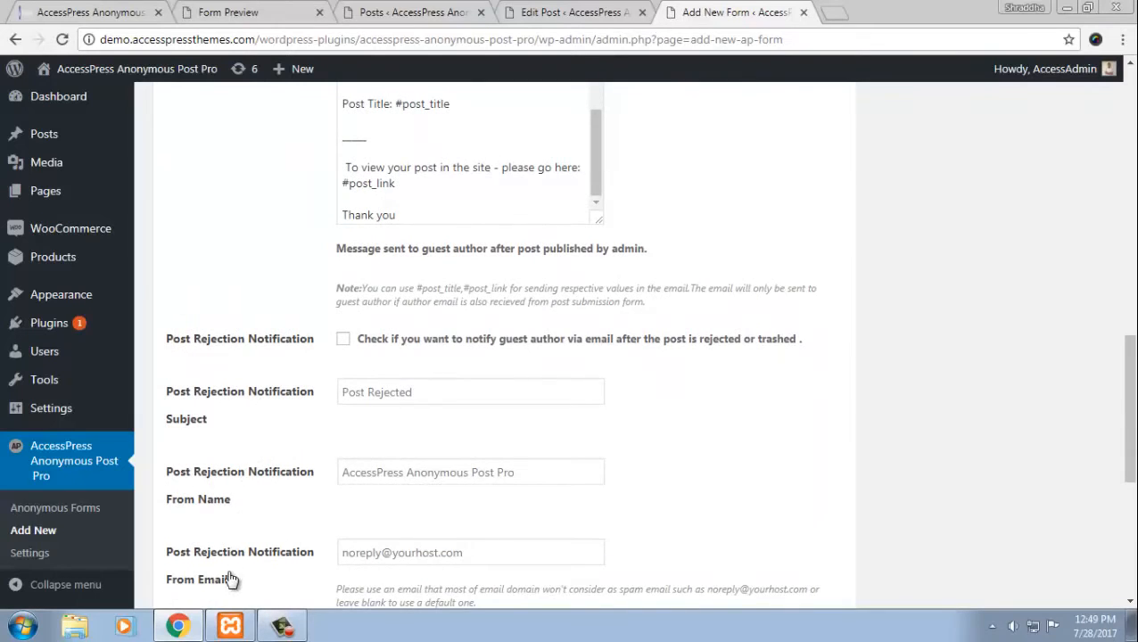
pyautogui.scroll(-3)
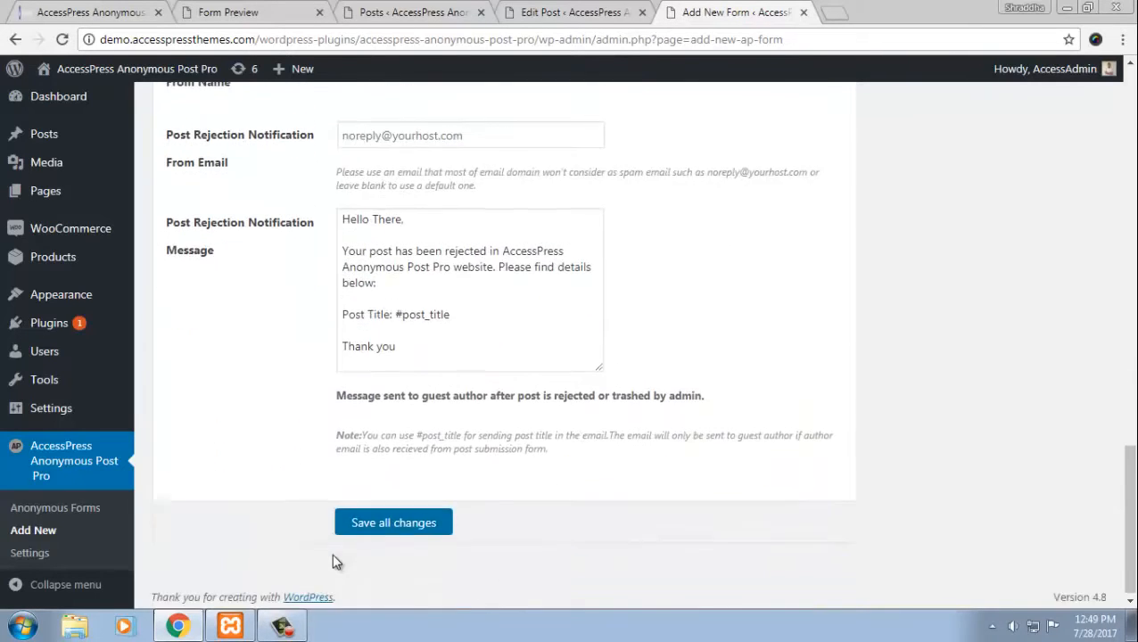
pyautogui.scroll(3)
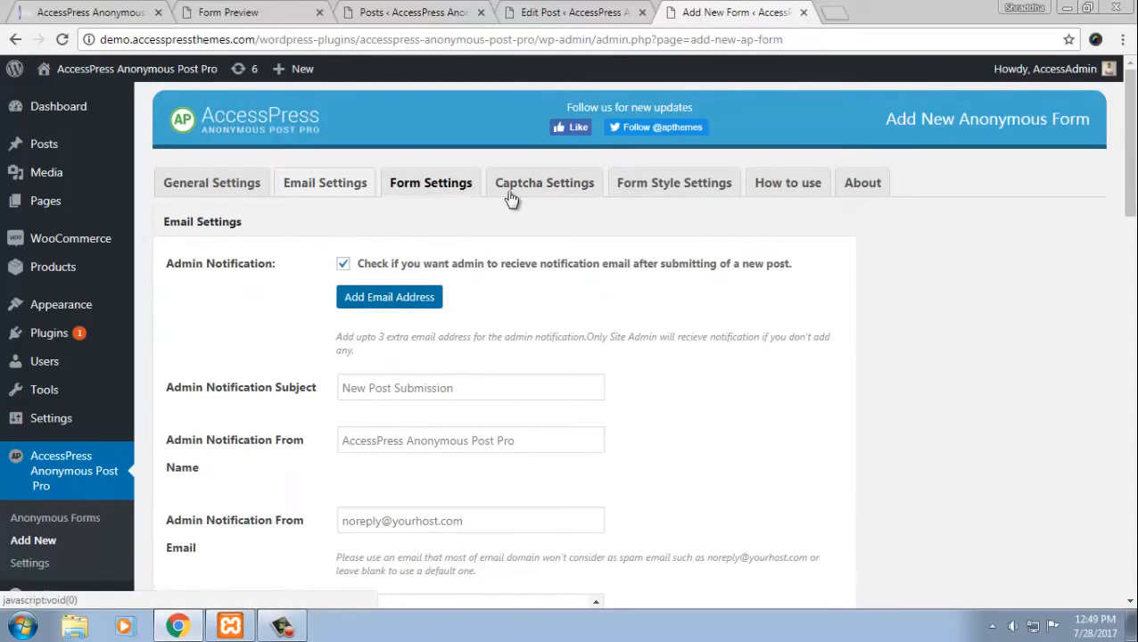
# - In Captcha Settings, choose Google reCaptcha instead of the mathematical captcha
pyautogui.click(544, 182)
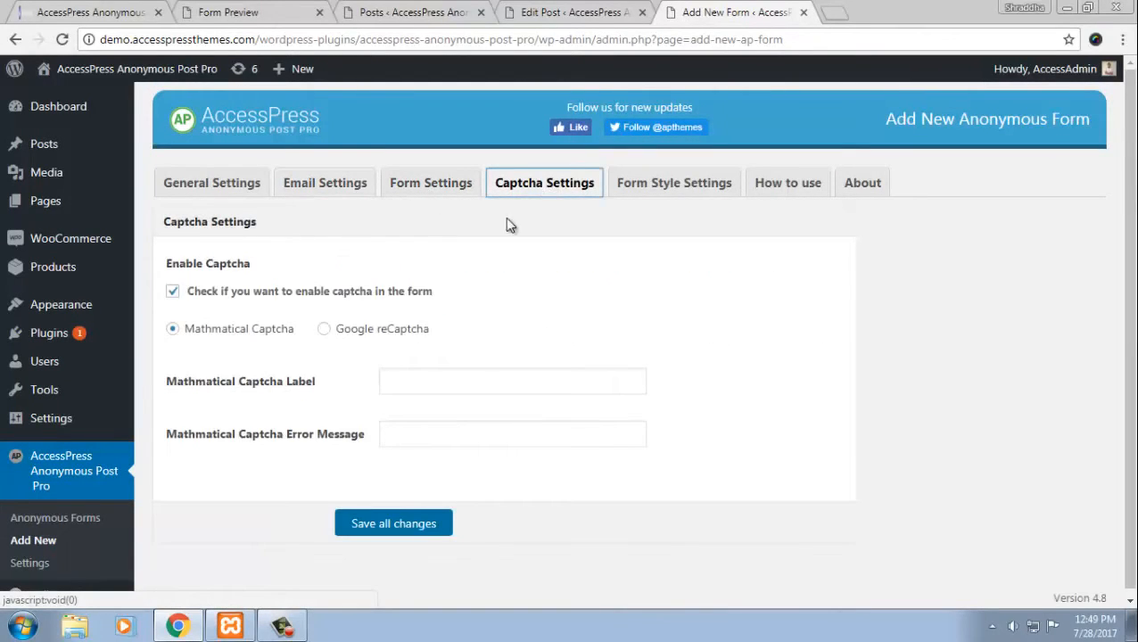
pyautogui.moveTo(278, 346)
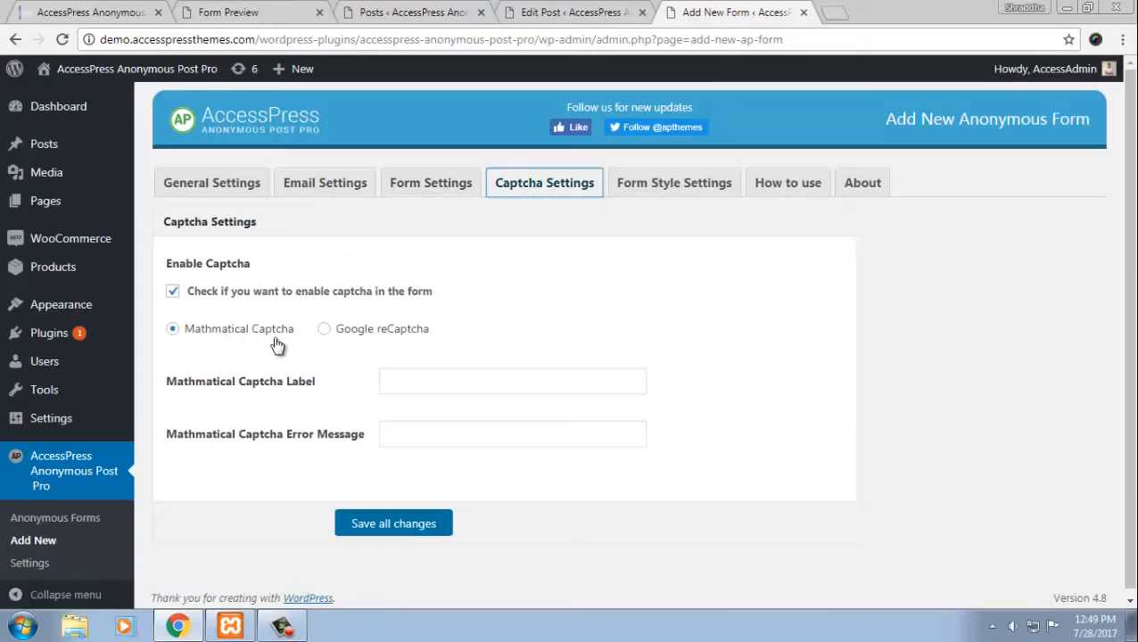
pyautogui.click(324, 329)
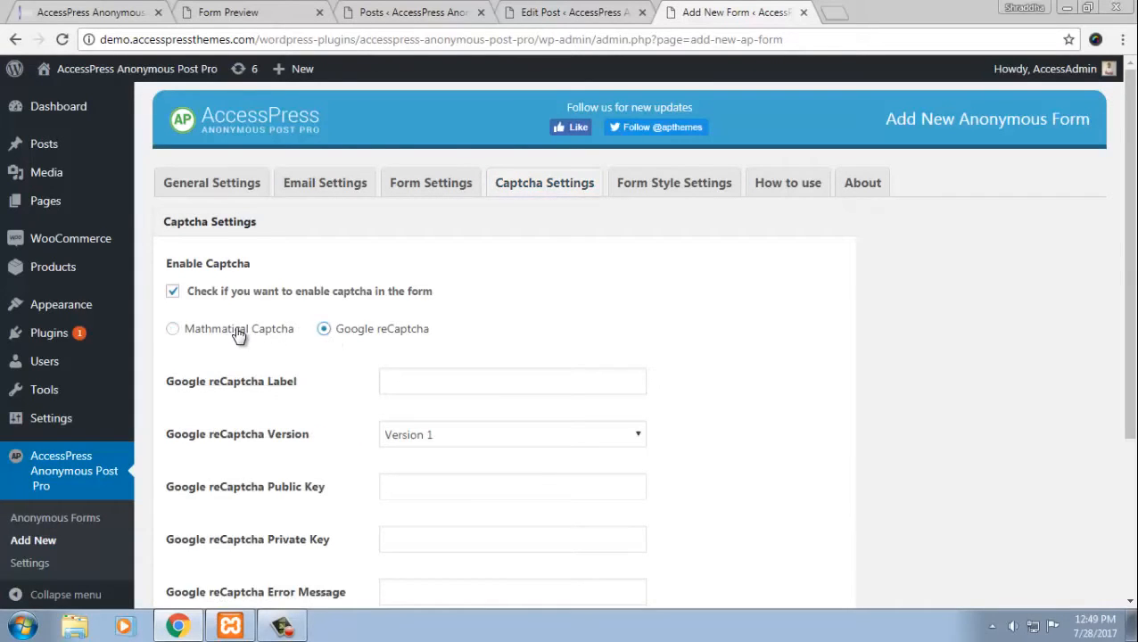
pyautogui.moveTo(221, 337)
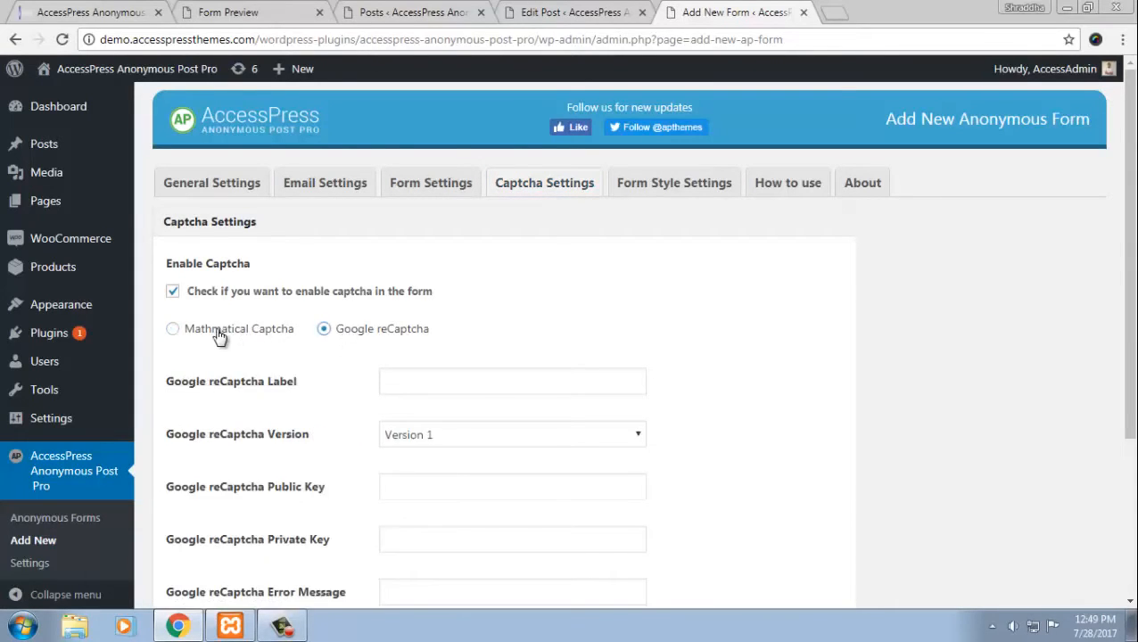
# - Preview Template 1 and another built-in form template in Form Style Settings
pyautogui.click(674, 182)
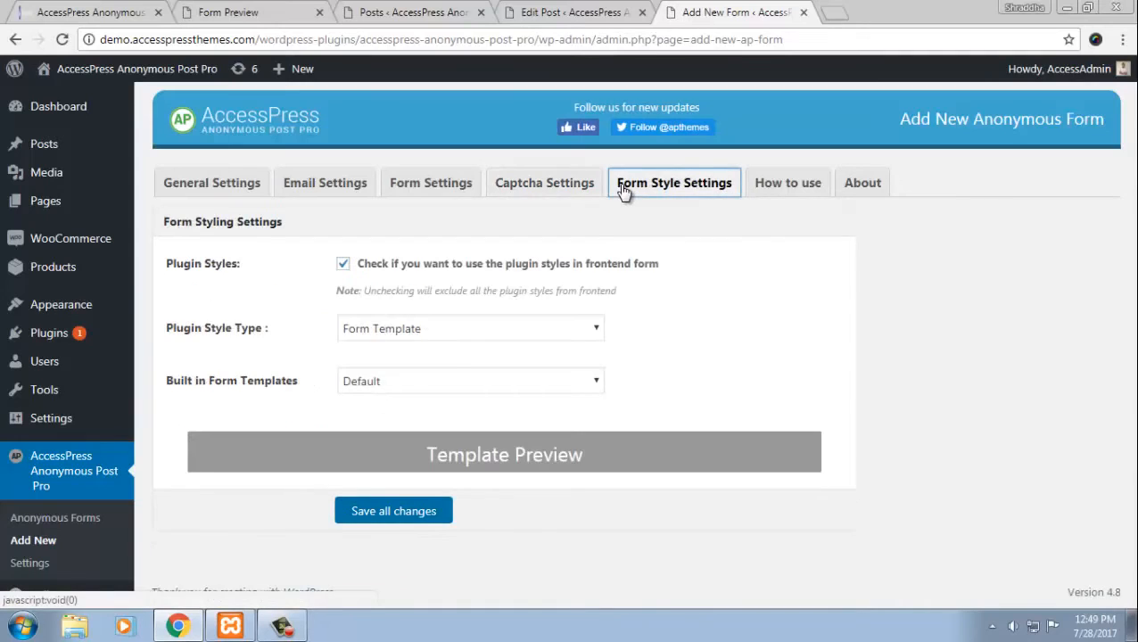
pyautogui.moveTo(567, 263)
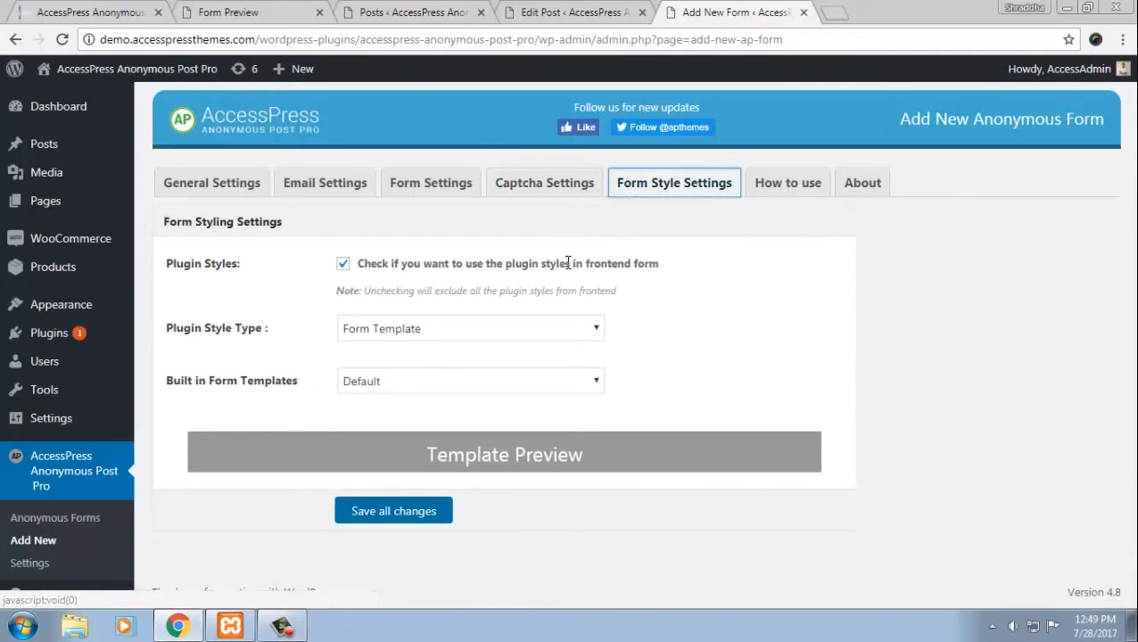
pyautogui.moveTo(556, 335)
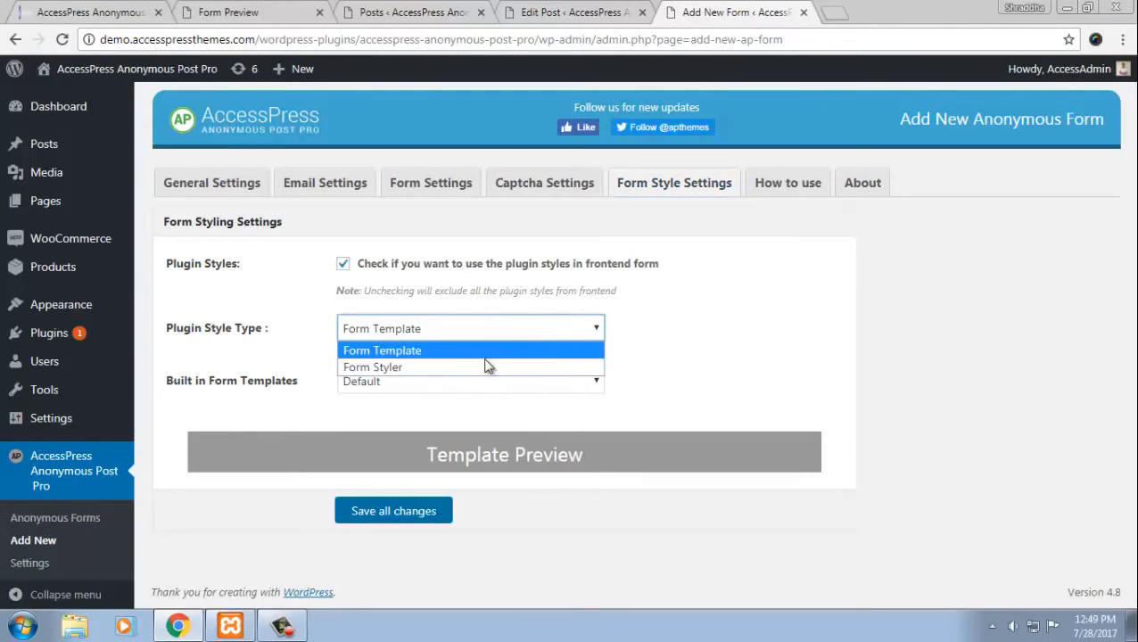
pyautogui.click(471, 382)
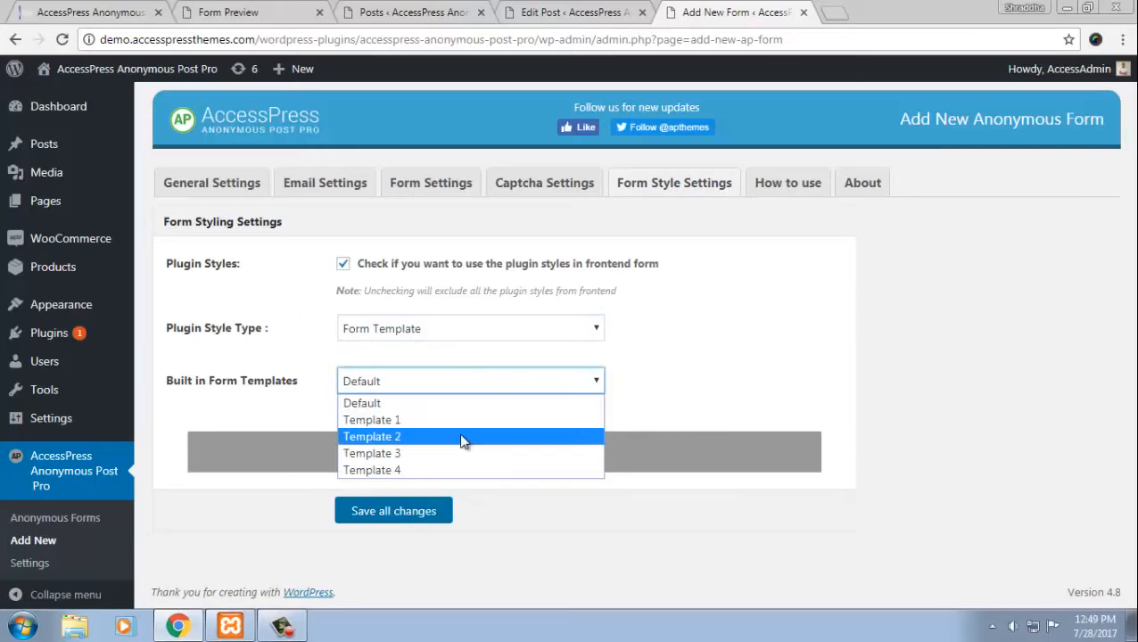
pyautogui.click(371, 419)
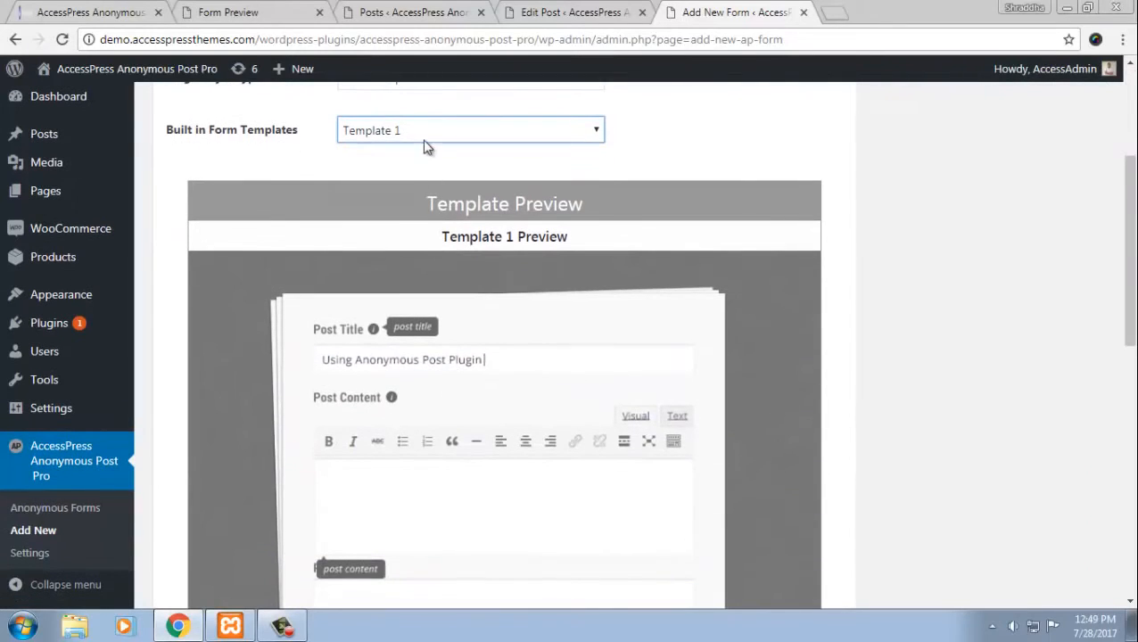
pyautogui.click(471, 128)
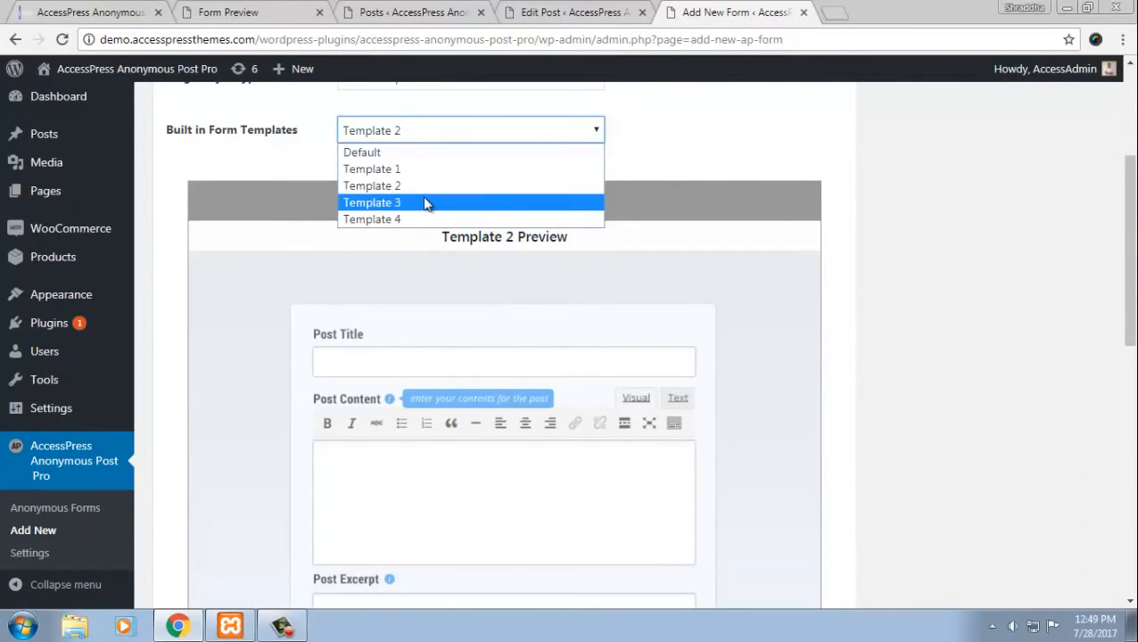
pyautogui.click(371, 217)
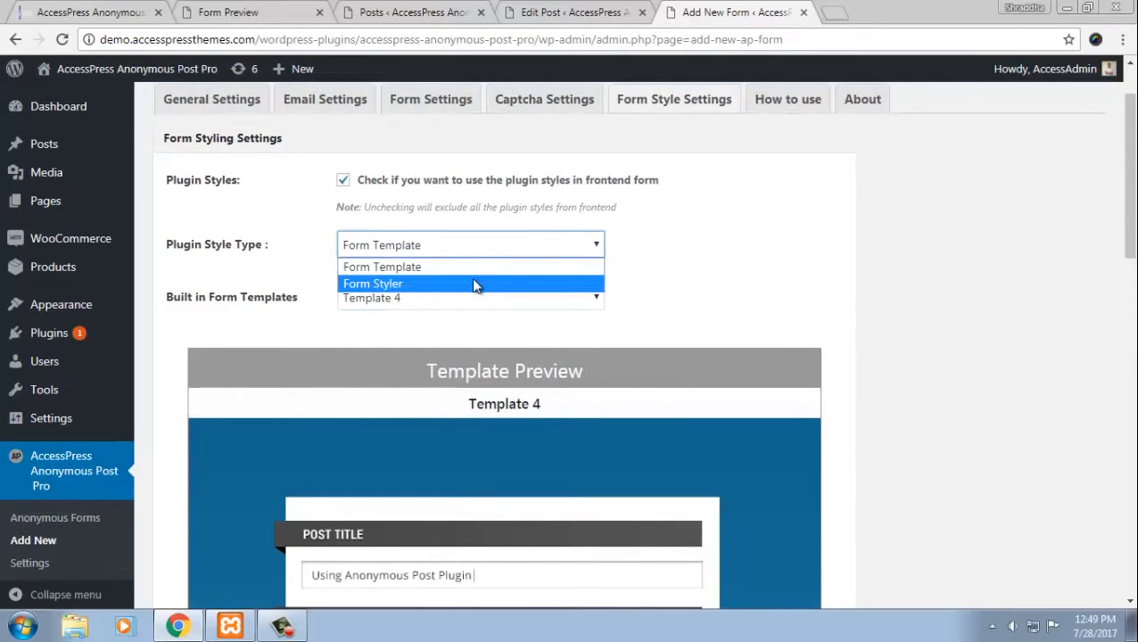
# - Set Plugin Style Type to Form Styler and review its label, field, button and form options
pyautogui.click(373, 281)
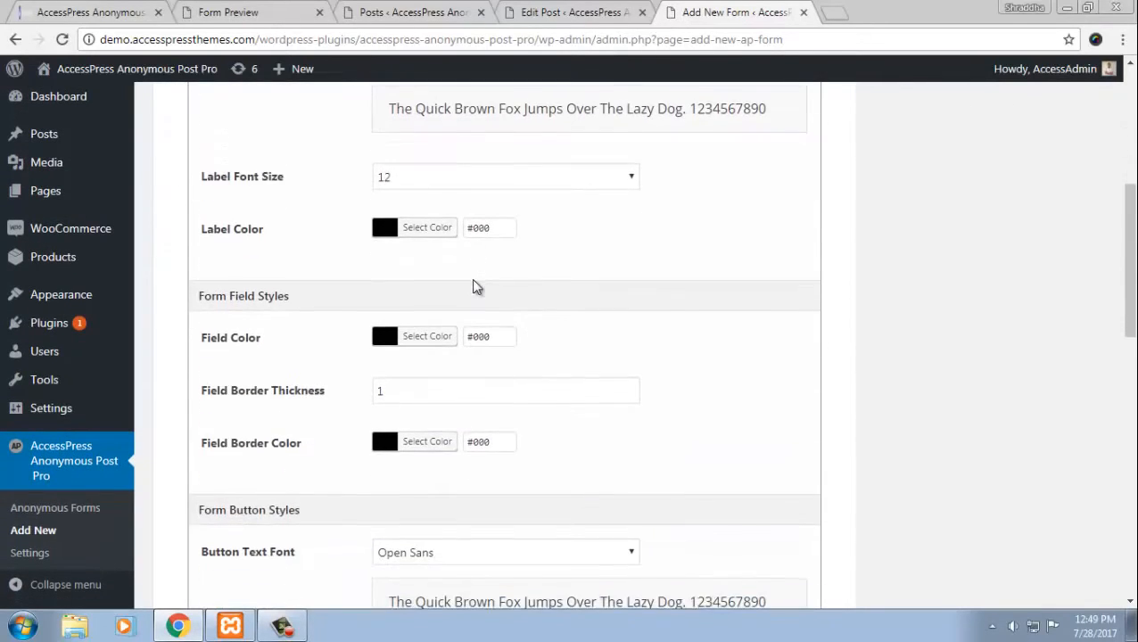
pyautogui.scroll(-3)
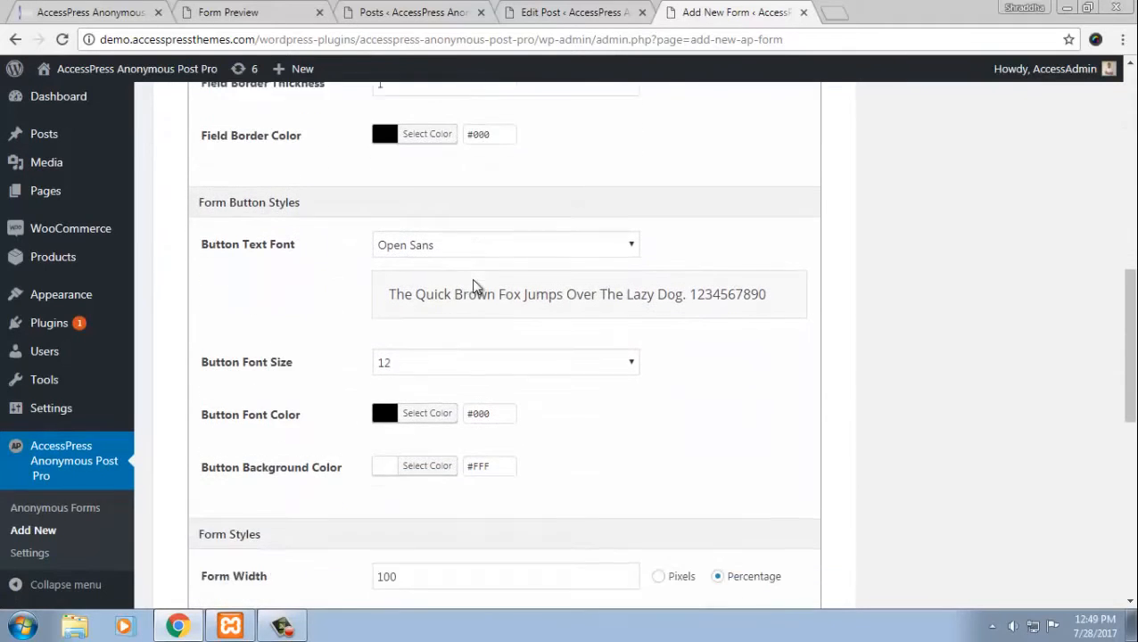
pyautogui.scroll(-3)
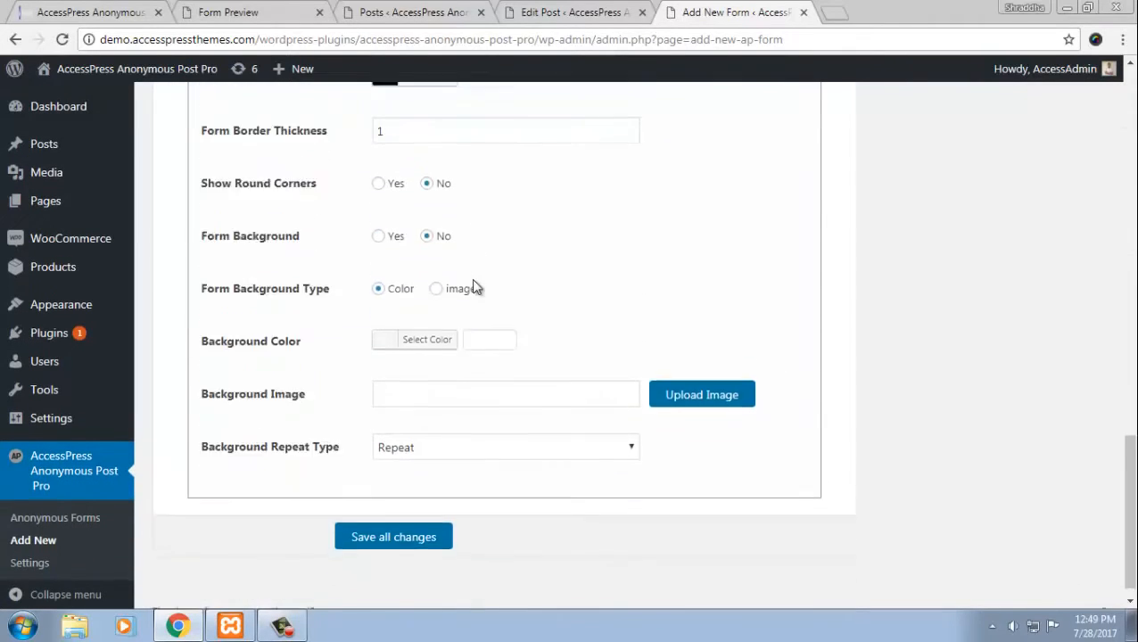
pyautogui.scroll(3)
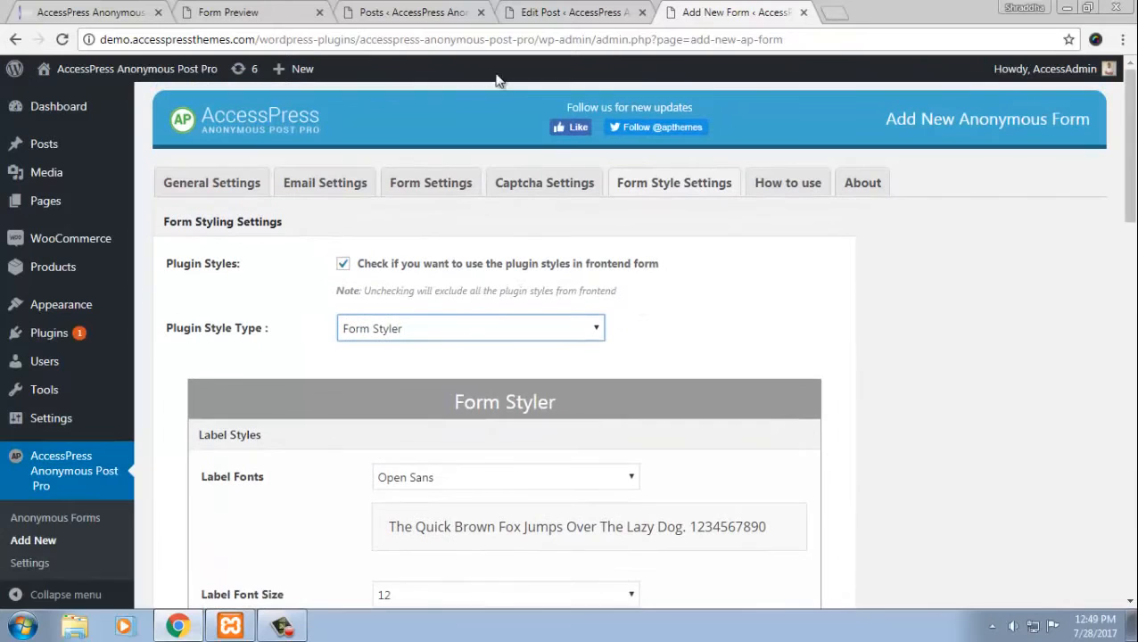
pyautogui.click(431, 182)
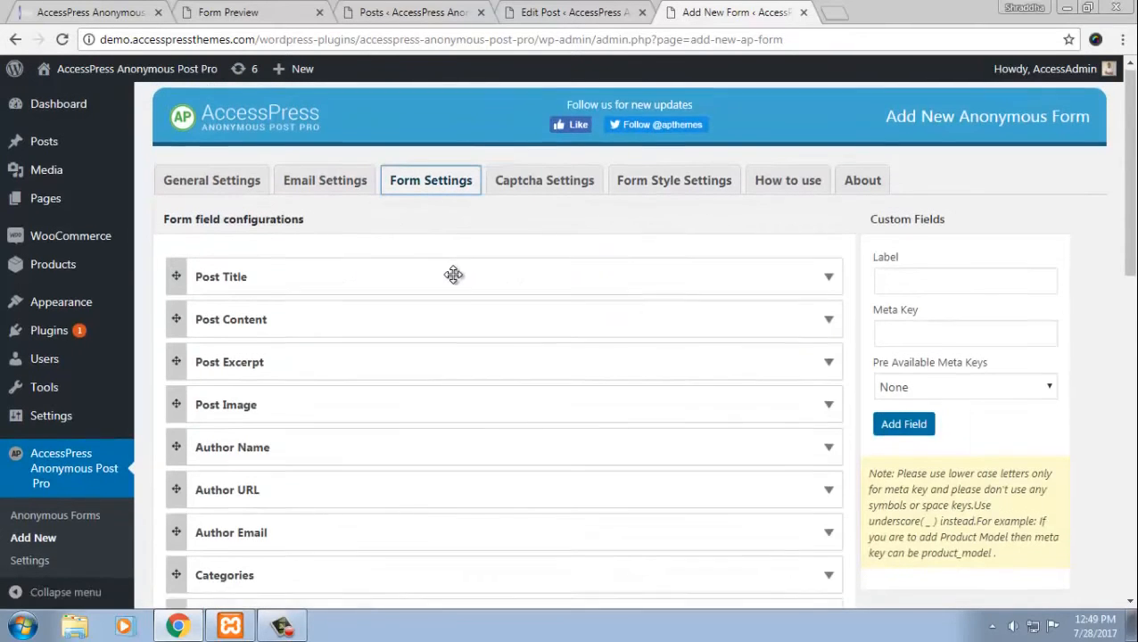
pyautogui.scroll(-3)
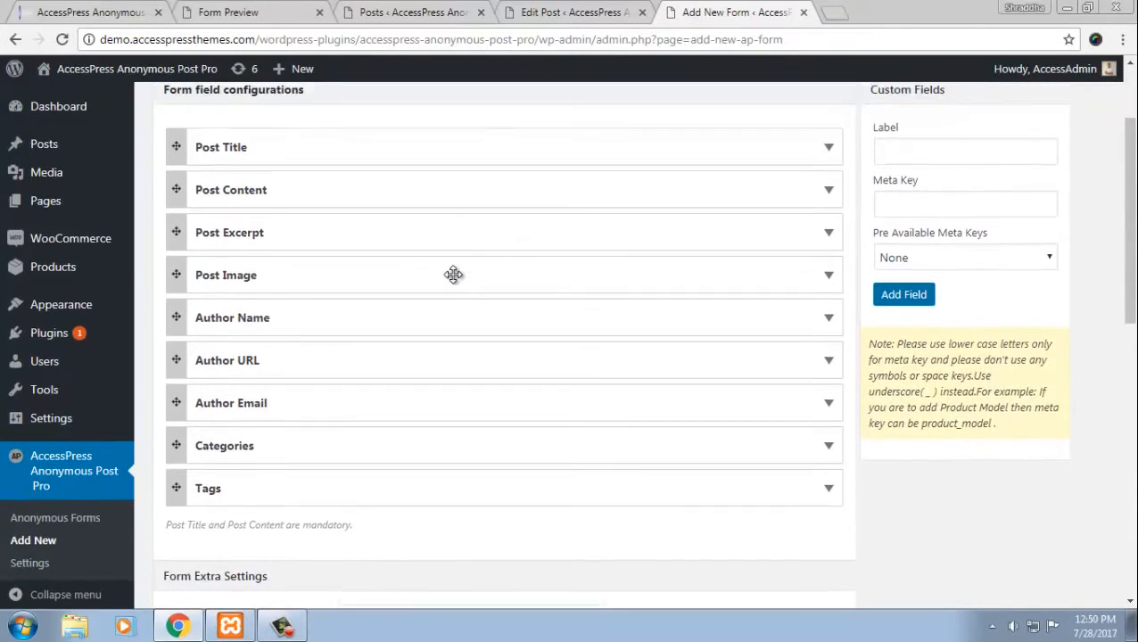
pyautogui.scroll(3)
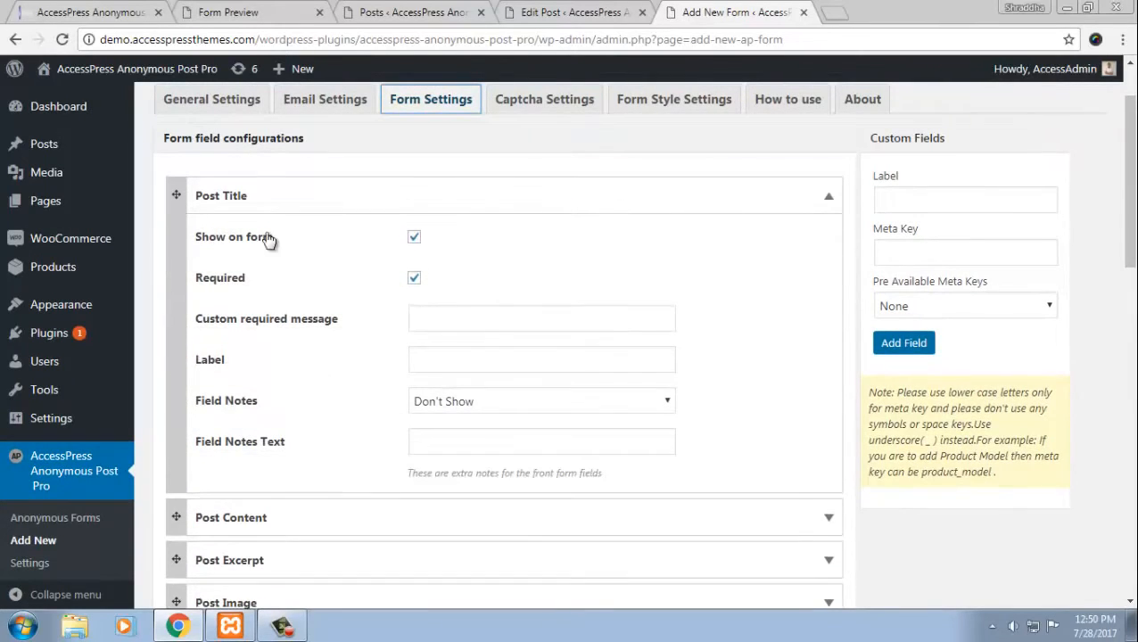
pyautogui.scroll(-3)
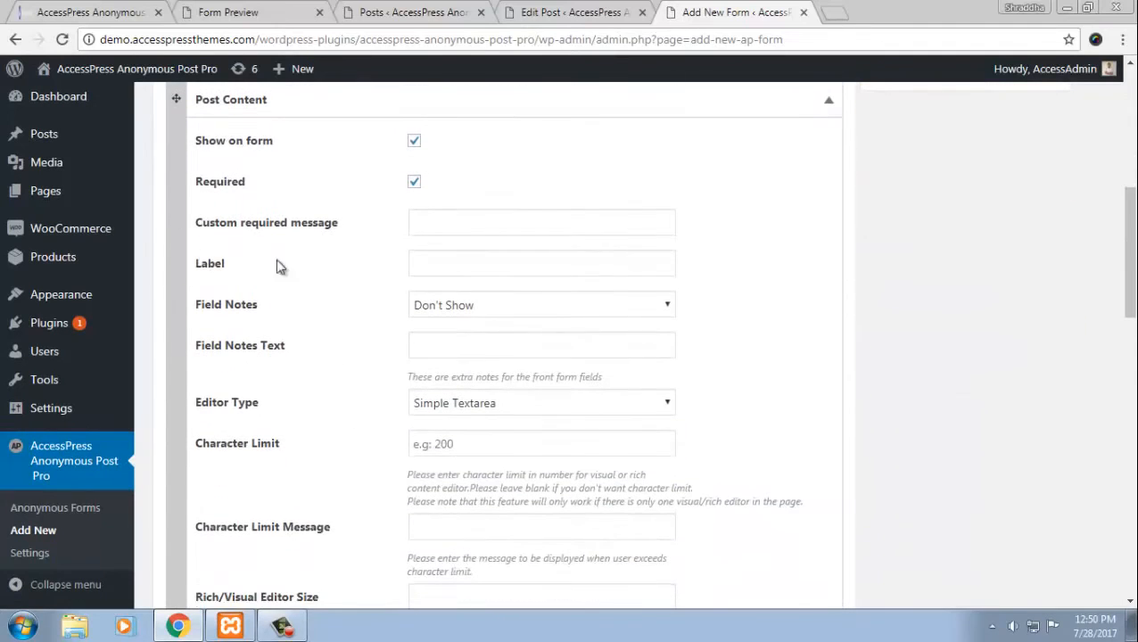
pyautogui.moveTo(325, 175)
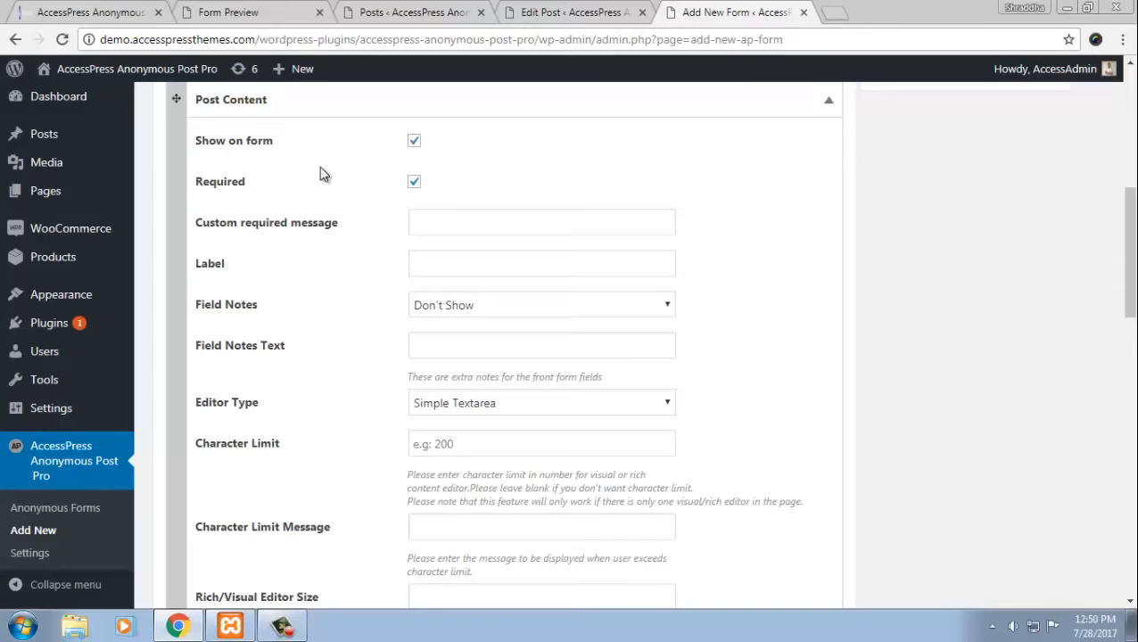
pyautogui.scroll(-3)
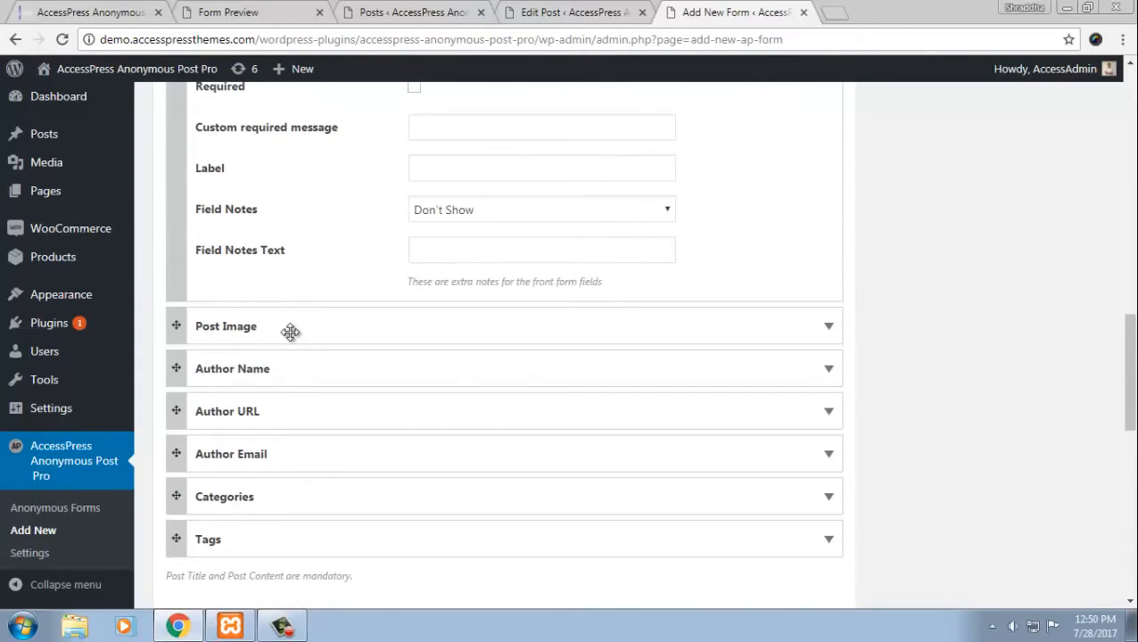
pyautogui.scroll(-3)
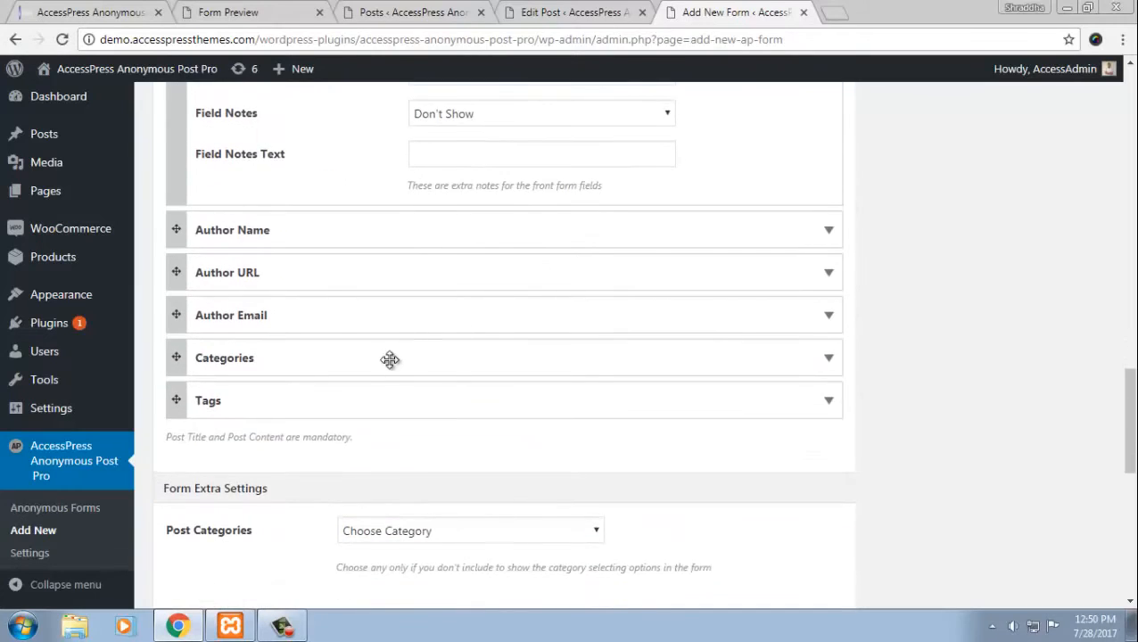
pyautogui.scroll(3)
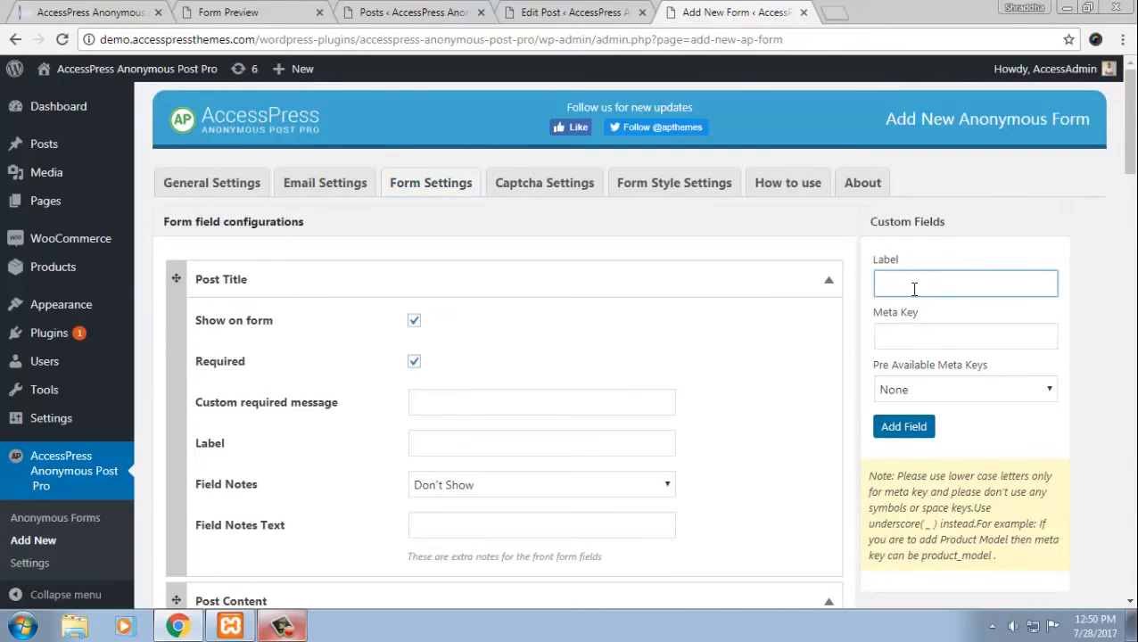
# - Enter custom field labels Image Content and Media Content in the Custom Fields panel
pyautogui.write('Im')
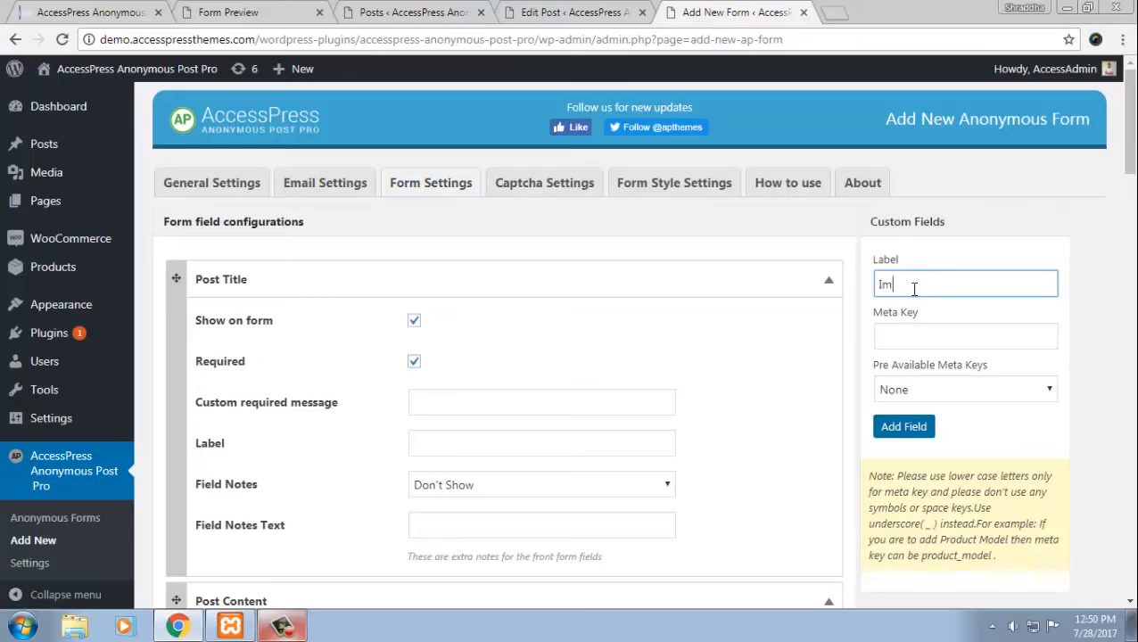
pyautogui.write('age')
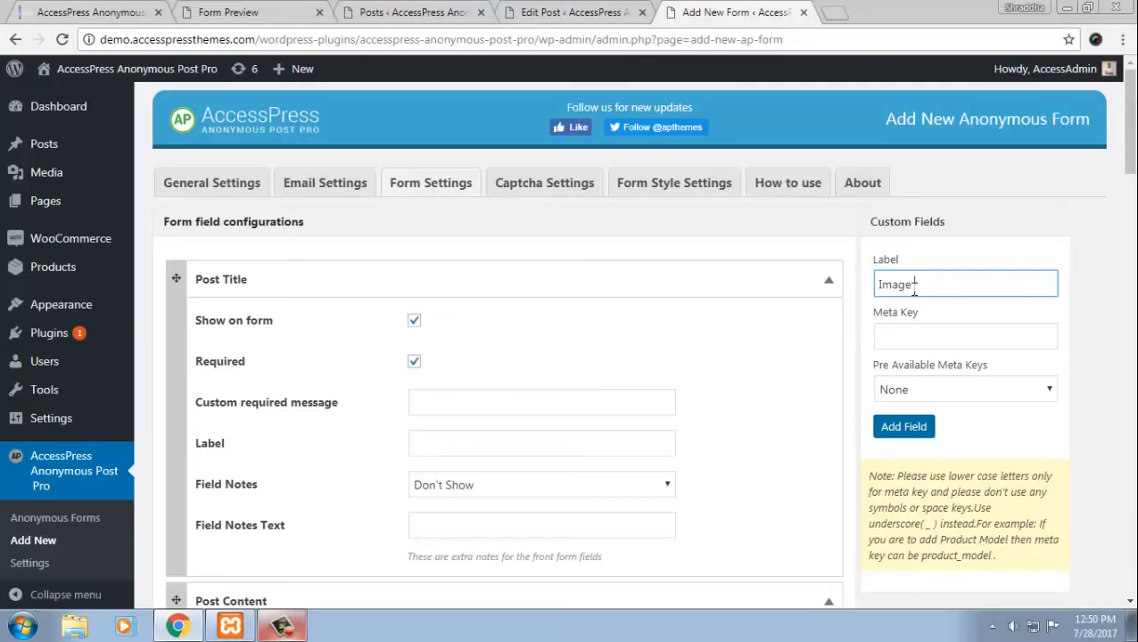
pyautogui.write('Content')
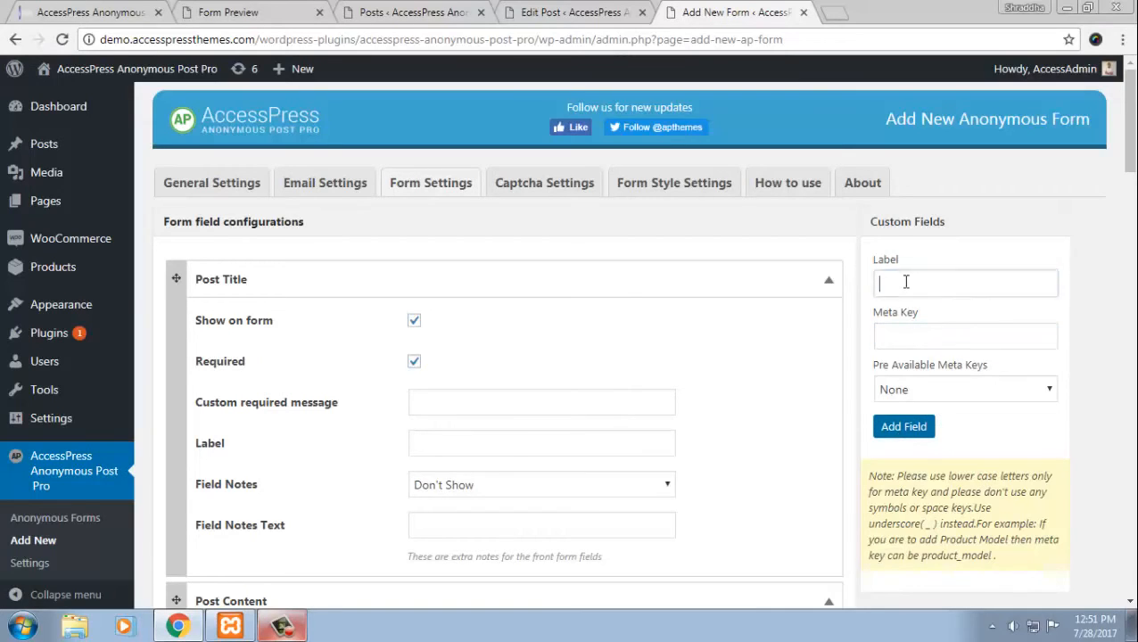
pyautogui.write('V')
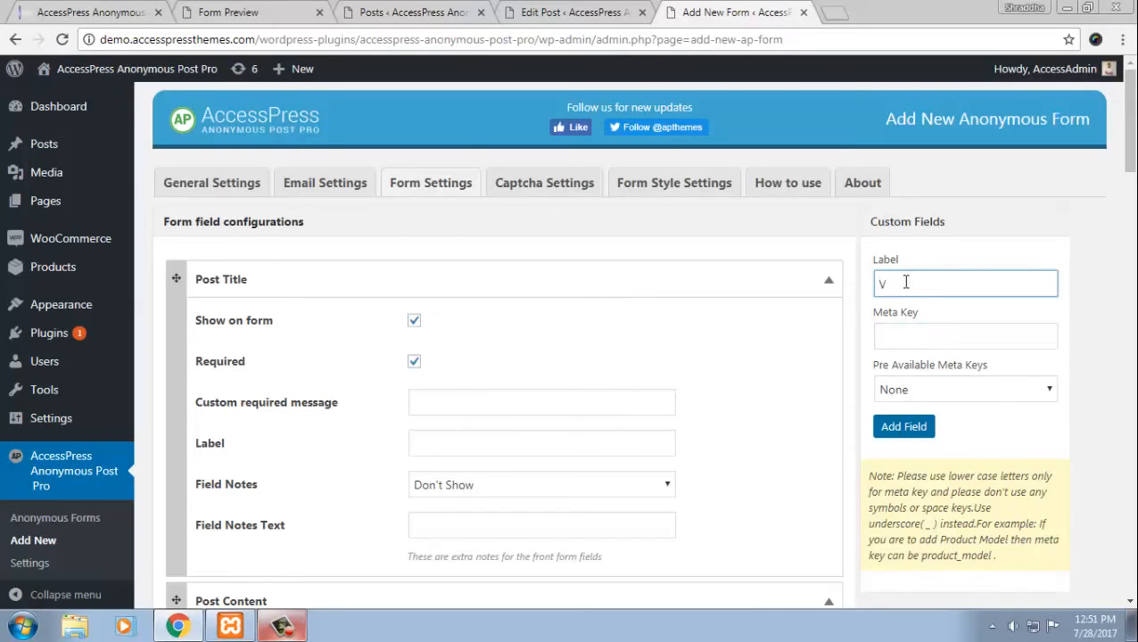
pyautogui.write('Media CO')
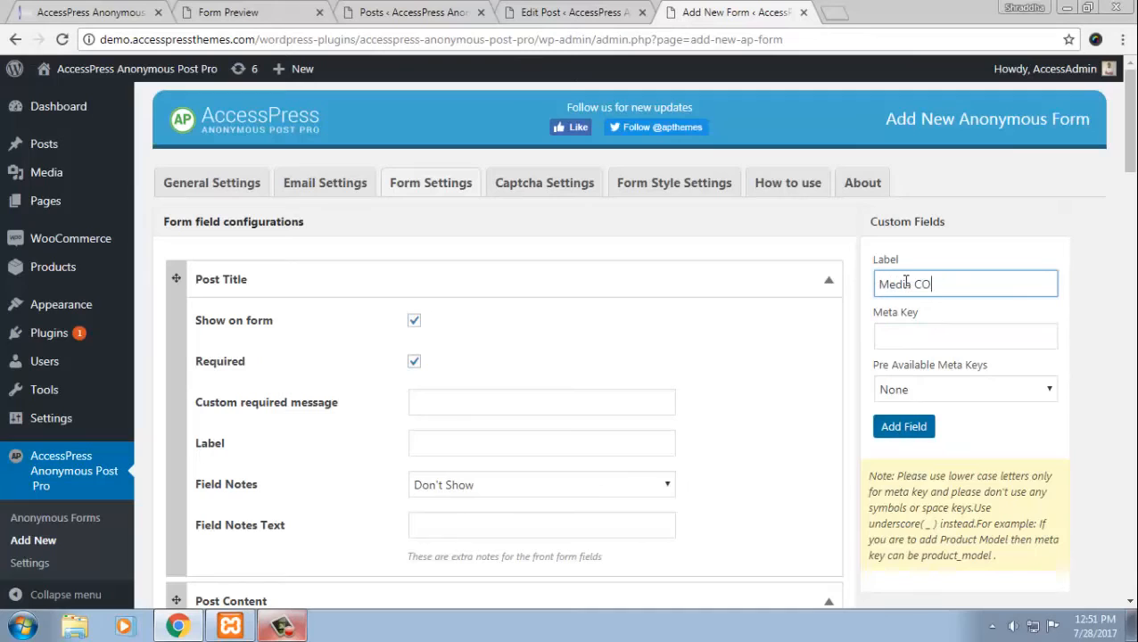
pyautogui.write('ntent')
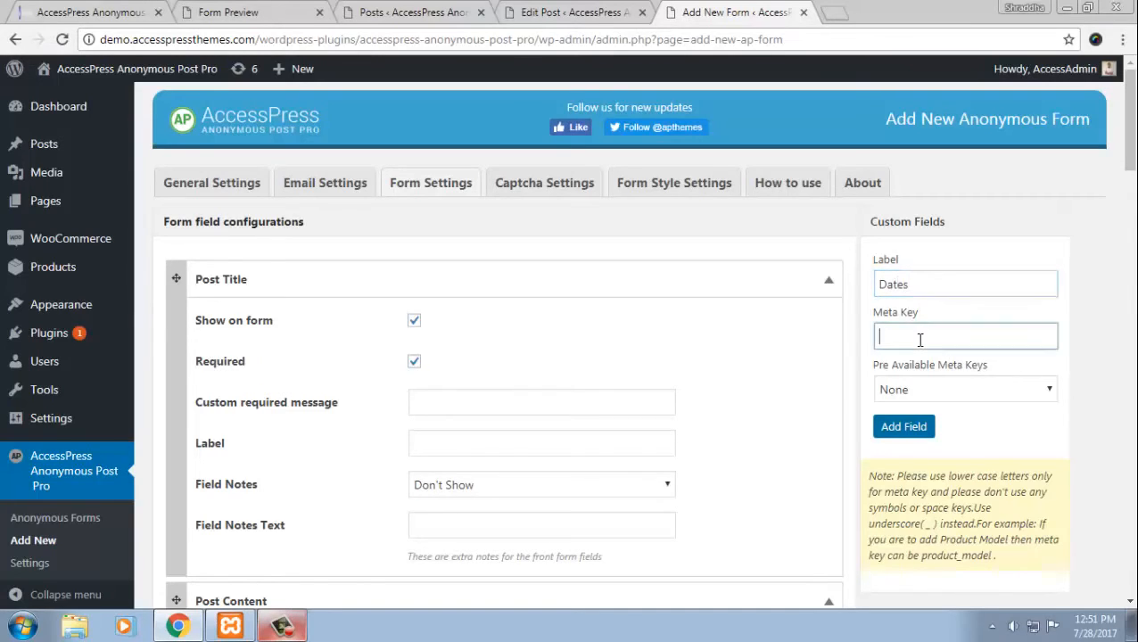
# - Enter the Dates field and a Gender field with meta key gender
pyautogui.write('datre')
pyautogui.click(967, 283)
pyautogui.write('M')
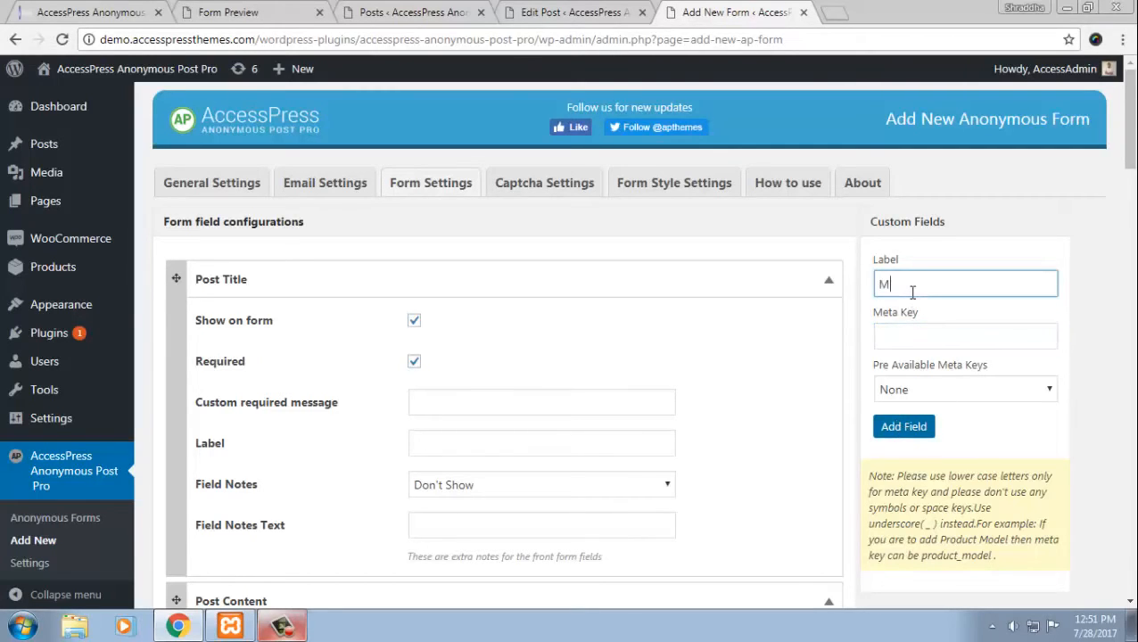
pyautogui.write('Gender S')
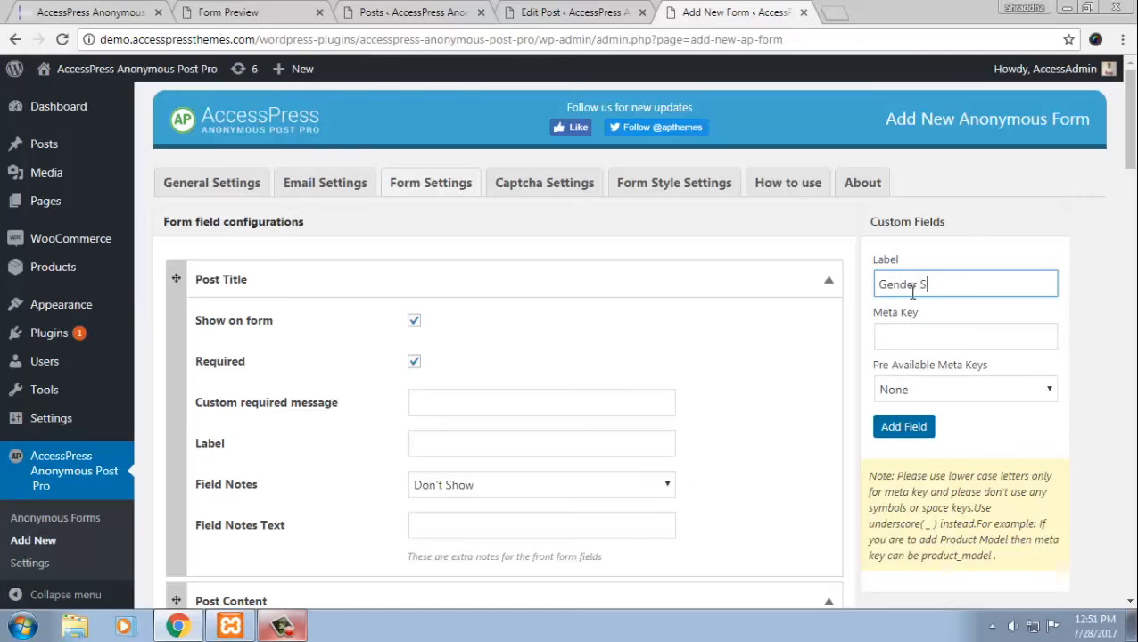
pyautogui.press('BackSpace')
pyautogui.write('gender')
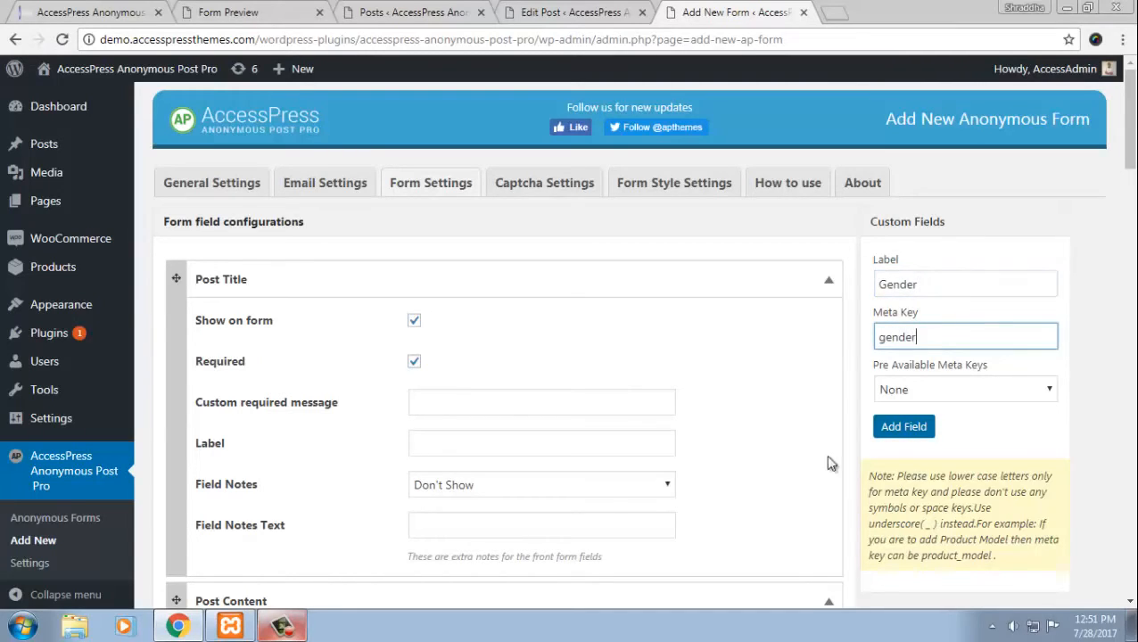
pyautogui.scroll(-3)
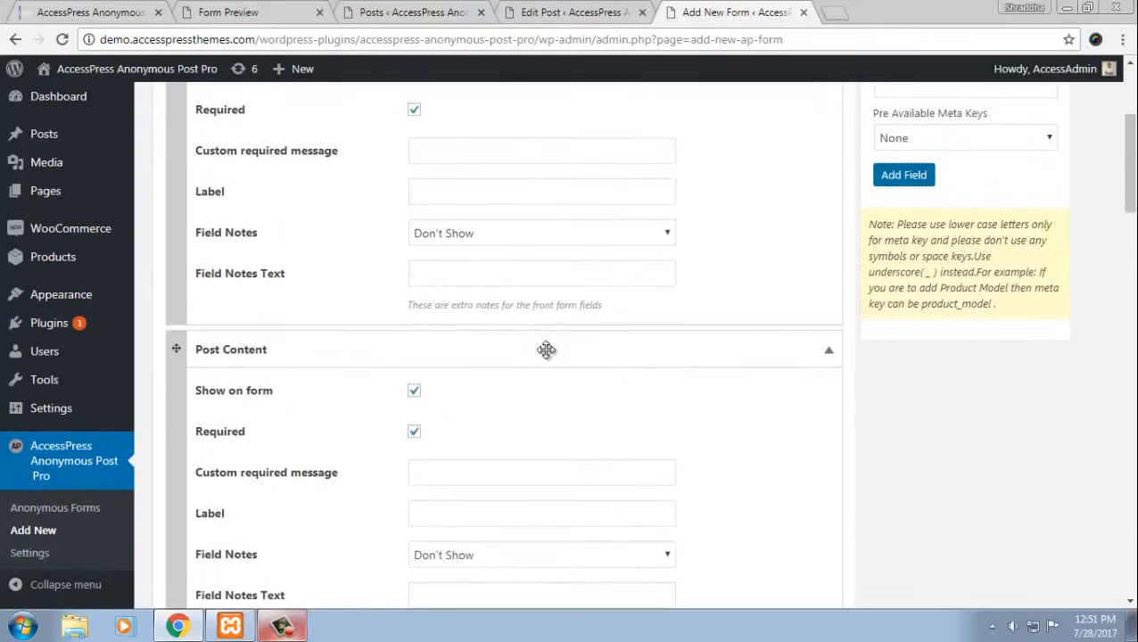
pyautogui.scroll(-3)
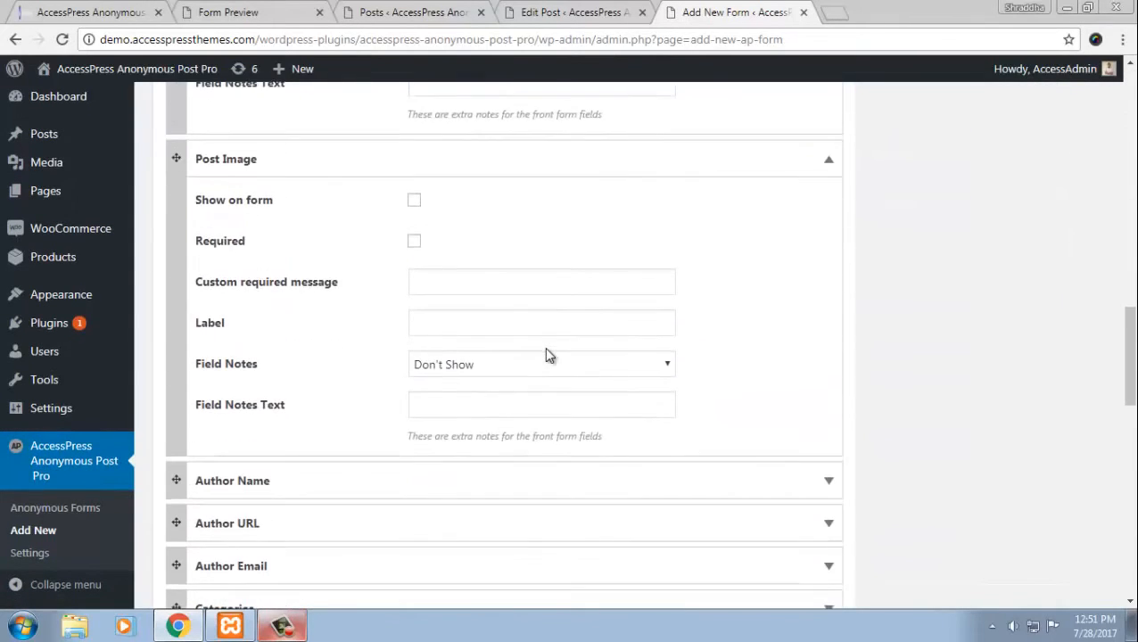
pyautogui.scroll(-3)
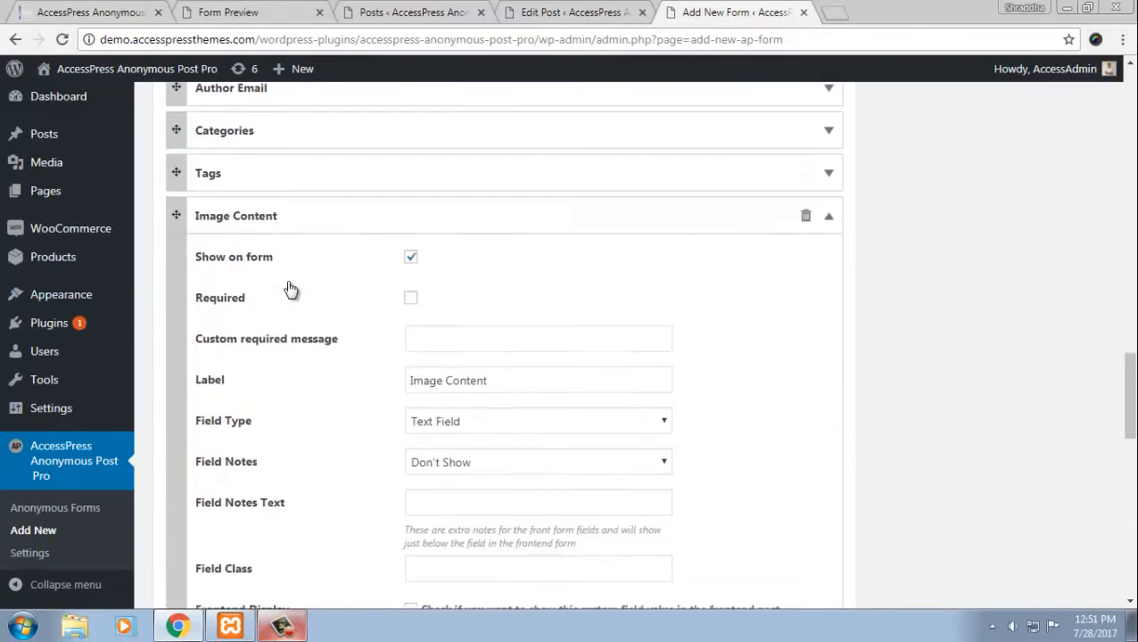
pyautogui.scroll(-3)
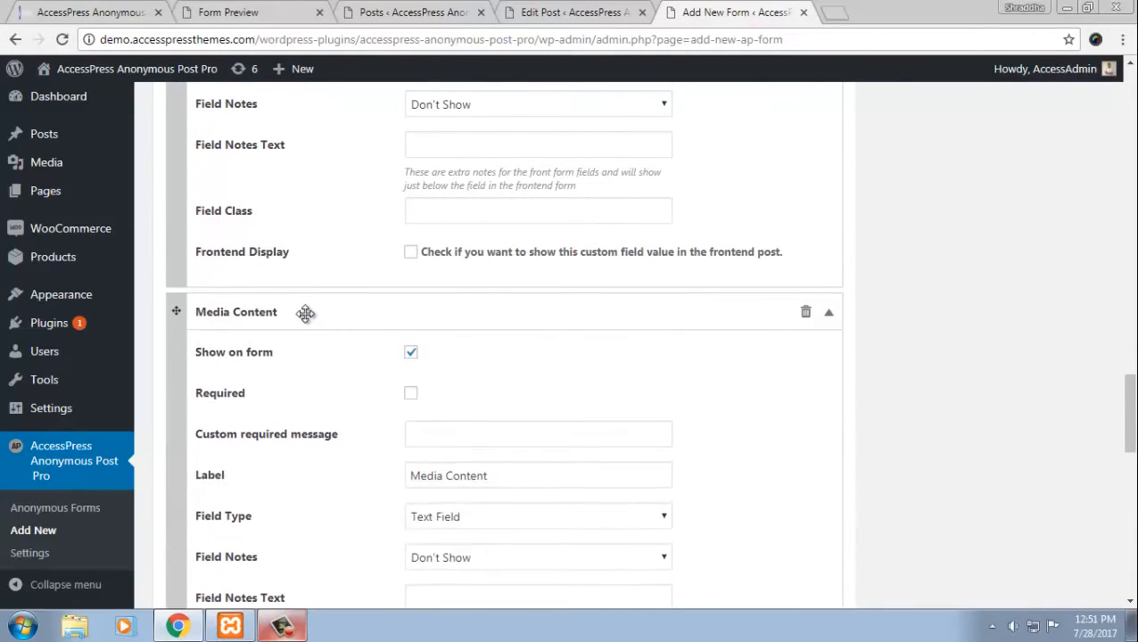
pyautogui.scroll(-3)
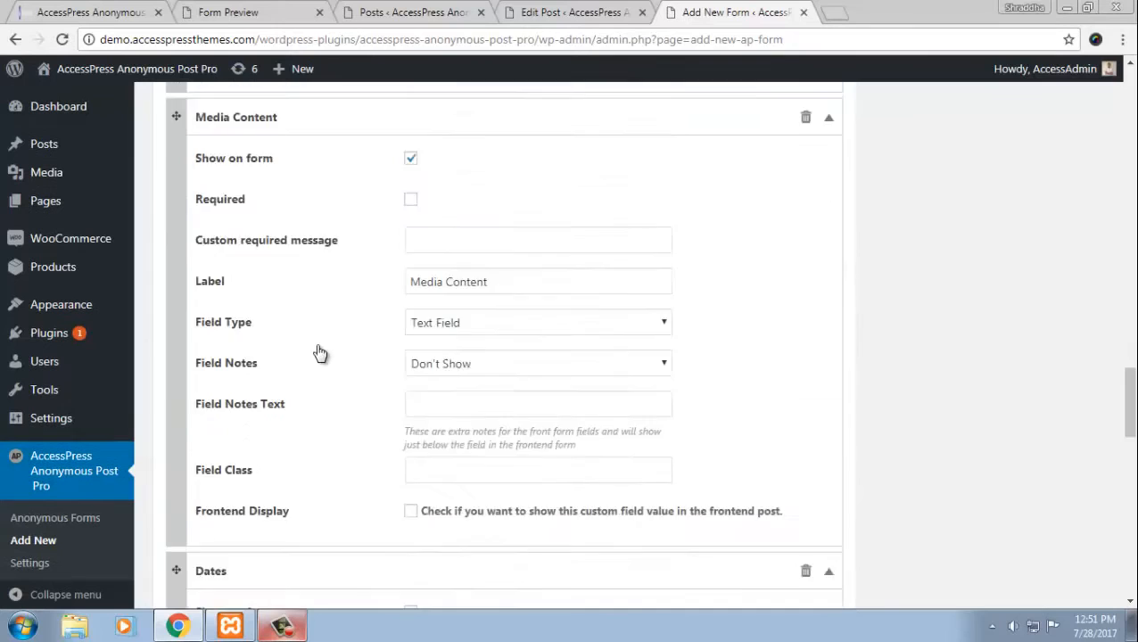
pyautogui.scroll(3)
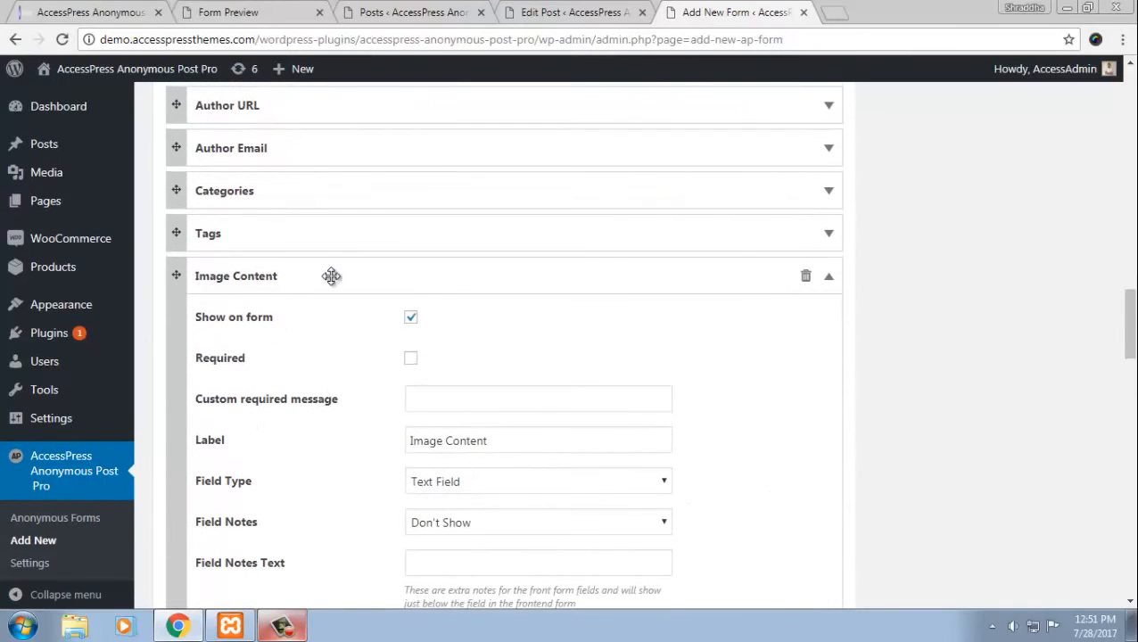
pyautogui.scroll(-3)
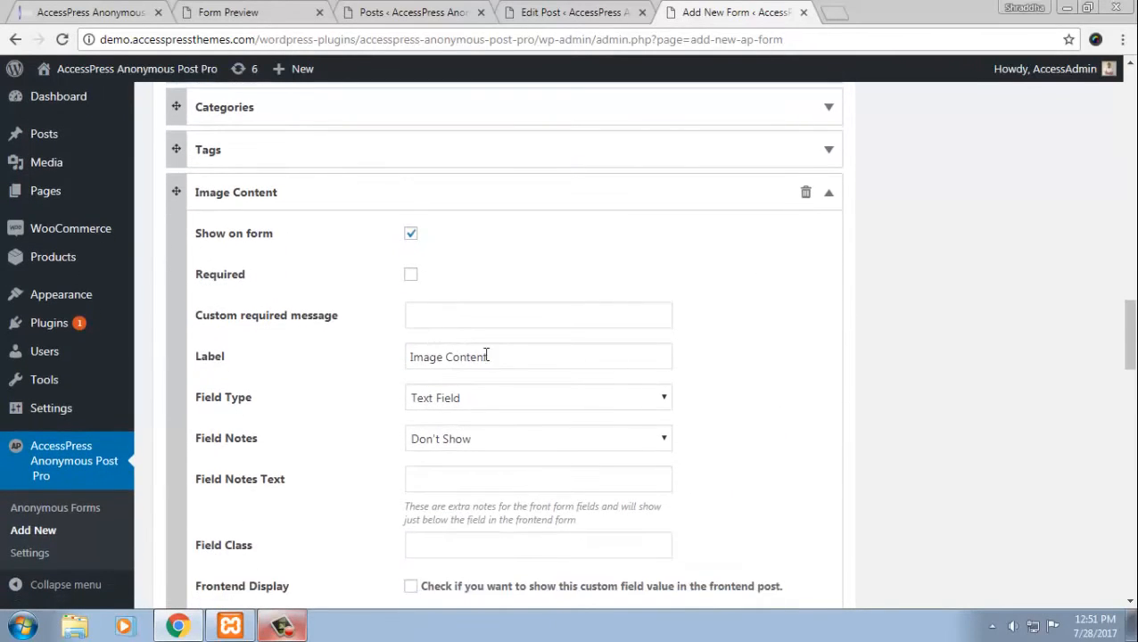
# - Make Image Content a File Uploader accepting jpg, jpeg, png and gif images
pyautogui.click(539, 398)
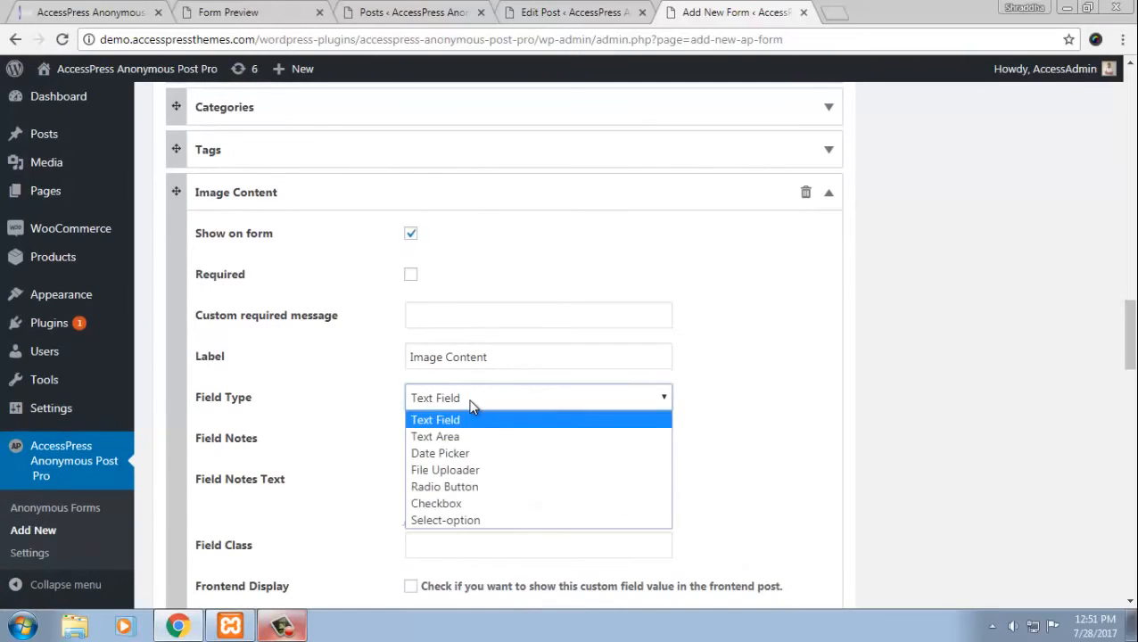
pyautogui.moveTo(446, 471)
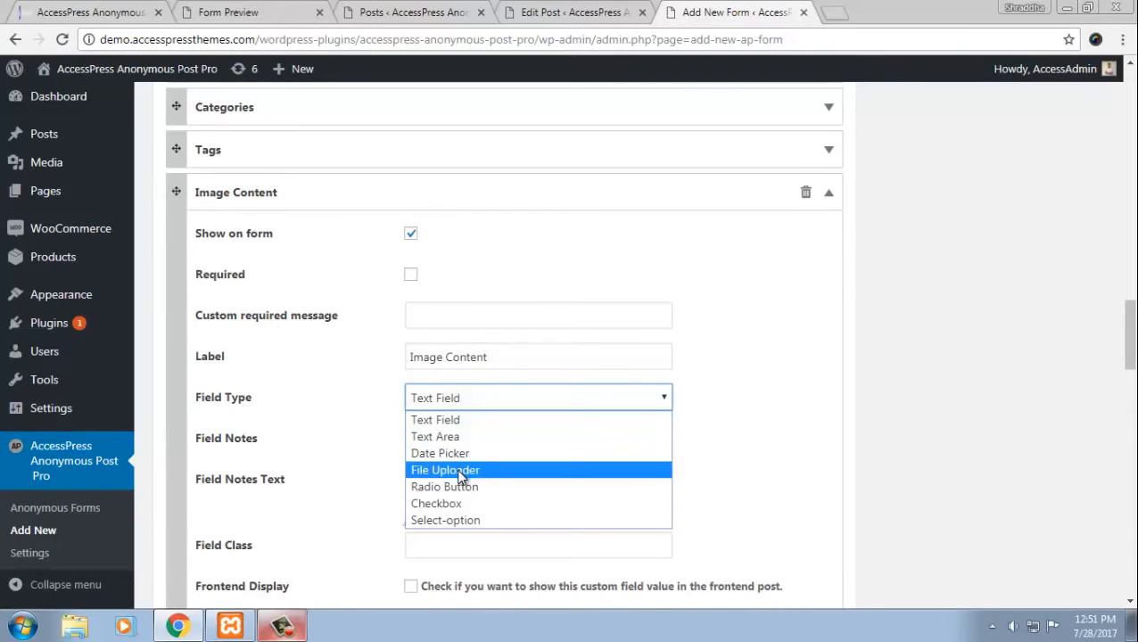
pyautogui.click(446, 471)
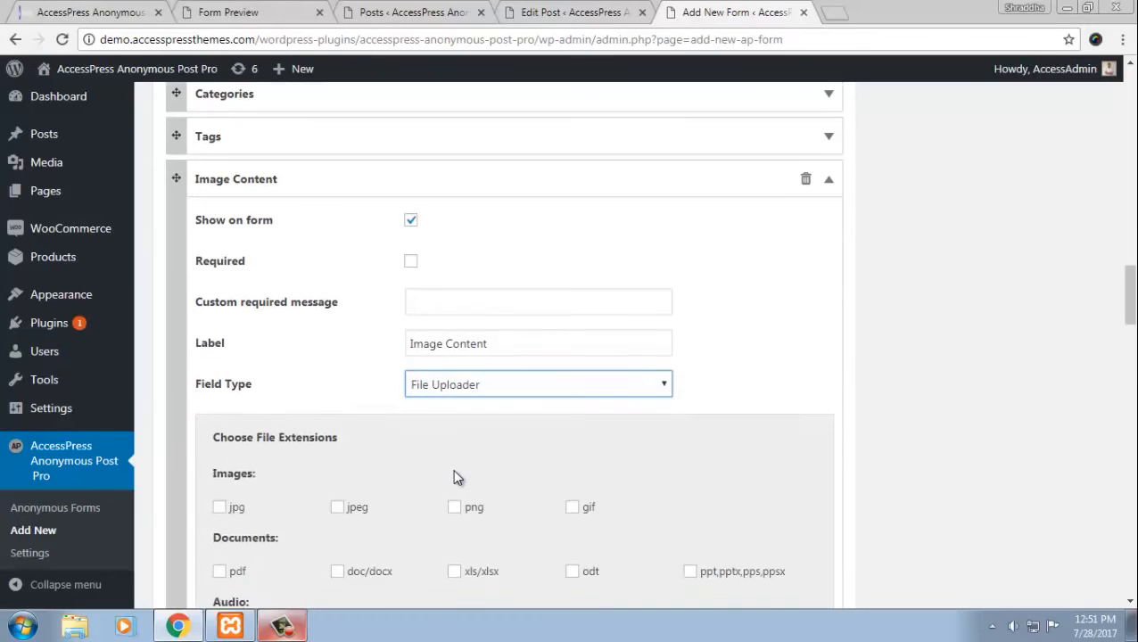
pyautogui.scroll(-3)
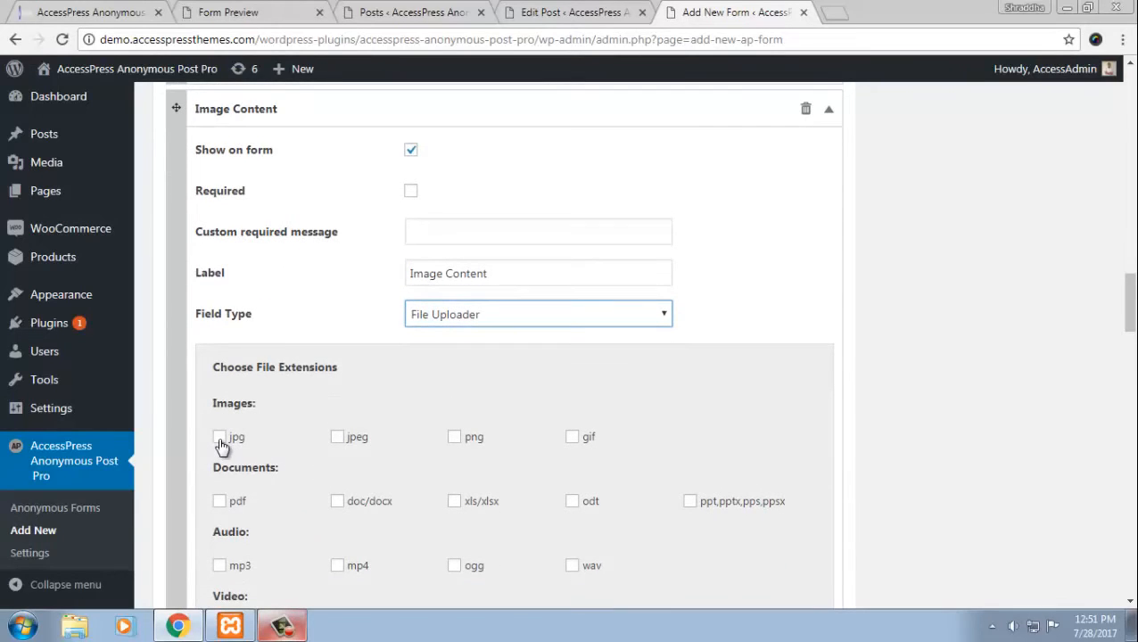
pyautogui.click(219, 436)
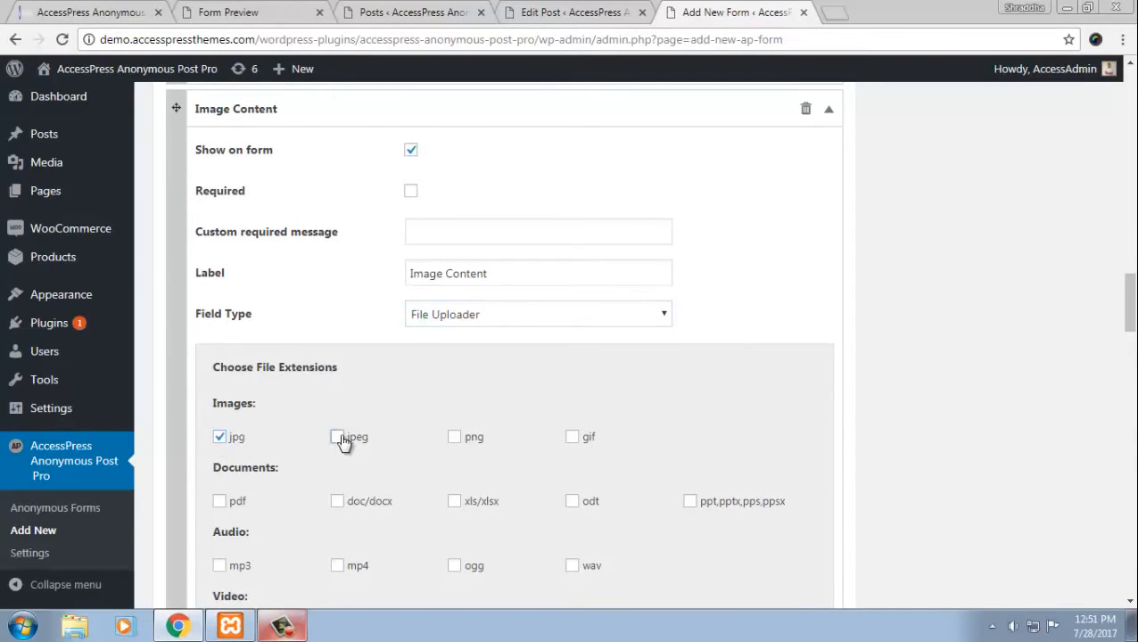
pyautogui.click(570, 435)
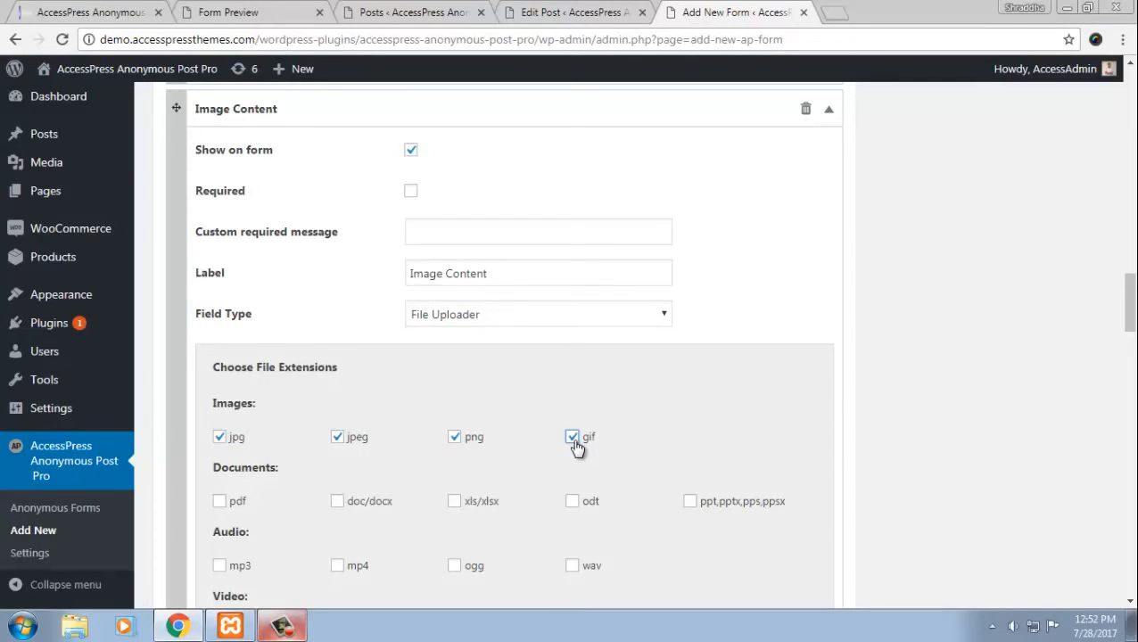
pyautogui.scroll(3)
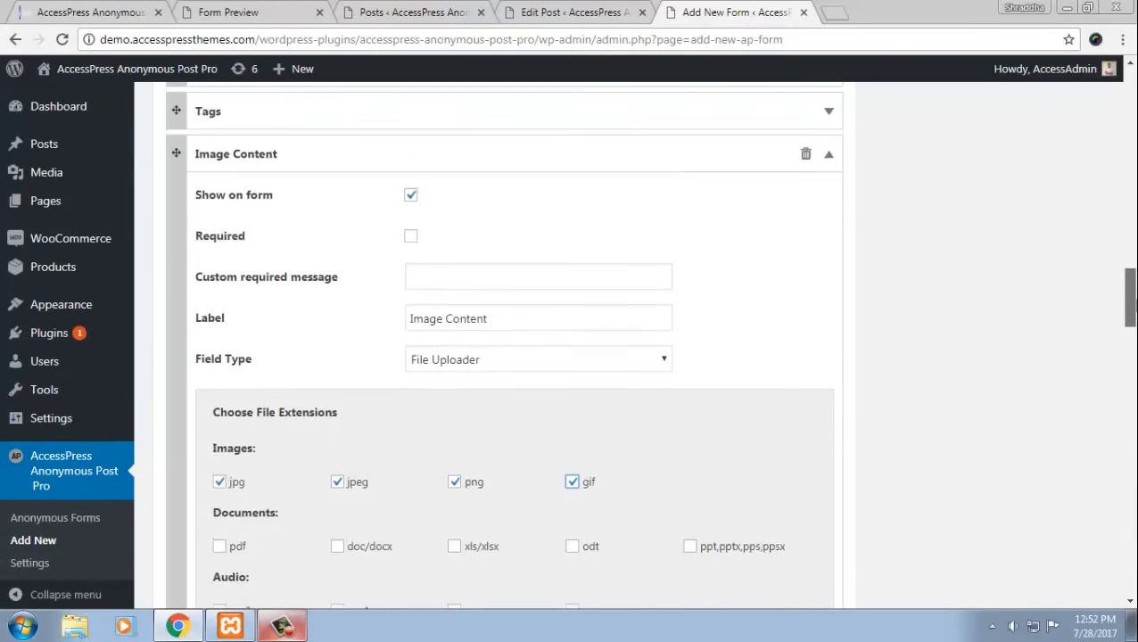
pyautogui.scroll(3)
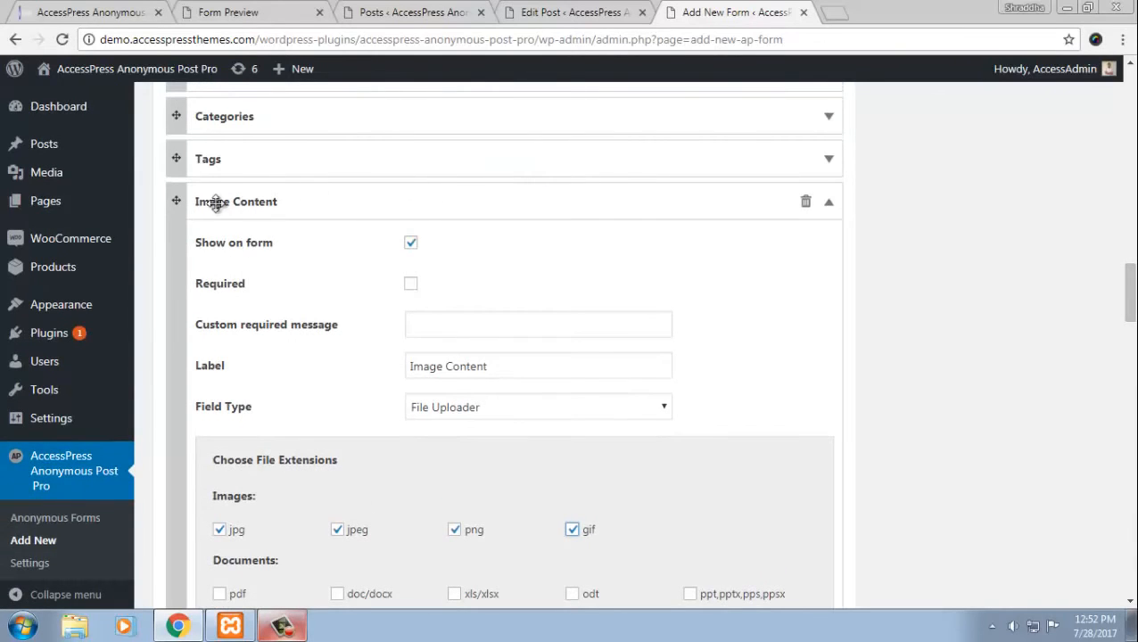
pyautogui.moveTo(217, 417)
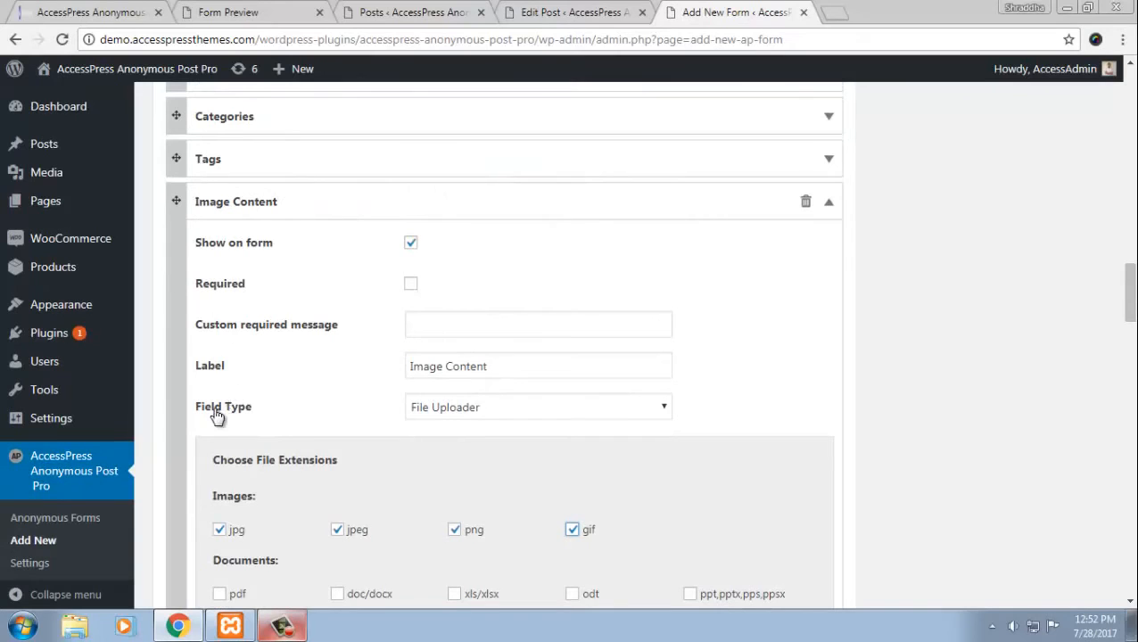
# - Enable Attach Media to Post for Image Content uploads
pyautogui.scroll(-3)
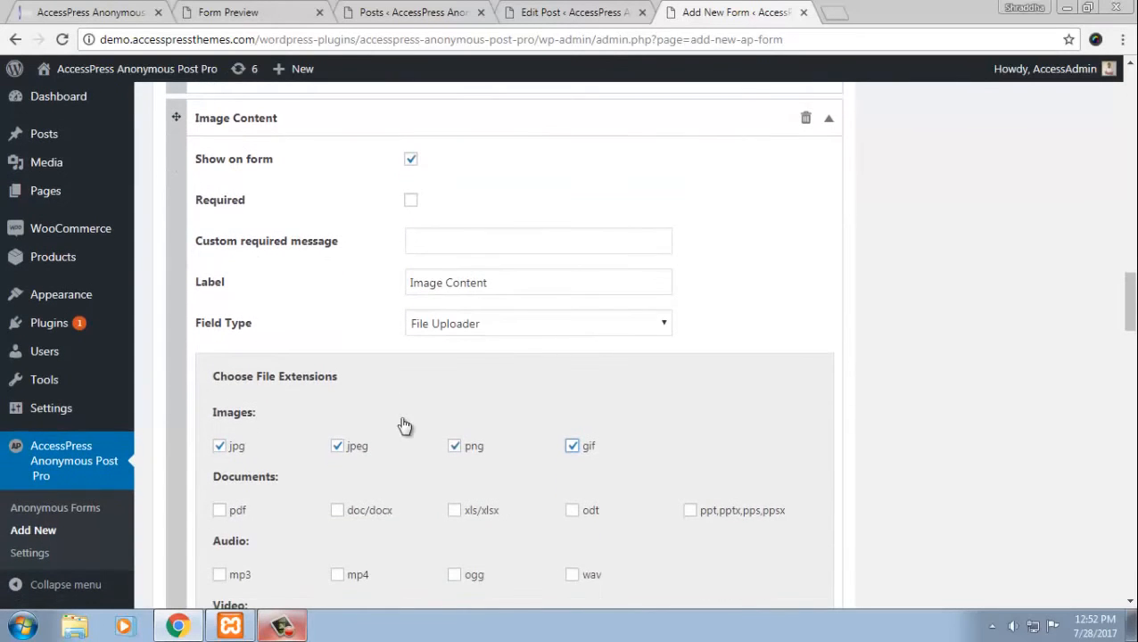
pyautogui.scroll(-3)
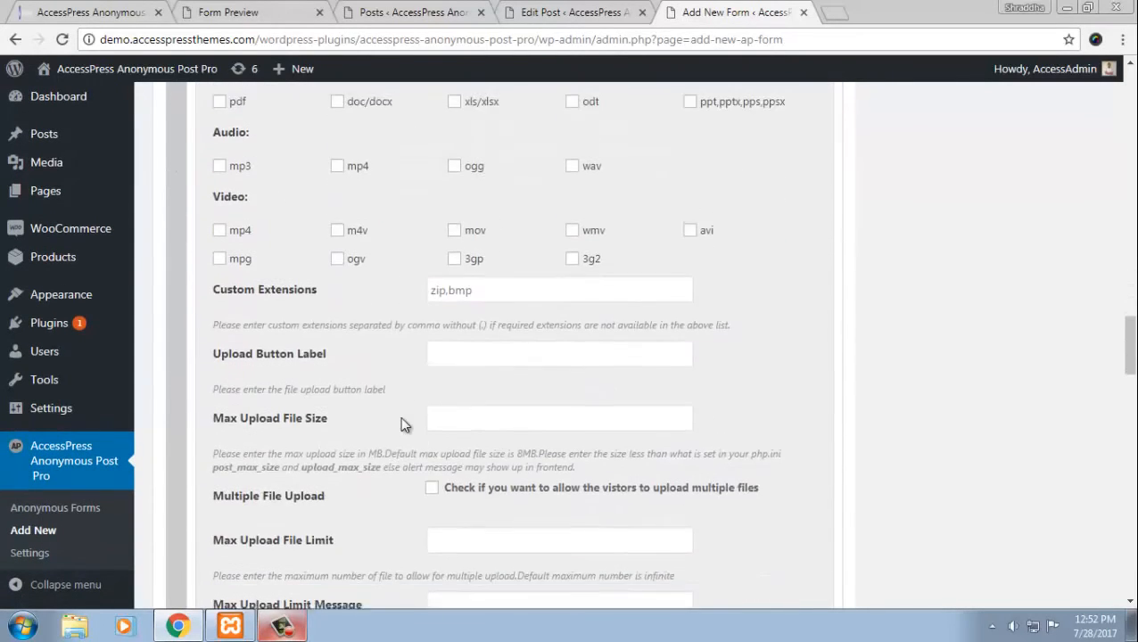
pyautogui.scroll(-3)
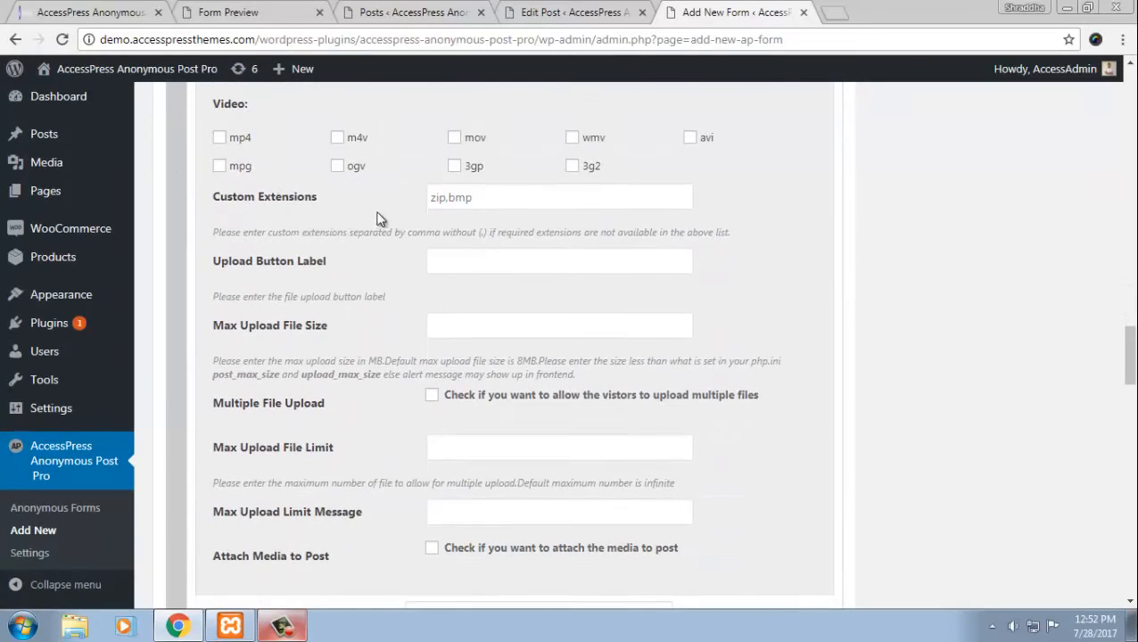
pyautogui.moveTo(259, 337)
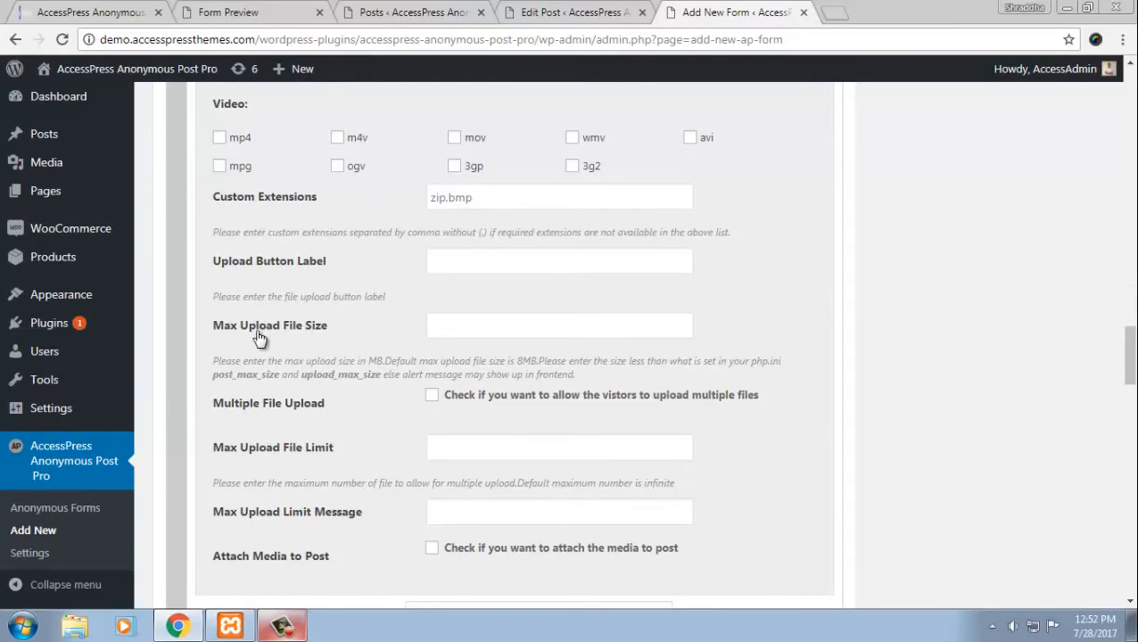
pyautogui.moveTo(262, 424)
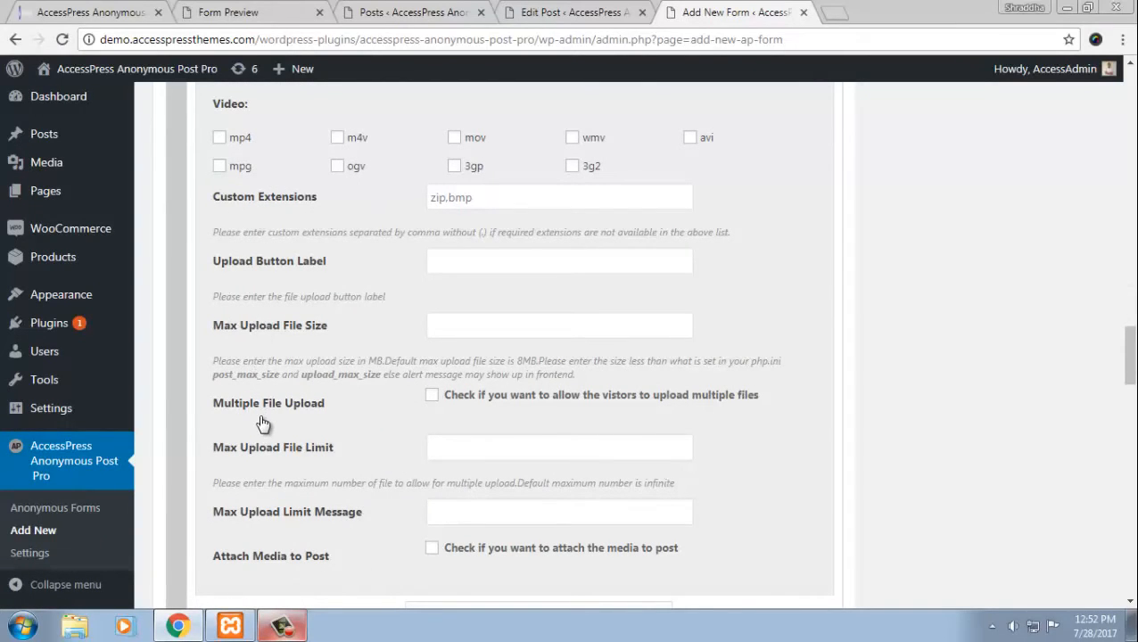
pyautogui.moveTo(496, 394)
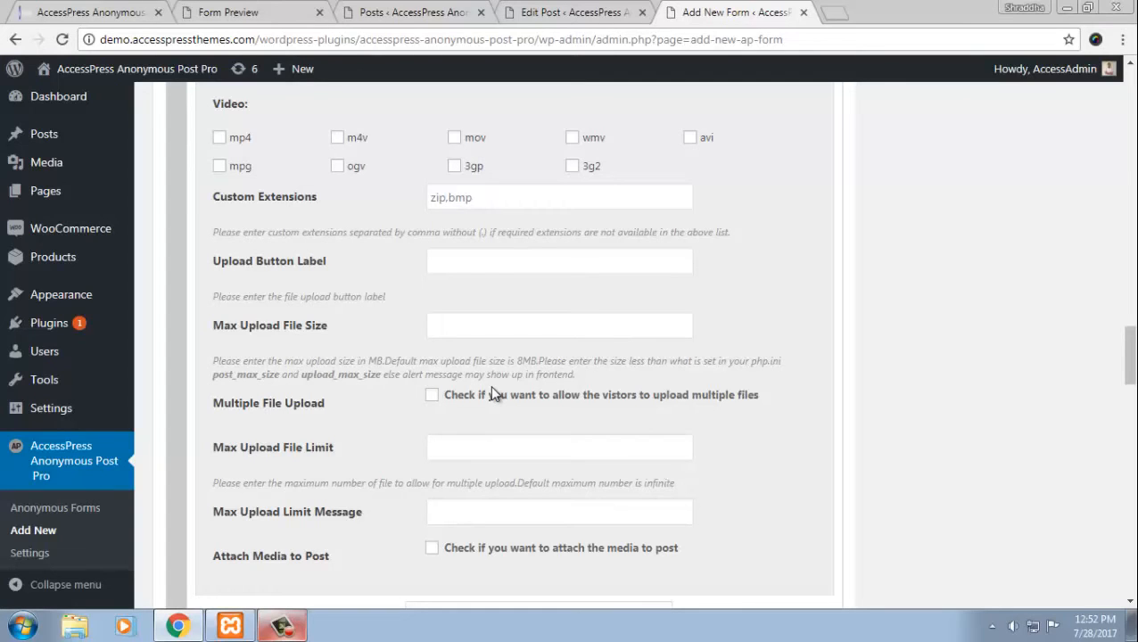
pyautogui.scroll(-3)
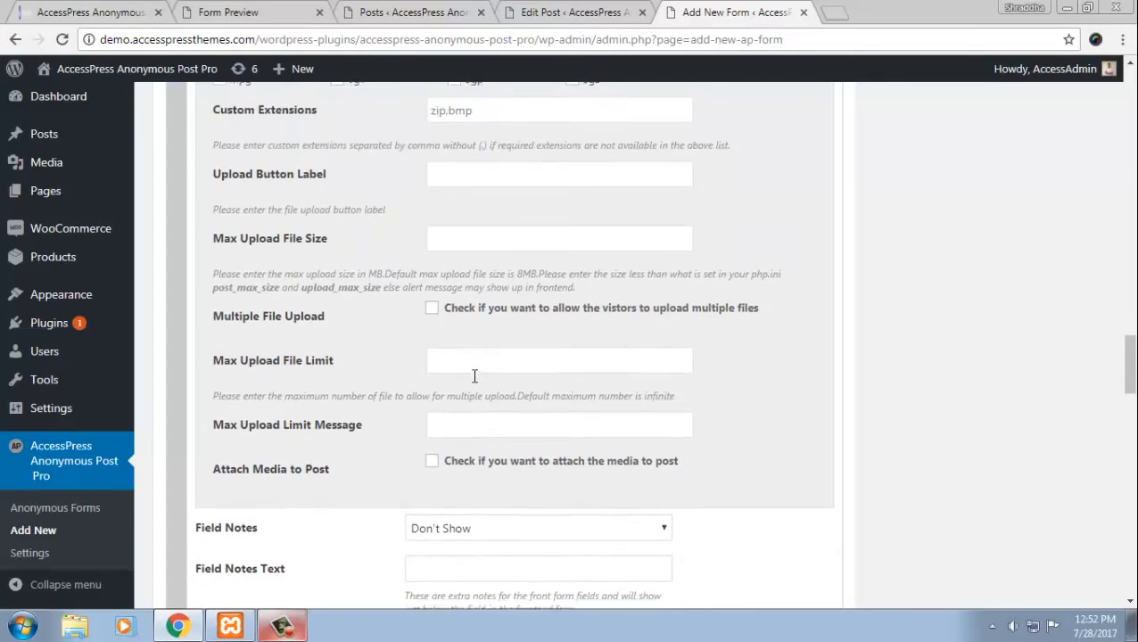
pyautogui.scroll(-3)
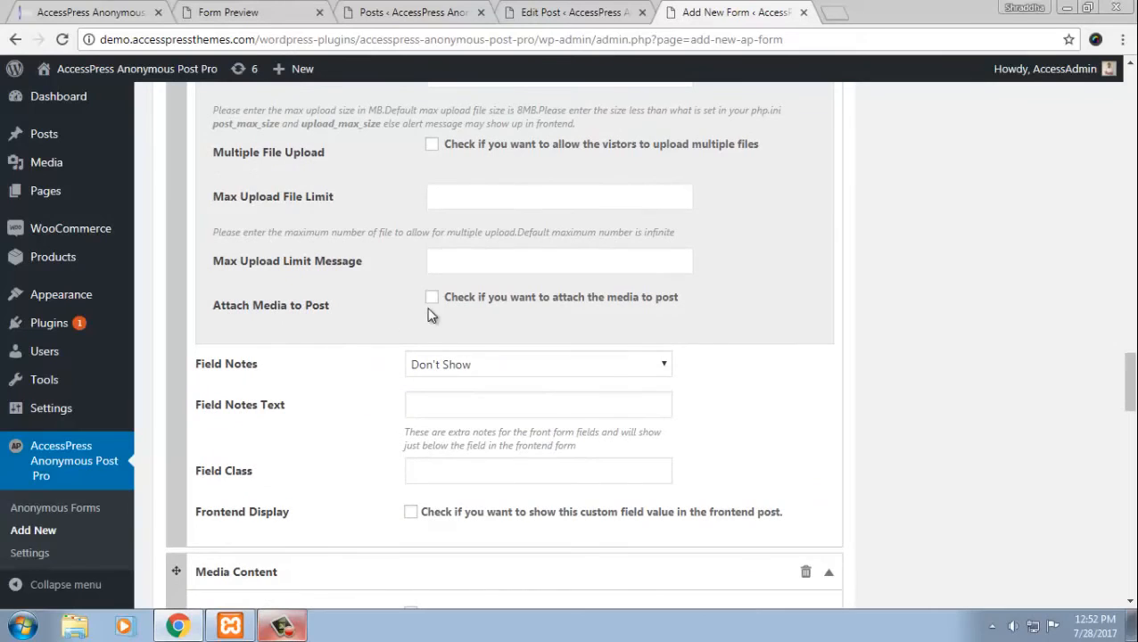
pyautogui.moveTo(431, 301)
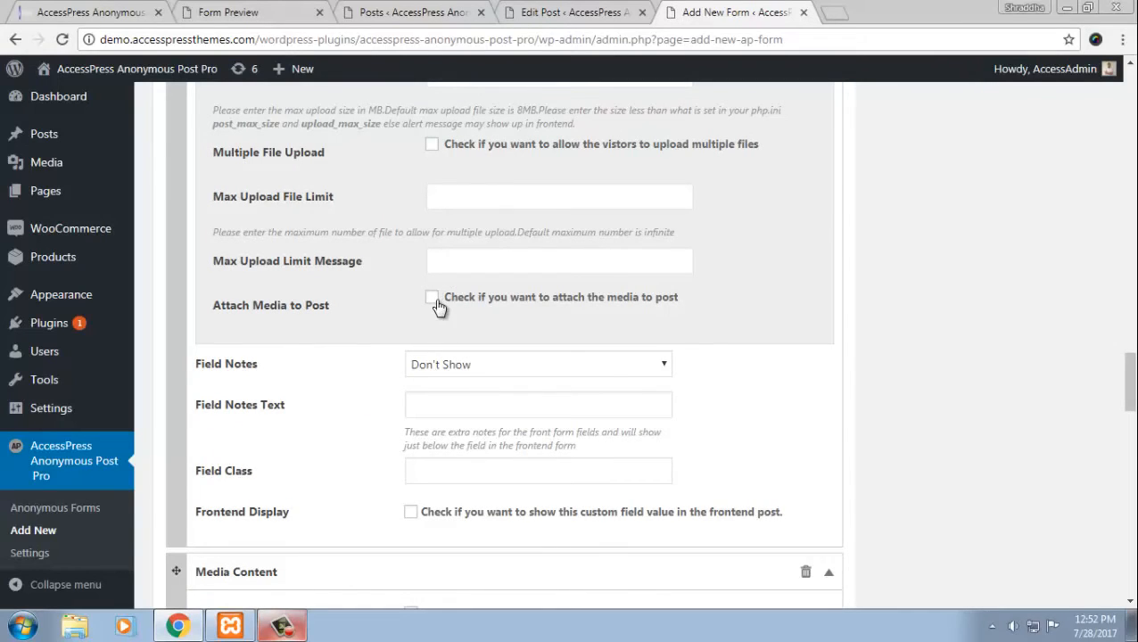
pyautogui.click(432, 296)
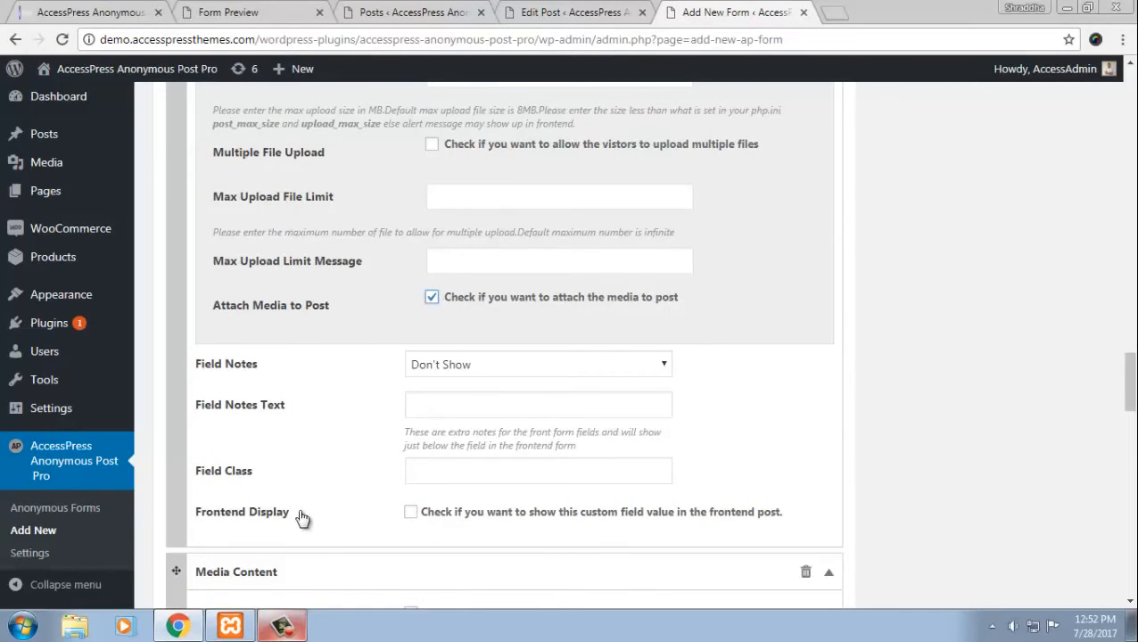
pyautogui.scroll(3)
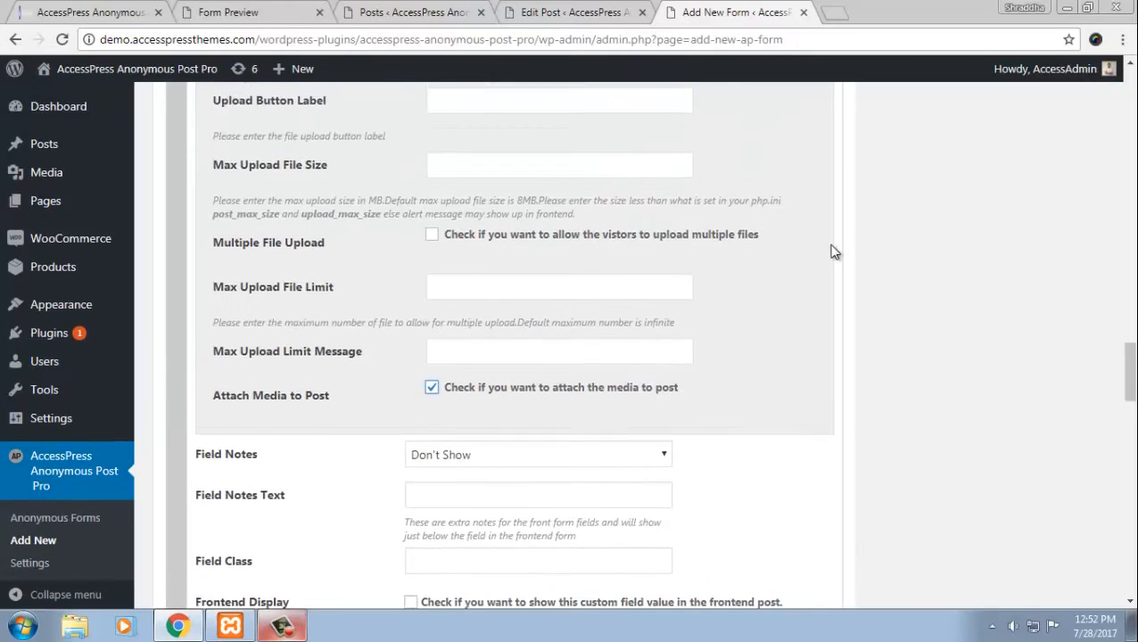
pyautogui.scroll(3)
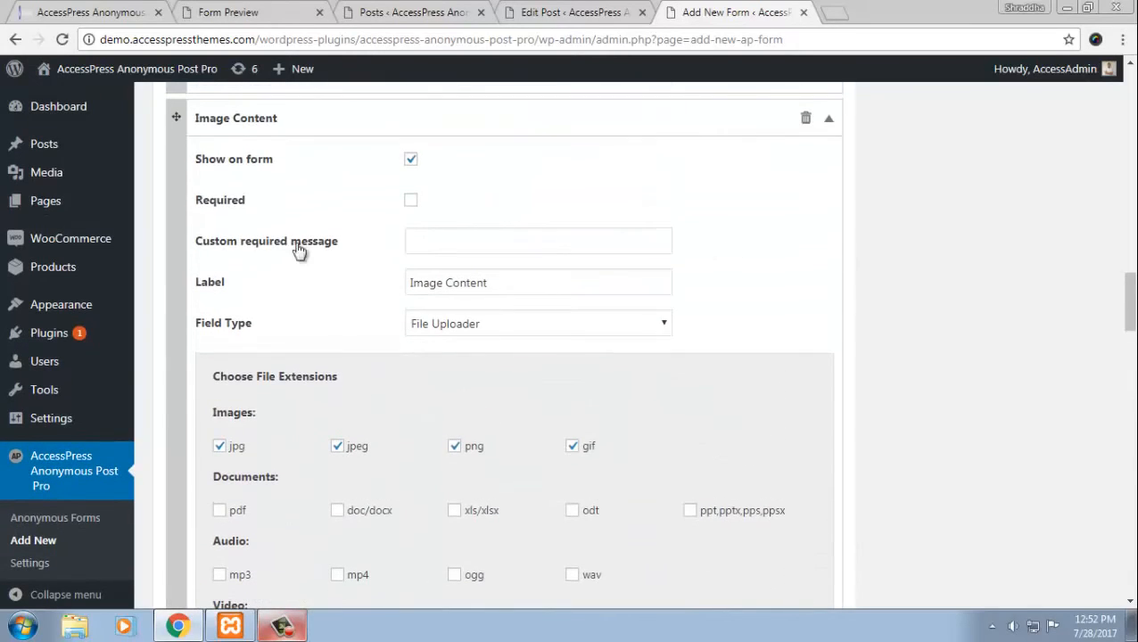
pyautogui.moveTo(221, 323)
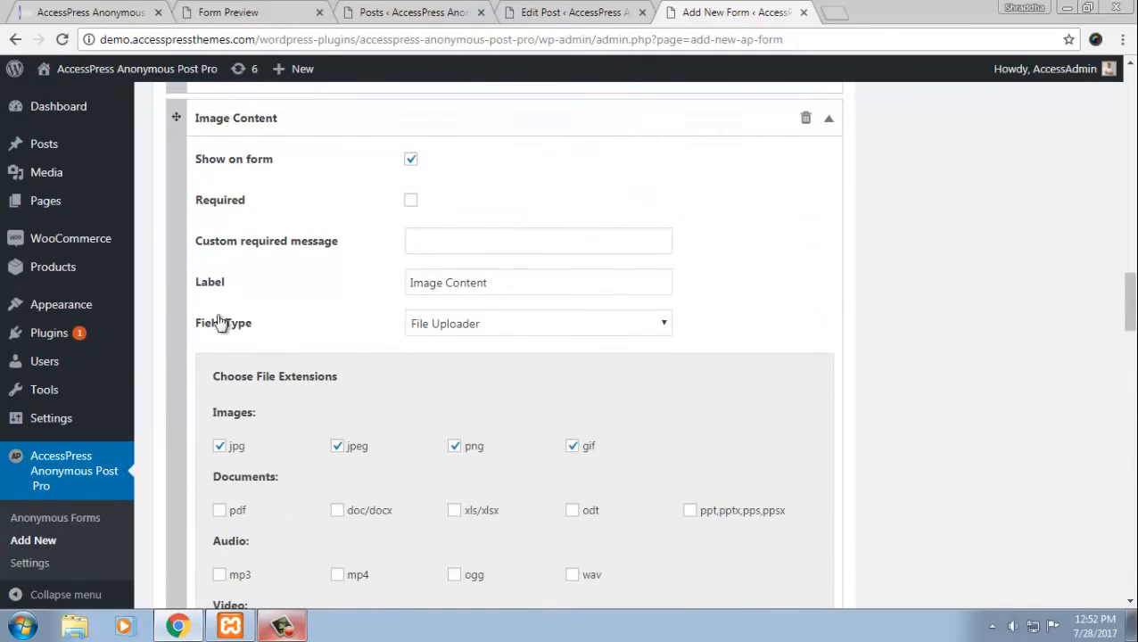
# - Enable Frontend Display for Image Content with frontend label Image Content
pyautogui.scroll(-3)
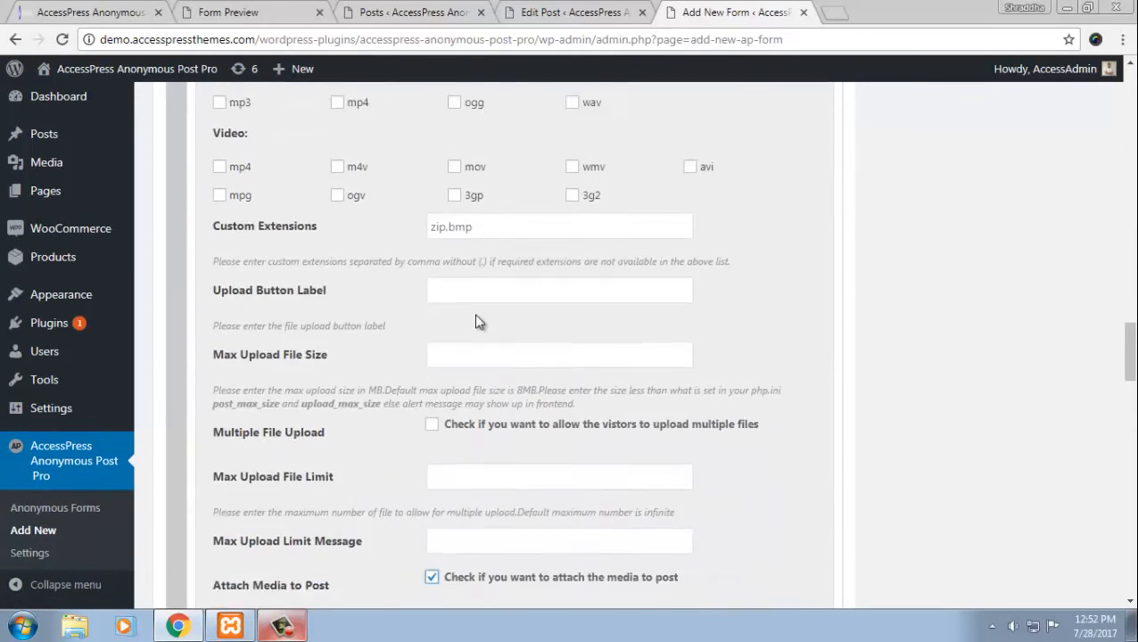
pyautogui.scroll(-3)
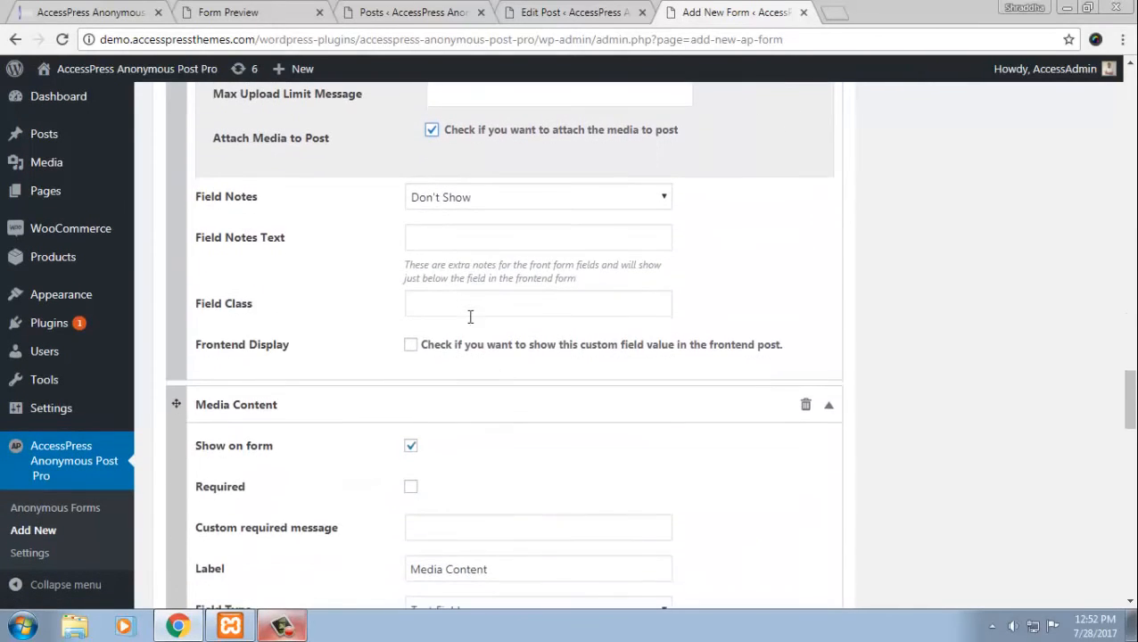
pyautogui.moveTo(412, 348)
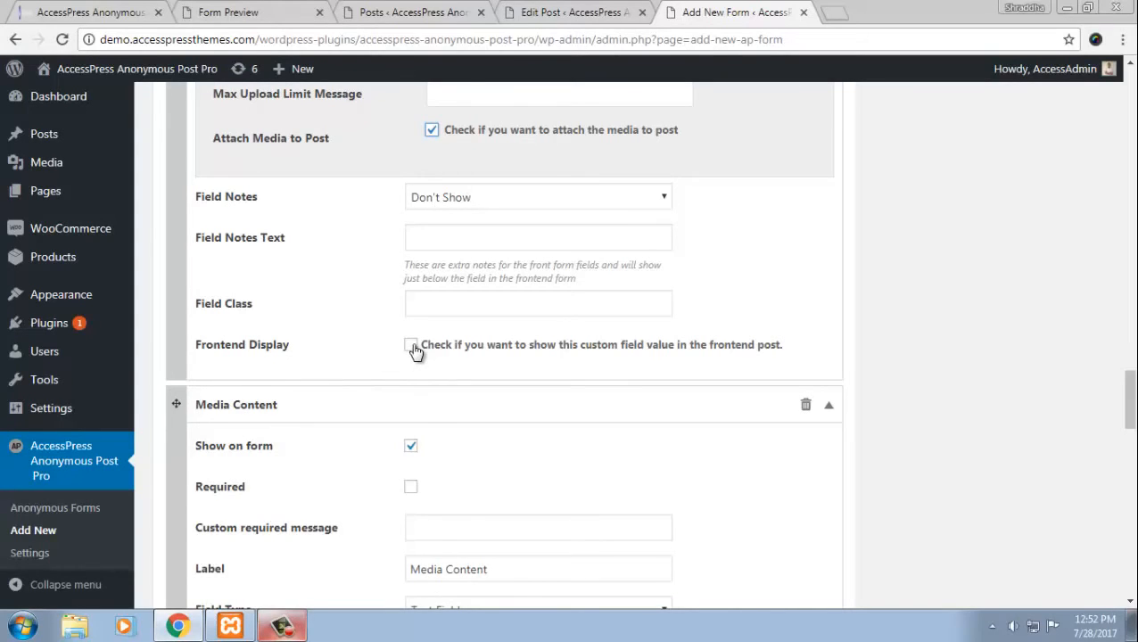
pyautogui.click(410, 344)
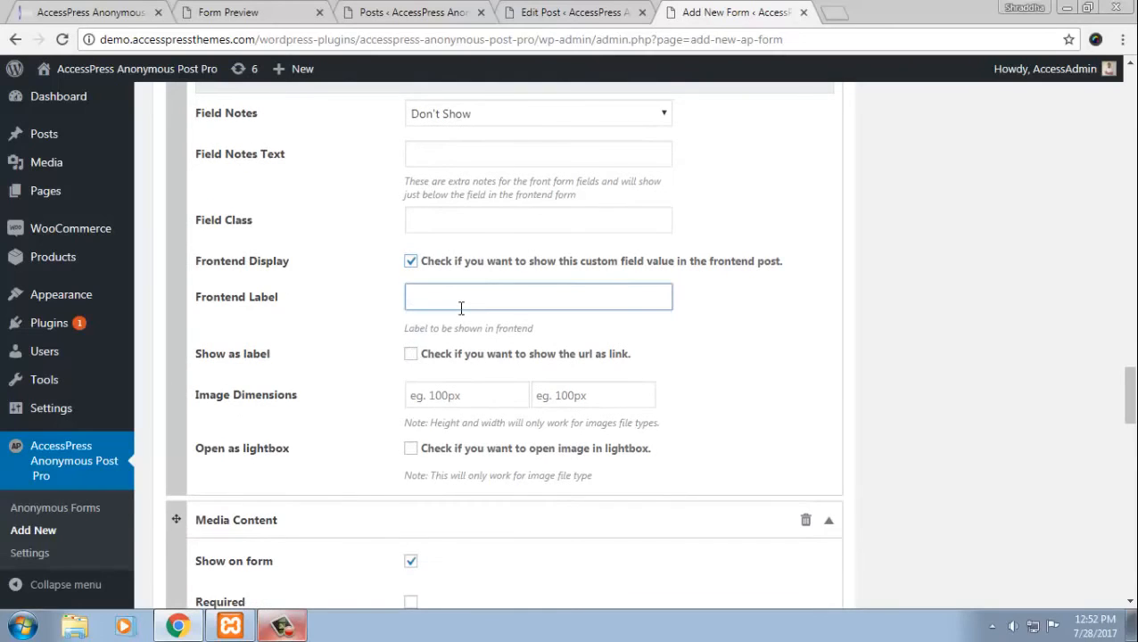
pyautogui.write('Image C')
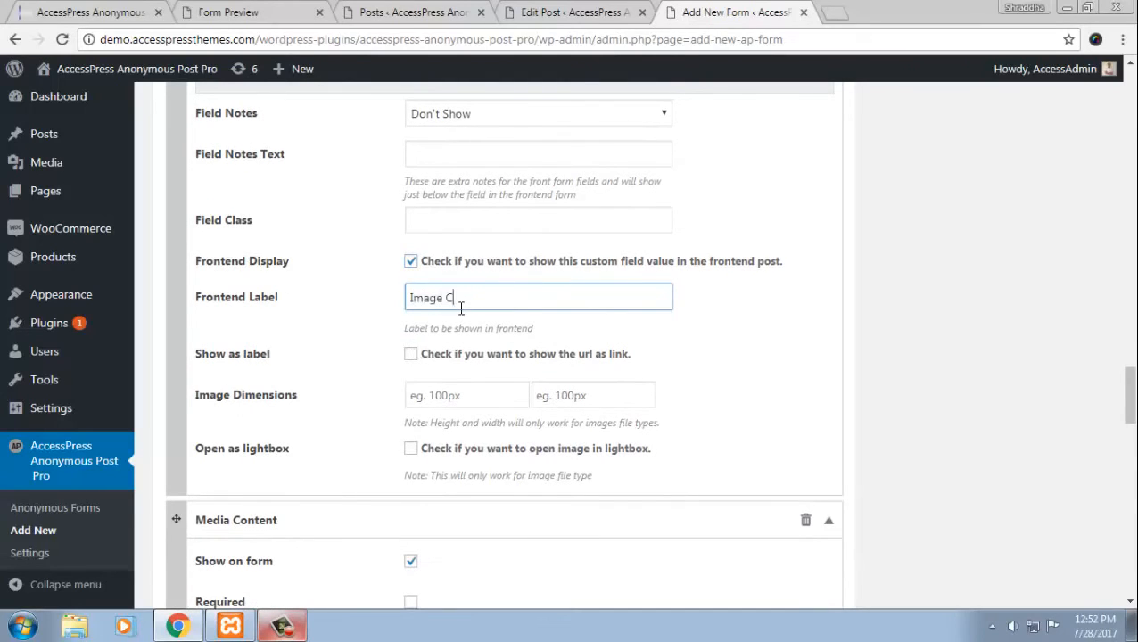
pyautogui.write('ontent')
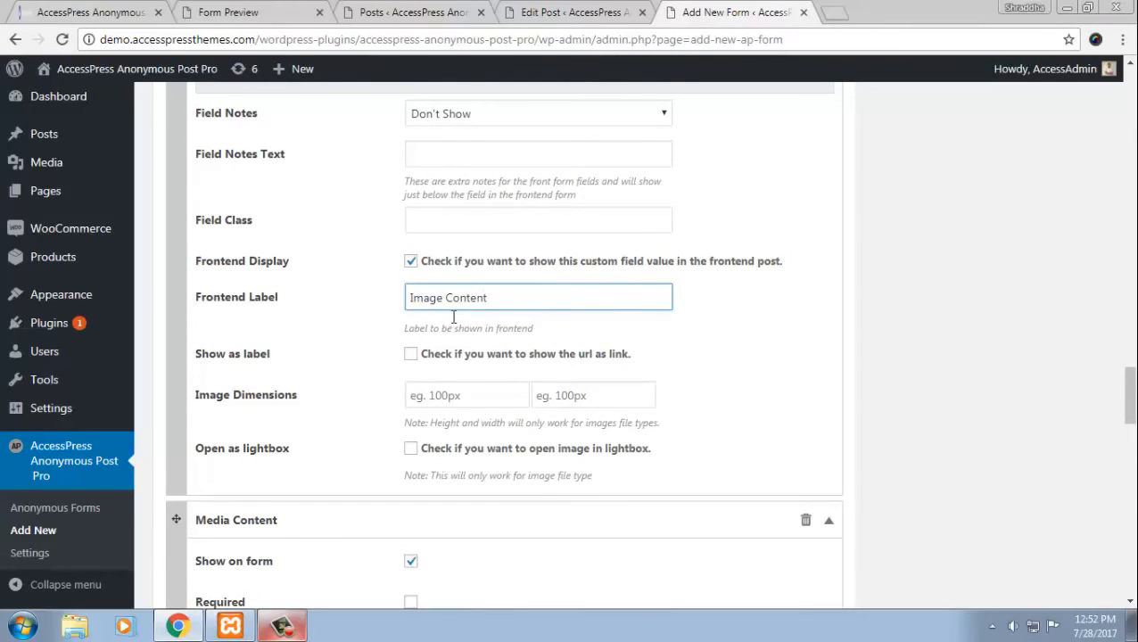
# - Make Media Content a File Uploader accepting mp3 audio with Attach Media to Post enabled
pyautogui.scroll(-3)
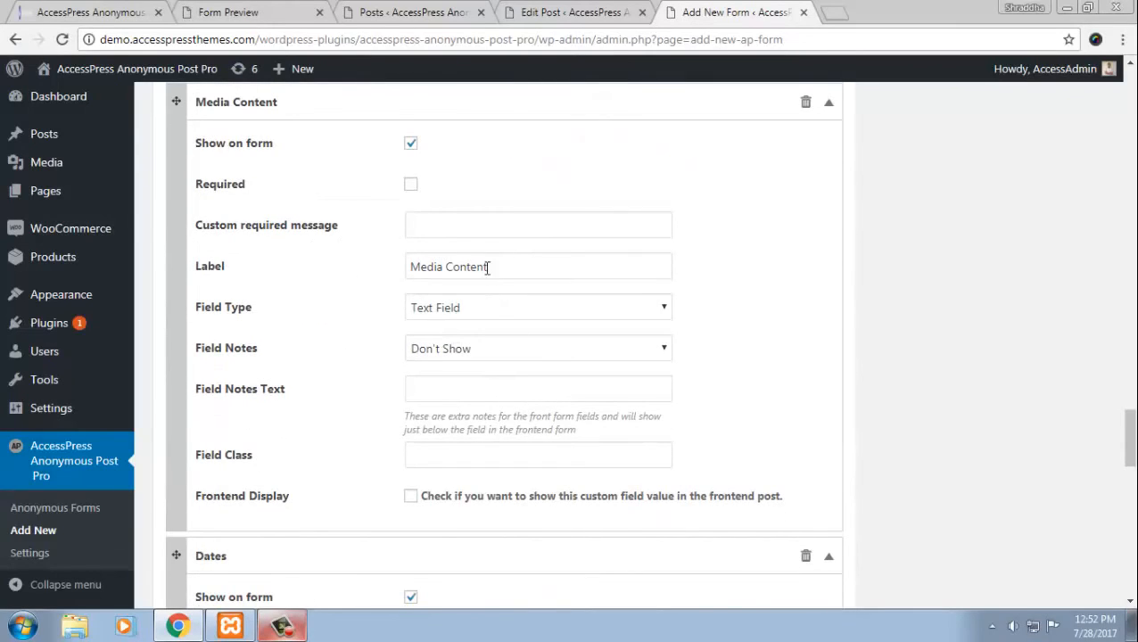
pyautogui.click(536, 307)
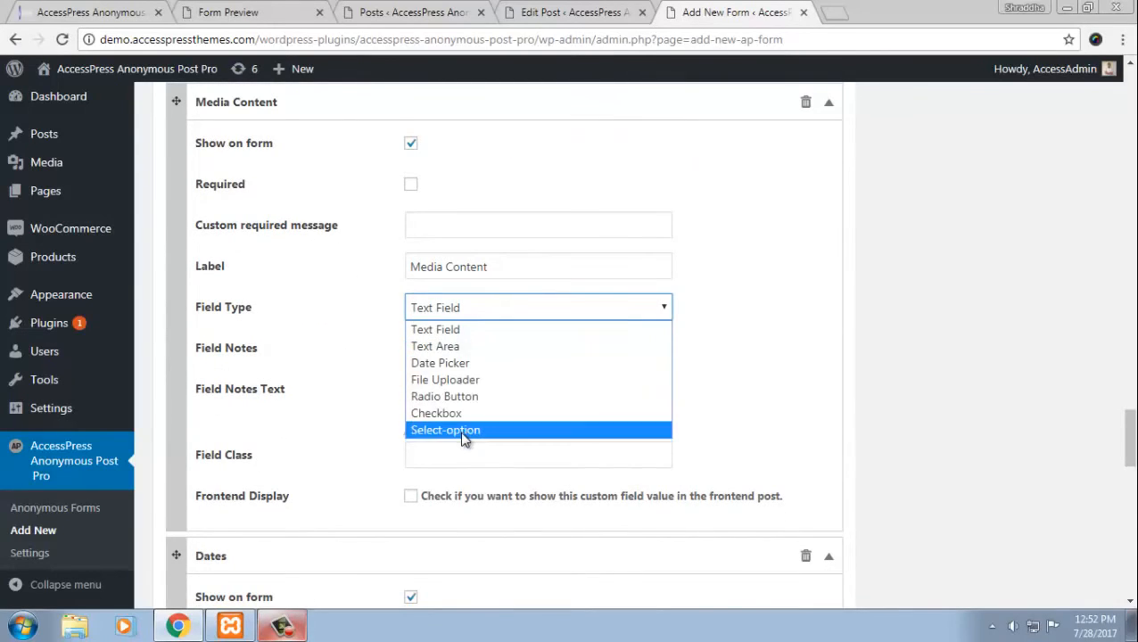
pyautogui.moveTo(463, 378)
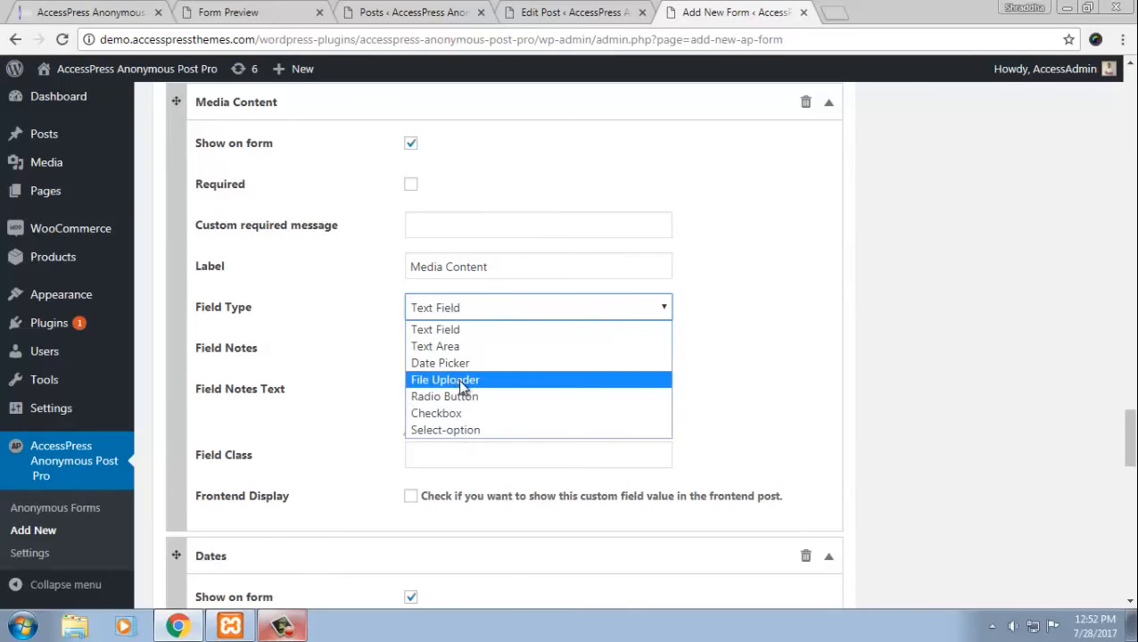
pyautogui.click(446, 378)
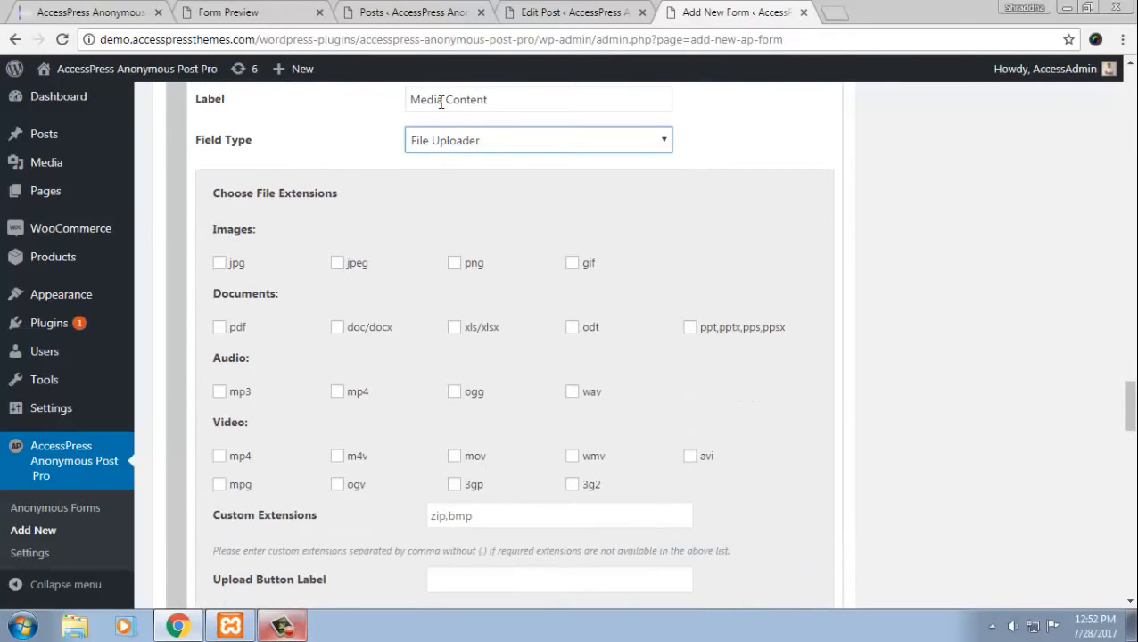
pyautogui.click(219, 392)
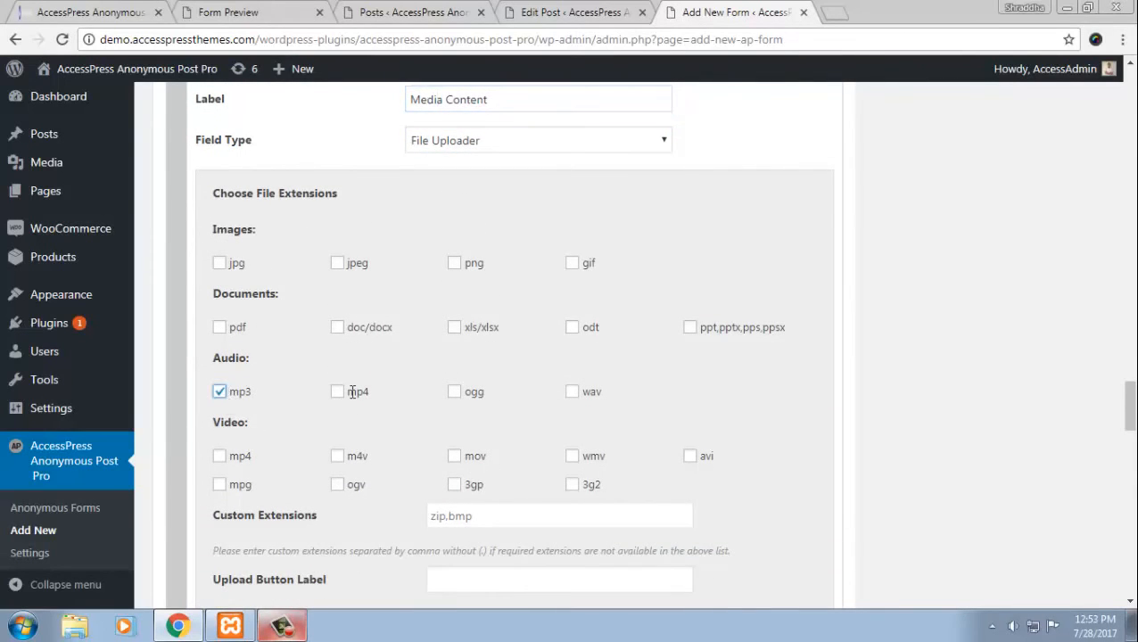
pyautogui.scroll(-3)
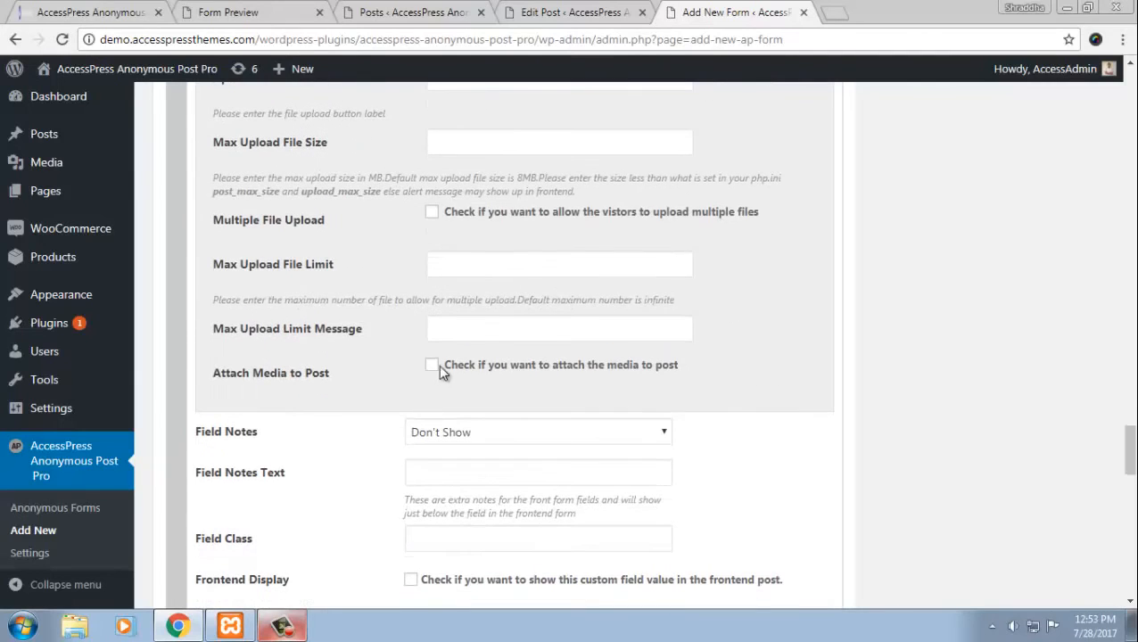
pyautogui.click(432, 363)
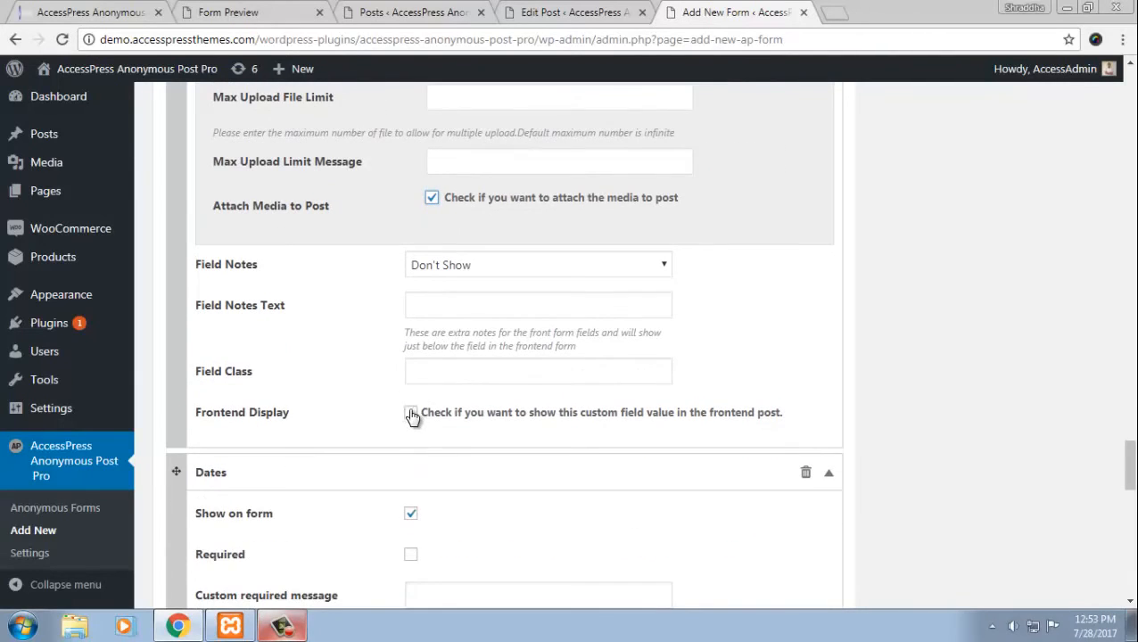
# - Make Dates a Date Picker with Frontend Display on and Frontend Label 'Dates'
pyautogui.scroll(-3)
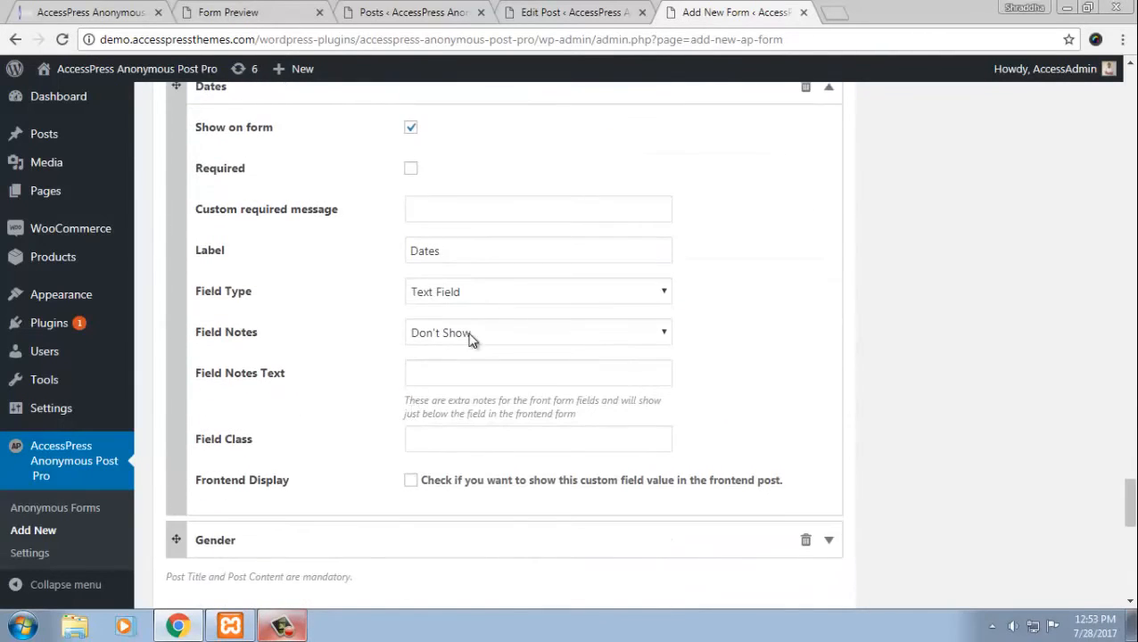
pyautogui.click(538, 292)
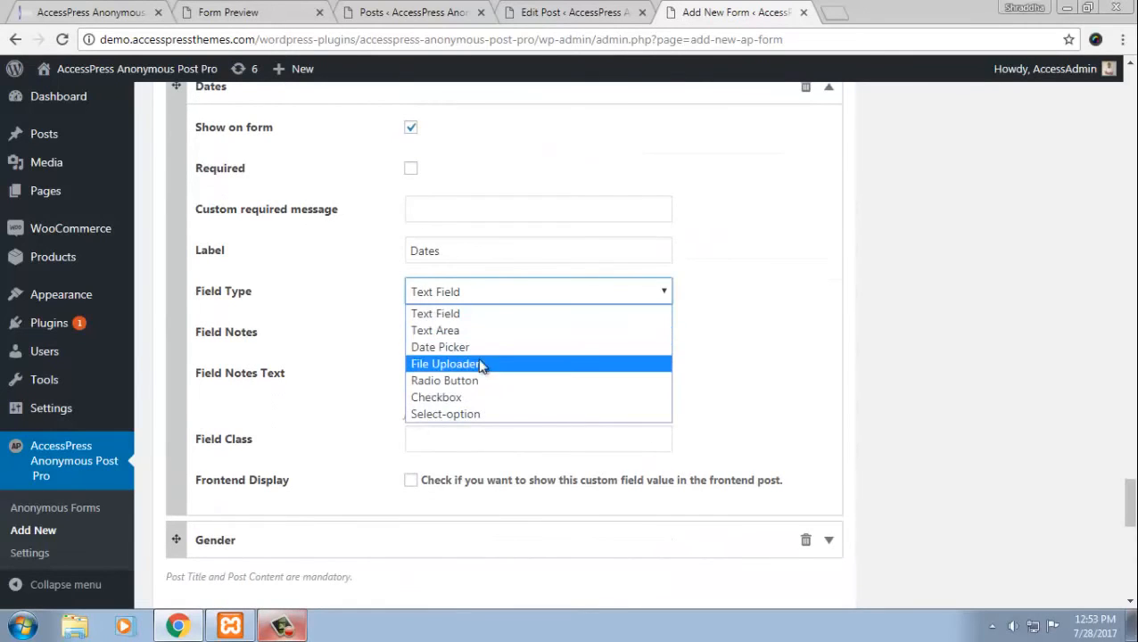
pyautogui.click(438, 346)
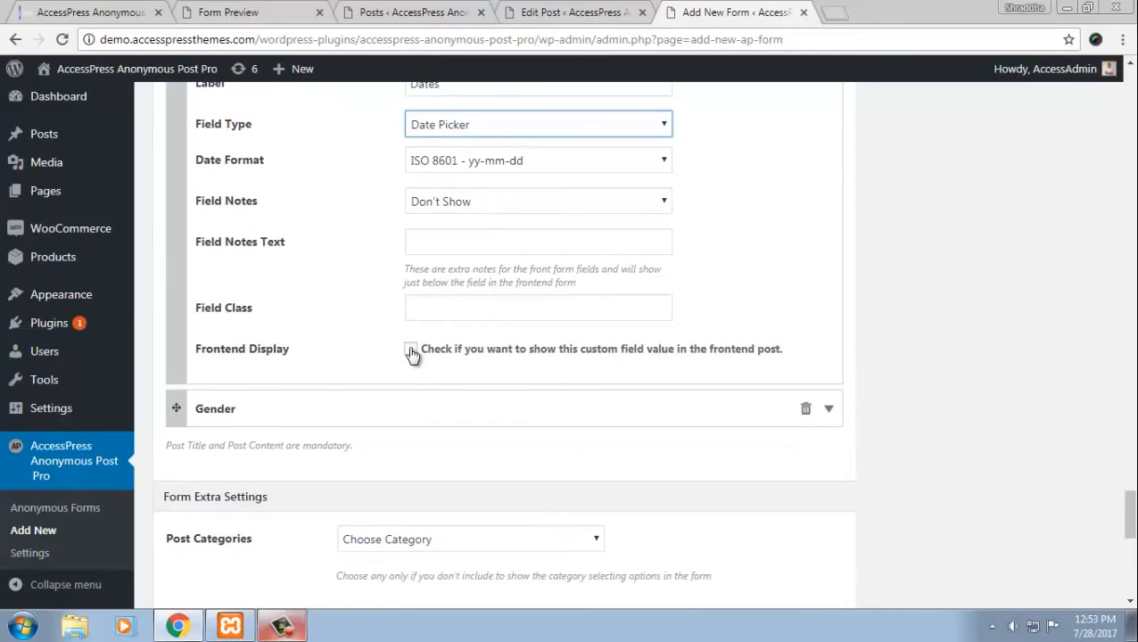
pyautogui.click(410, 347)
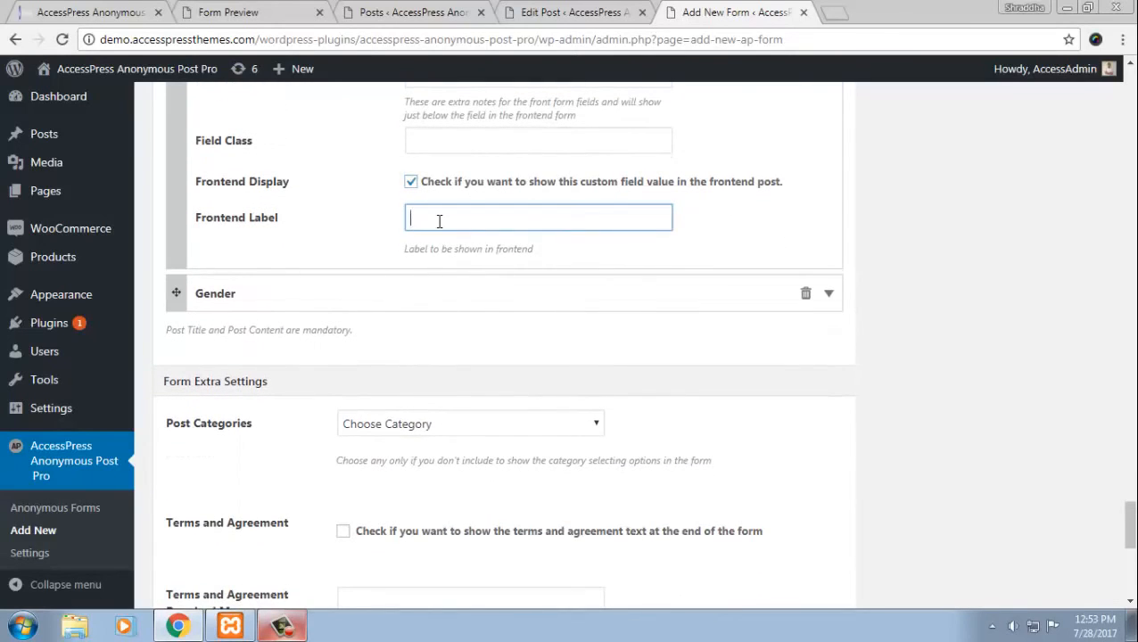
pyautogui.write('Dates')
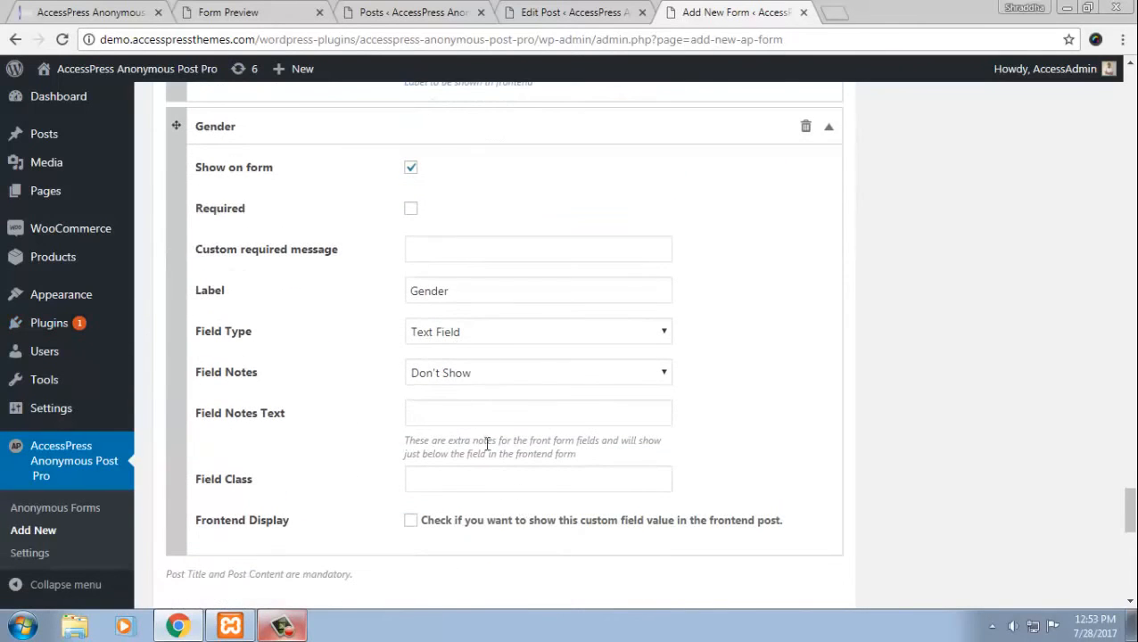
# - Make Gender a Radio Button field with options Male, Female and Other
pyautogui.click(539, 330)
pyautogui.write('M')
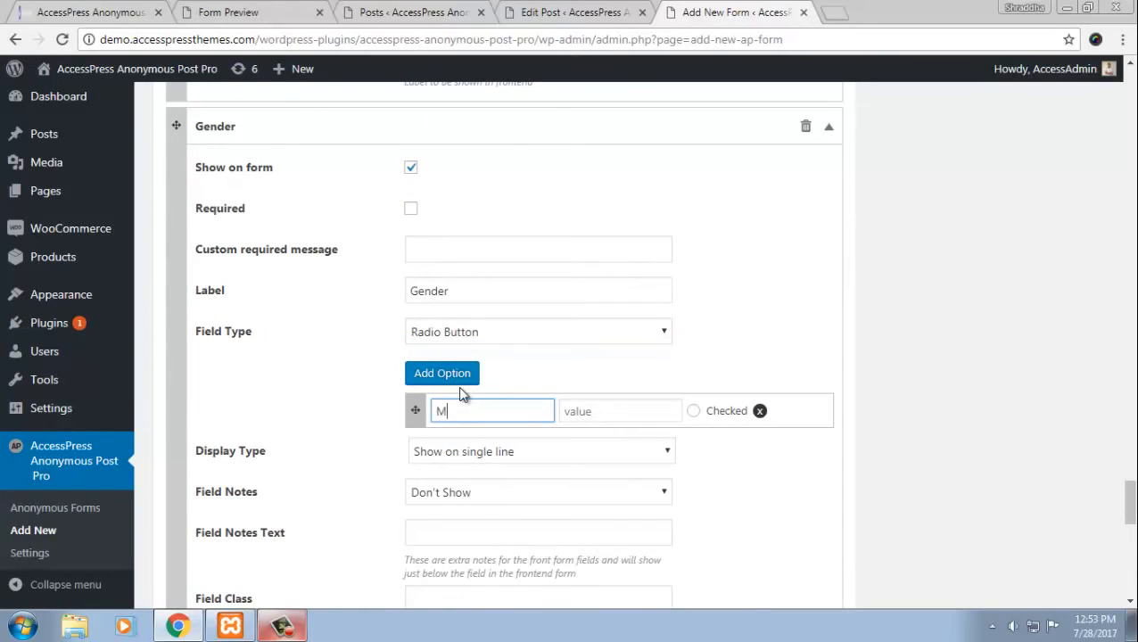
pyautogui.write('ae')
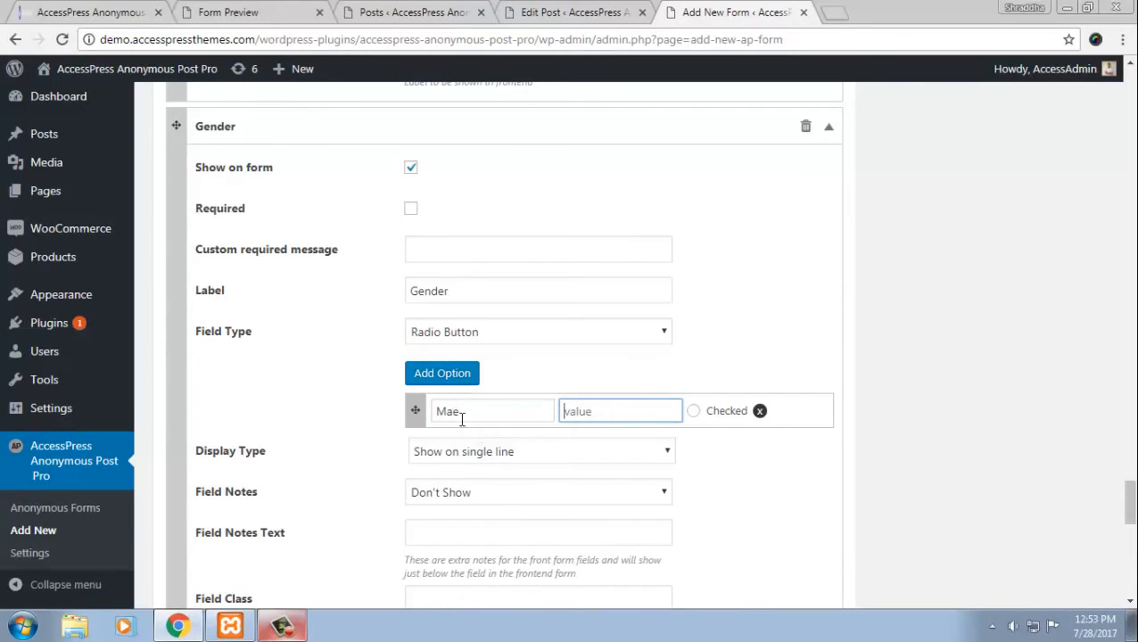
pyautogui.write('Male')
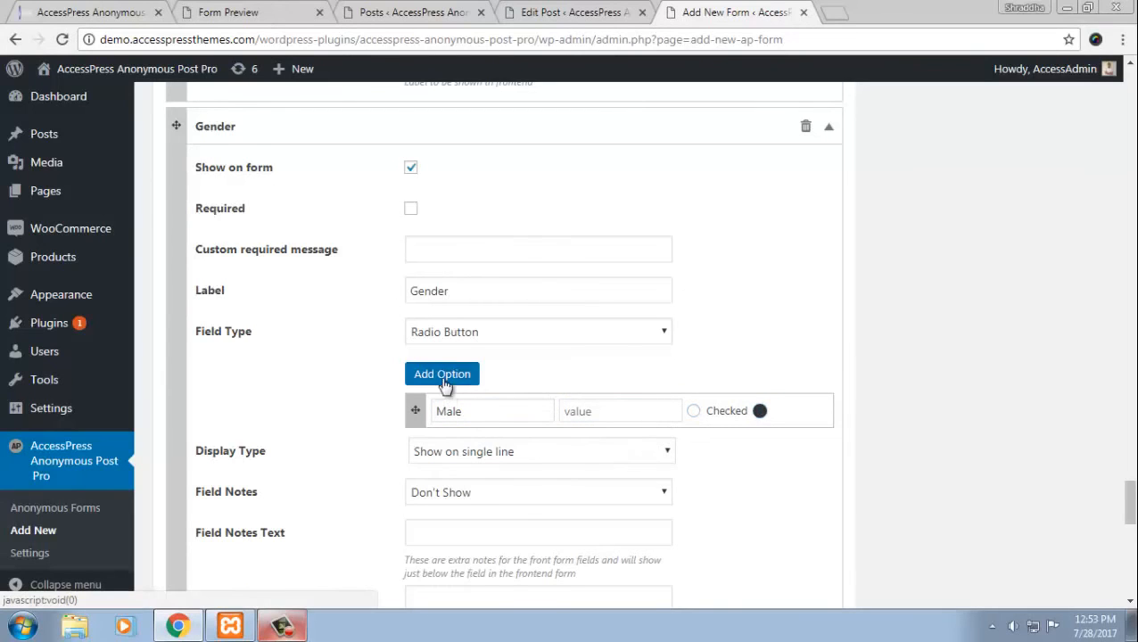
pyautogui.click(442, 373)
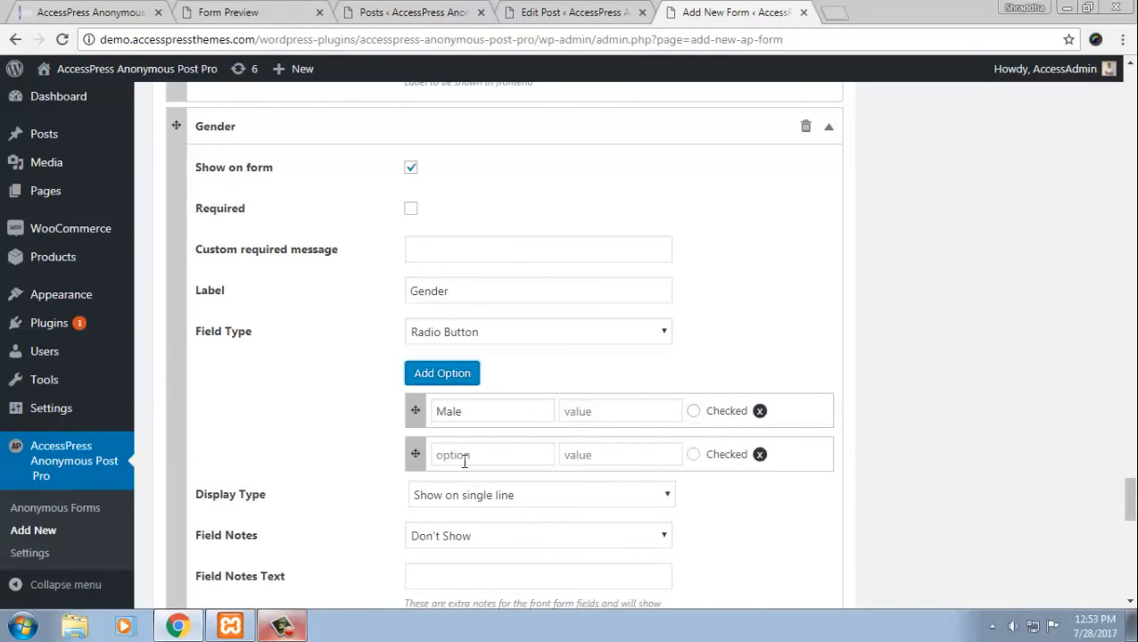
pyautogui.write('Female')
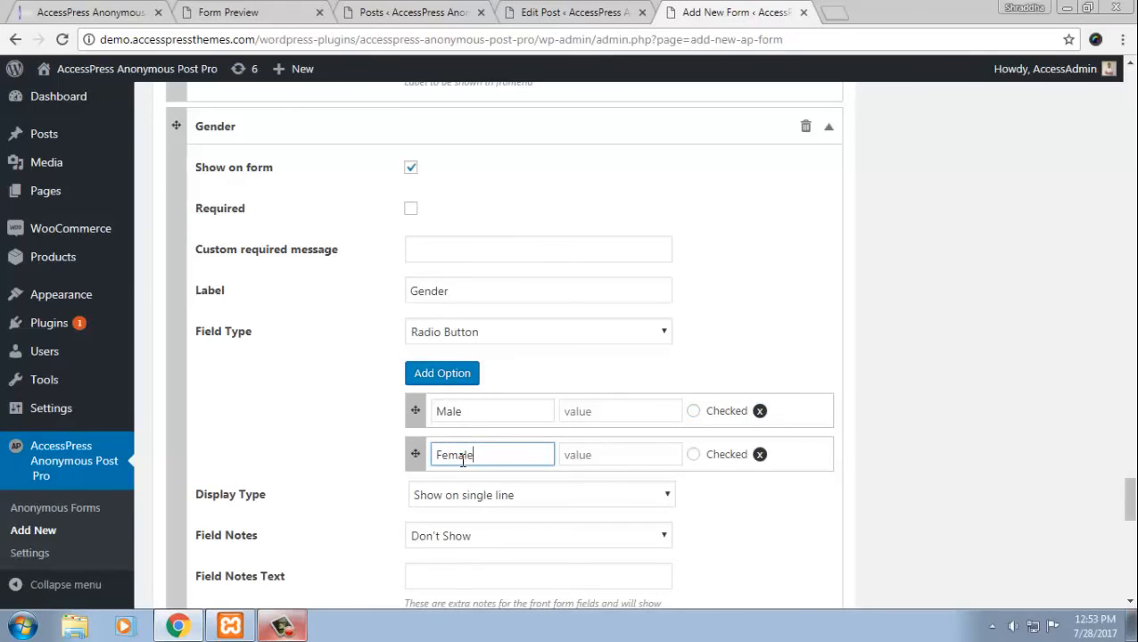
pyautogui.click(442, 373)
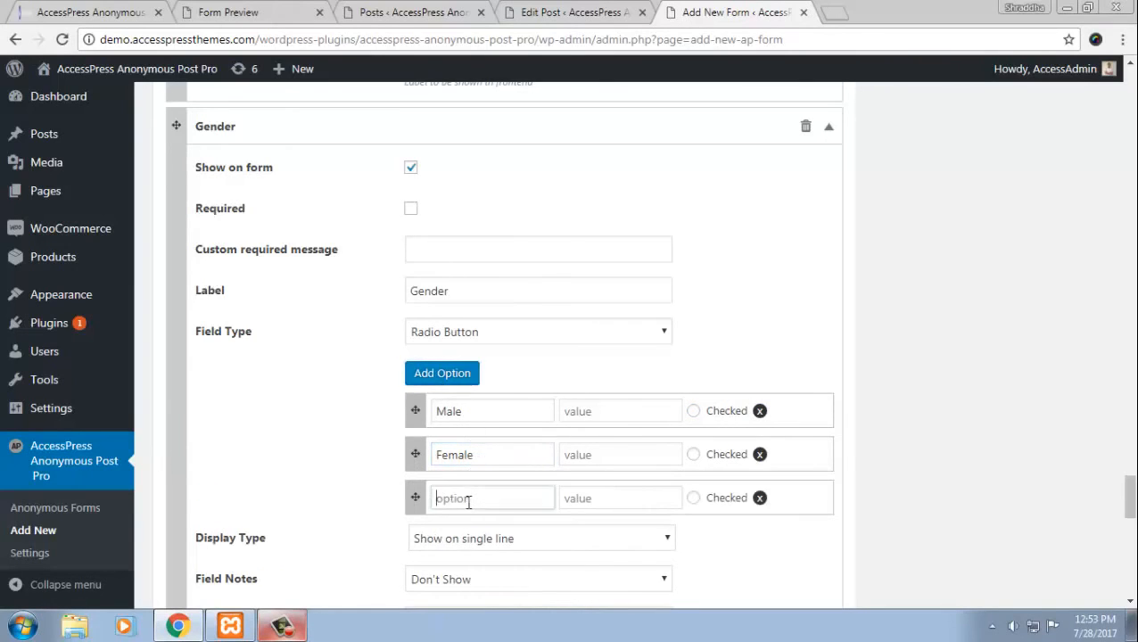
pyautogui.write('Others')
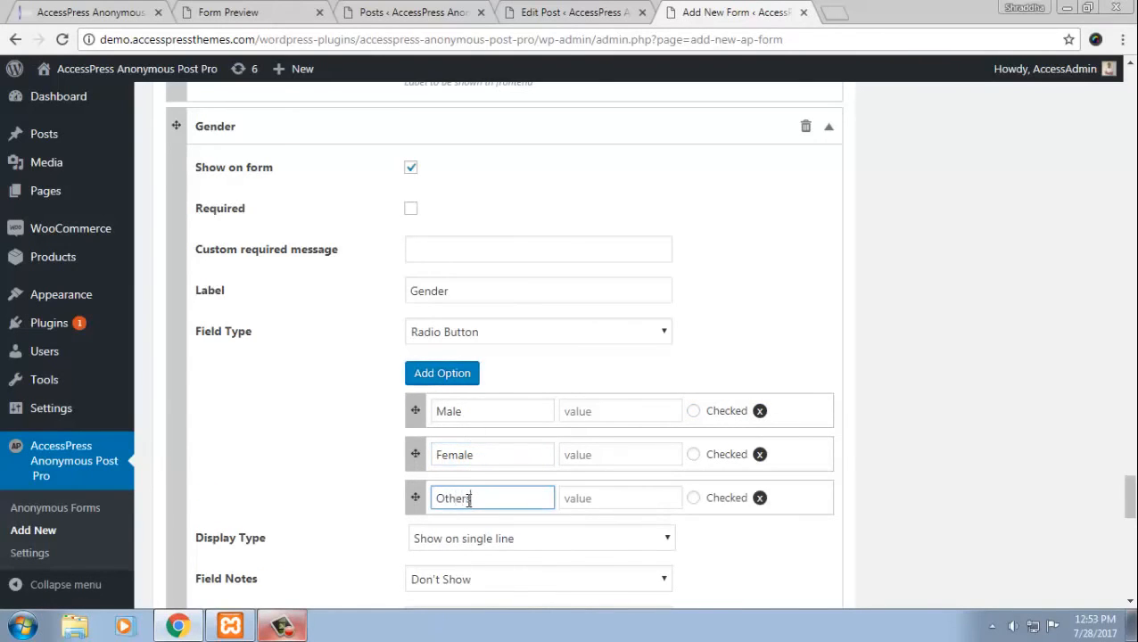
pyautogui.scroll(-3)
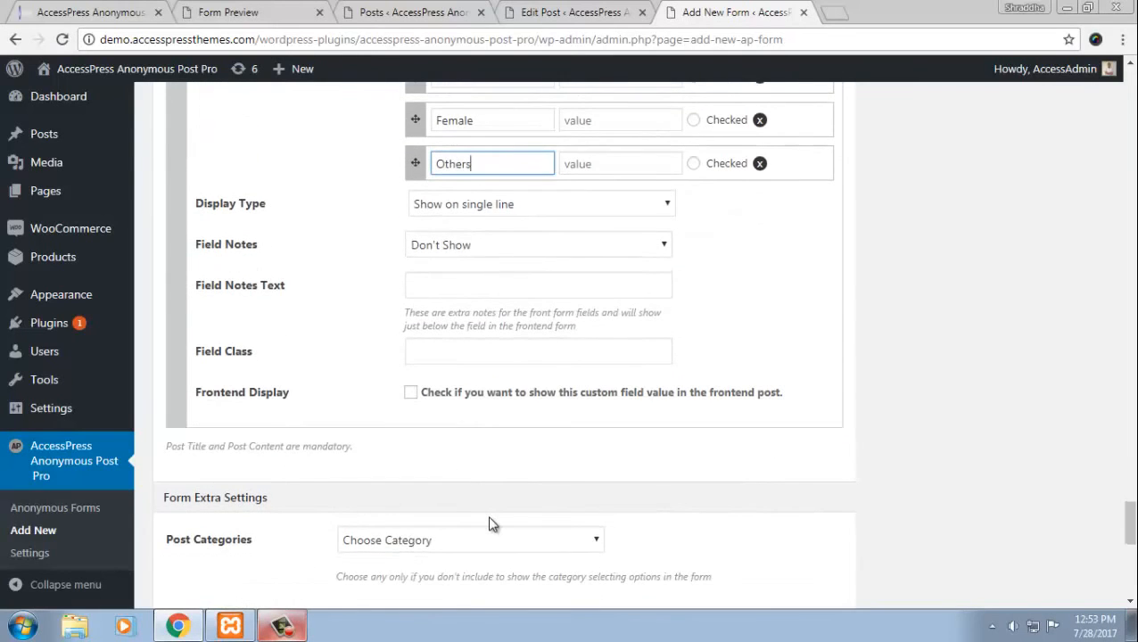
pyautogui.scroll(3)
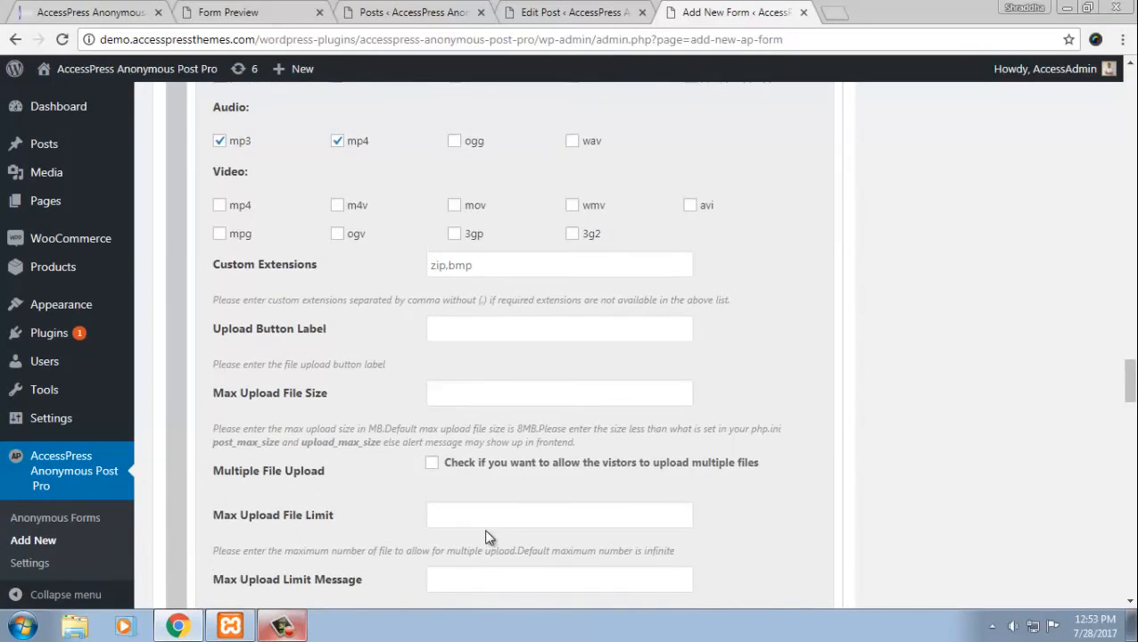
pyautogui.scroll(3)
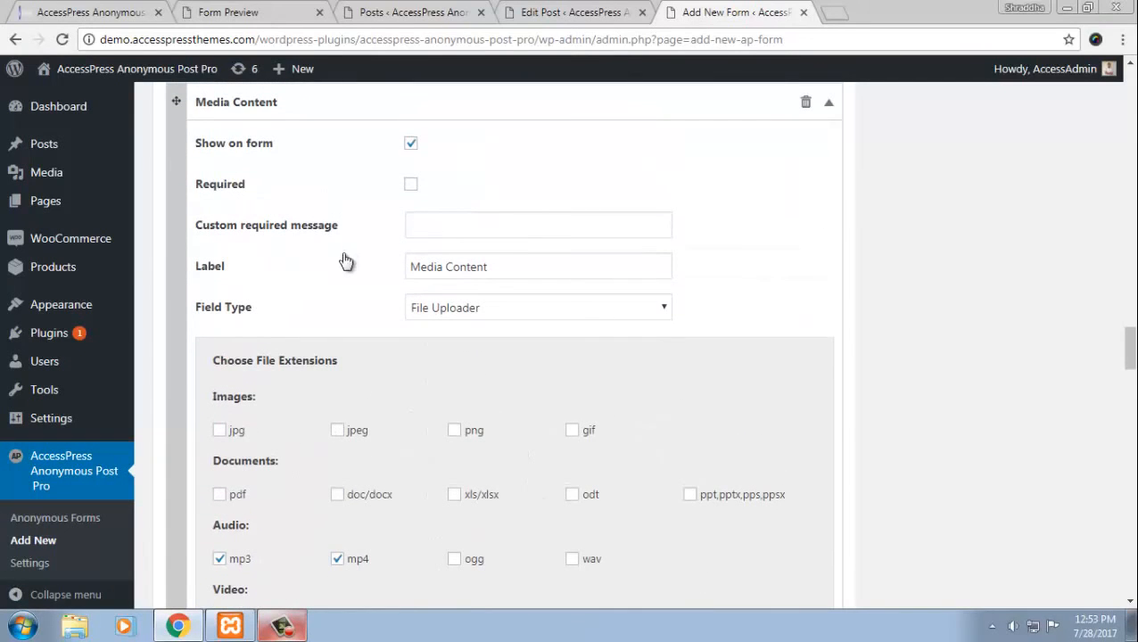
pyautogui.moveTo(478, 314)
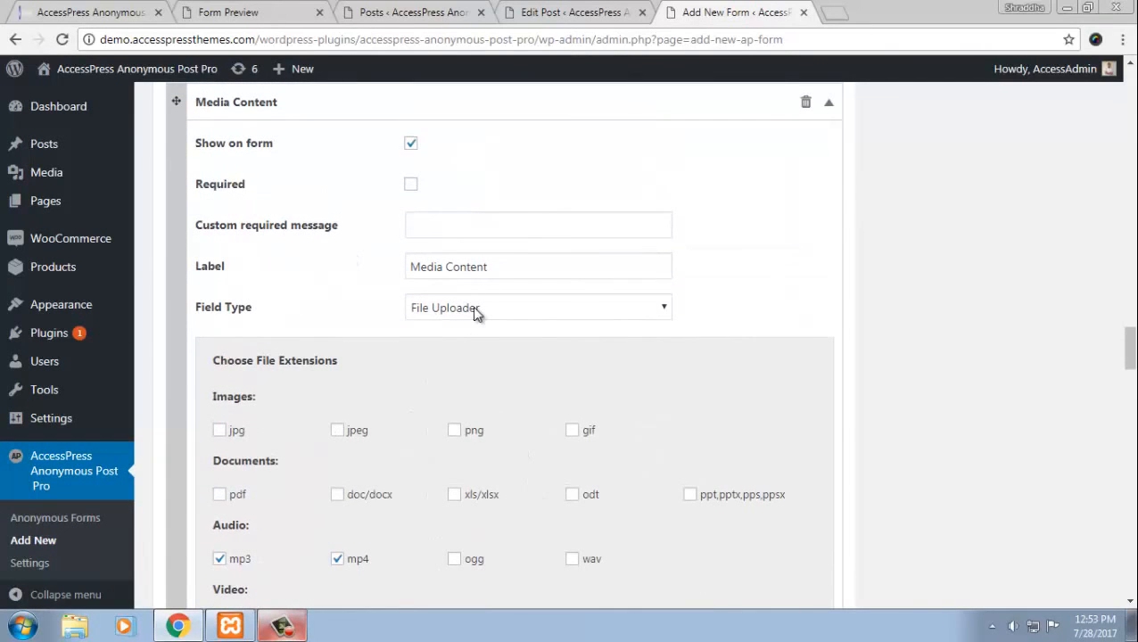
pyautogui.scroll(3)
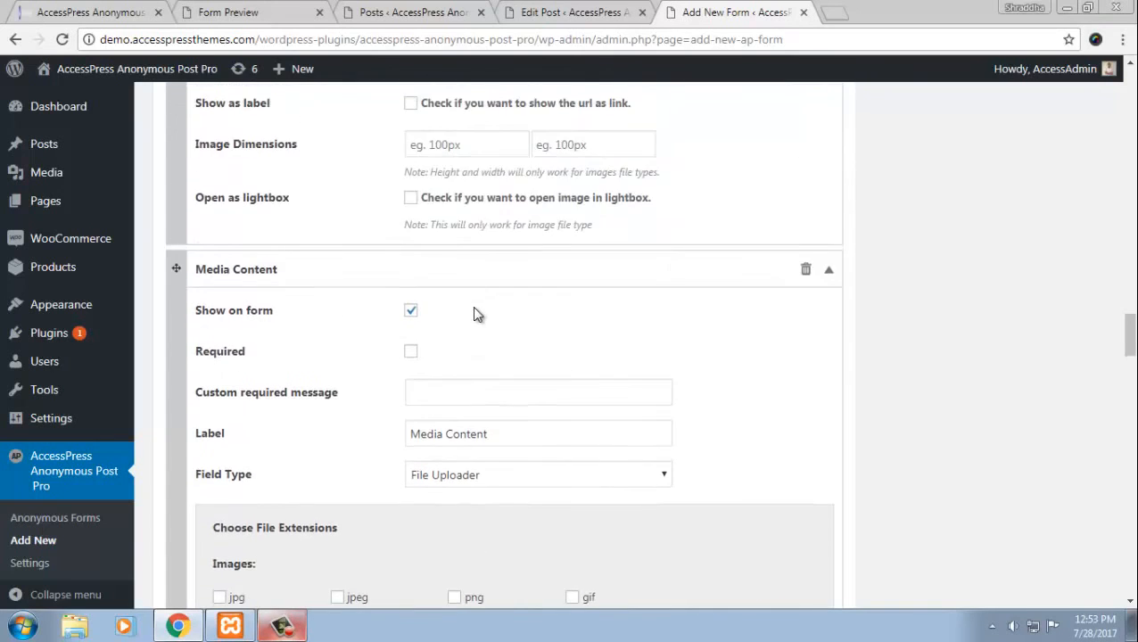
pyautogui.scroll(-3)
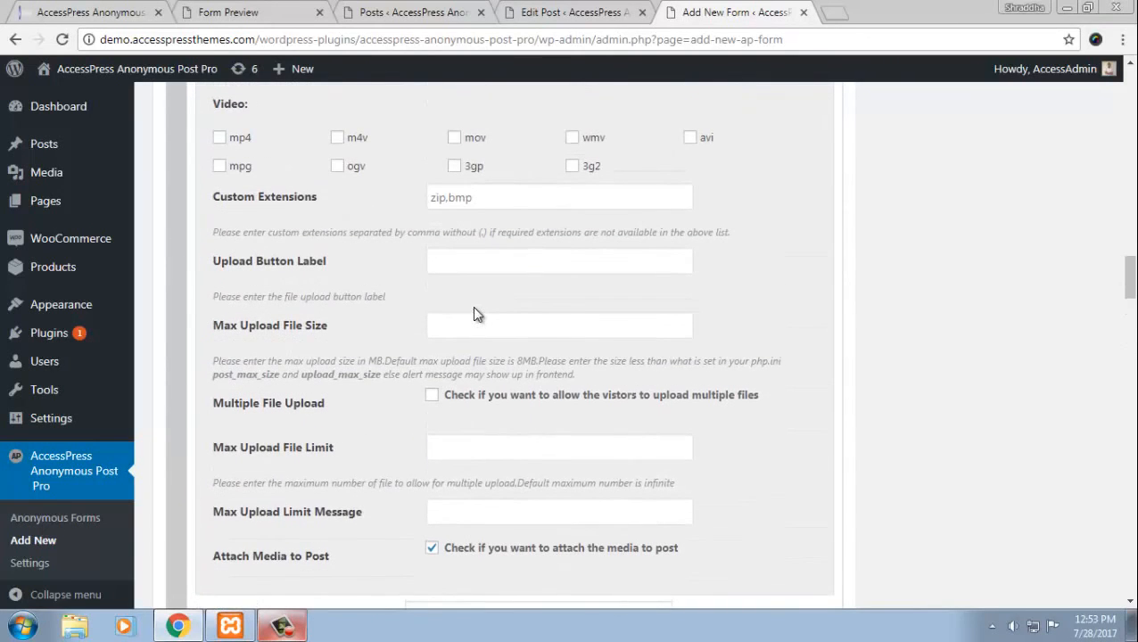
pyautogui.scroll(3)
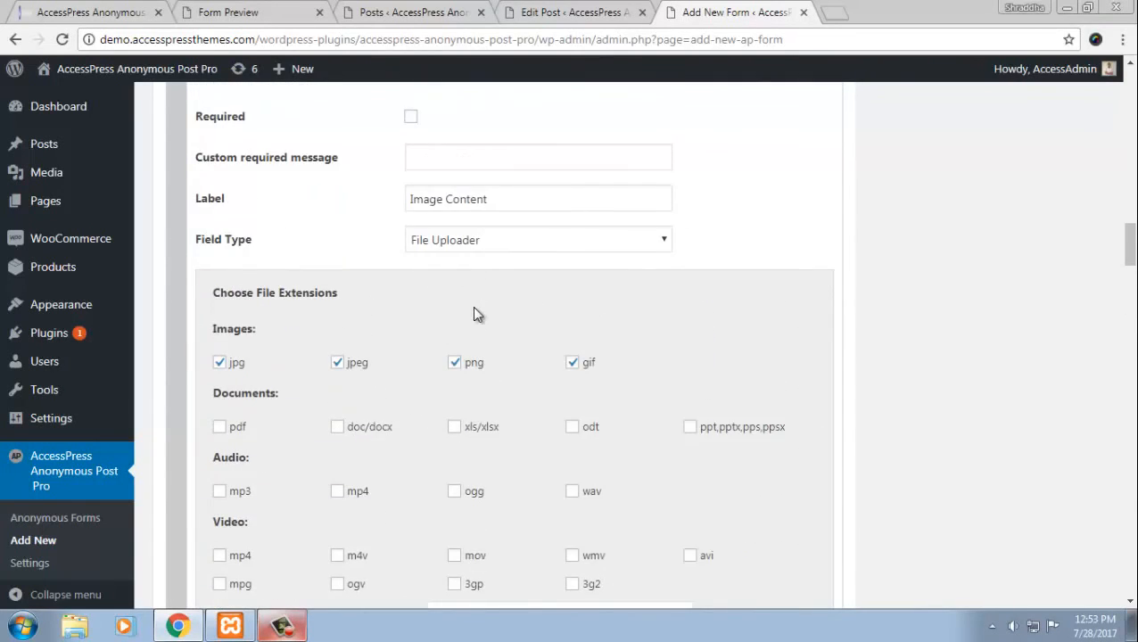
pyautogui.scroll(-3)
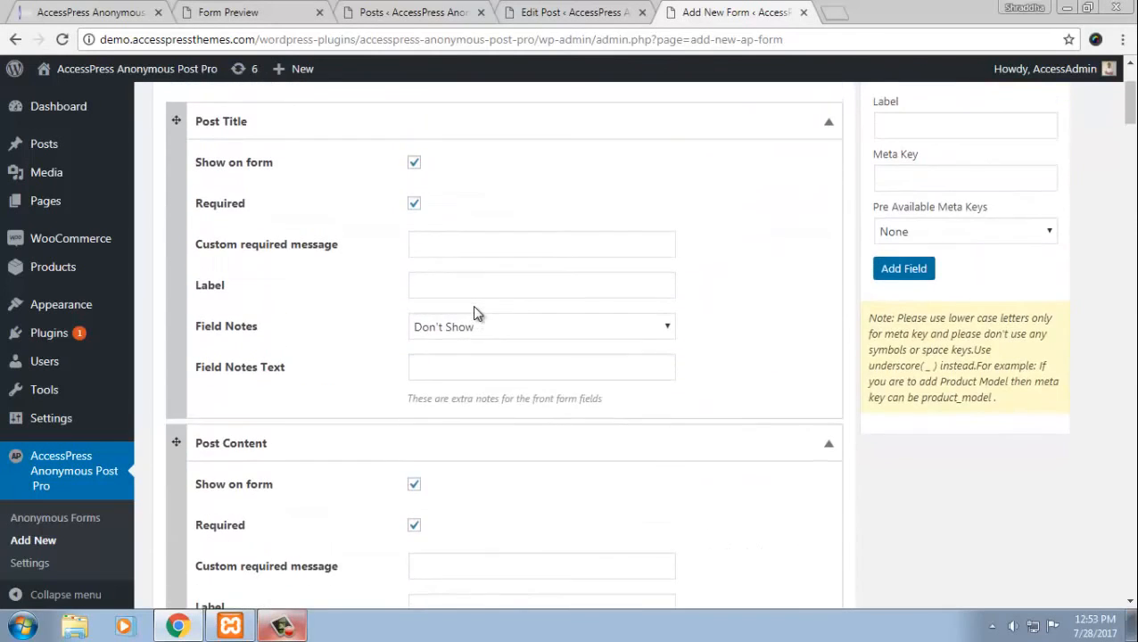
pyautogui.scroll(3)
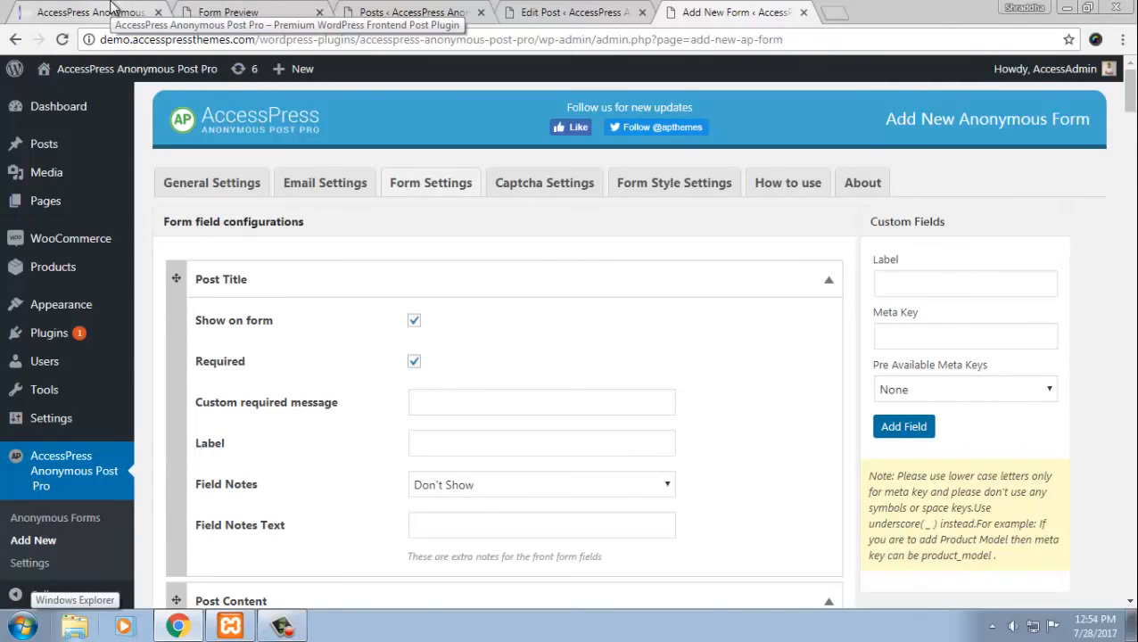
pyautogui.click(90, 10)
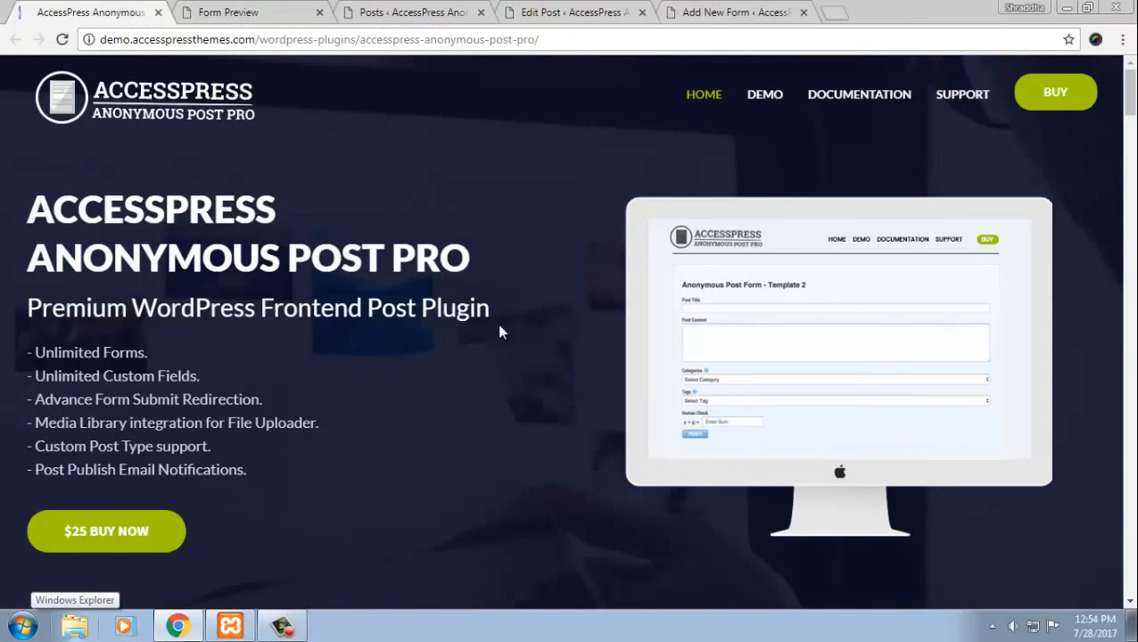
pyautogui.click(226, 11)
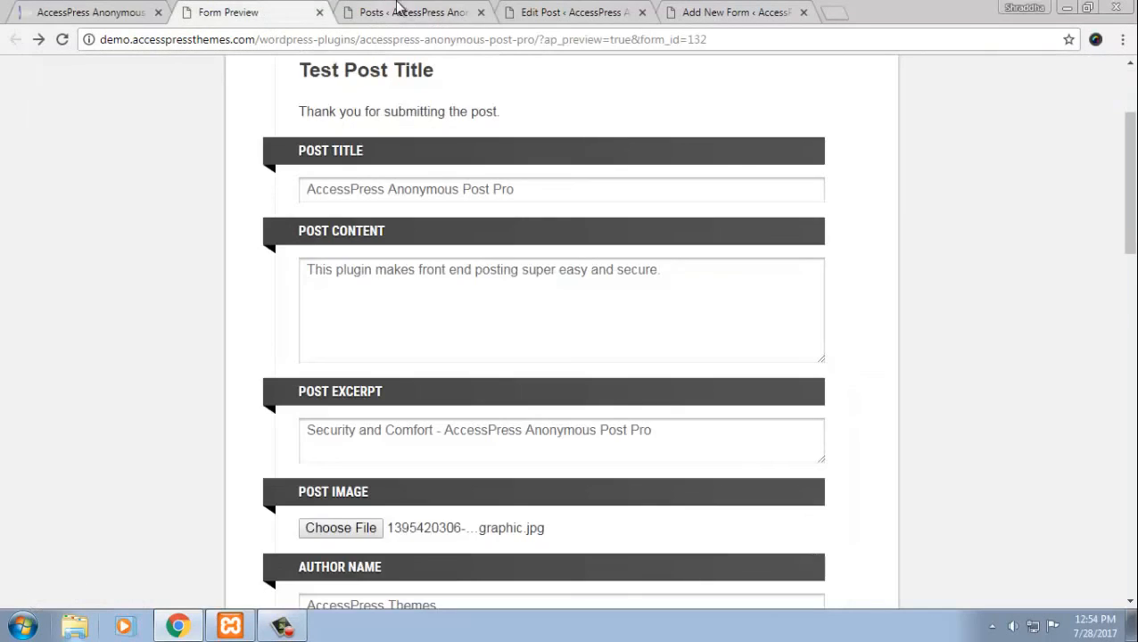
pyautogui.click(410, 11)
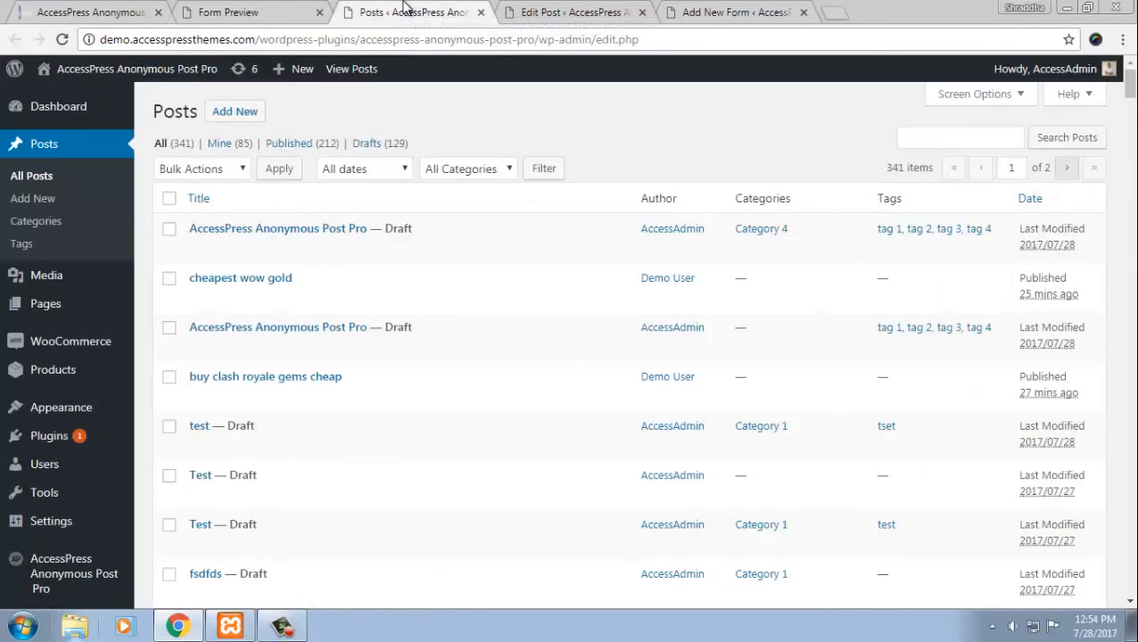
pyautogui.click(571, 10)
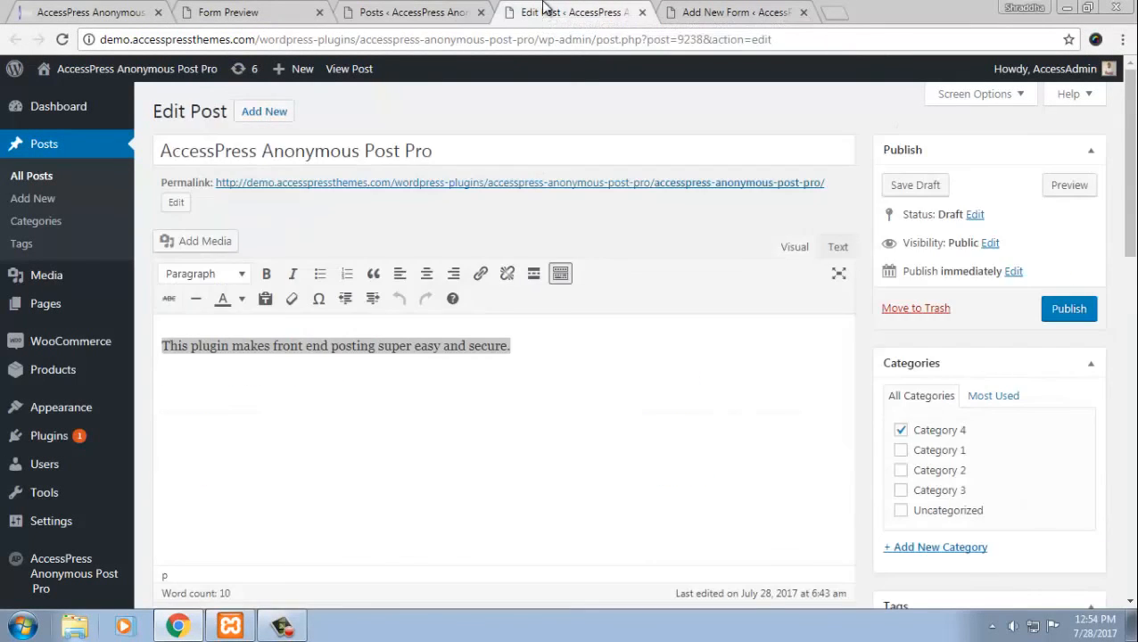
pyautogui.click(731, 11)
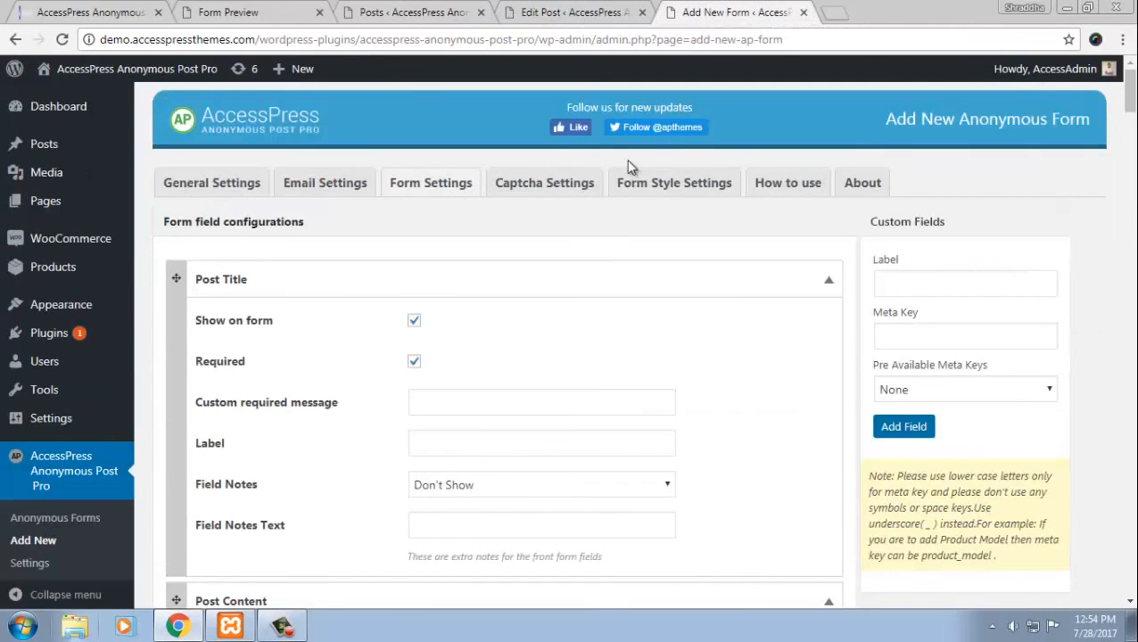
# - Glance at the form's Captcha Settings, then return to General Settings
pyautogui.click(544, 181)
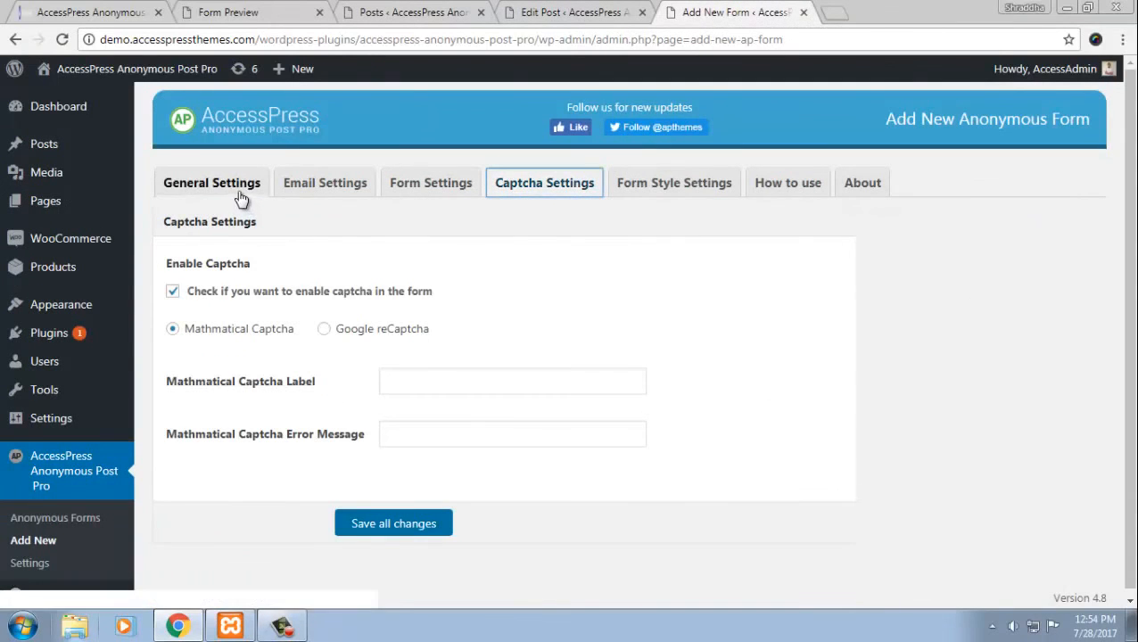
pyautogui.moveTo(210, 182)
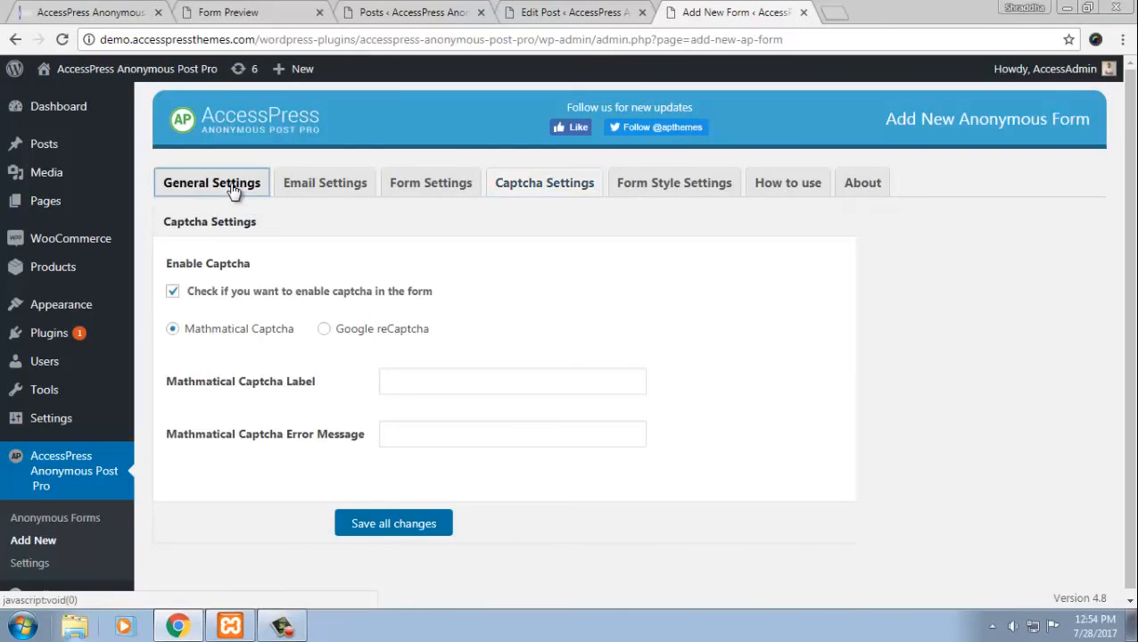
pyautogui.click(211, 182)
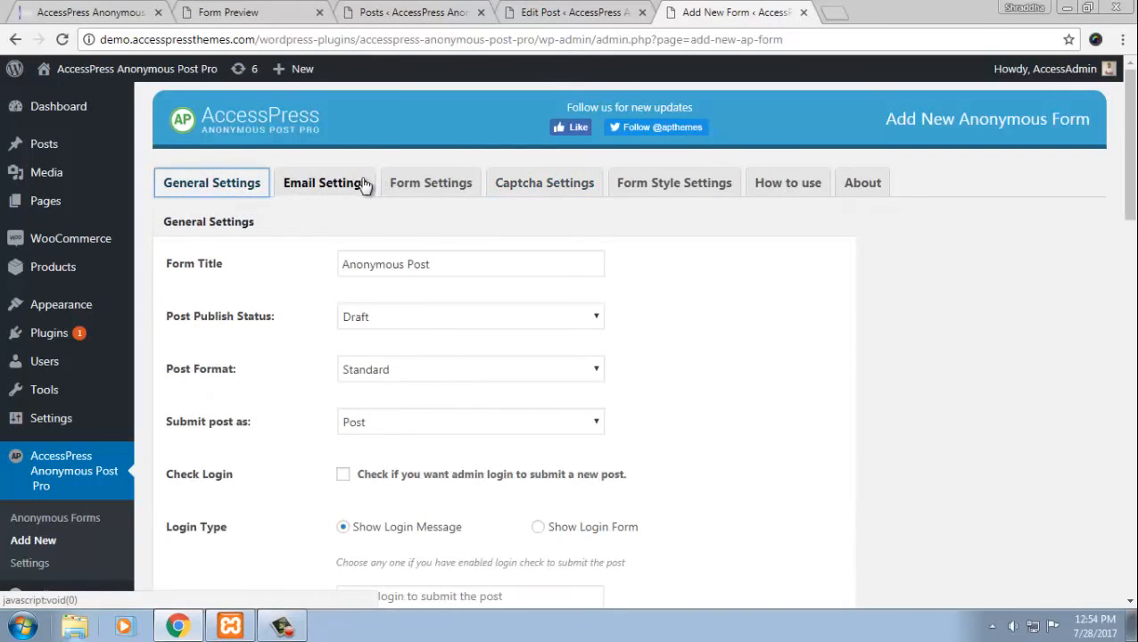